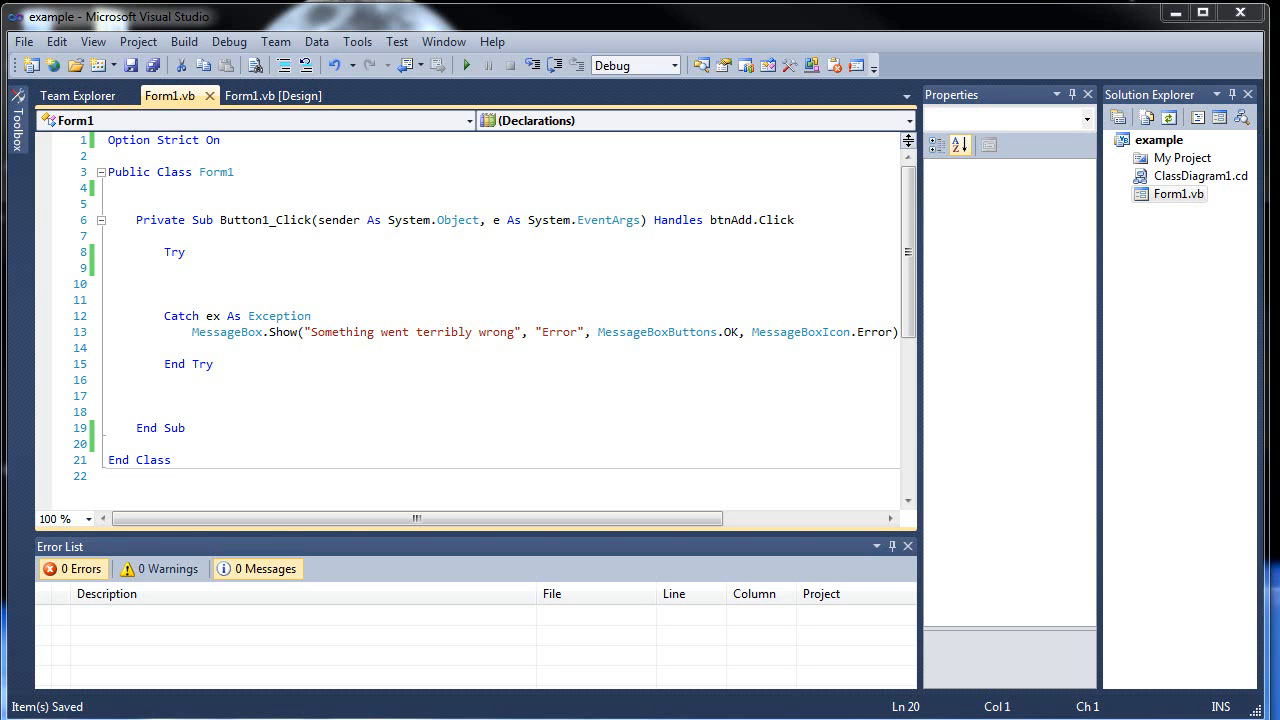
mouse_move(478, 460)
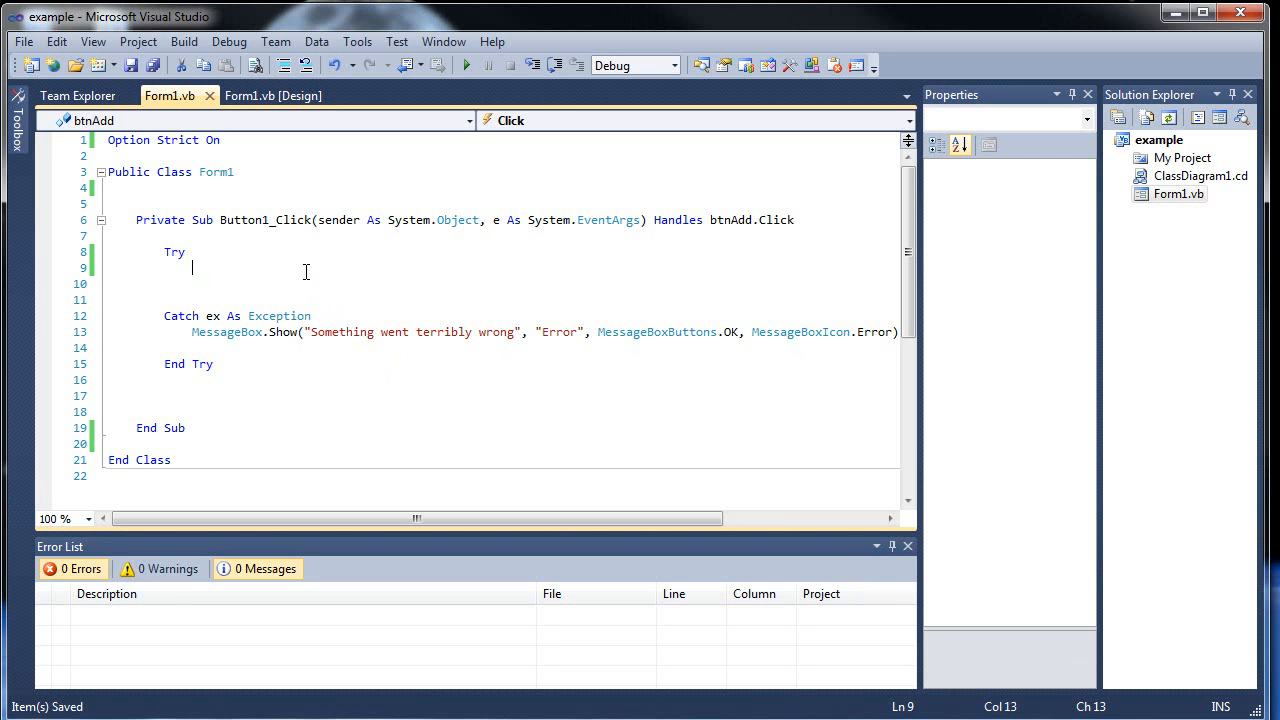
mouse_move(196, 270)
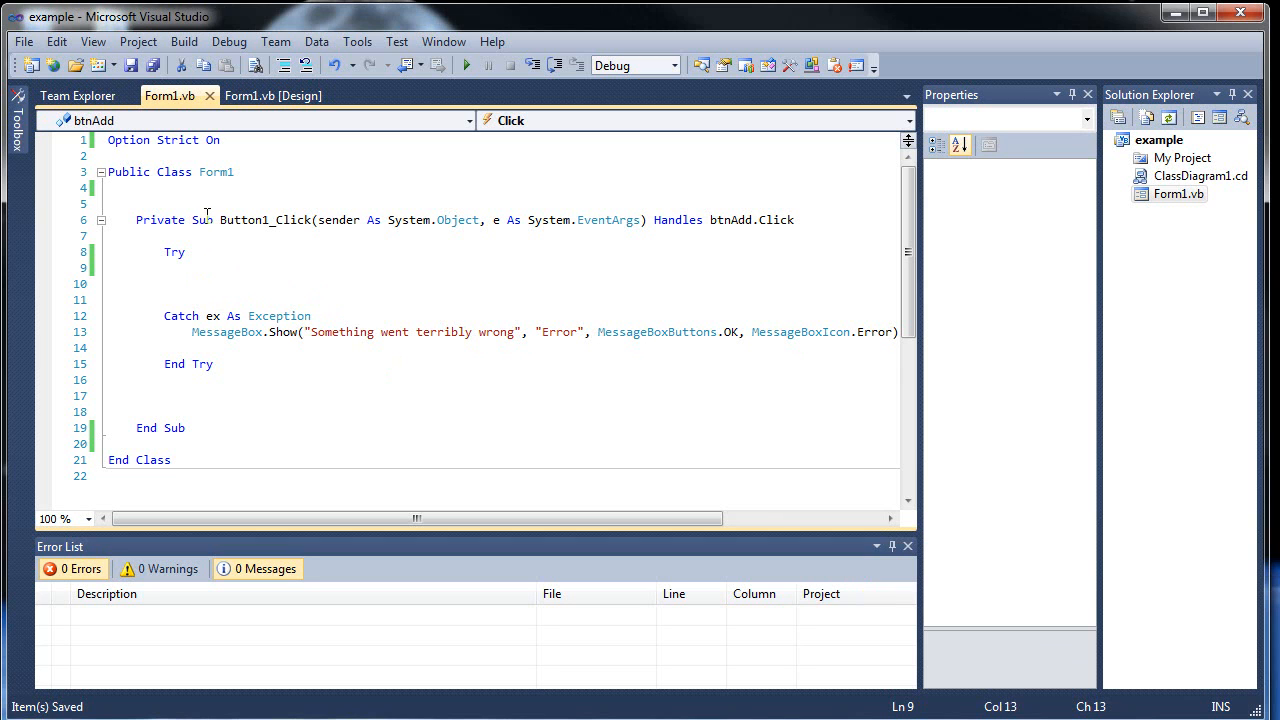
mouse_move(256, 284)
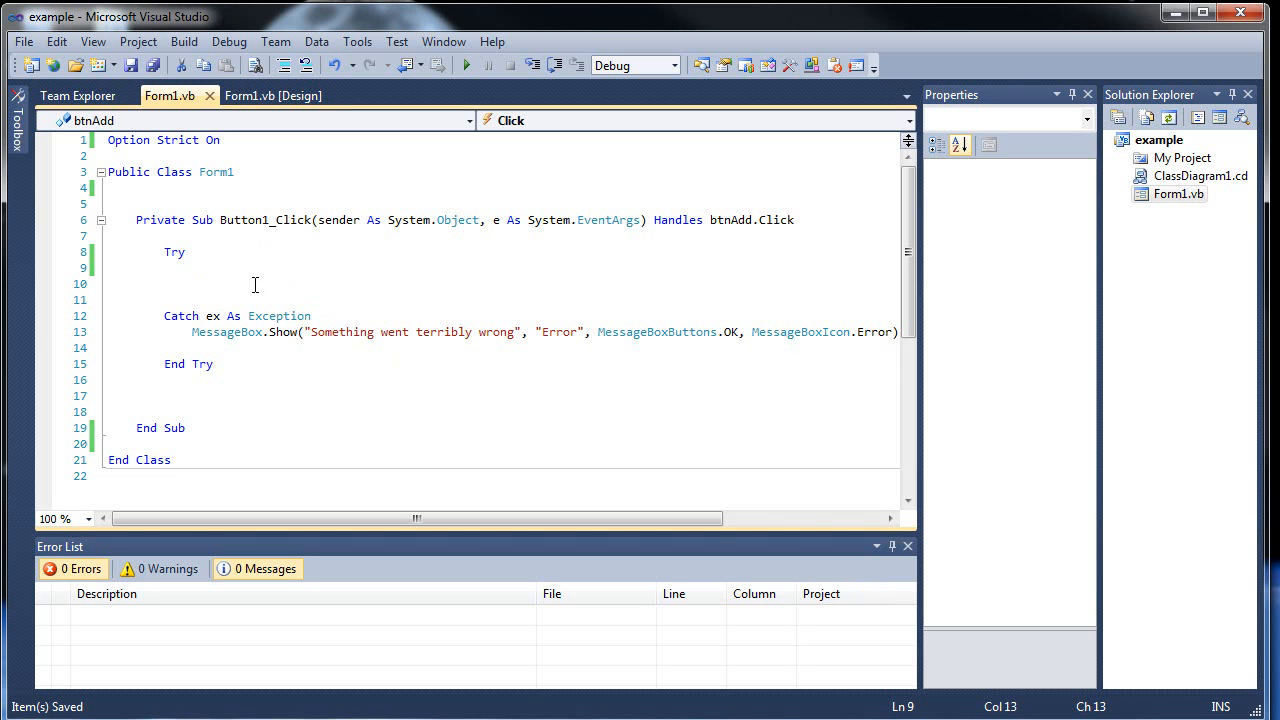
mouse_move(604, 252)
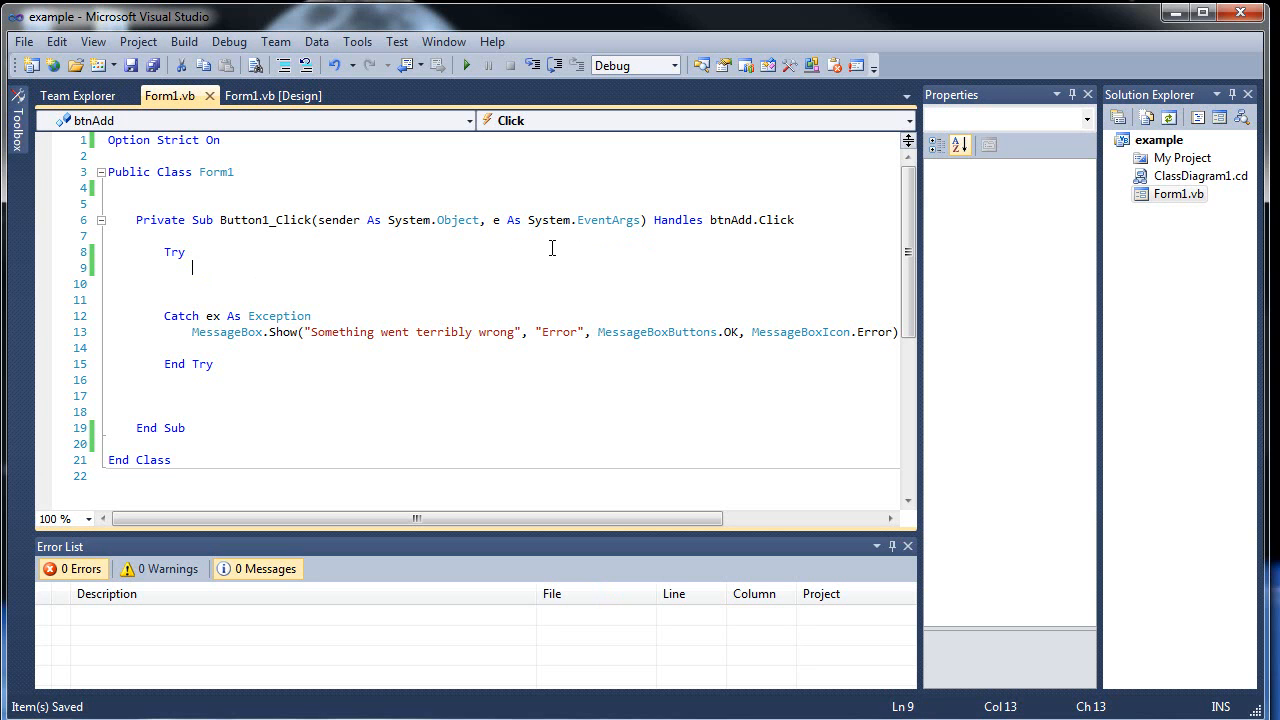
mouse_move(276, 288)
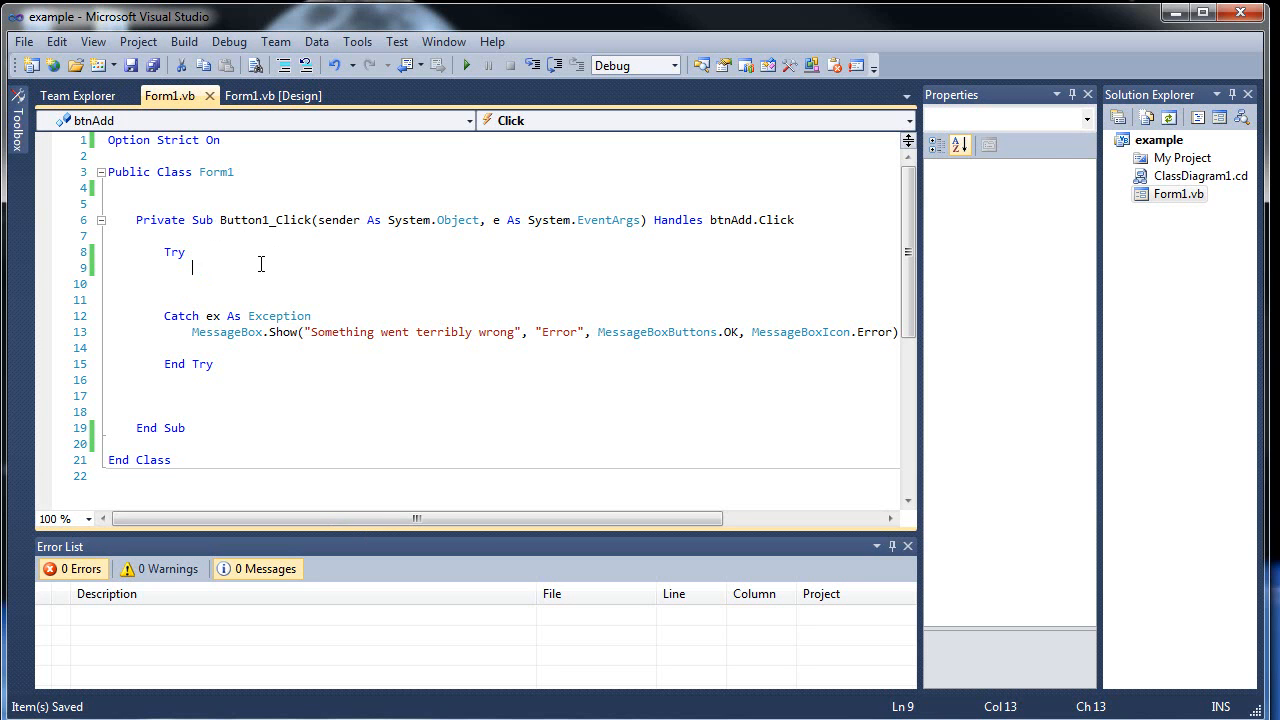
mouse_move(212, 240)
text(Dim)
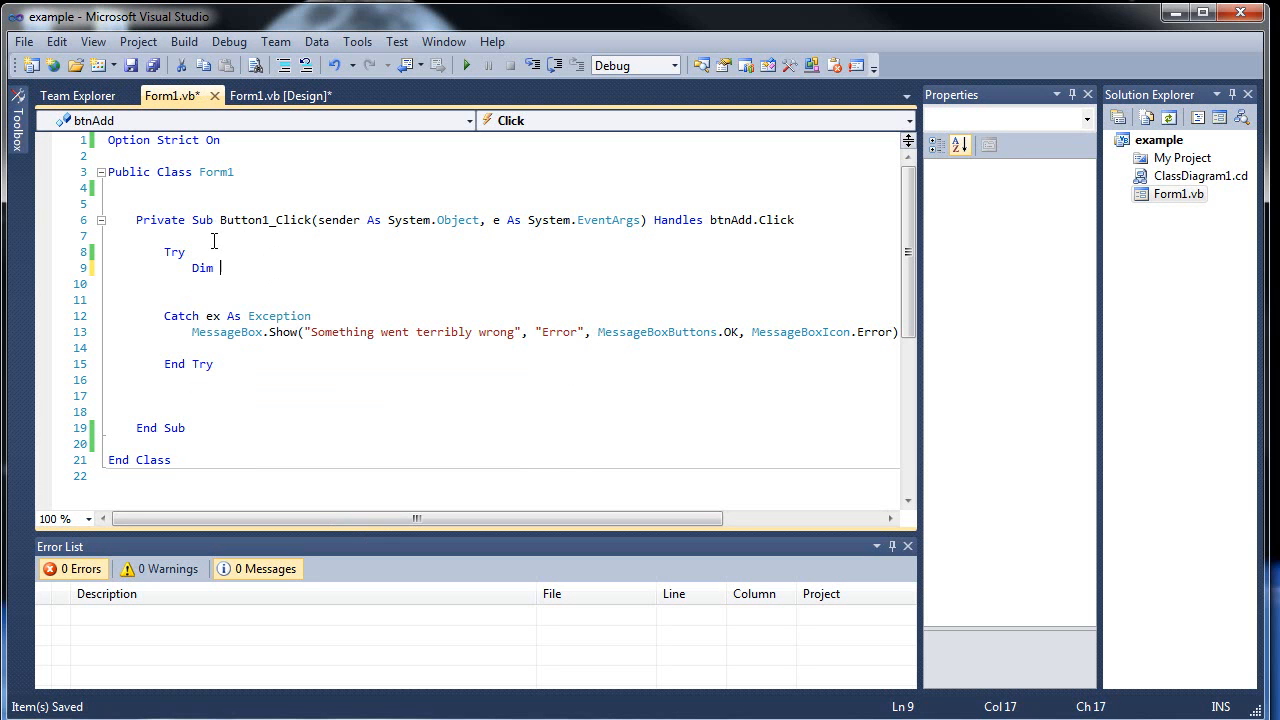
Declare Dim z As Double = 0 and show z.ToString in a MessageBox captioned "Output" with OK
text(z As Double = 0)
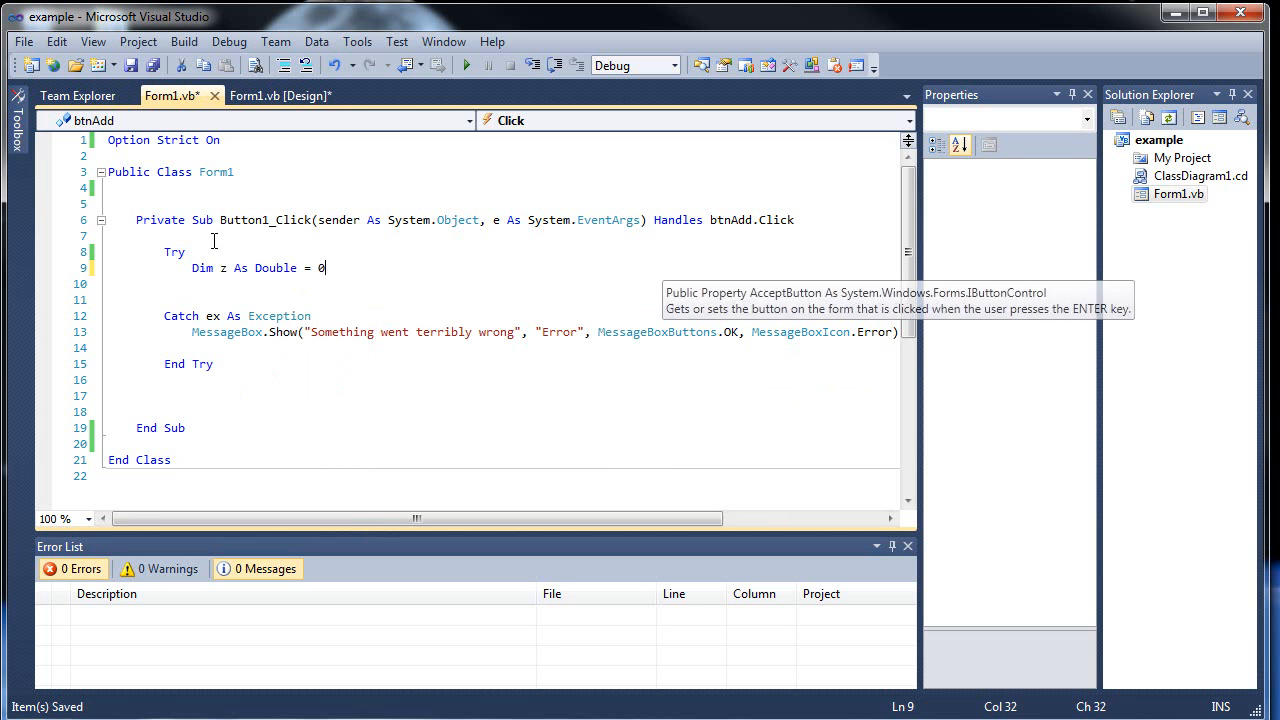
text(MessageBox)
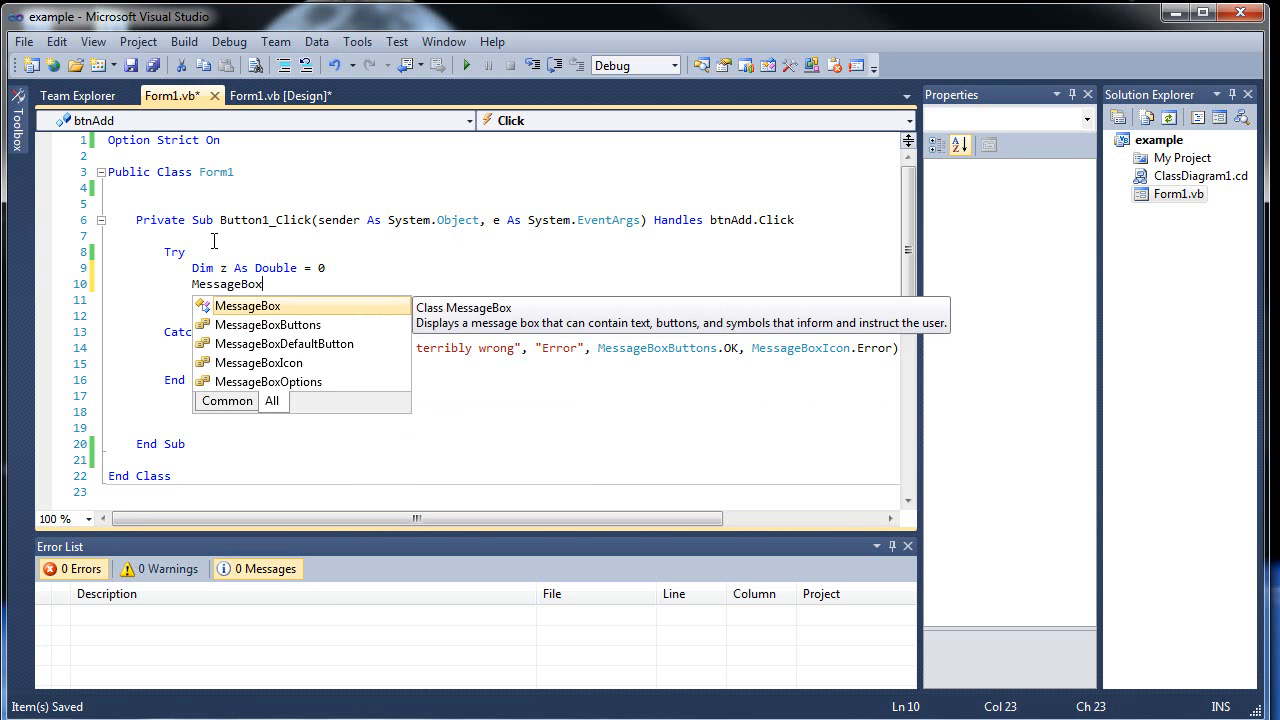
text(.Show)
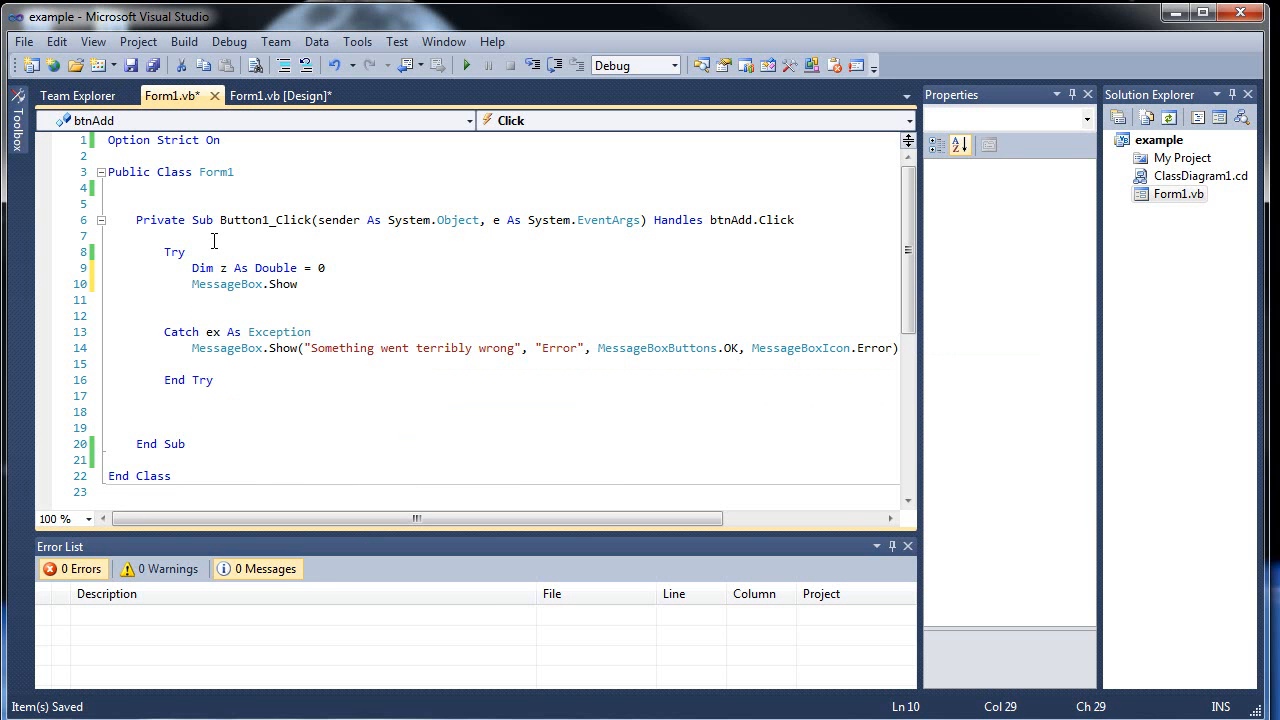
text((z.ToString)
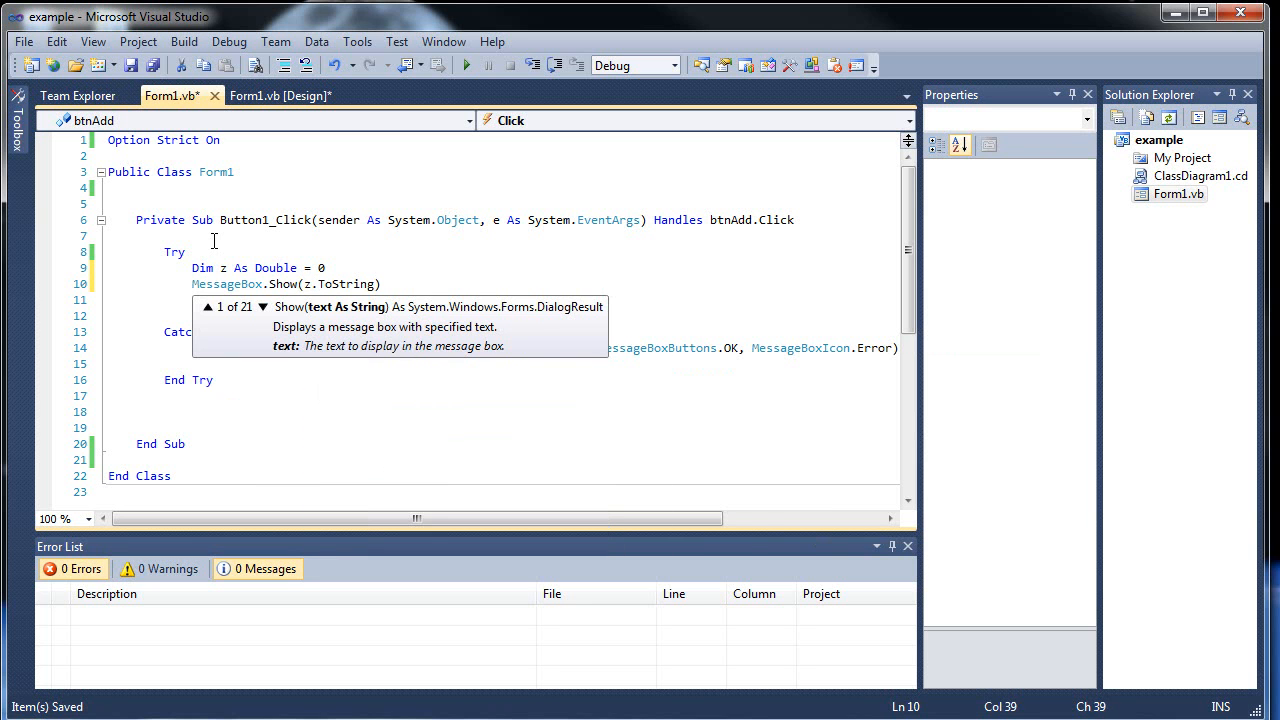
text(, "")
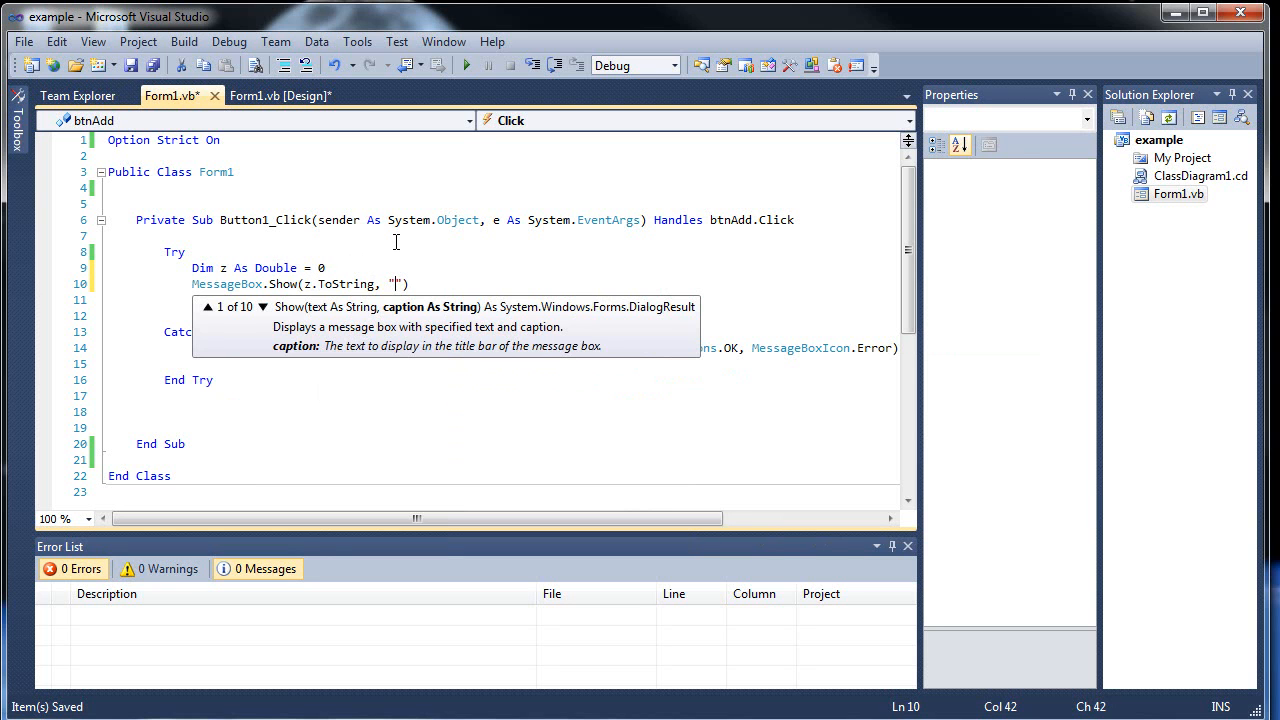
text(Output)
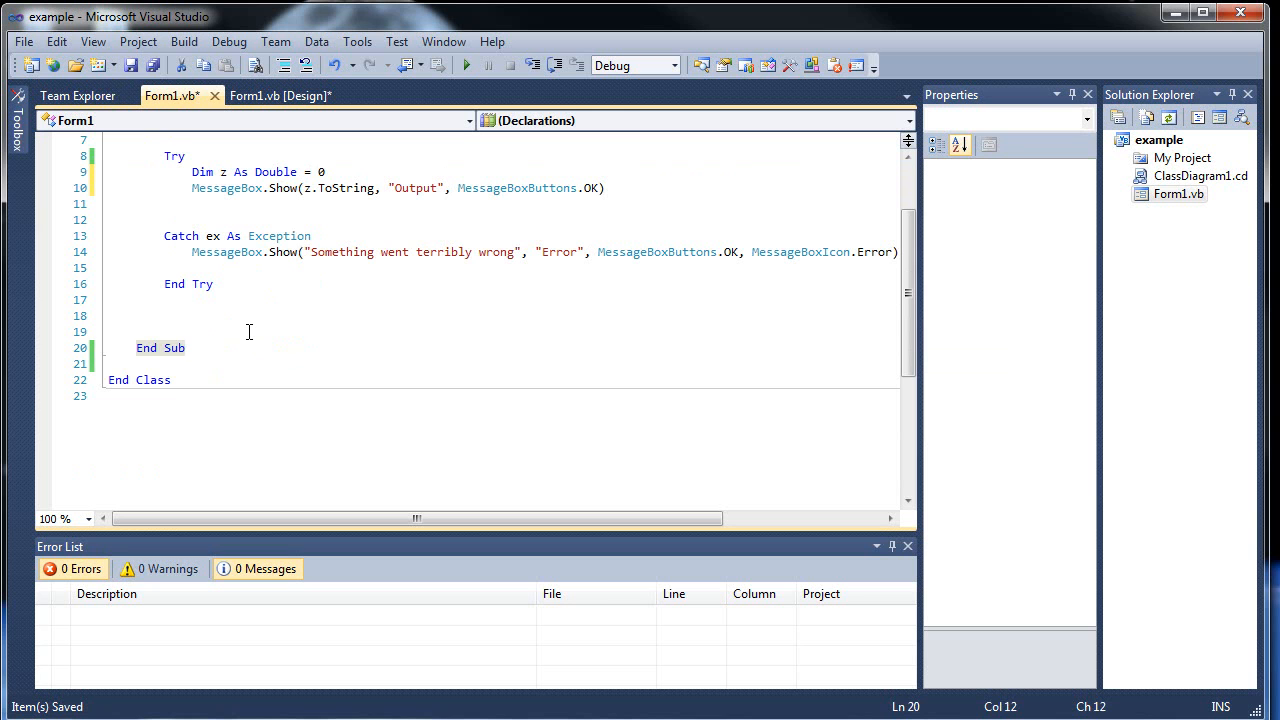
Declare Private Function change(ByVal z_change As Double) As Double after End Sub
text(Private F)
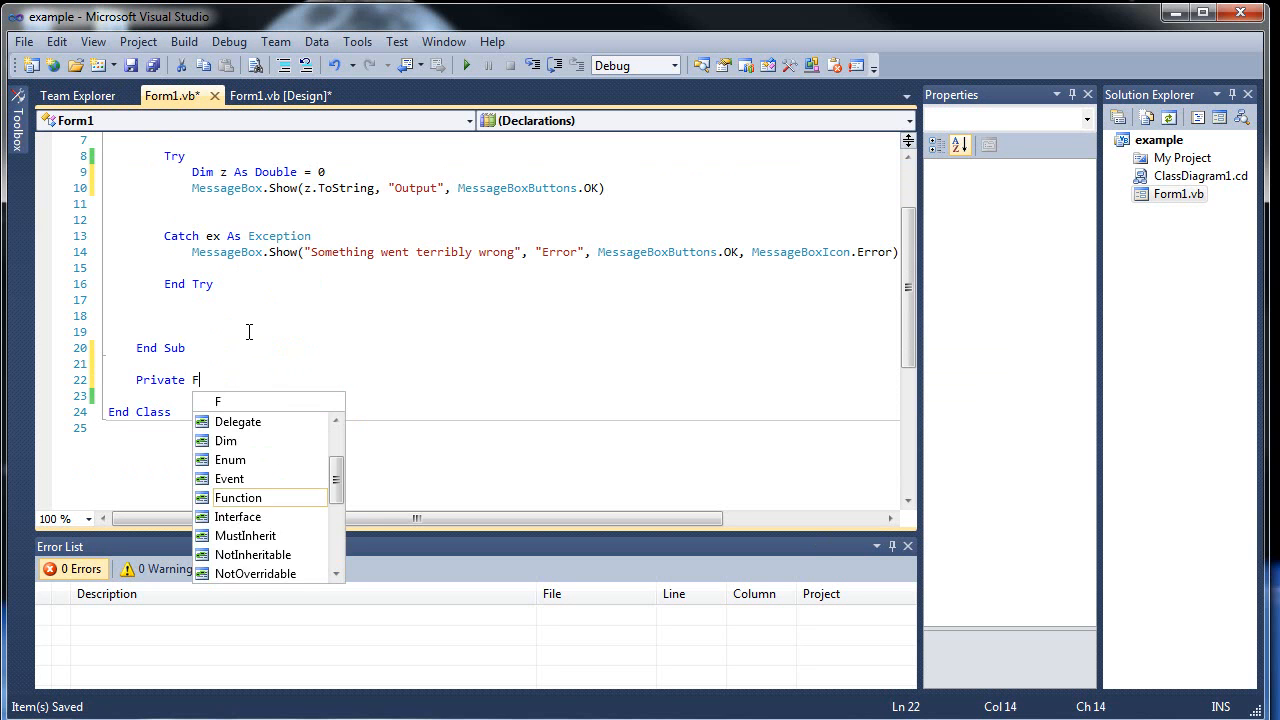
text(unction chabg)
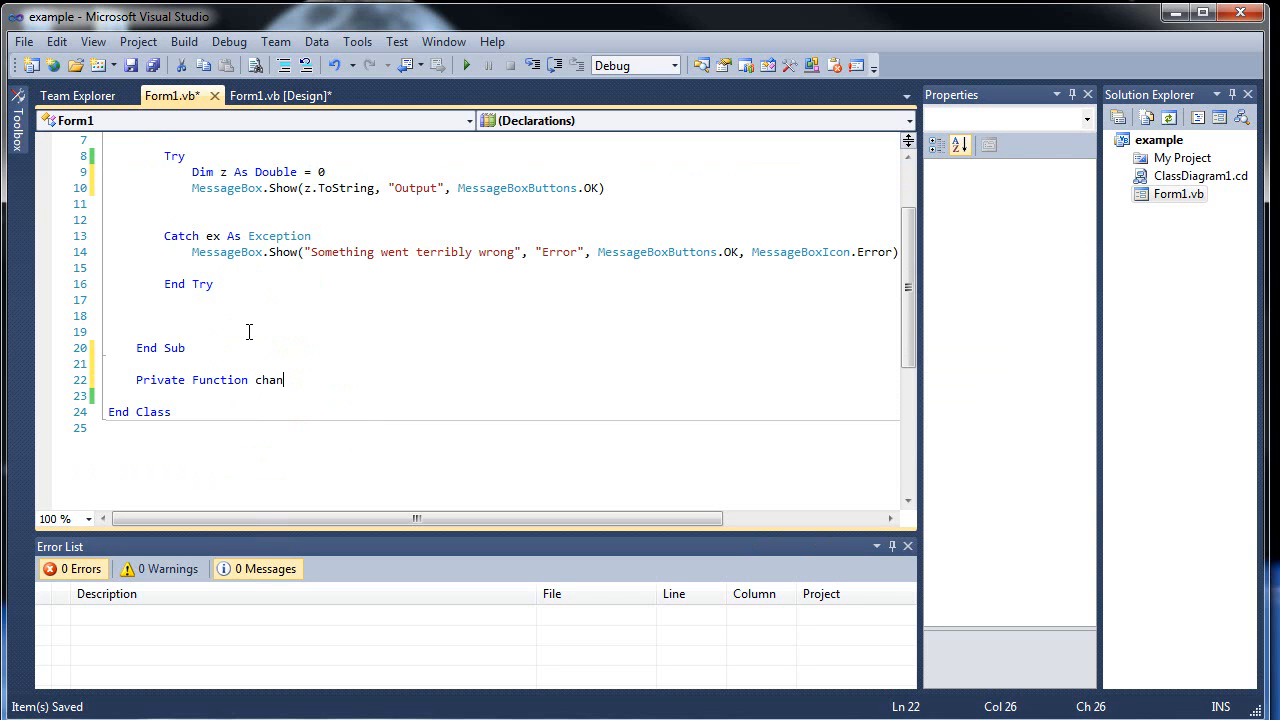
text(ge())
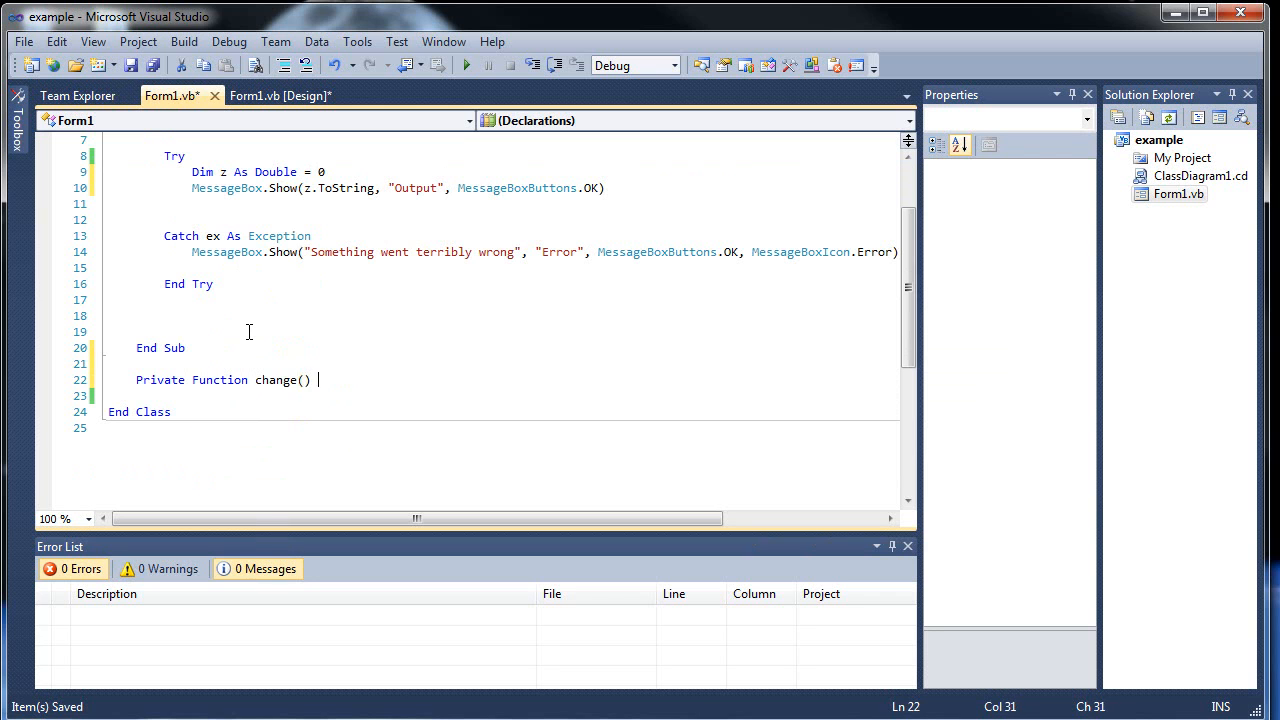
text(As Double)
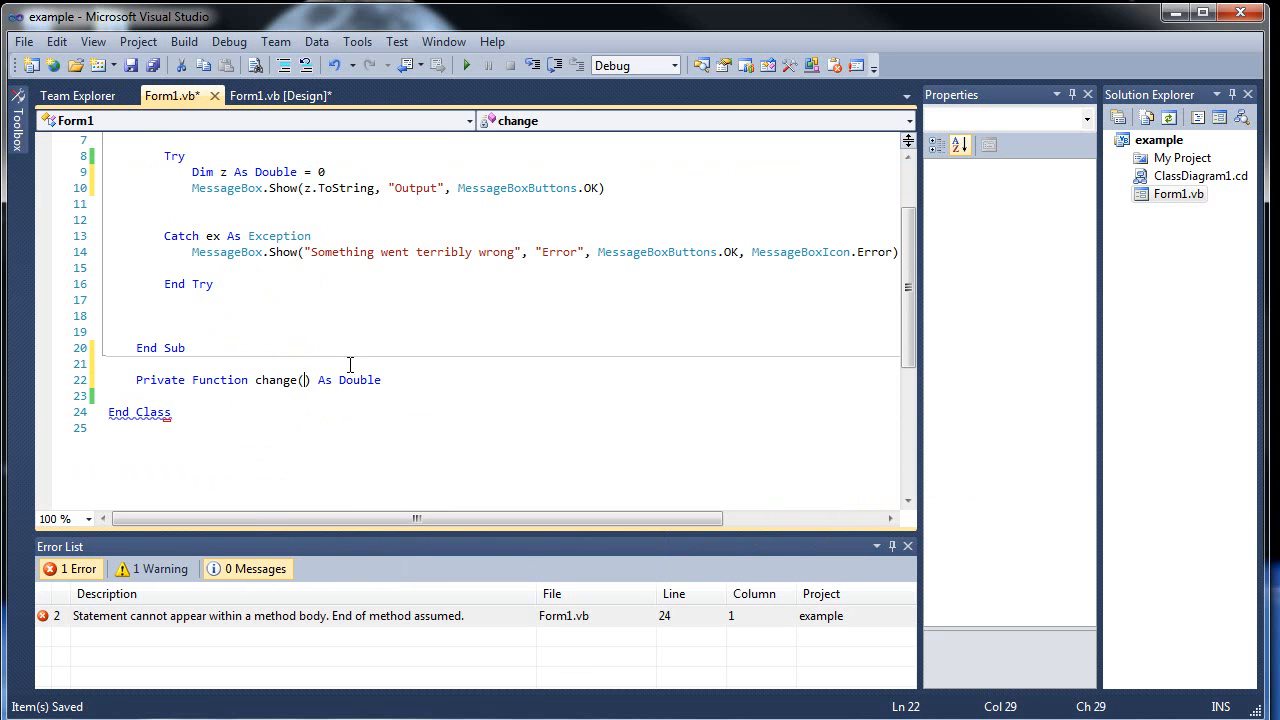
text(ByVal)
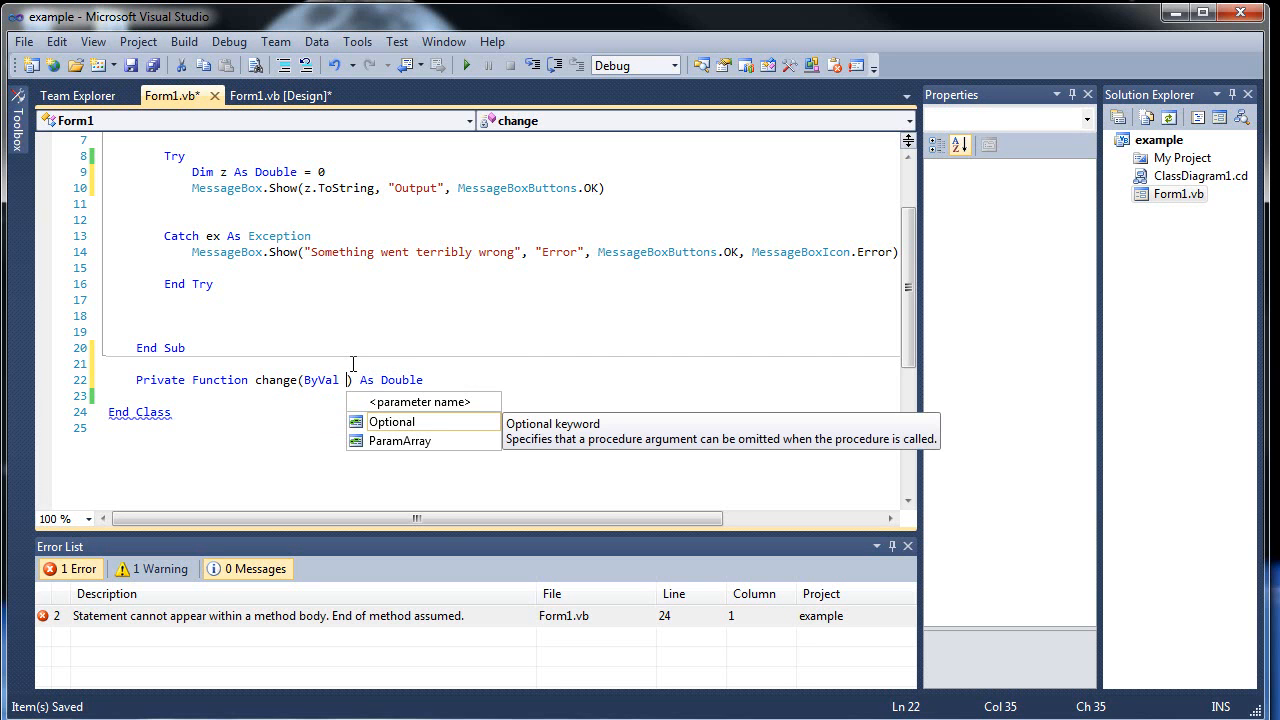
text(z_change As)
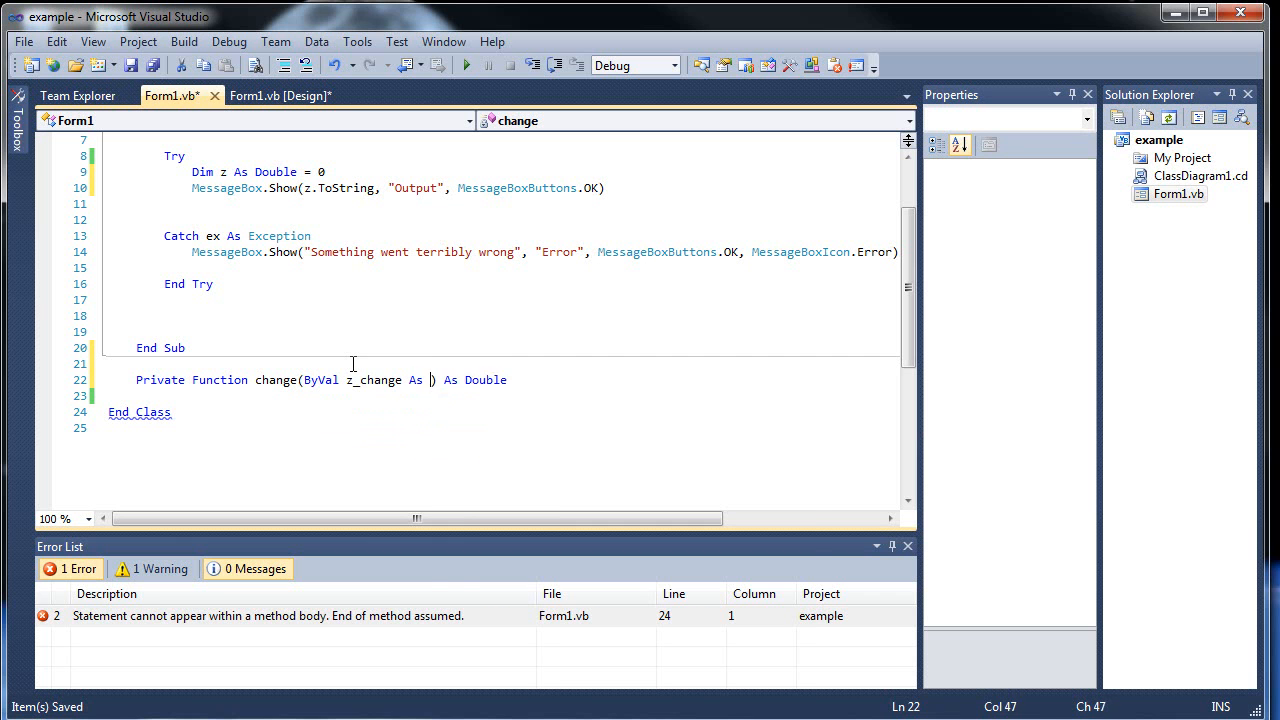
text(Double)
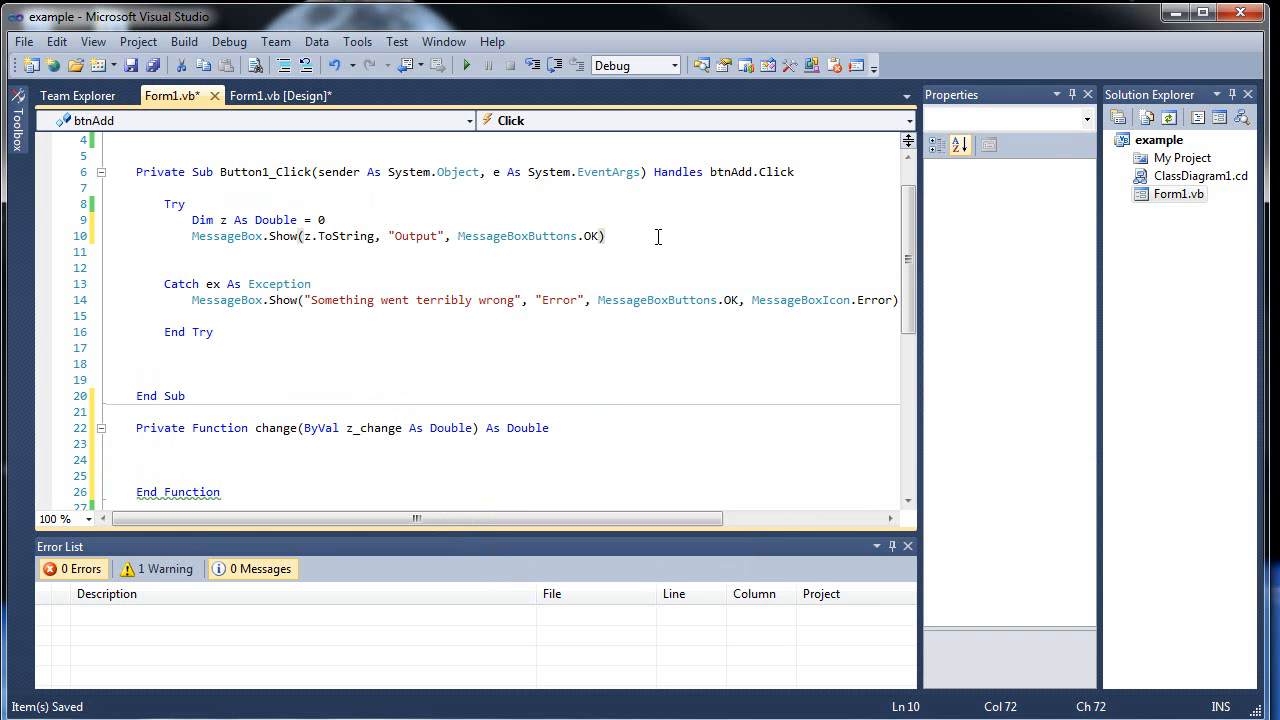
Assign z = change(z) in the Try block, then move into the change function body
text(z =)
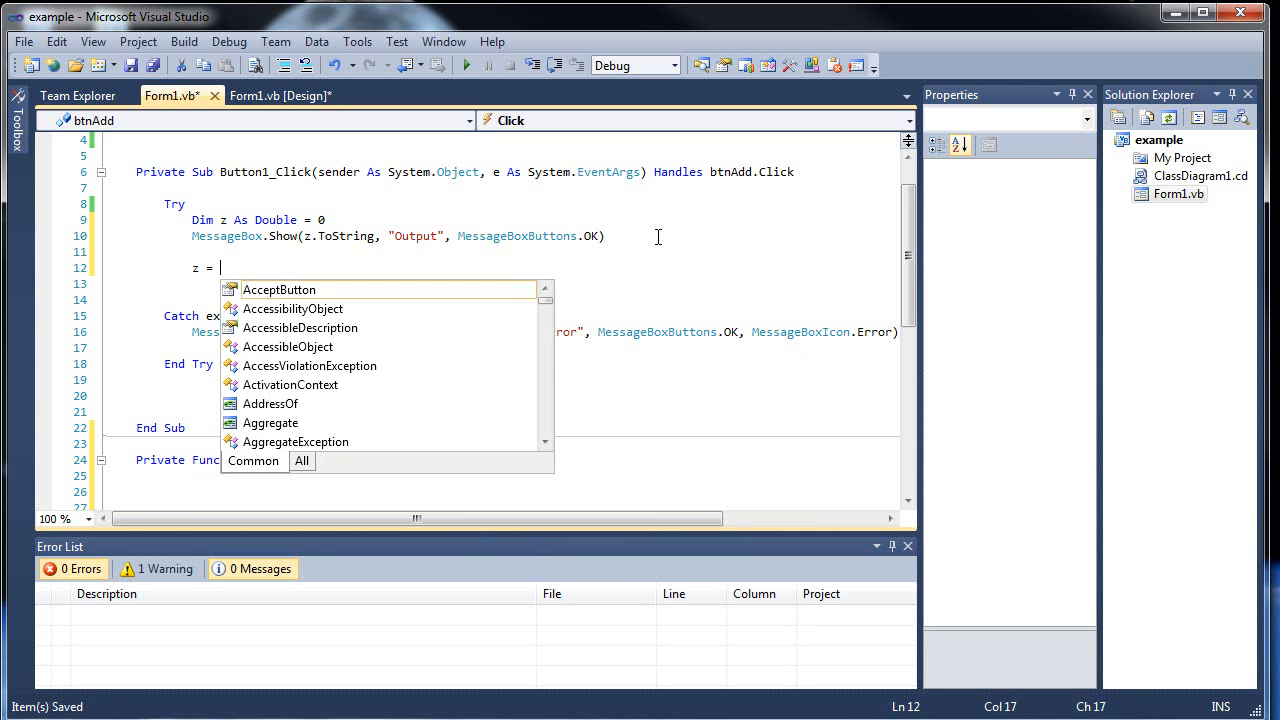
text(cha)
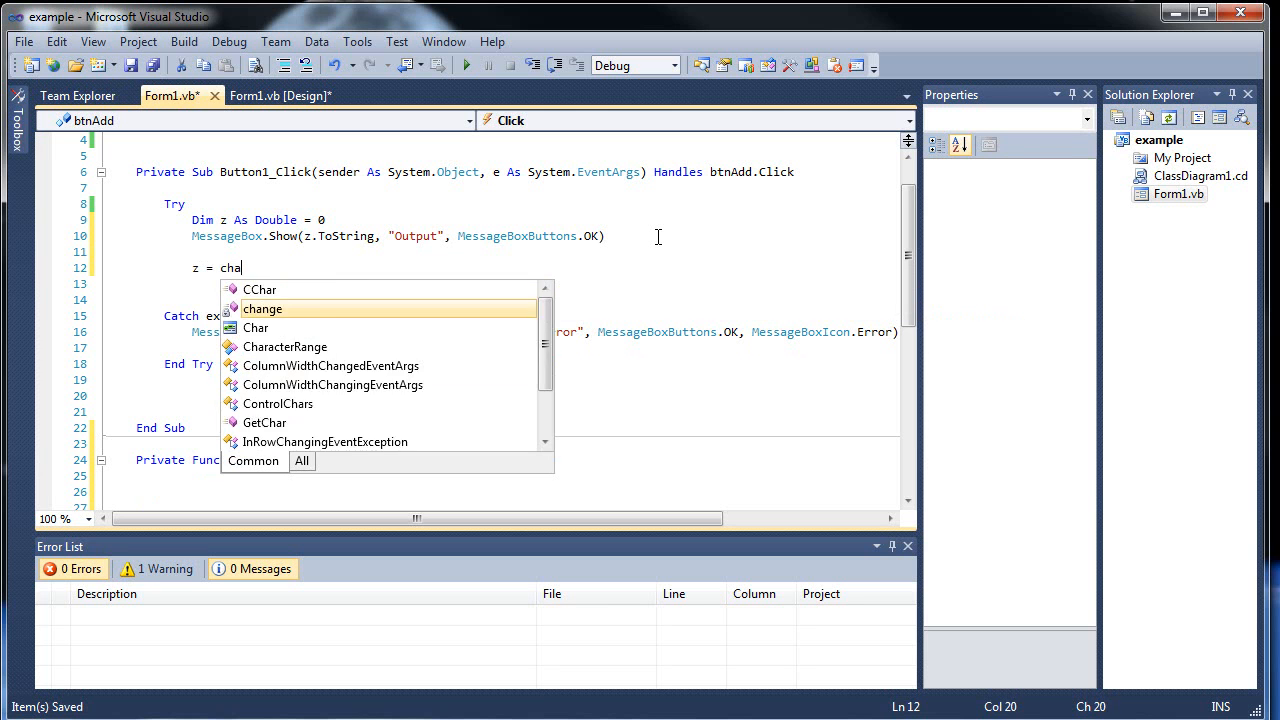
key(Tab)
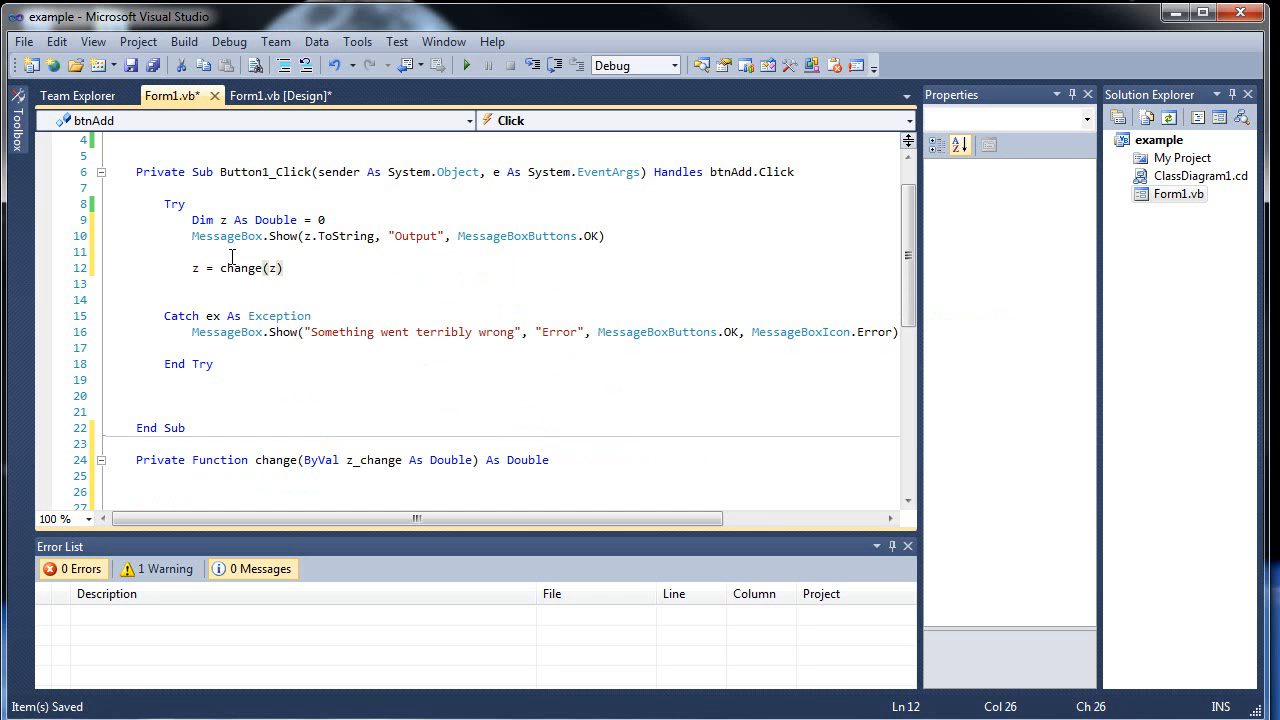
scroll(down, 3)
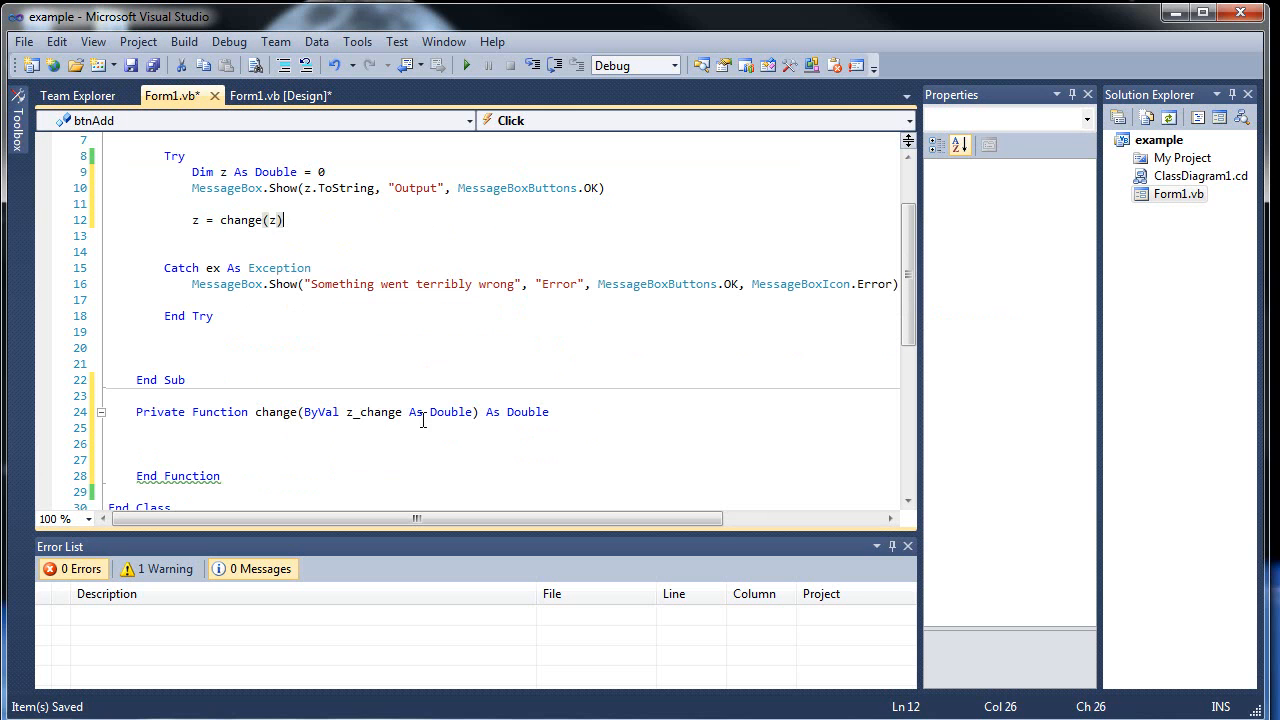
double_click(350, 412)
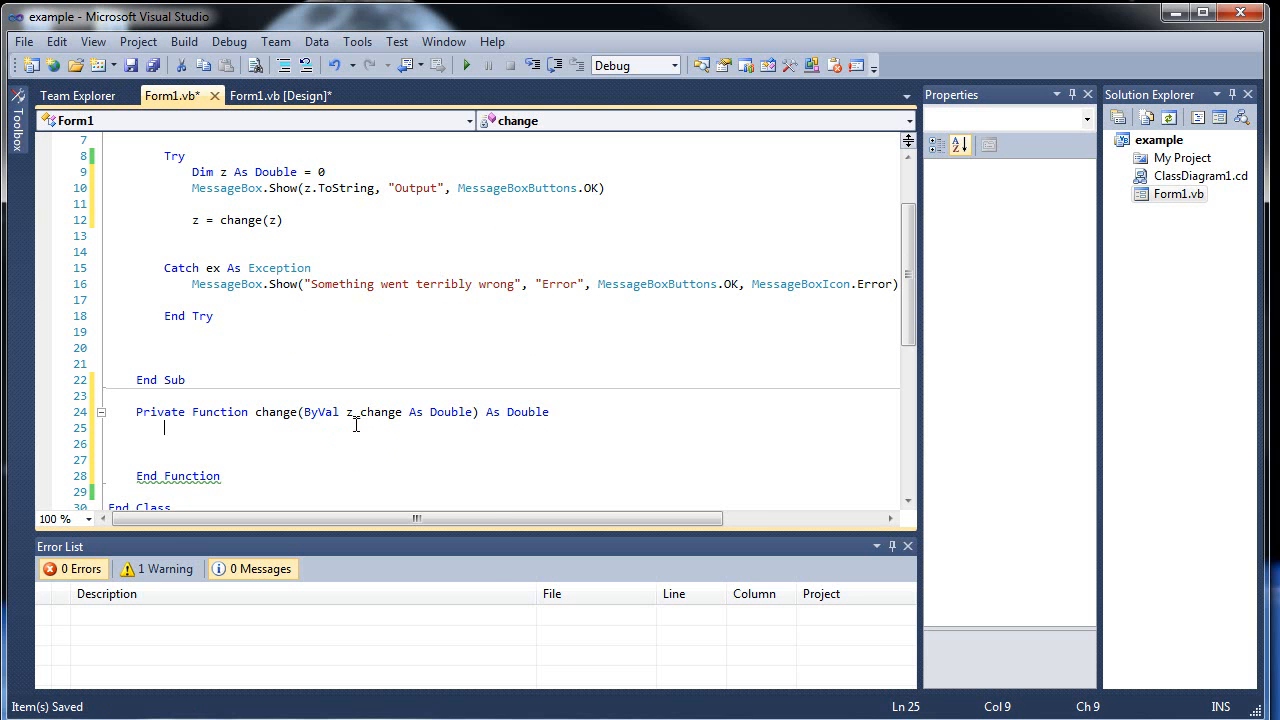
Declare Dim y As Double, add y += 5, and begin Return (z_change + ..
text(Dim y As Double)
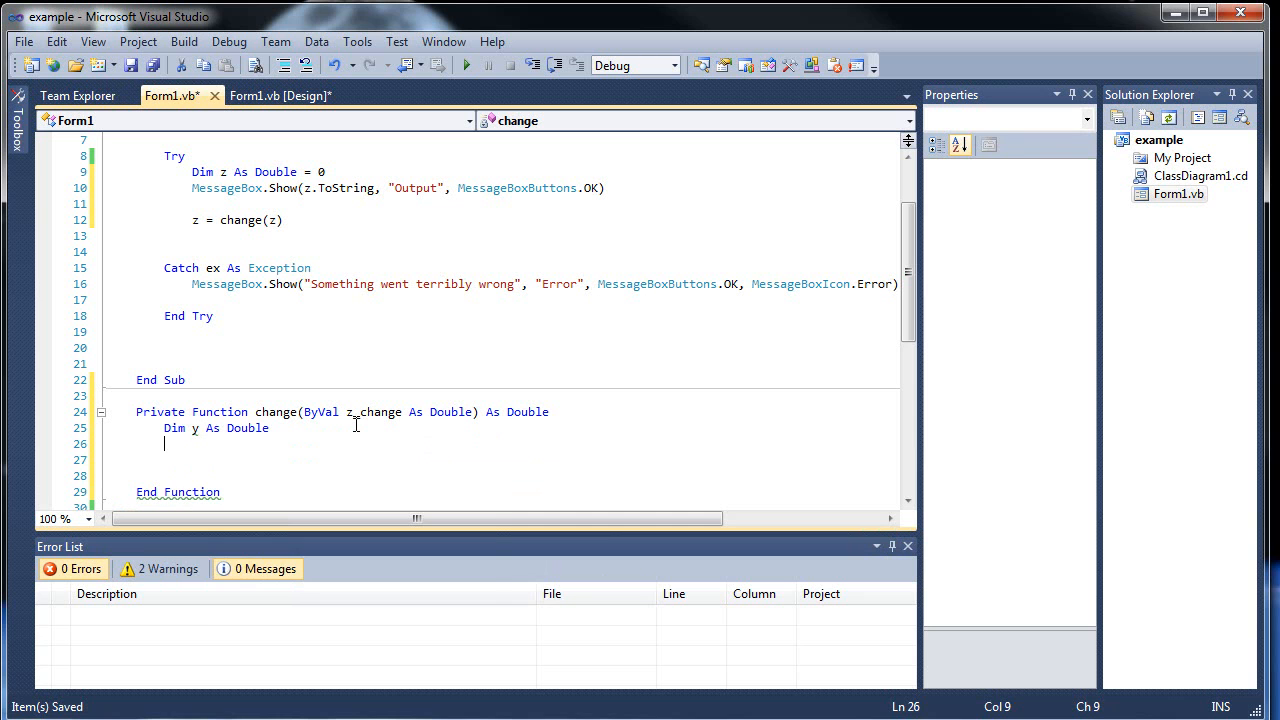
text(y += 5)
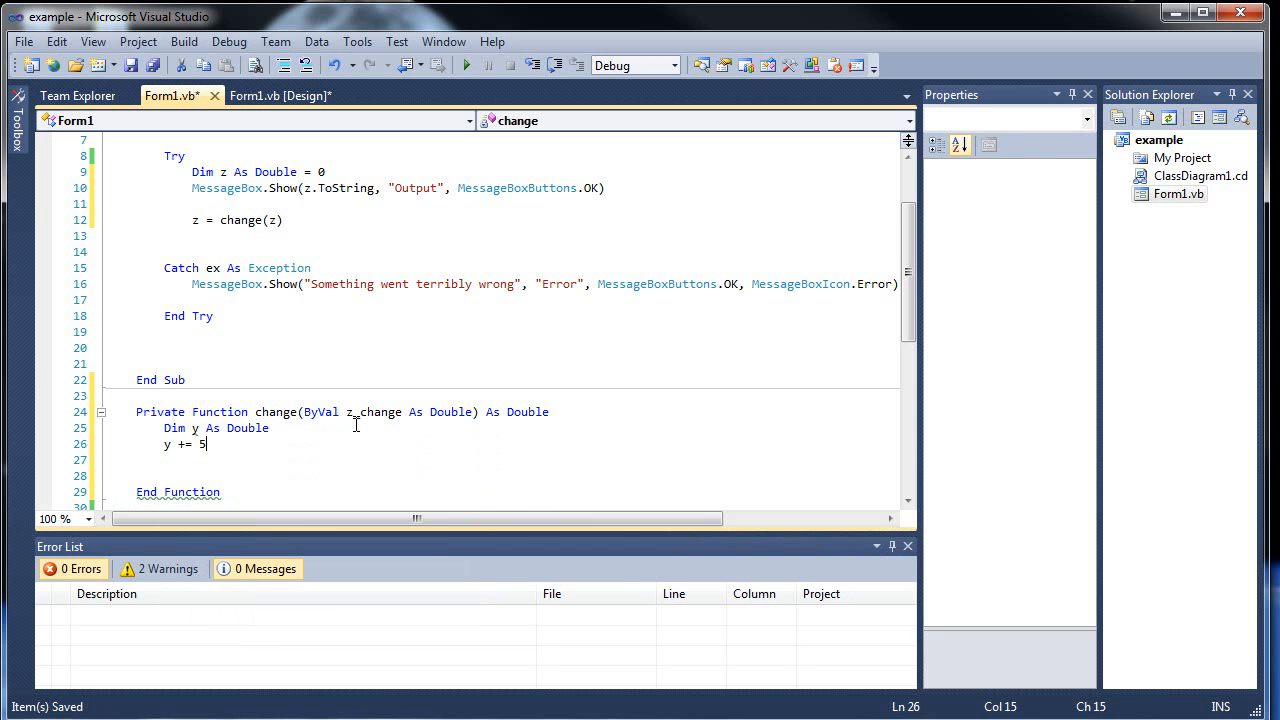
mouse_move(336, 476)
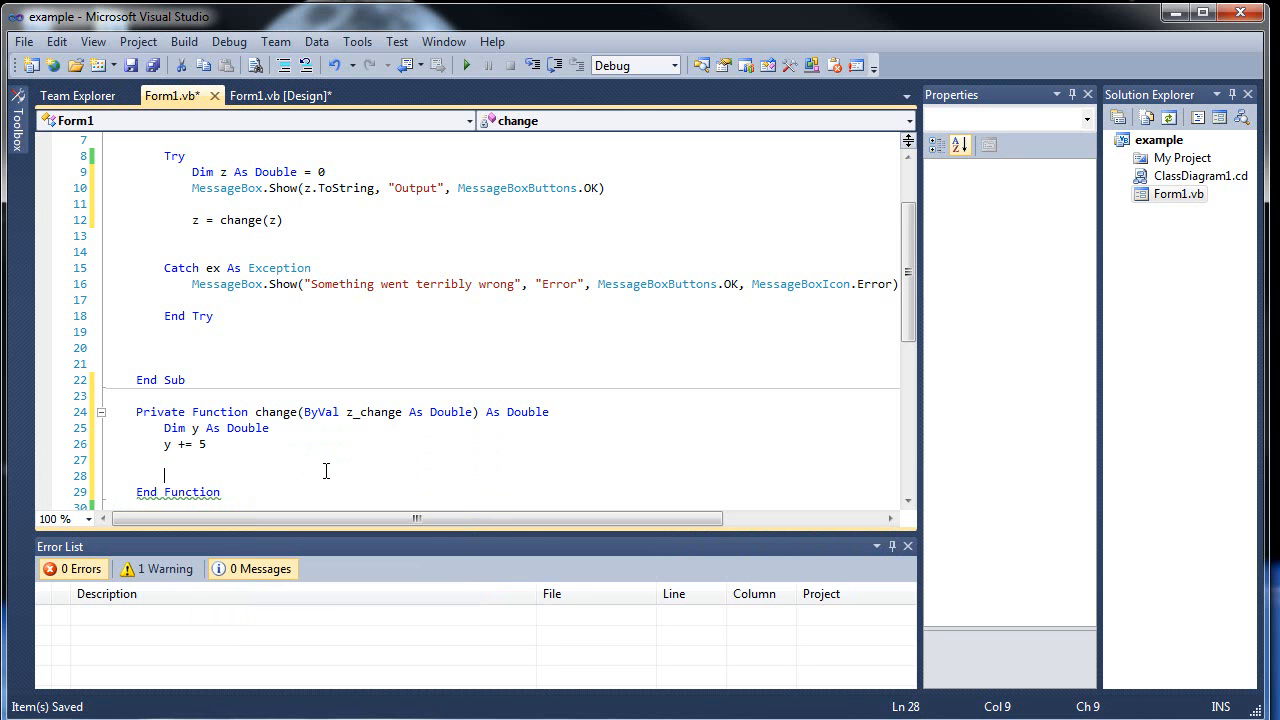
text(Return)
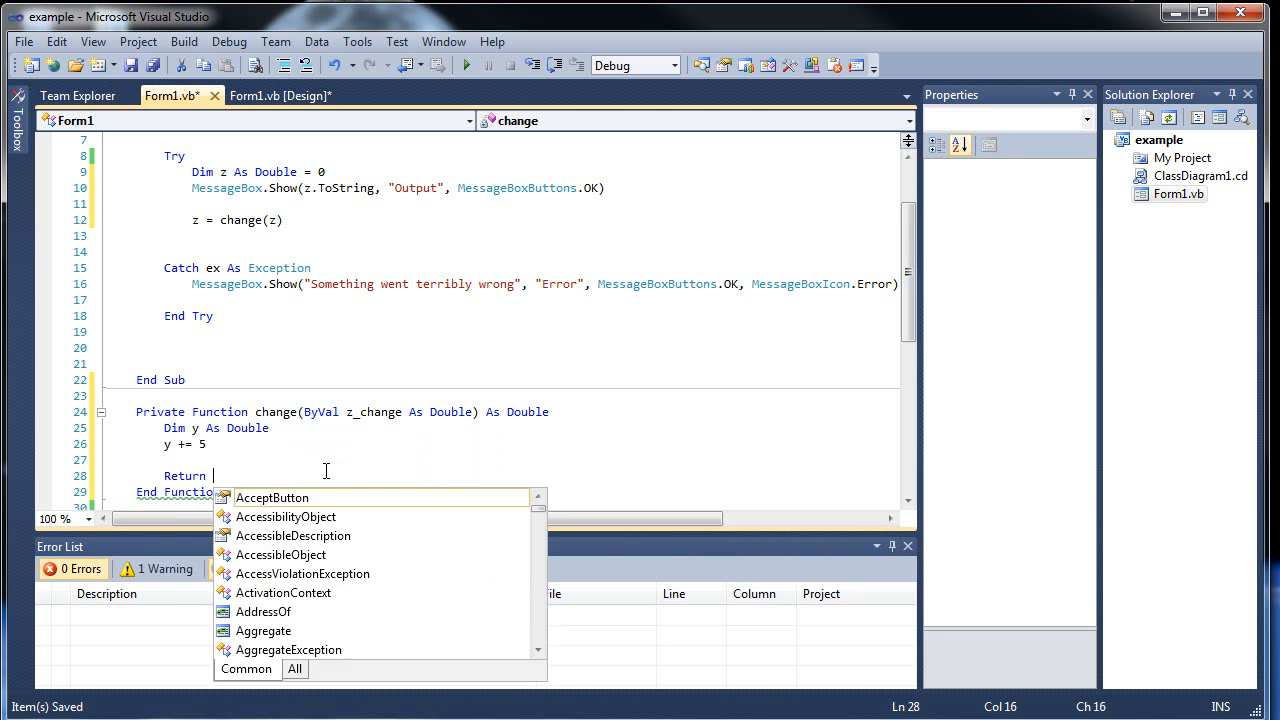
text(()
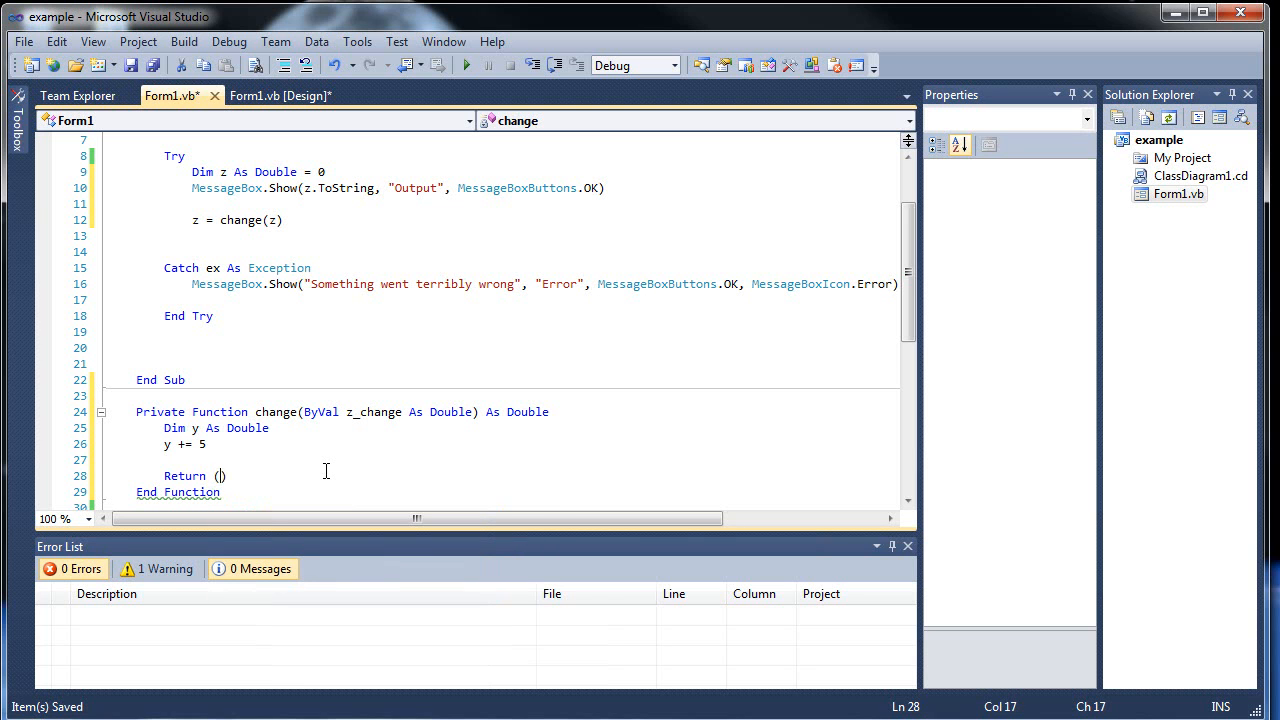
text(z_change)
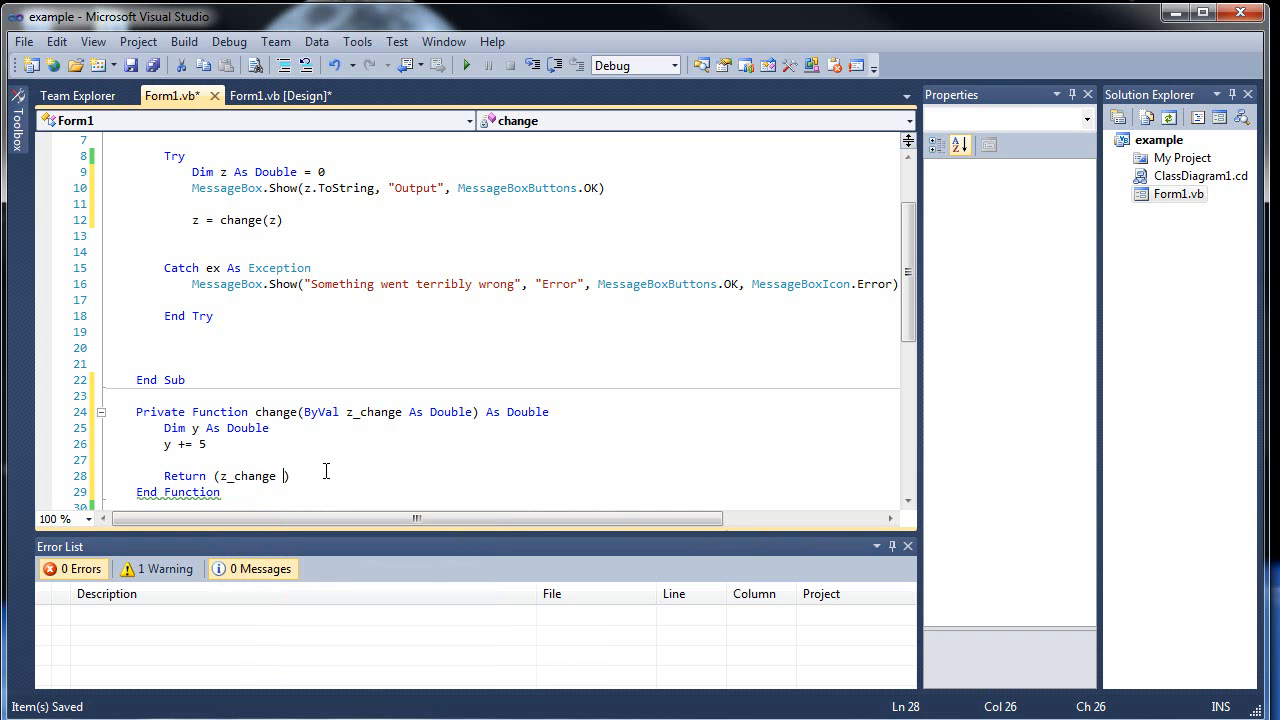
text(+)
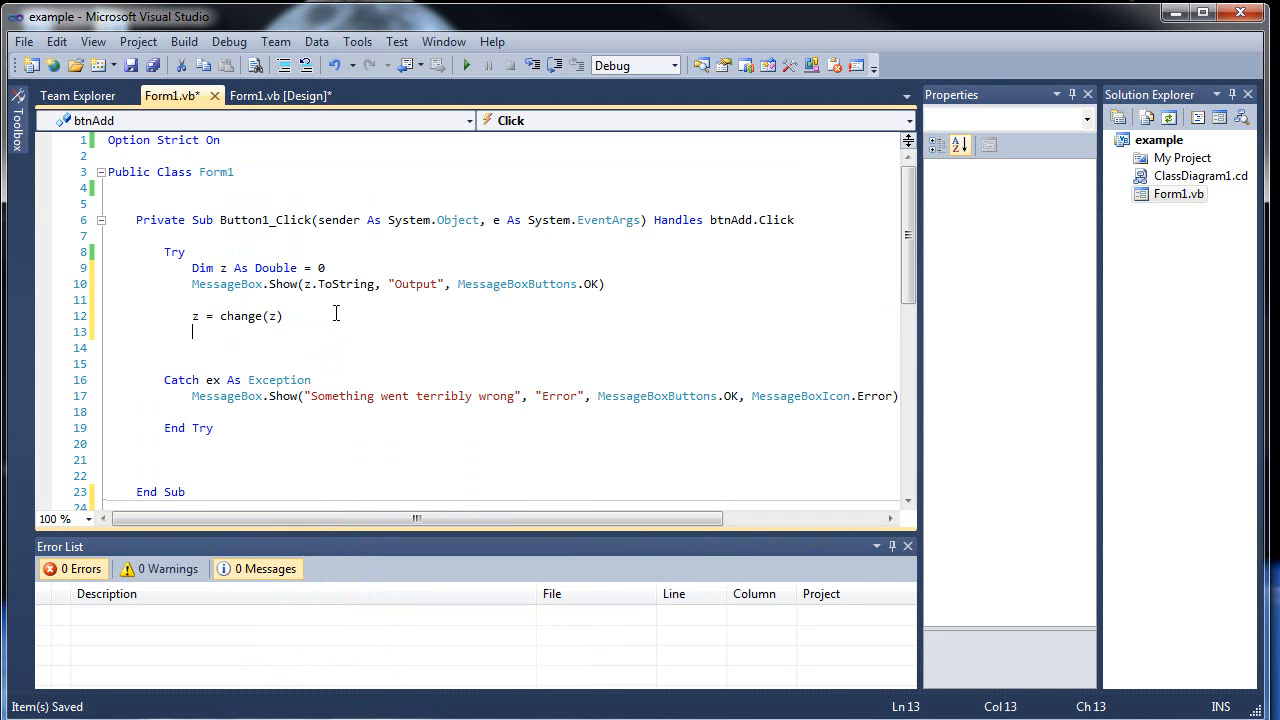
Duplicate the MessageBox.Show output line after z = change(z) and start the app
text(Mess()
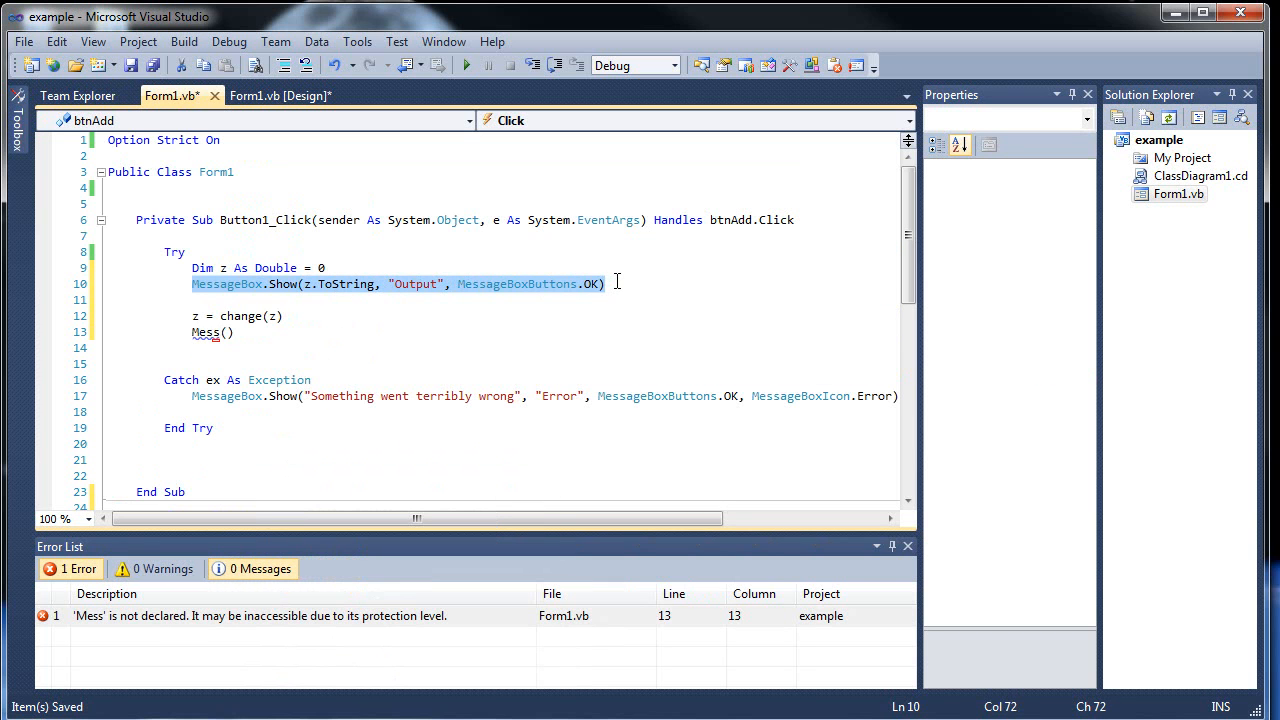
click(236, 332)
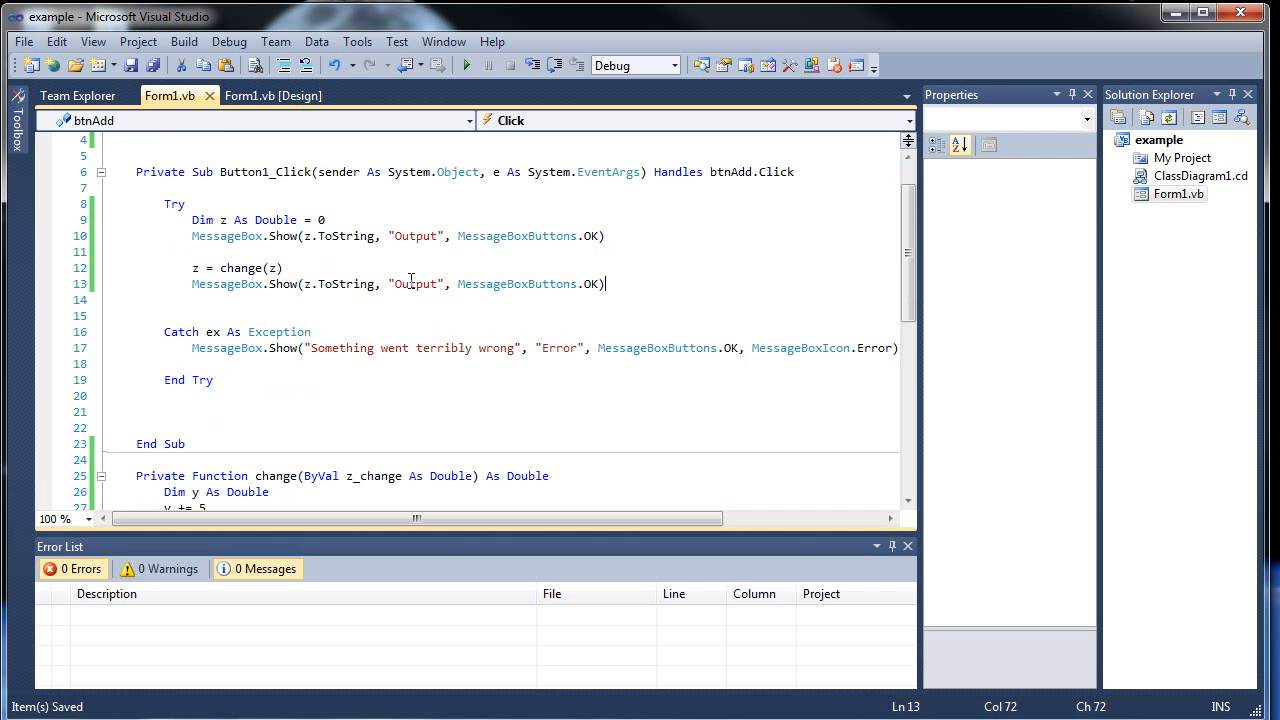
click(466, 64)
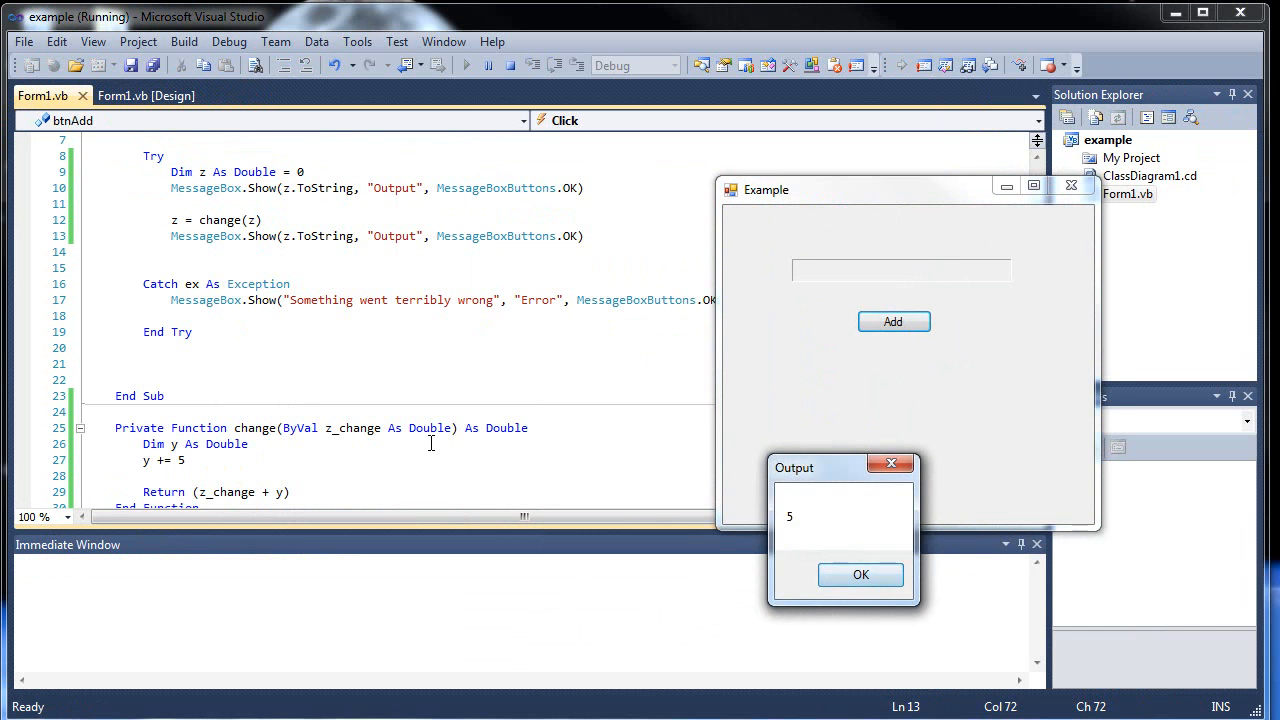
mouse_move(220, 220)
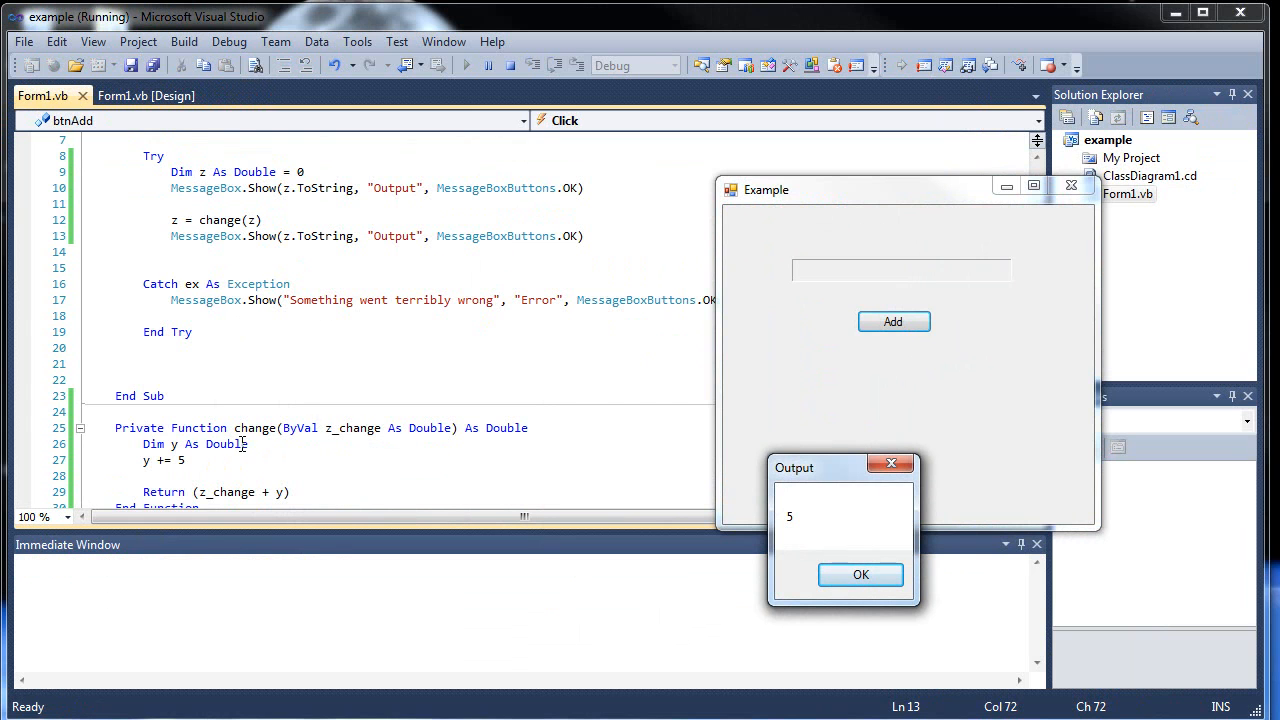
mouse_move(180, 444)
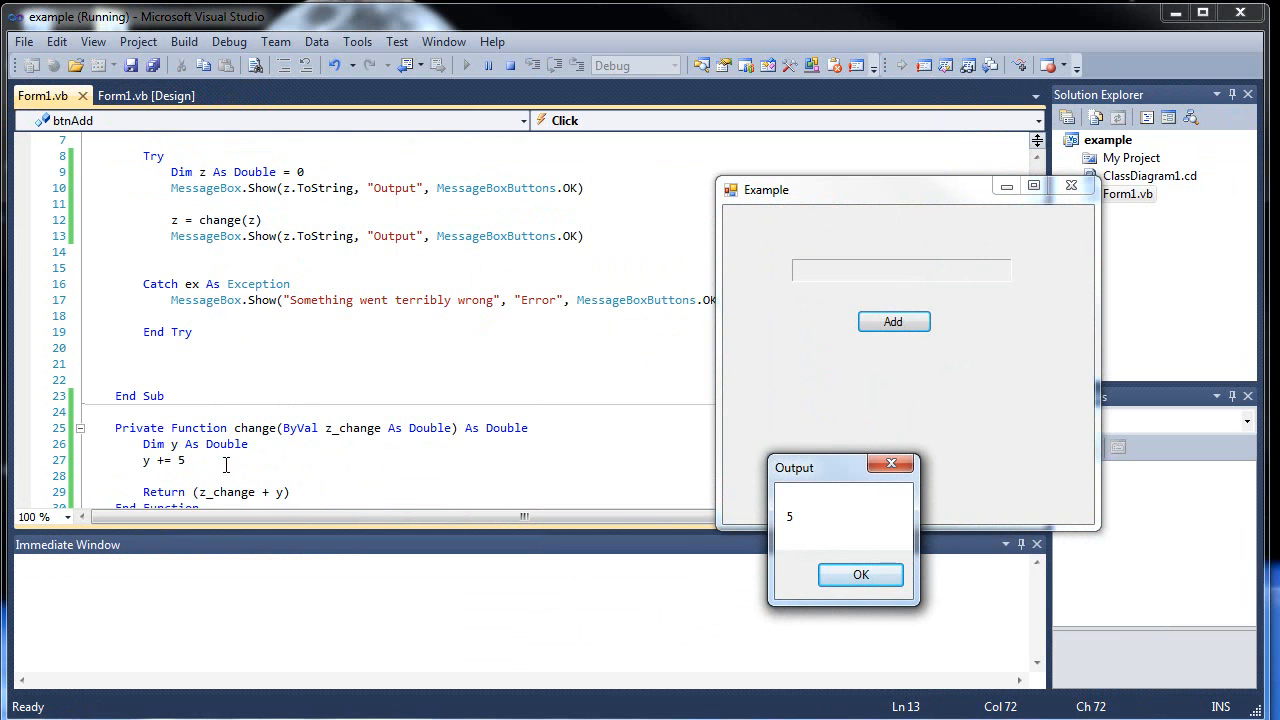
mouse_move(282, 492)
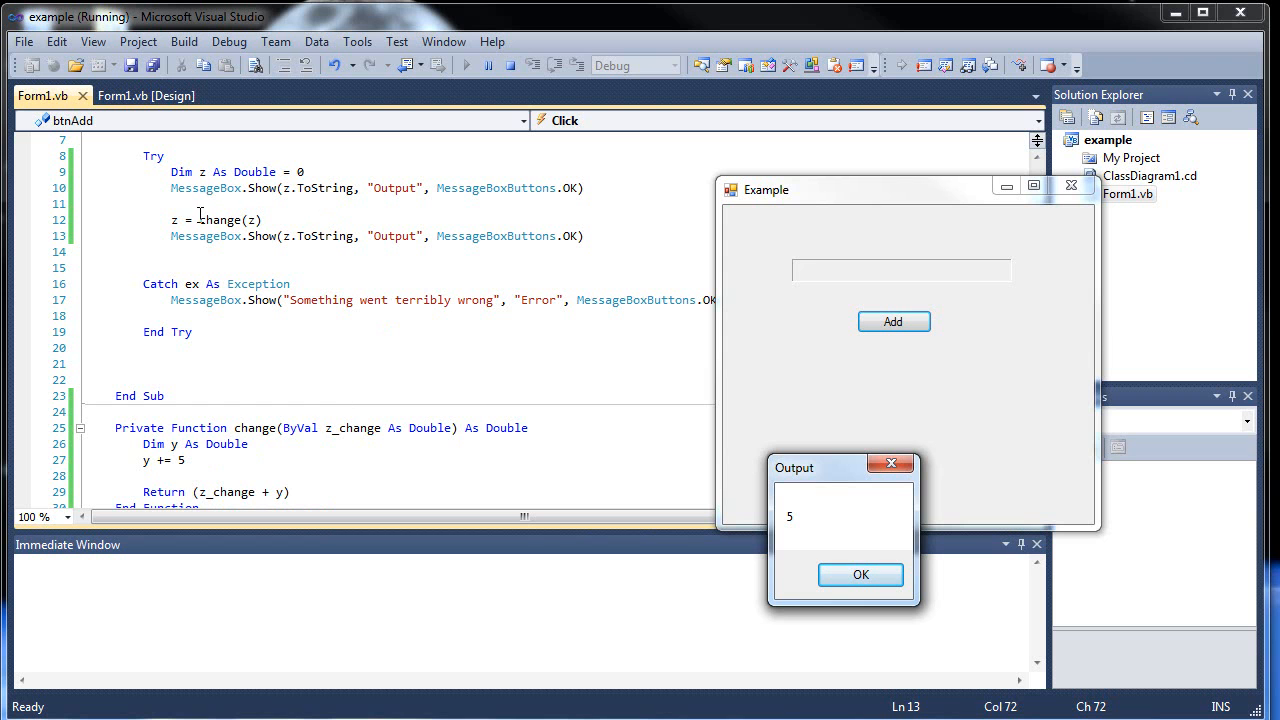
mouse_move(174, 218)
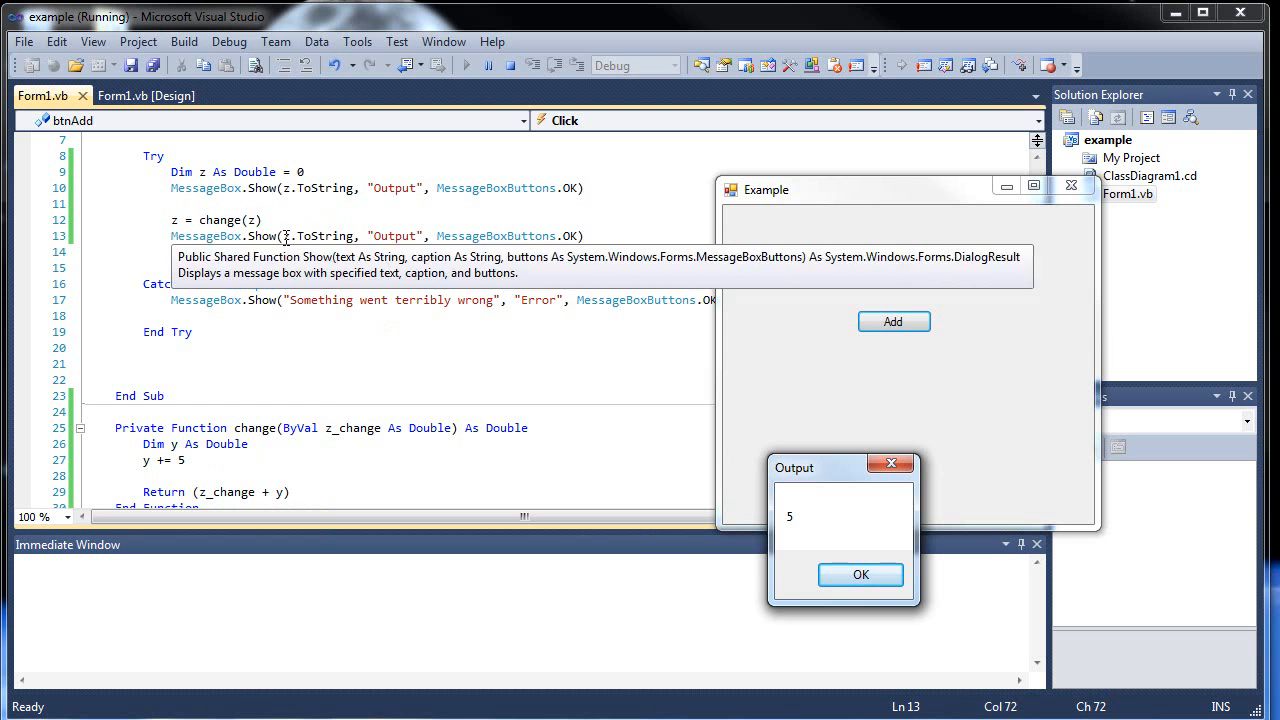
Click Add in the Example app and dismiss the Output boxes showing 0 then 5
click(860, 574)
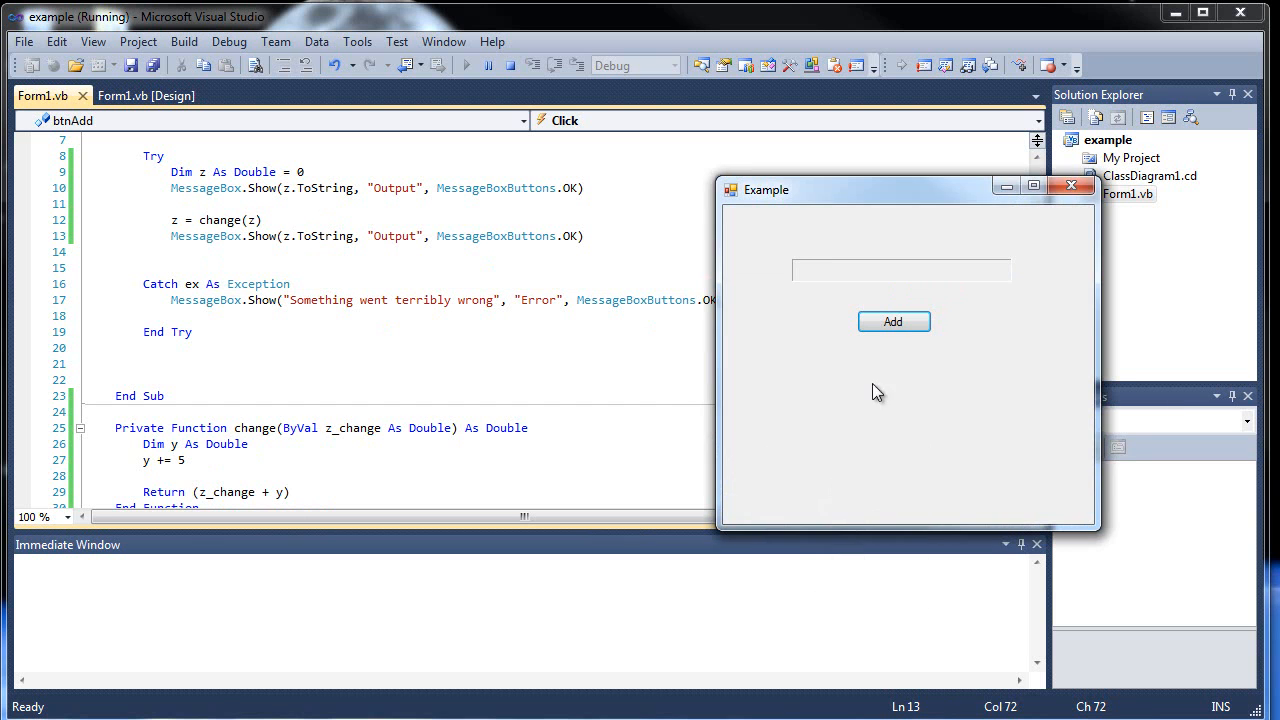
click(892, 320)
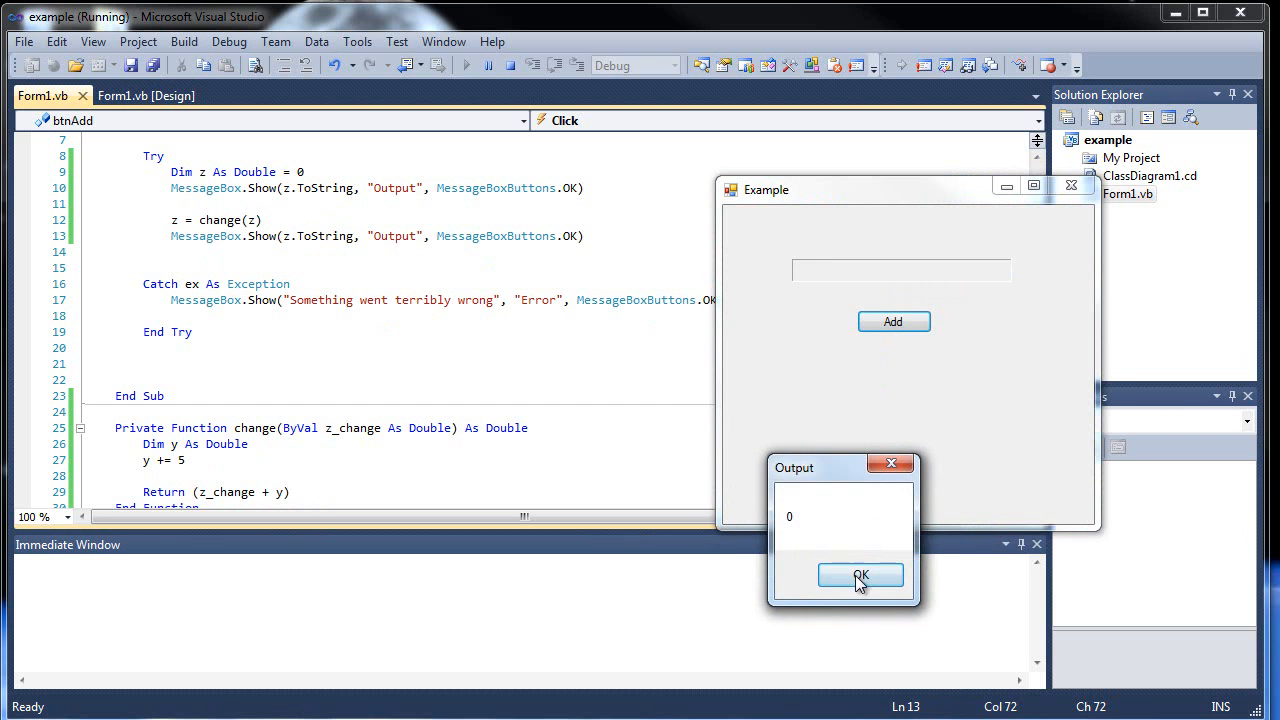
click(860, 576)
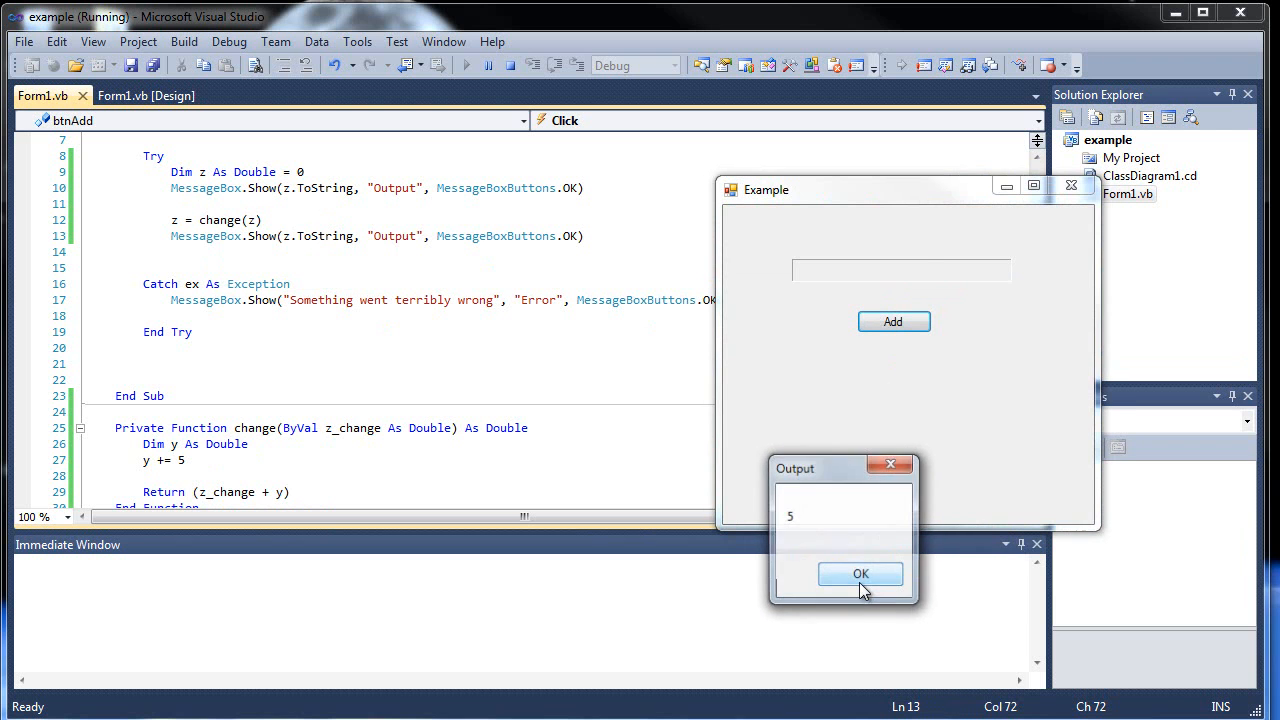
click(860, 572)
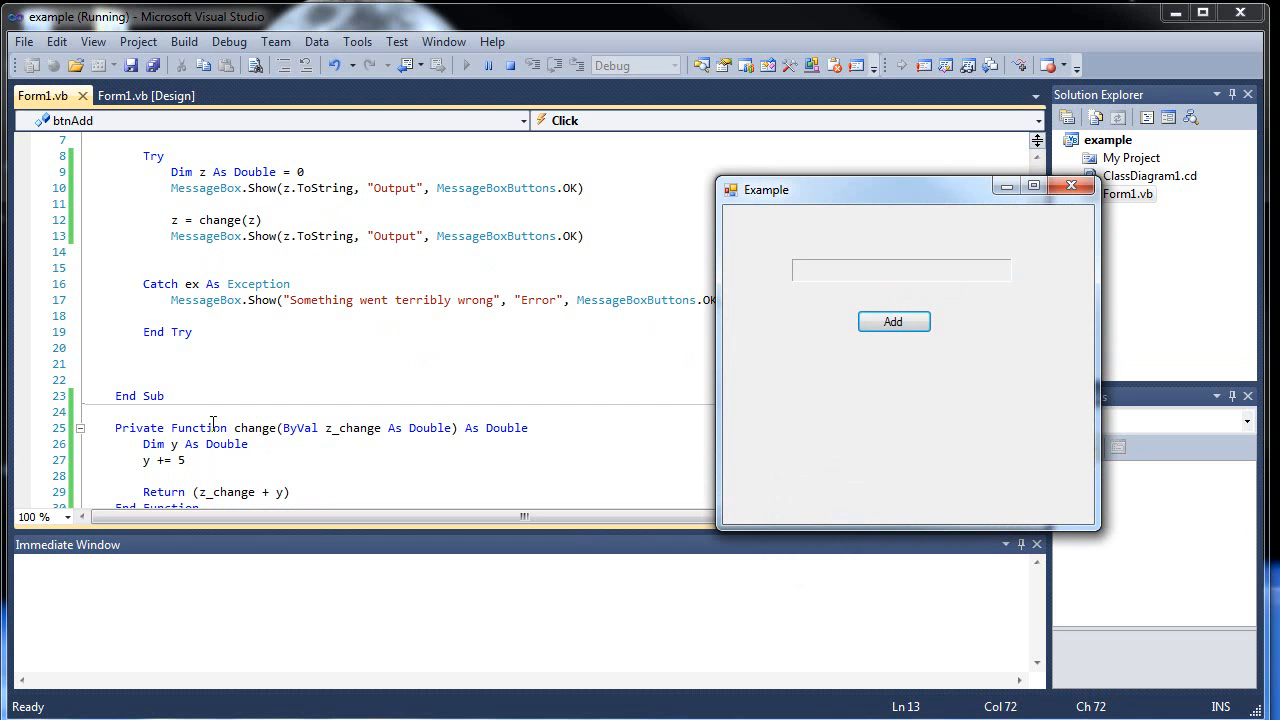
mouse_move(1096, 204)
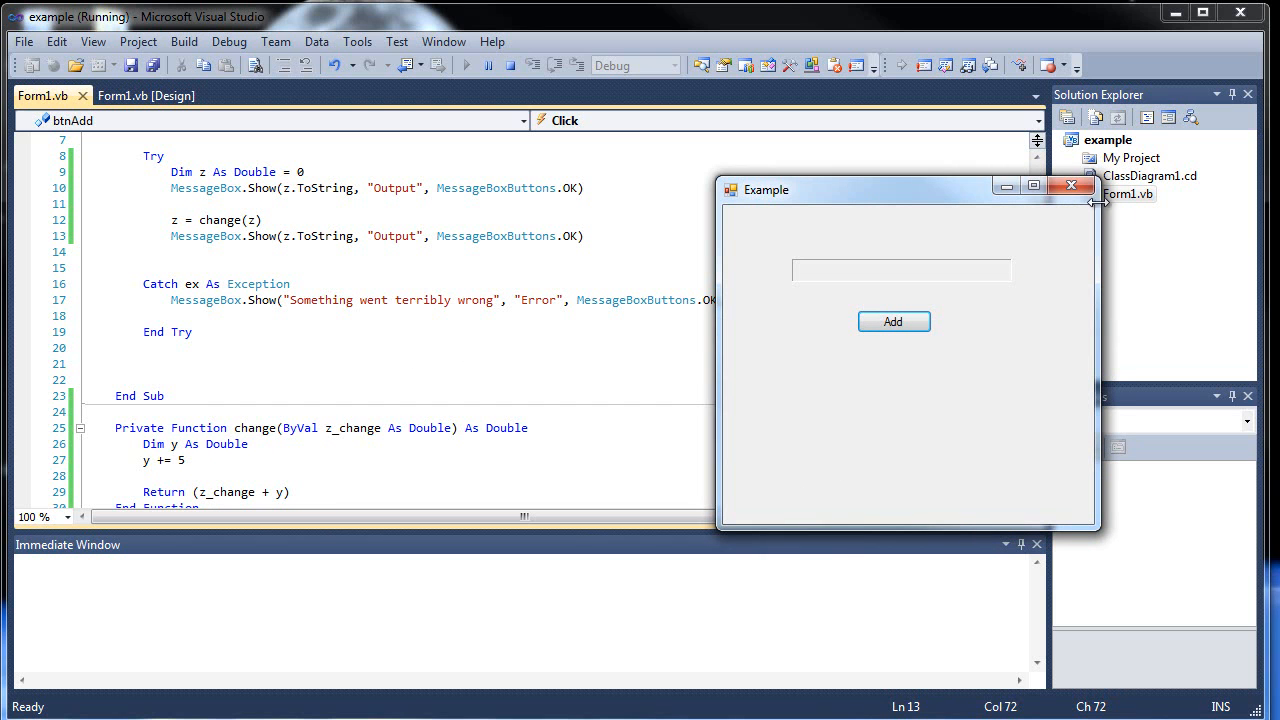
mouse_move(804, 362)
text(Static)
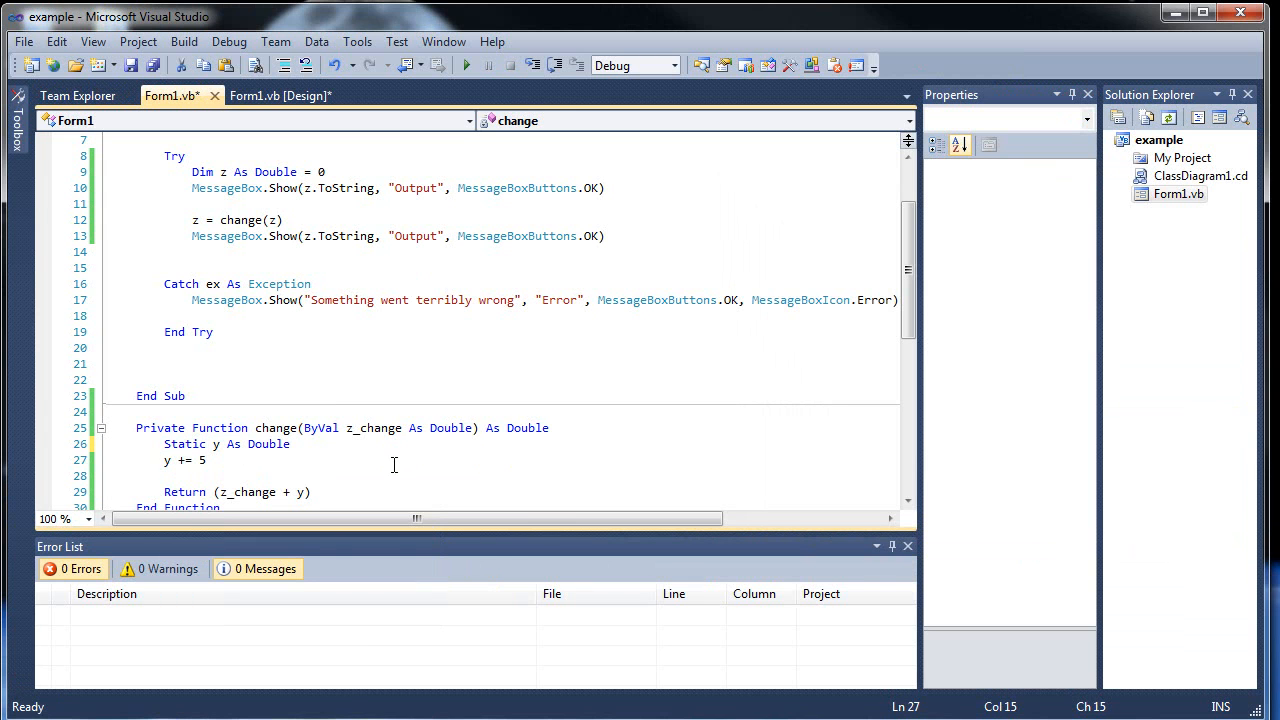
Save Static y As Double, run the app, and repeat Add until outputs climb to 15 and 20
key(ctrl+s)
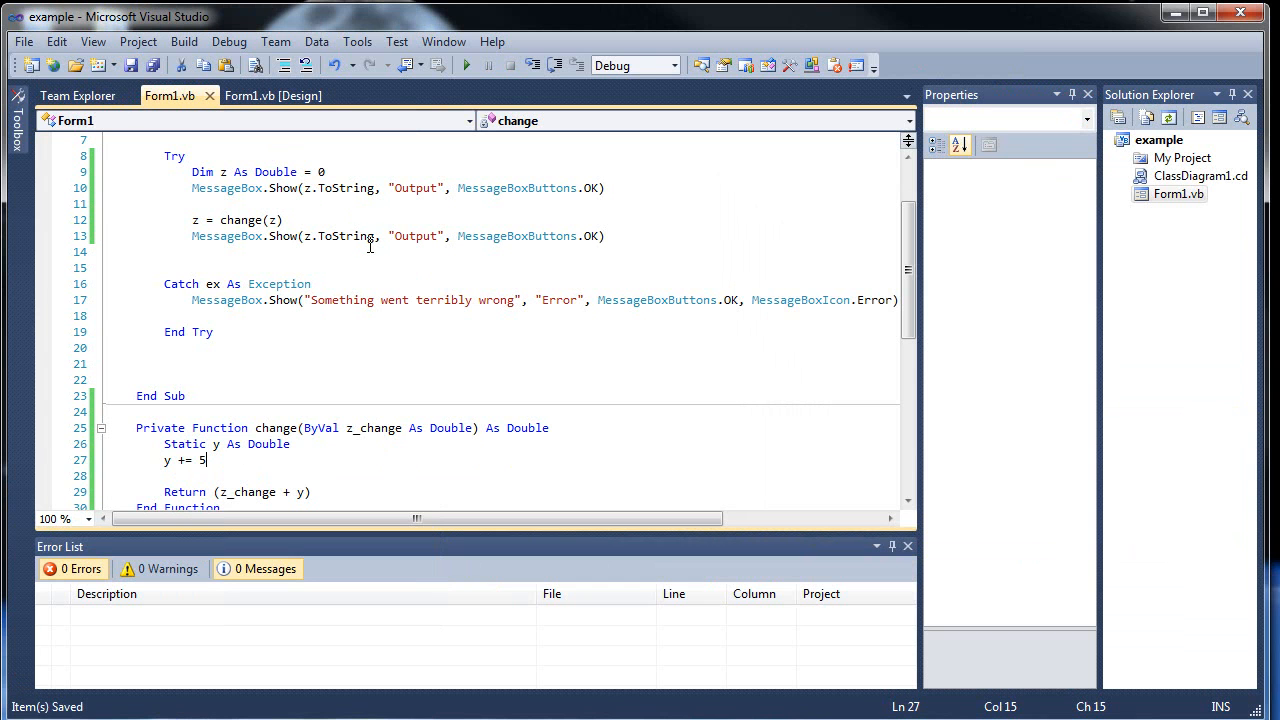
click(466, 64)
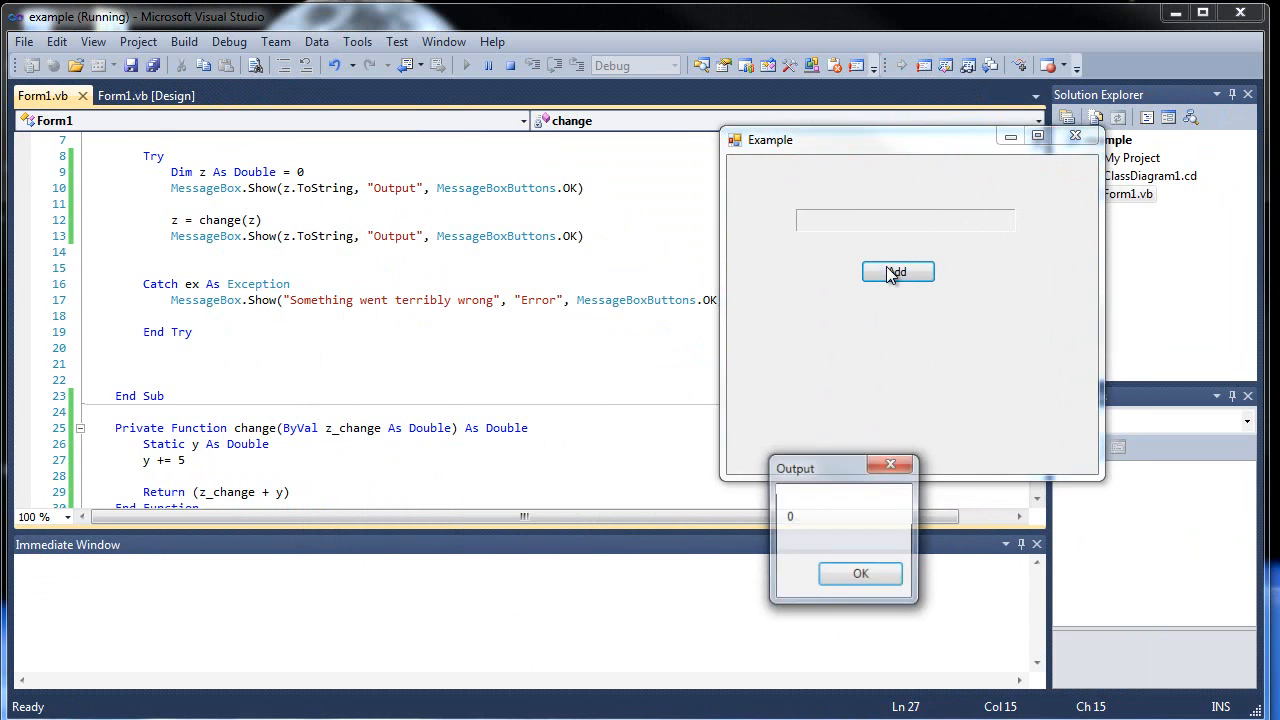
click(860, 572)
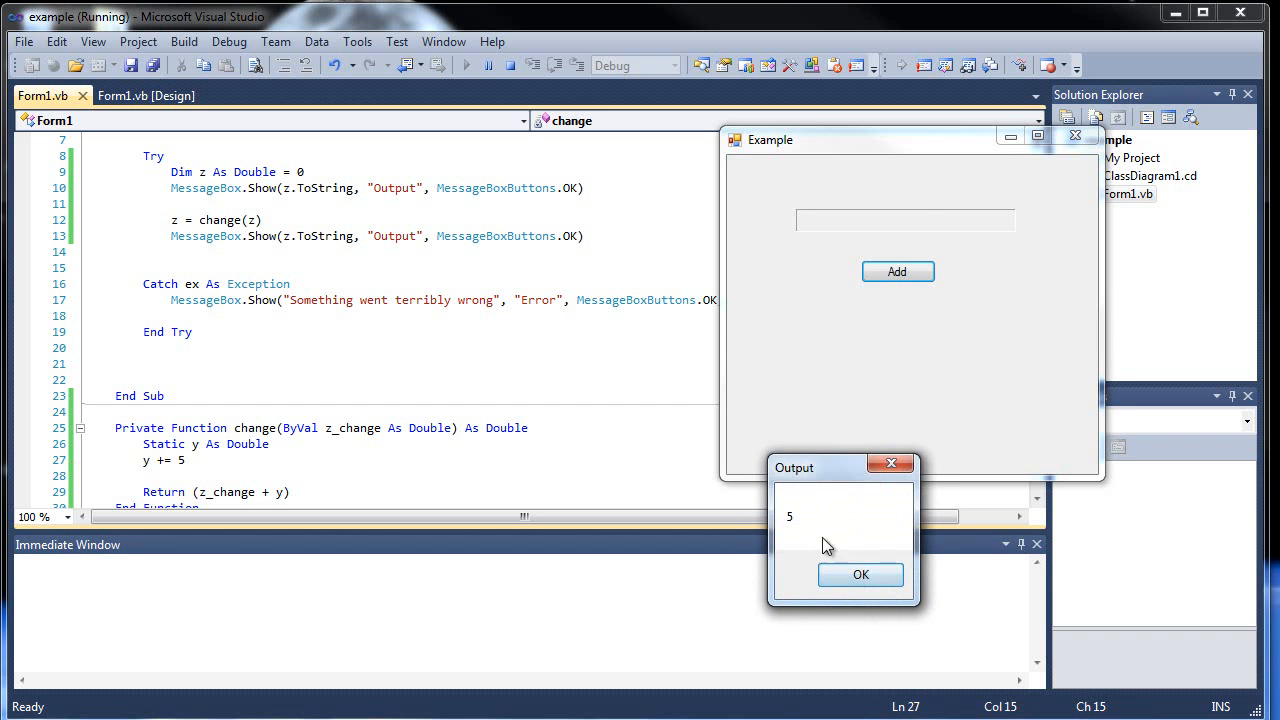
click(860, 574)
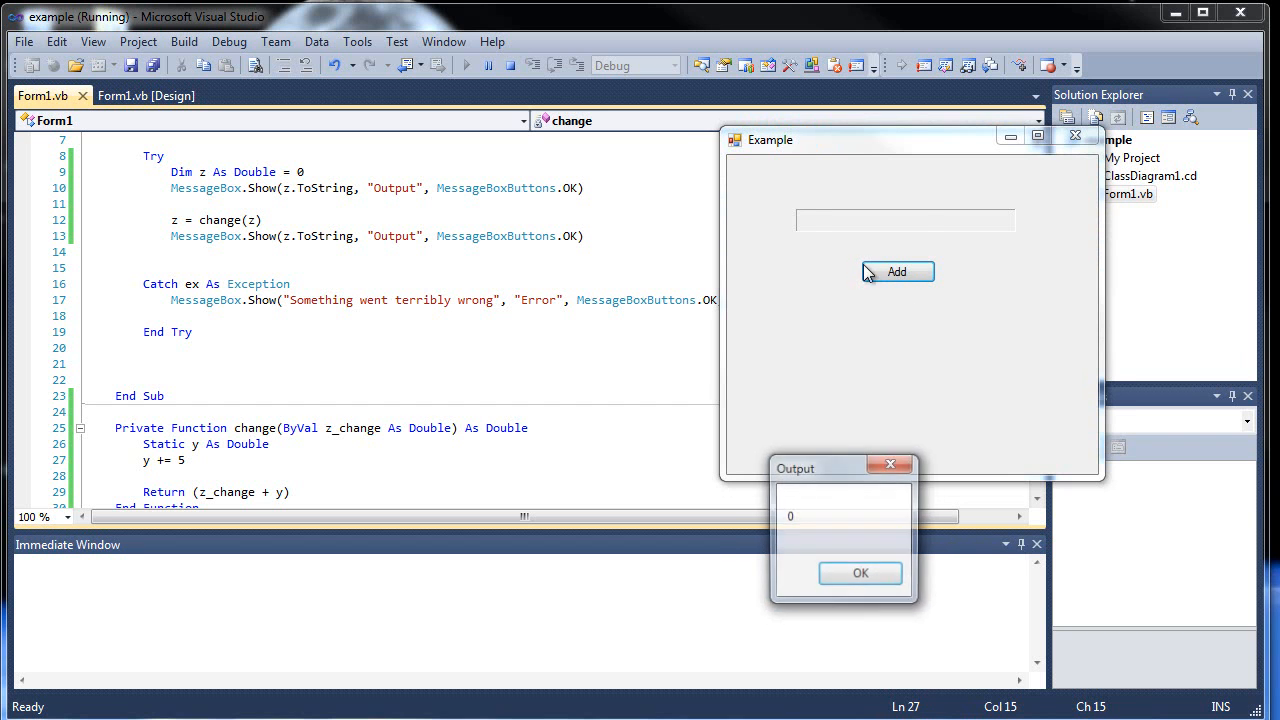
click(896, 272)
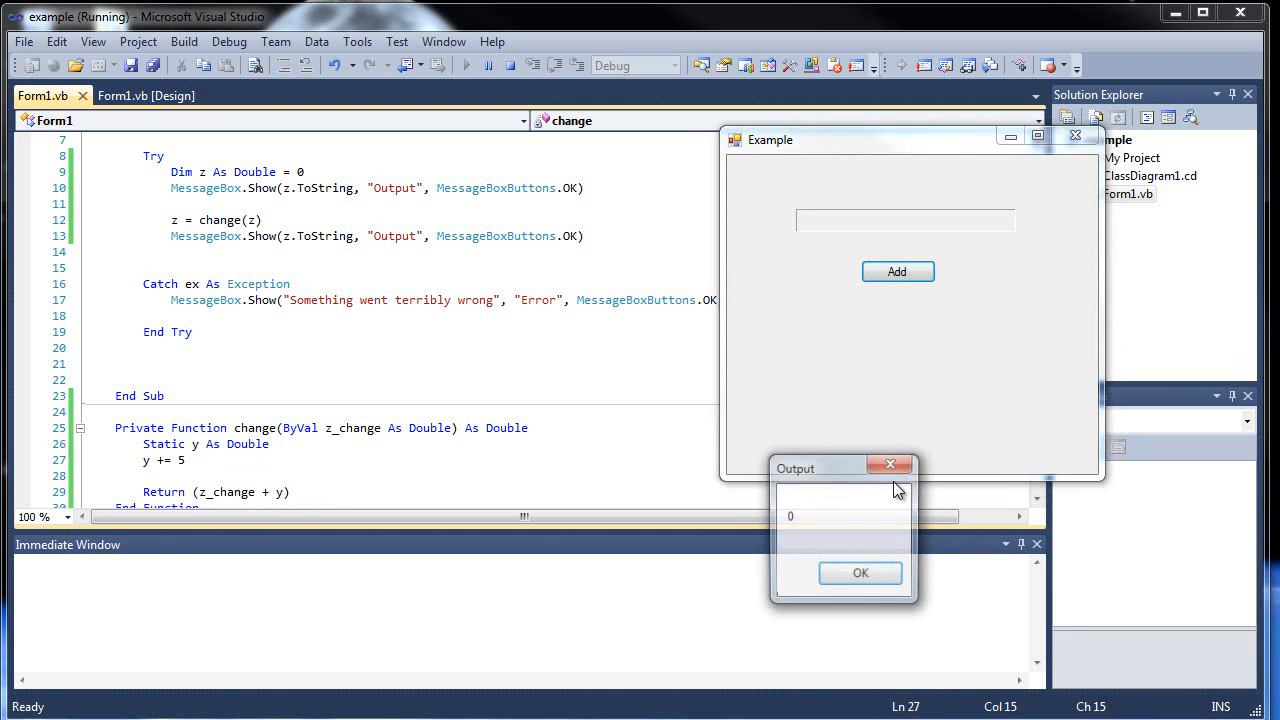
click(860, 572)
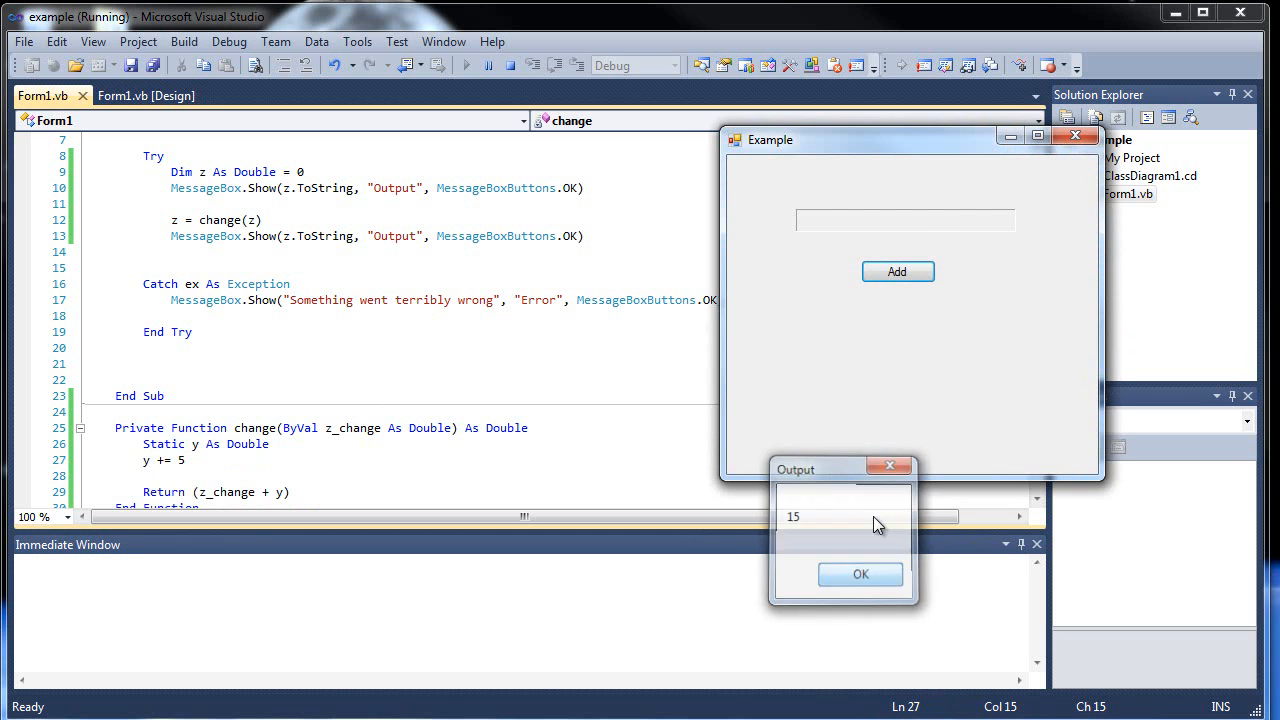
click(860, 574)
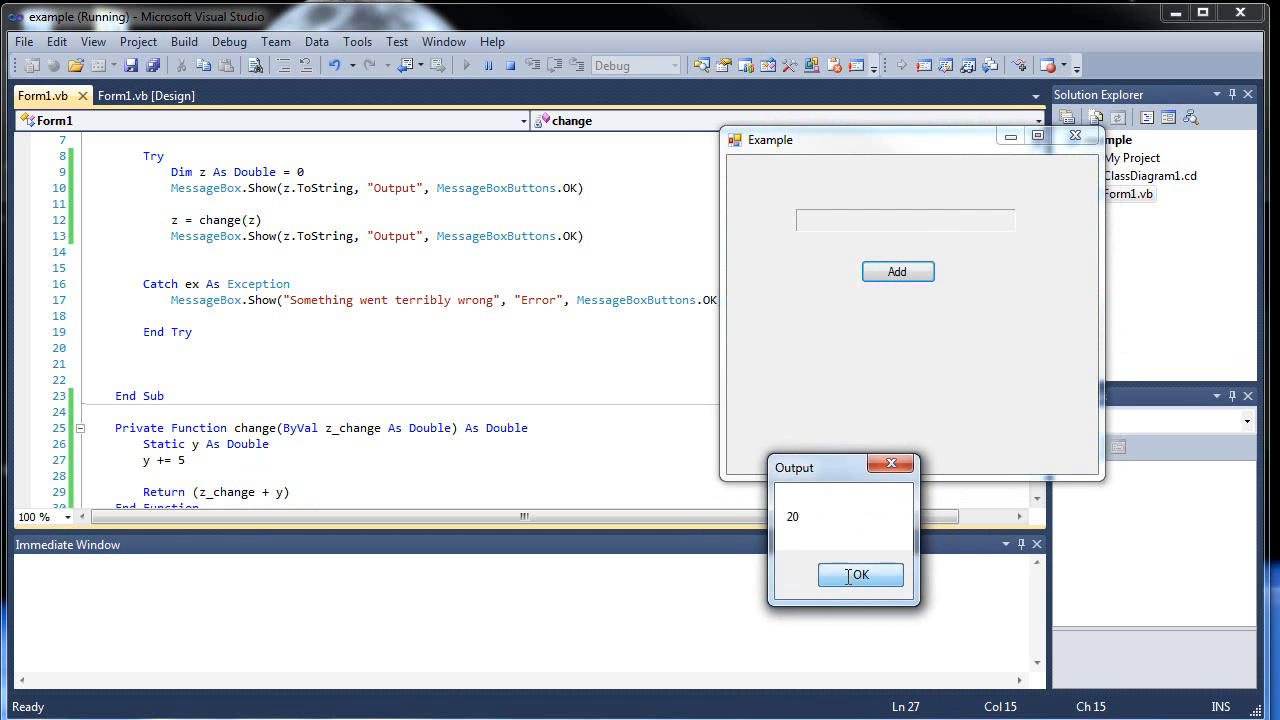
click(858, 574)
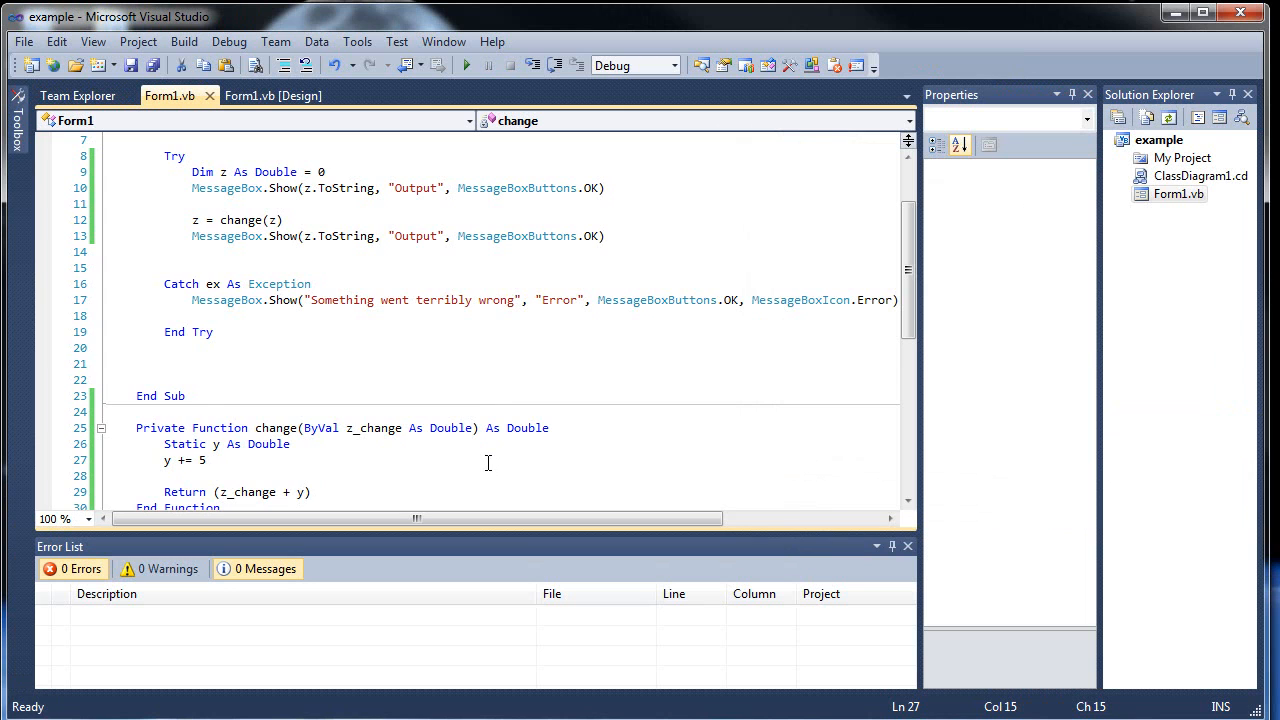
Delete the change function and the Try block's statements, then select Form1.vb in Solution Explorer
scroll(down, 3)
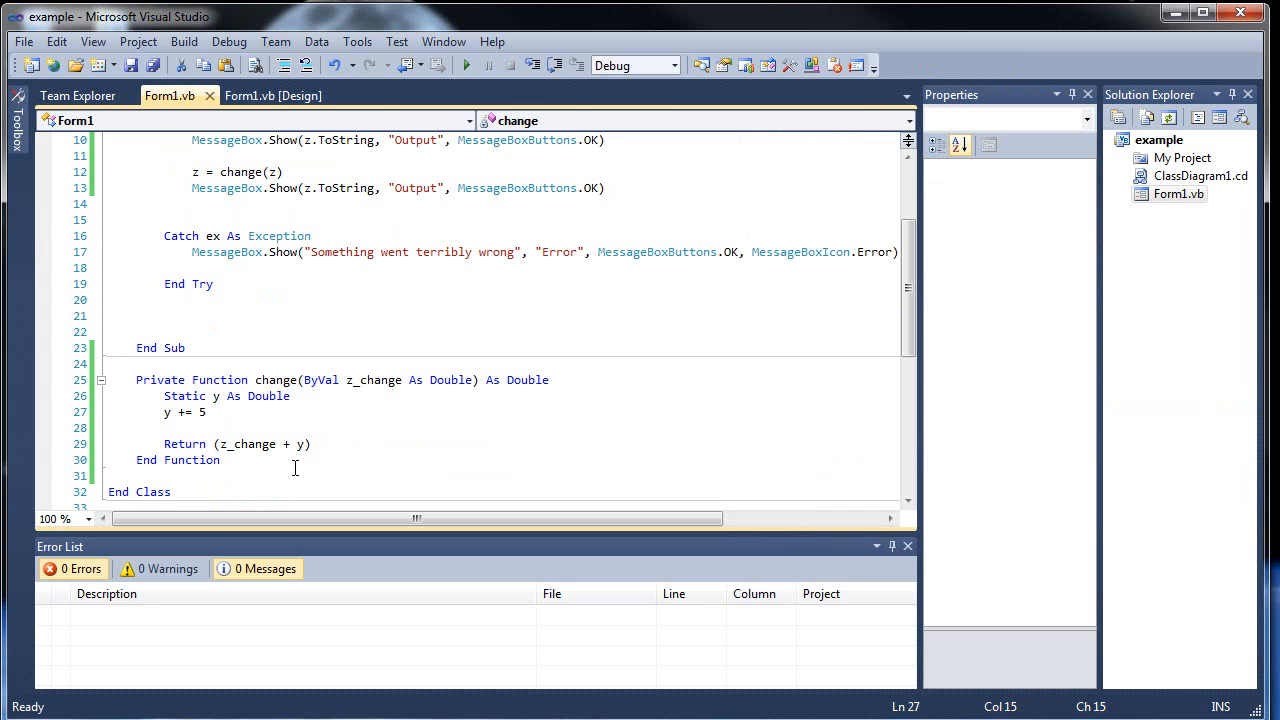
drag(136, 380, 220, 460)
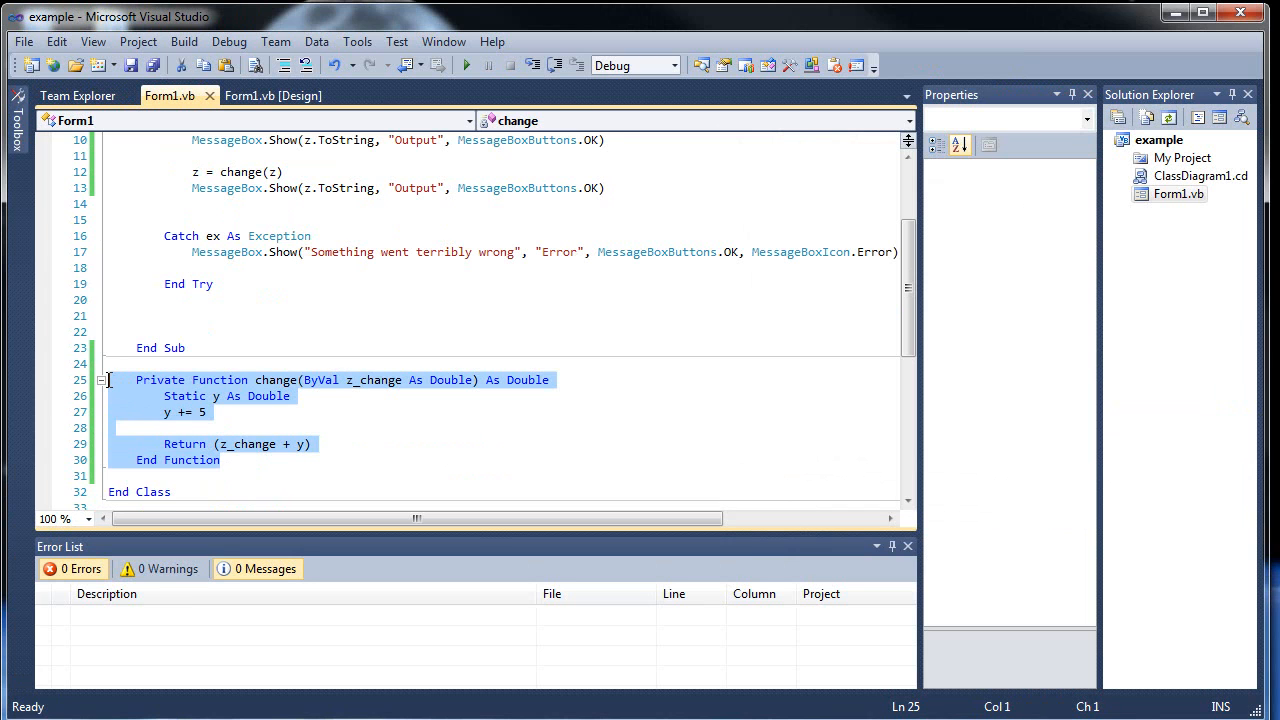
key(Delete)
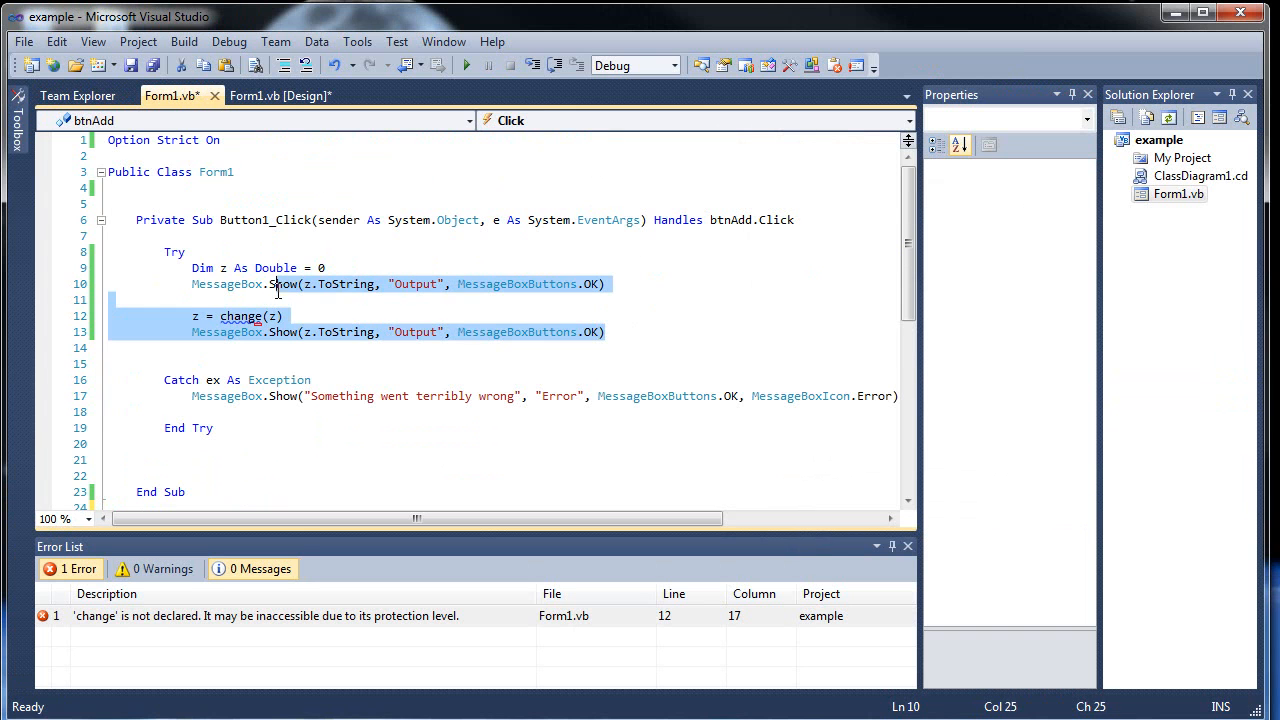
key(Delete)
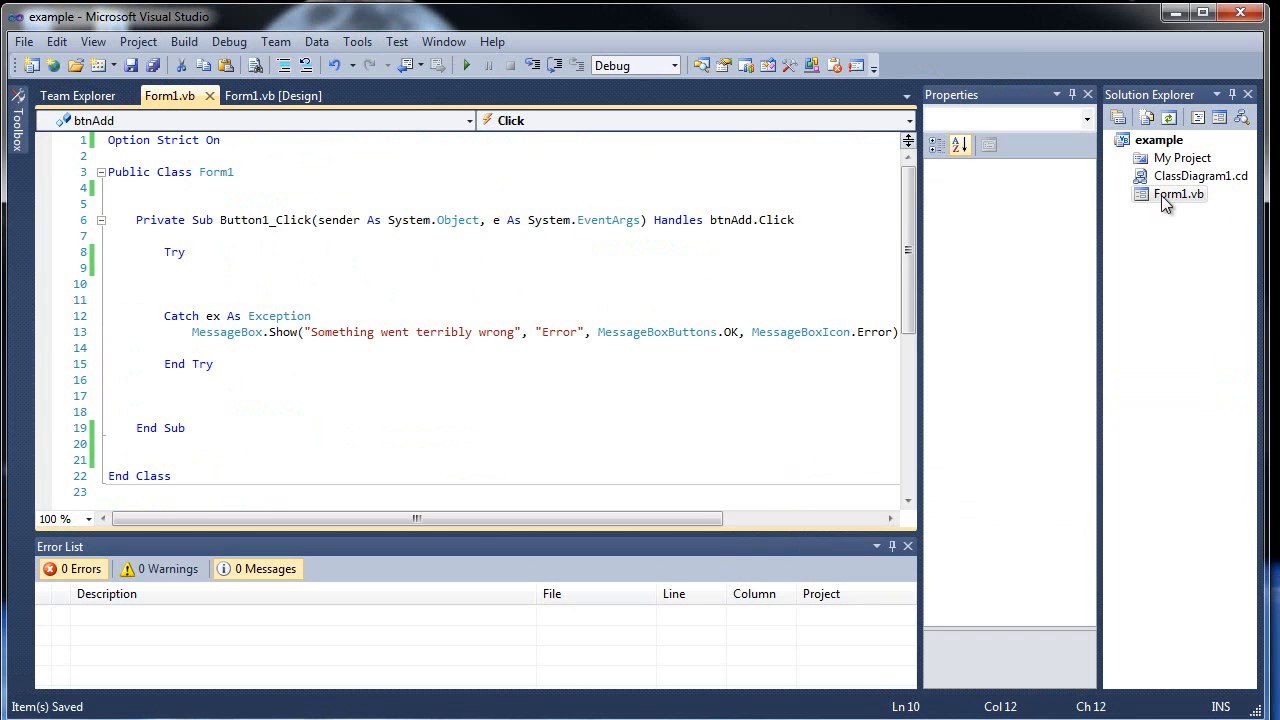
click(1180, 194)
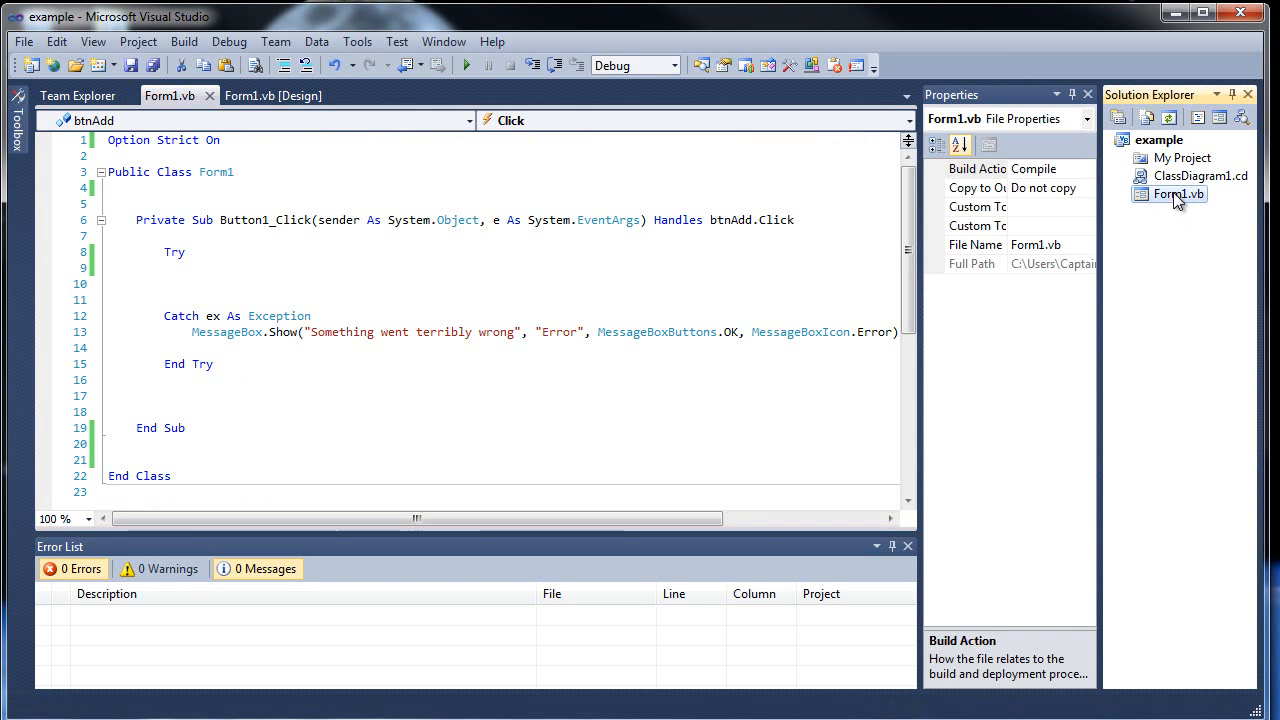
click(504, 284)
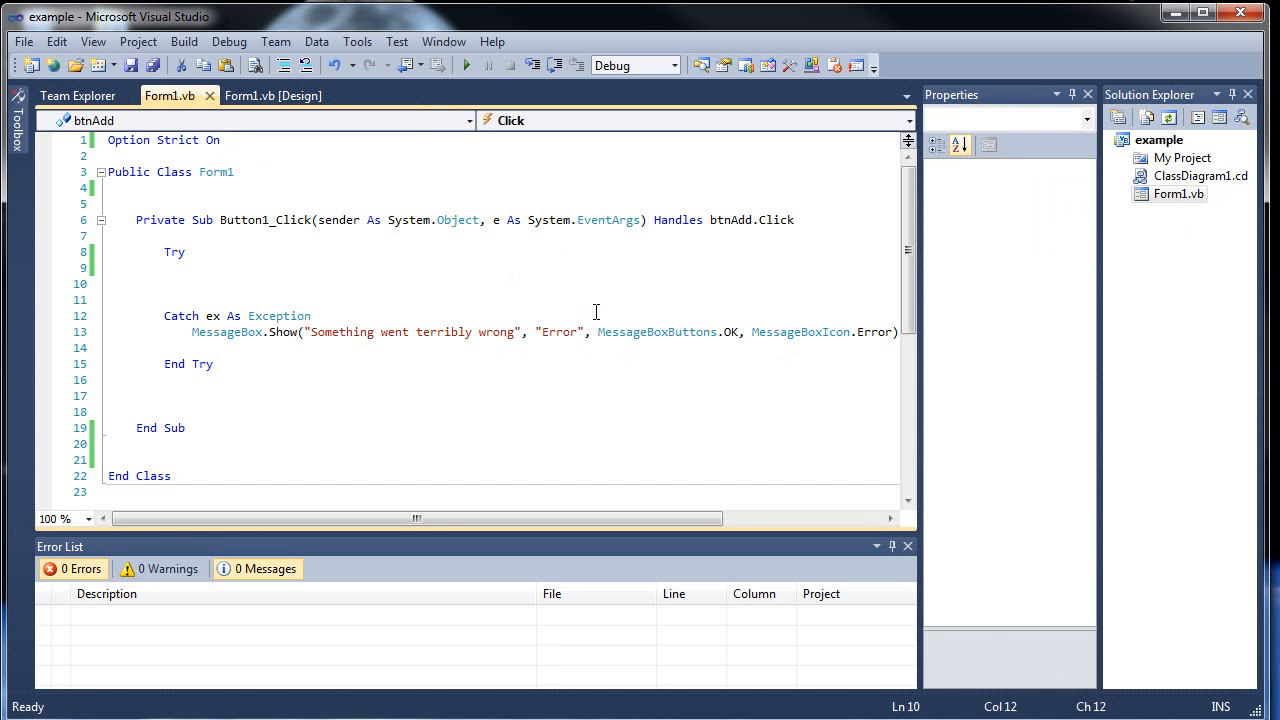
Add a new Windows Form named frmSecond.vb to the example project via Add New Item
right_click(1160, 140)
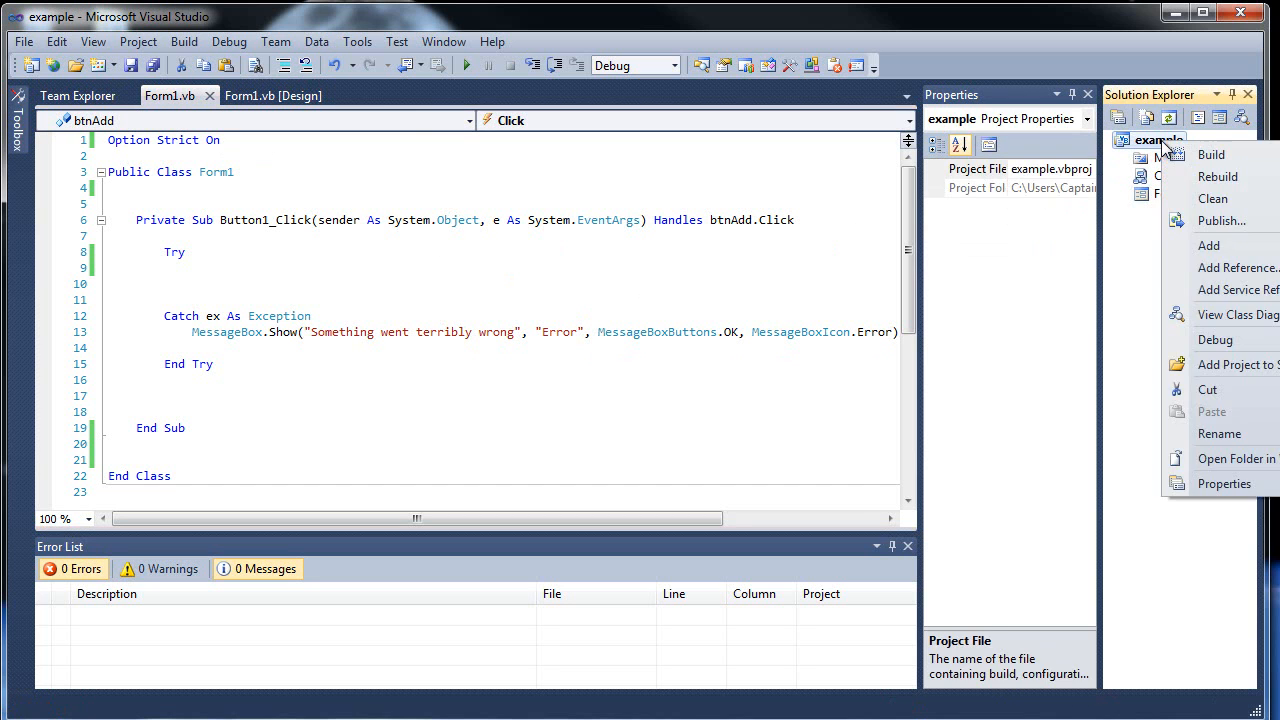
mouse_move(1210, 246)
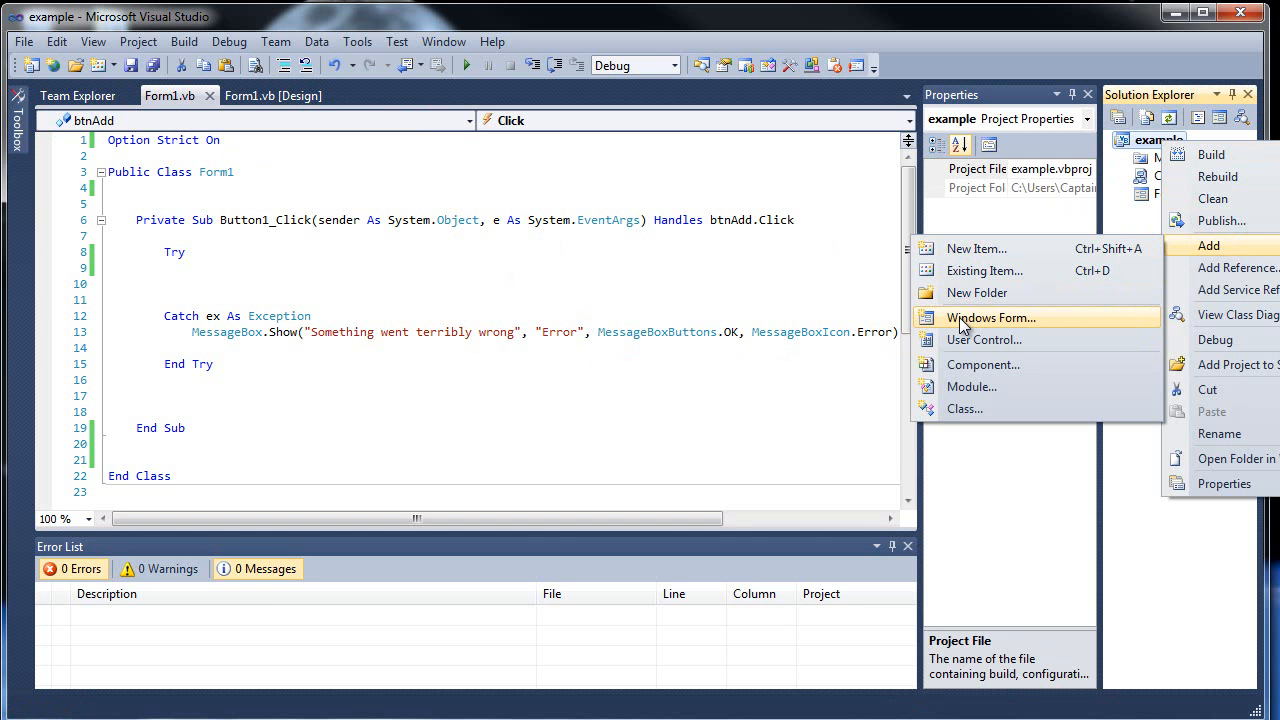
click(990, 316)
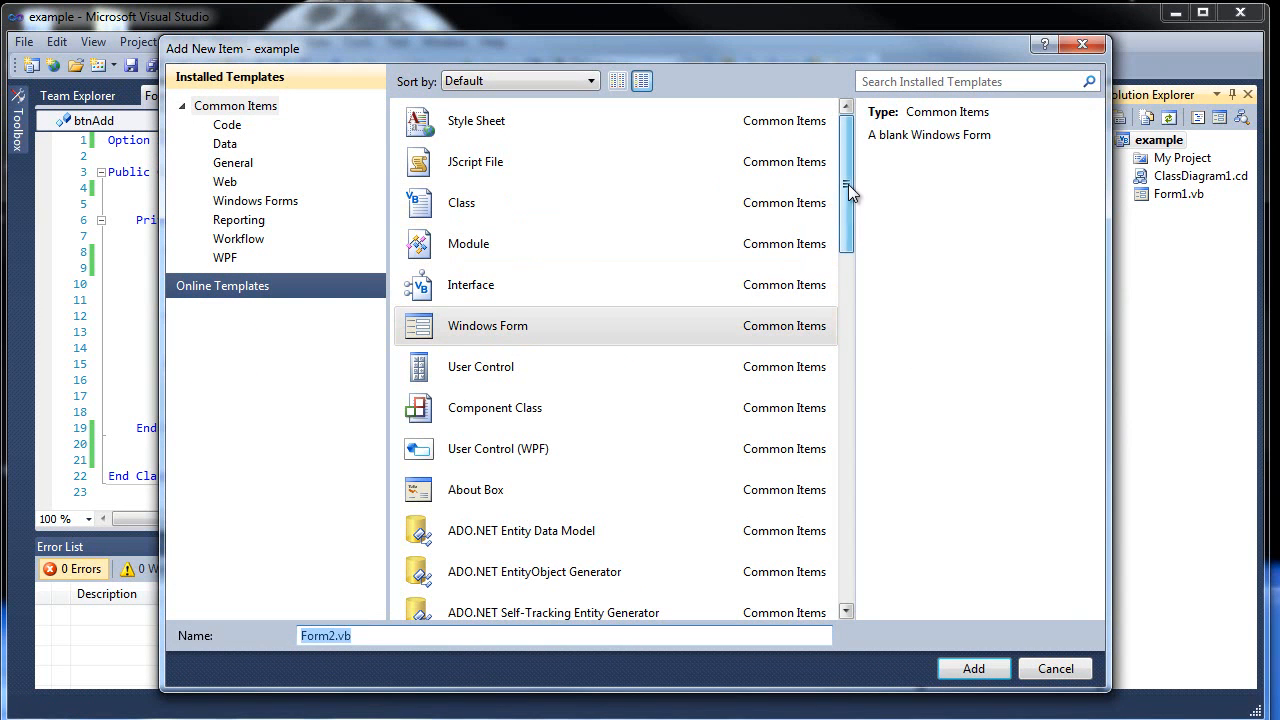
scroll(down, 3)
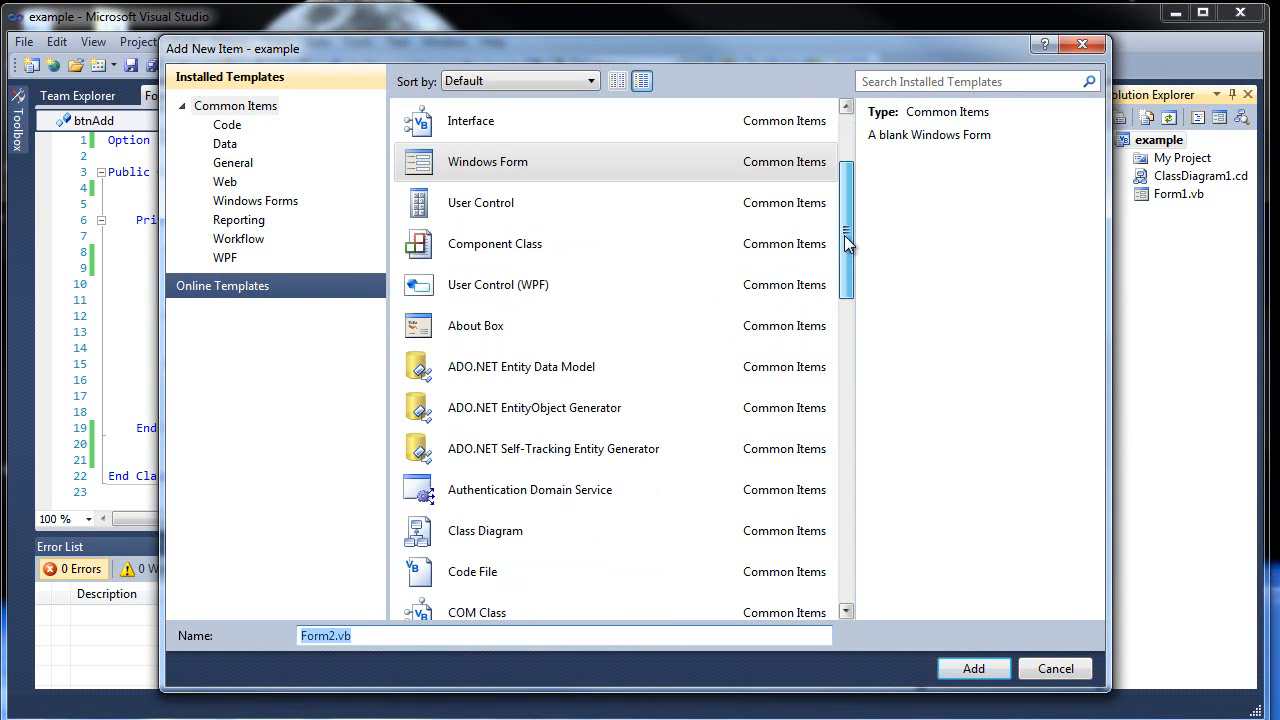
scroll(down, 3)
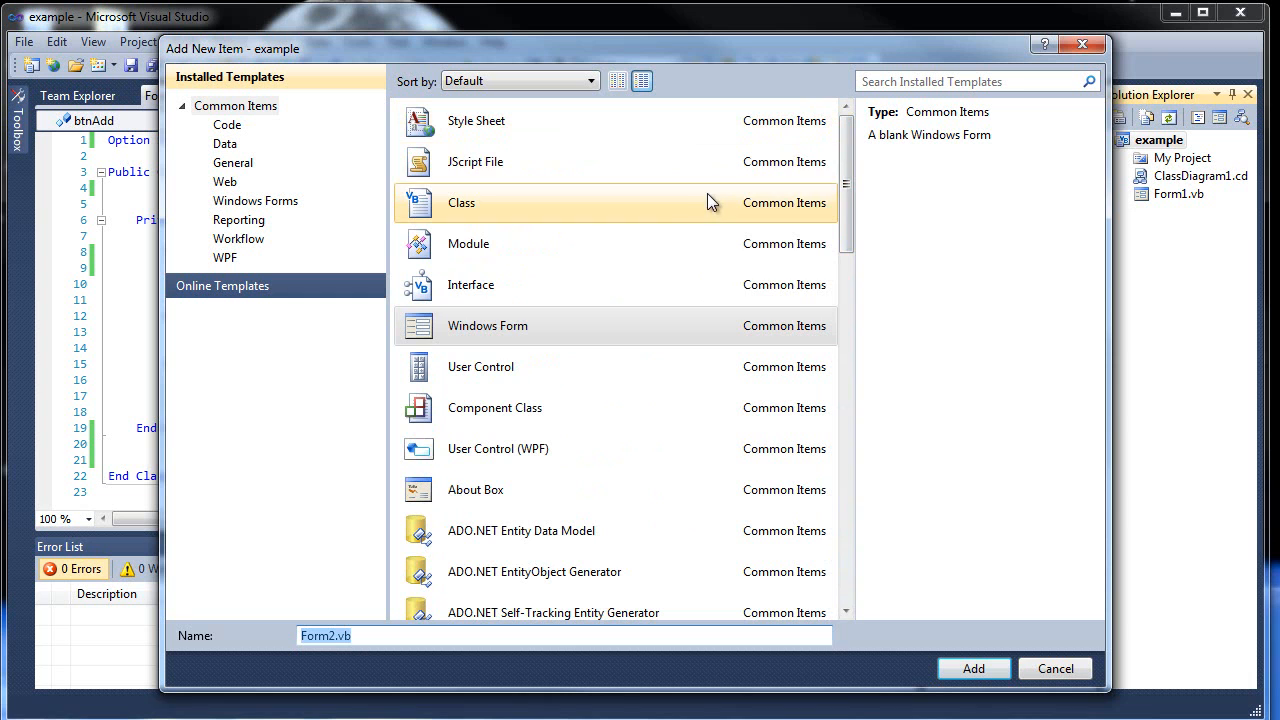
click(488, 324)
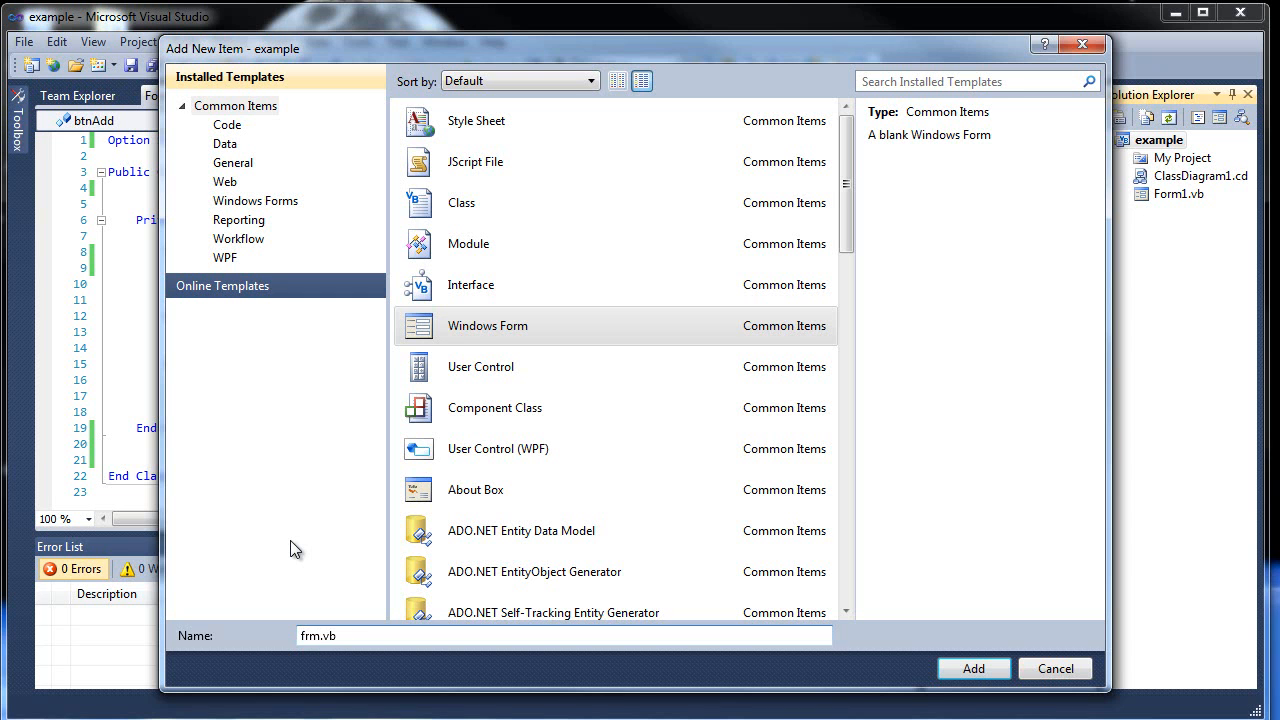
click(320, 636)
text(Second)
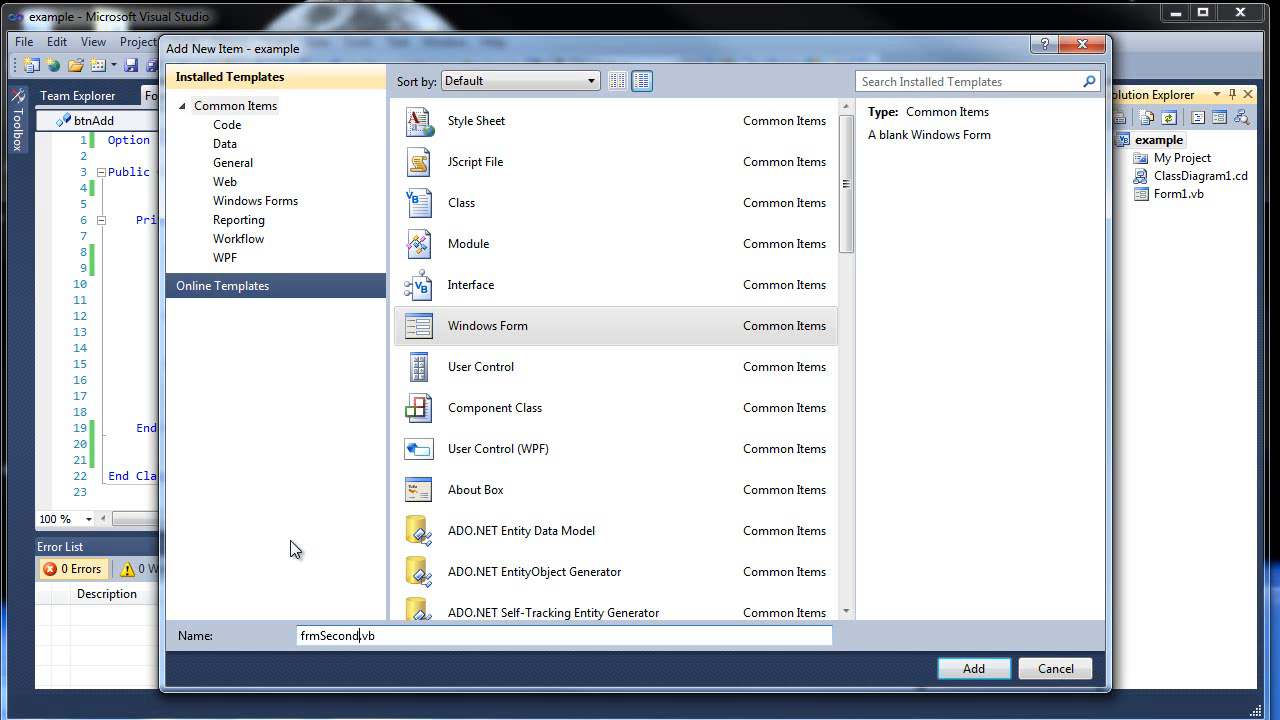
click(972, 668)
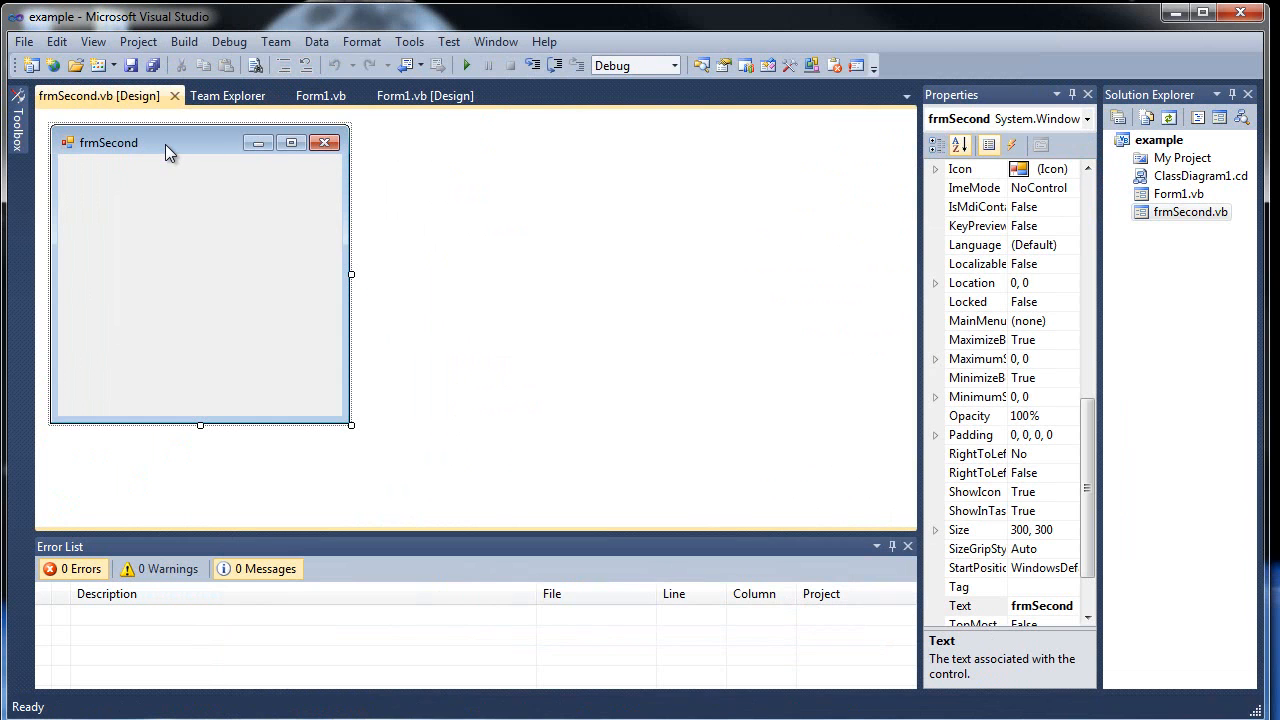
mouse_move(1196, 118)
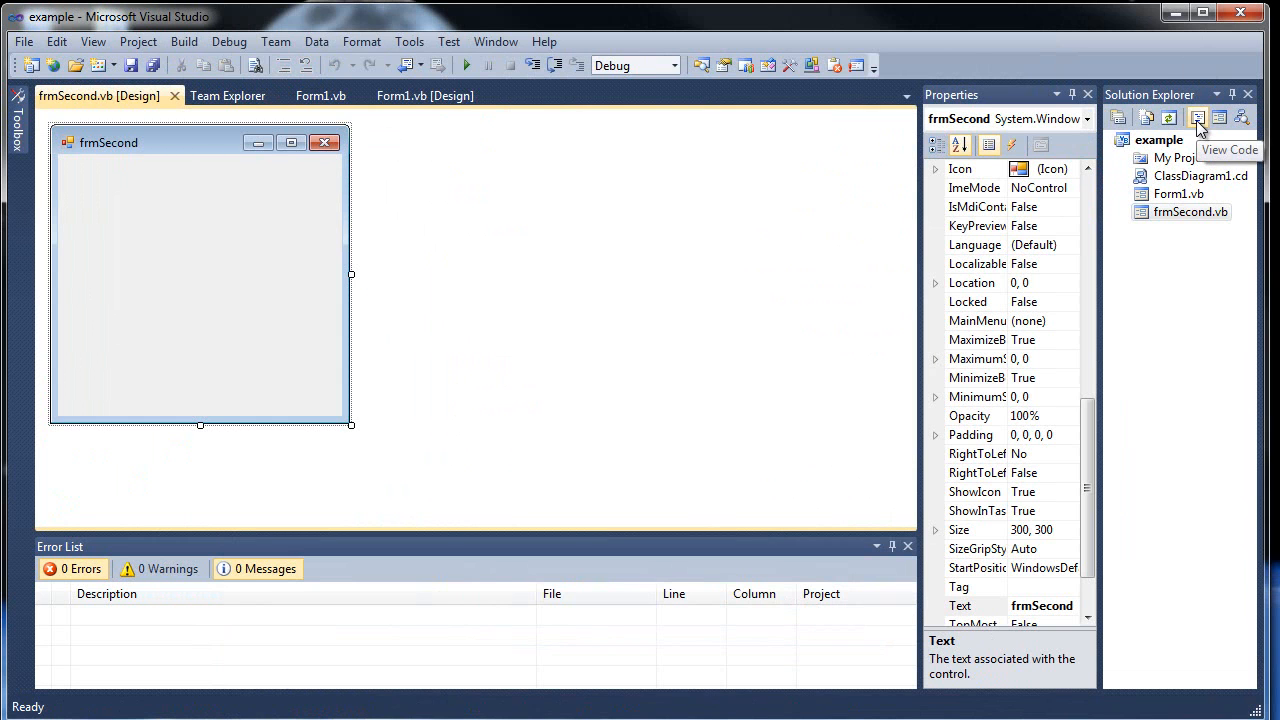
View frmSecond's empty code, then return to the Form1.vb [Design] tab
click(1196, 118)
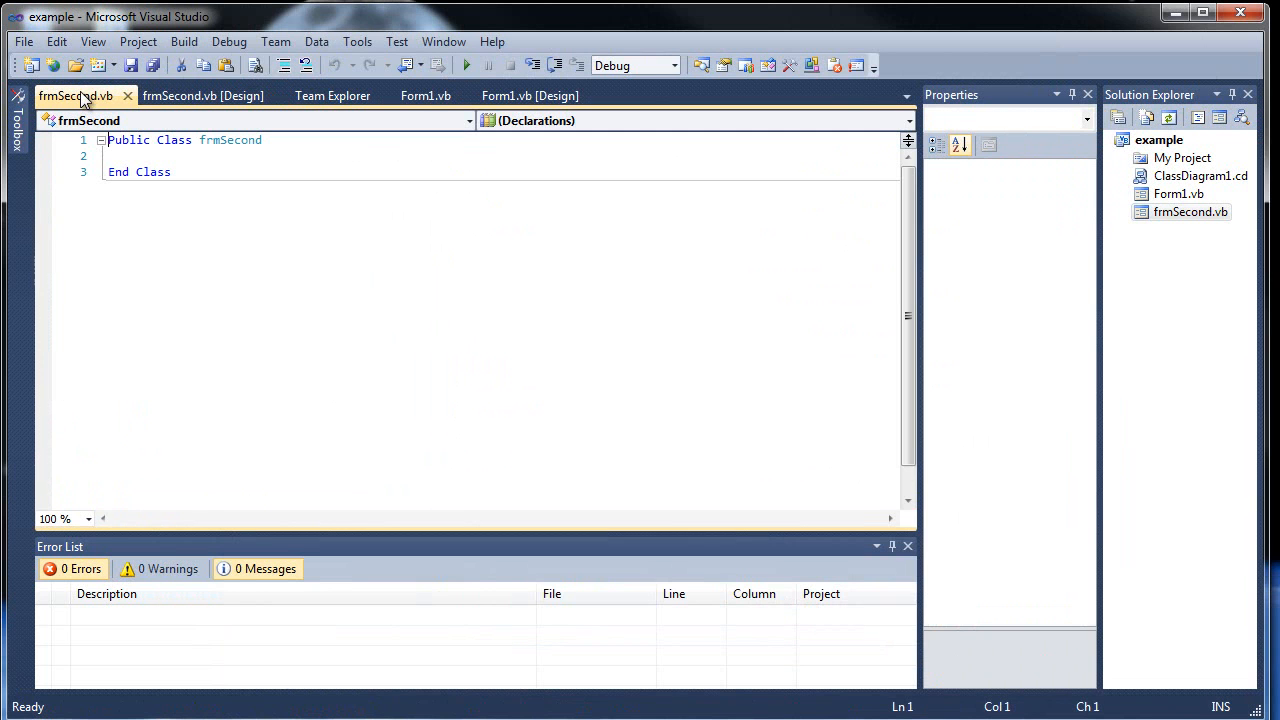
mouse_move(204, 96)
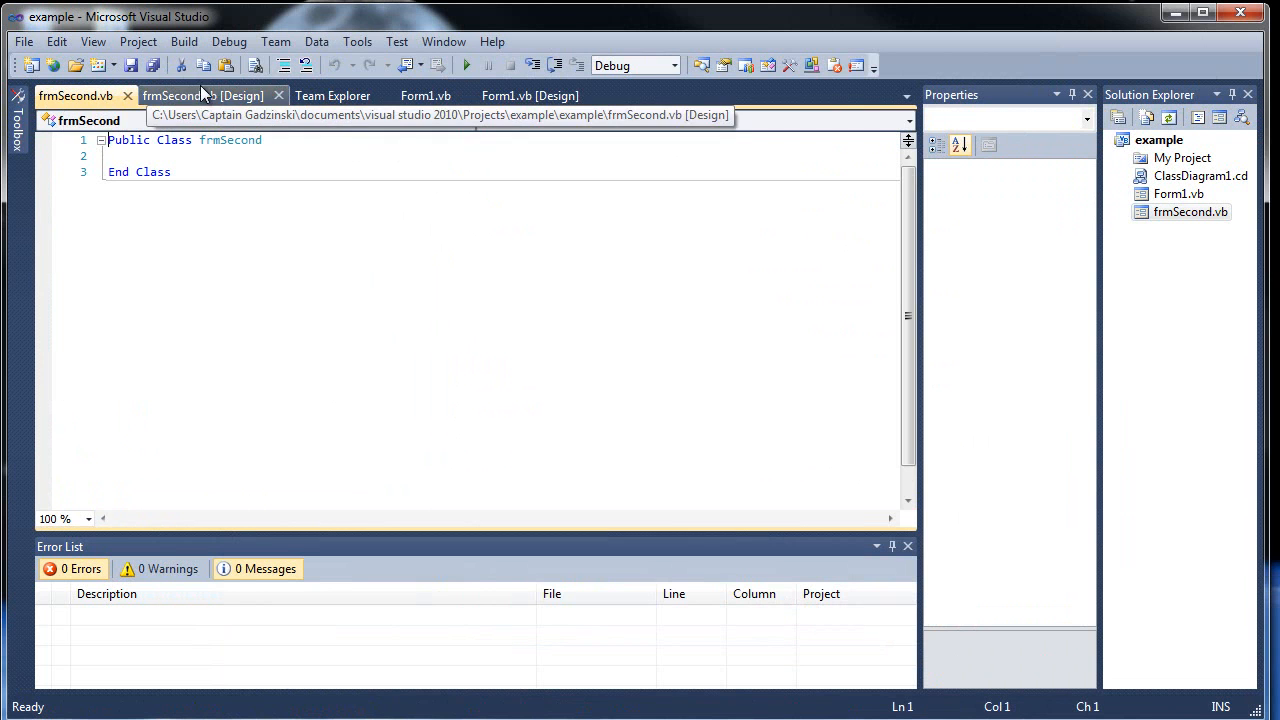
click(200, 96)
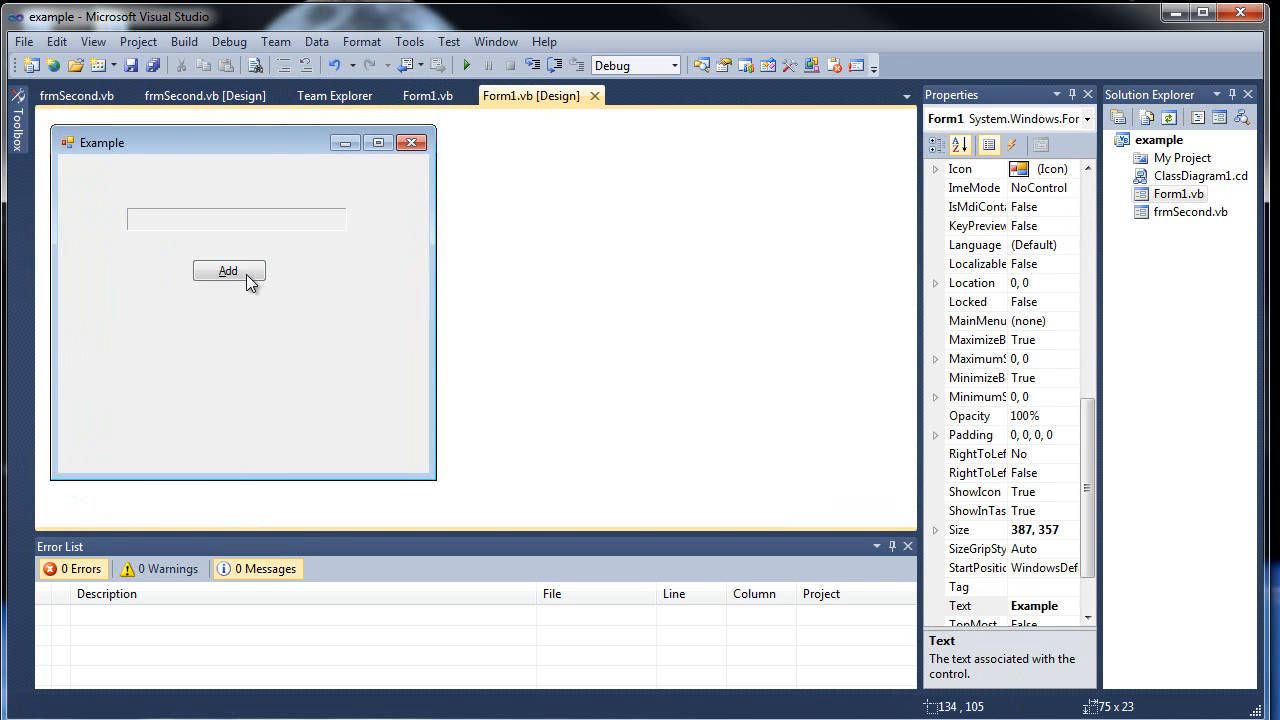
Rename the Add button to btnOpen with caption &Open, then return to Form1's designer
right_click(228, 272)
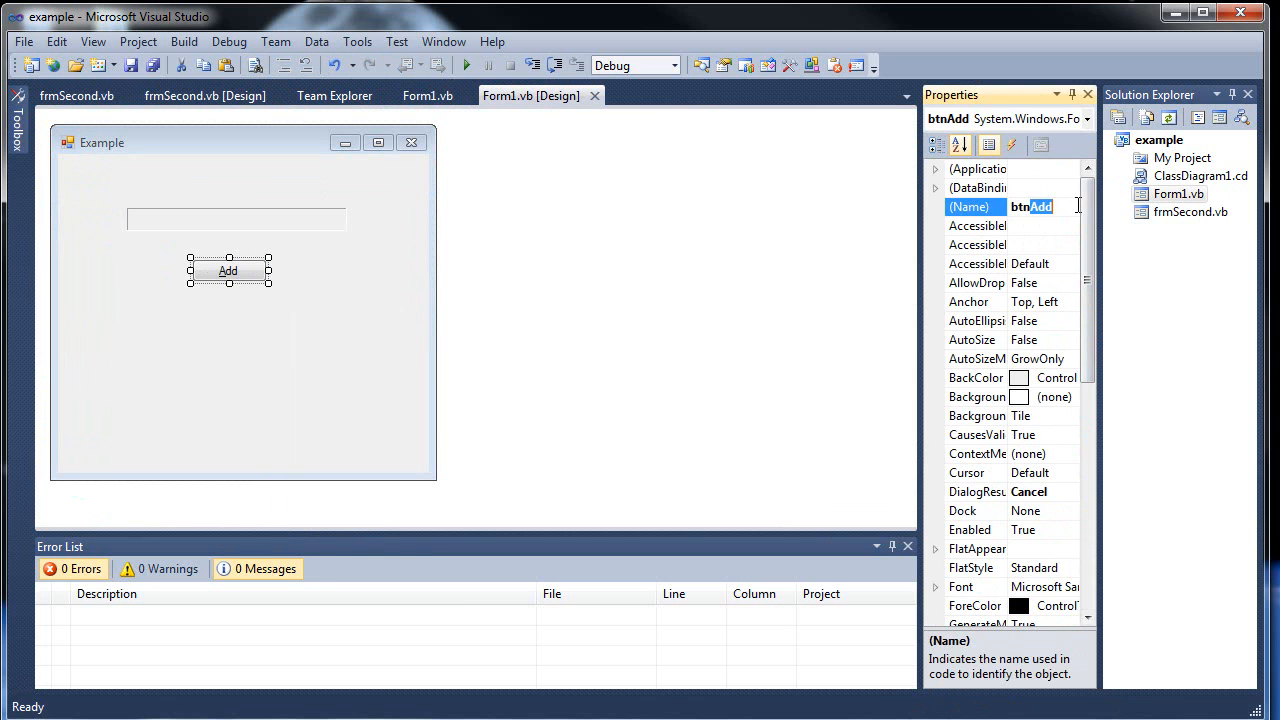
text(btnOpen)
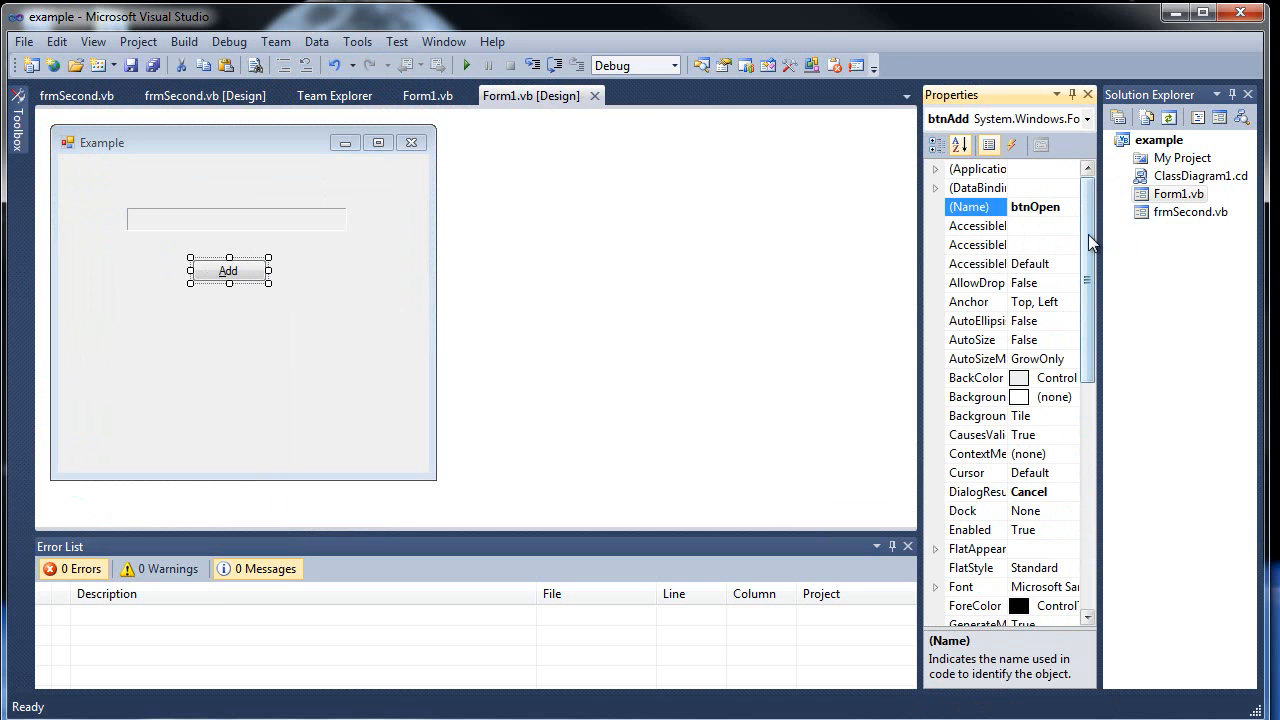
click(976, 224)
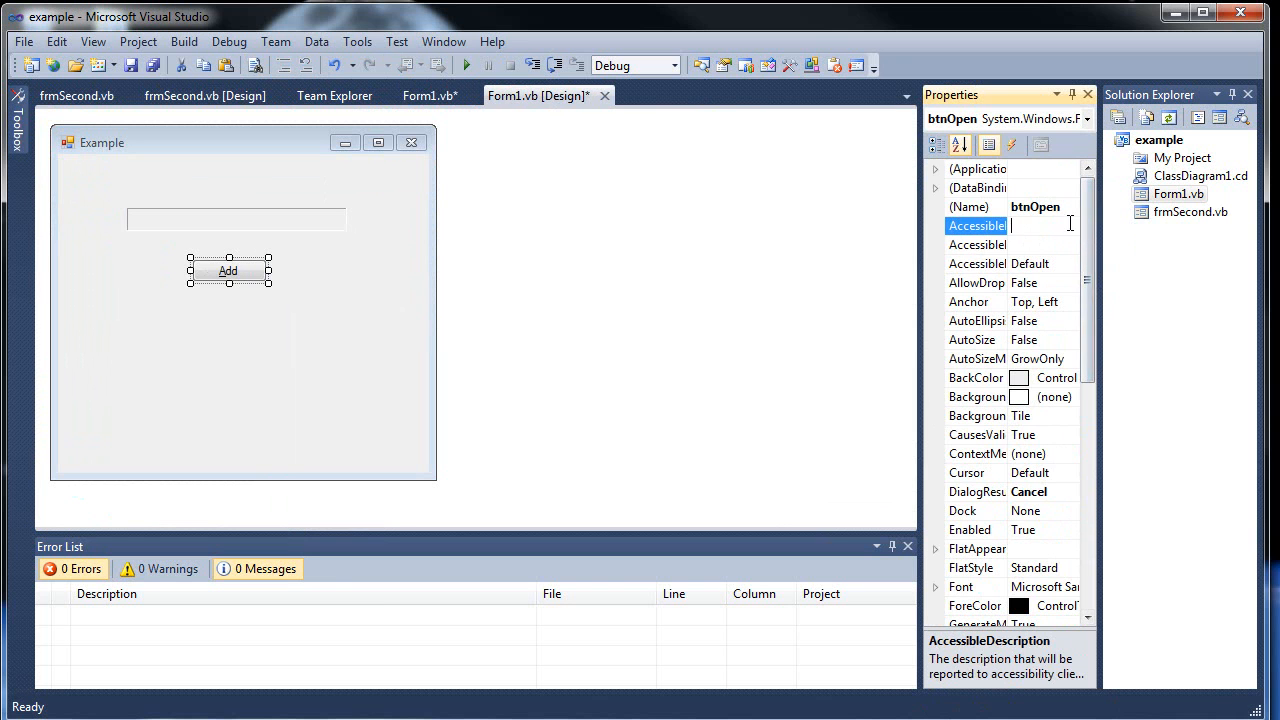
scroll(down, 3)
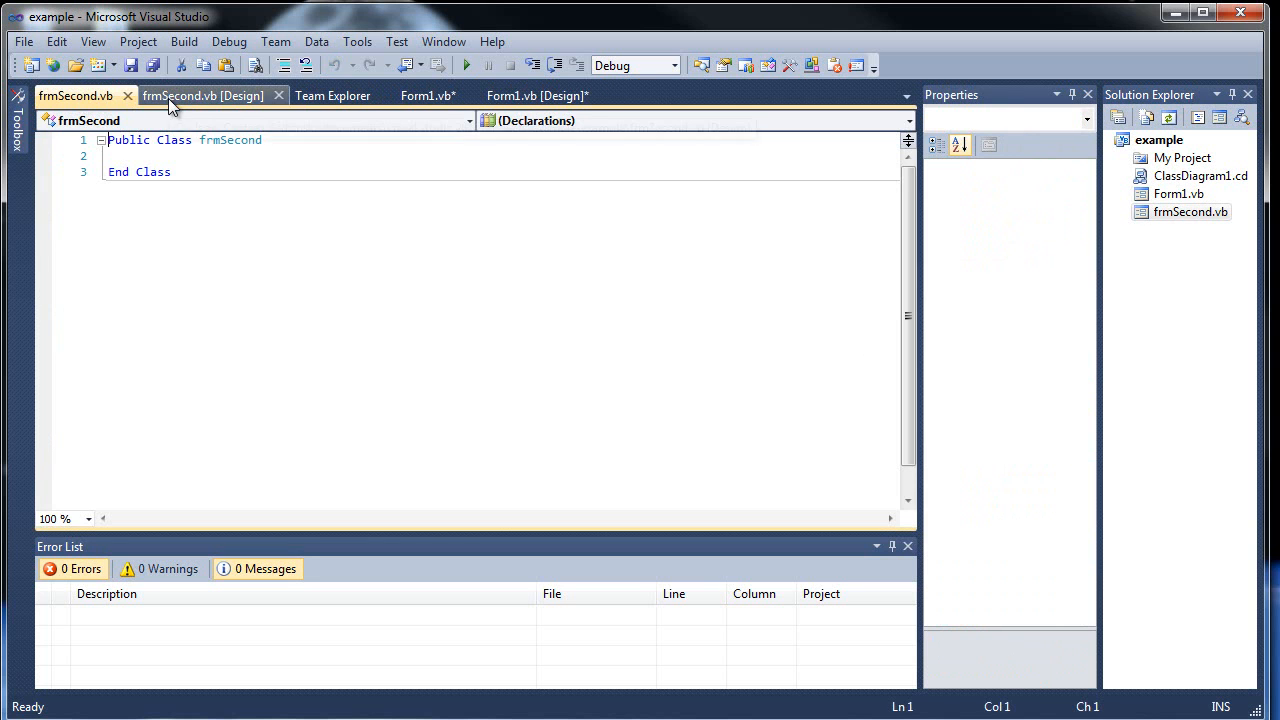
click(536, 96)
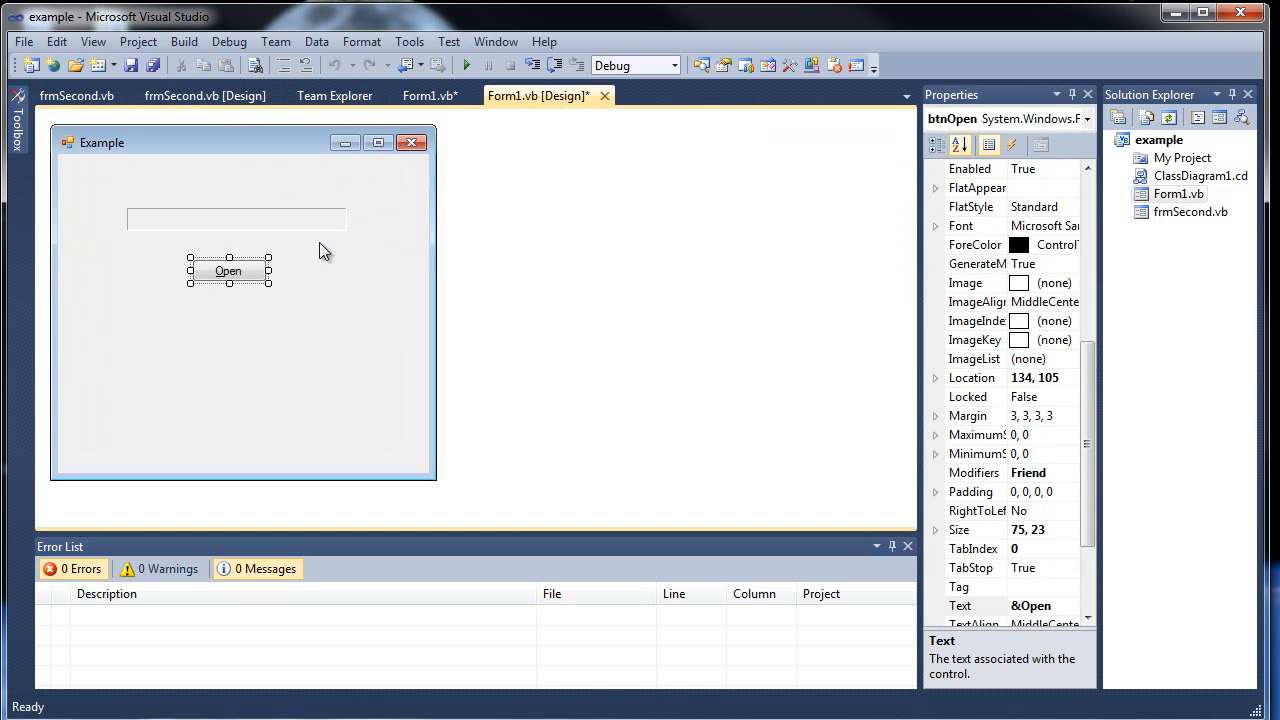
In btnOpen's Click handler declare Dim Second As New frmSecond
double_click(228, 270)
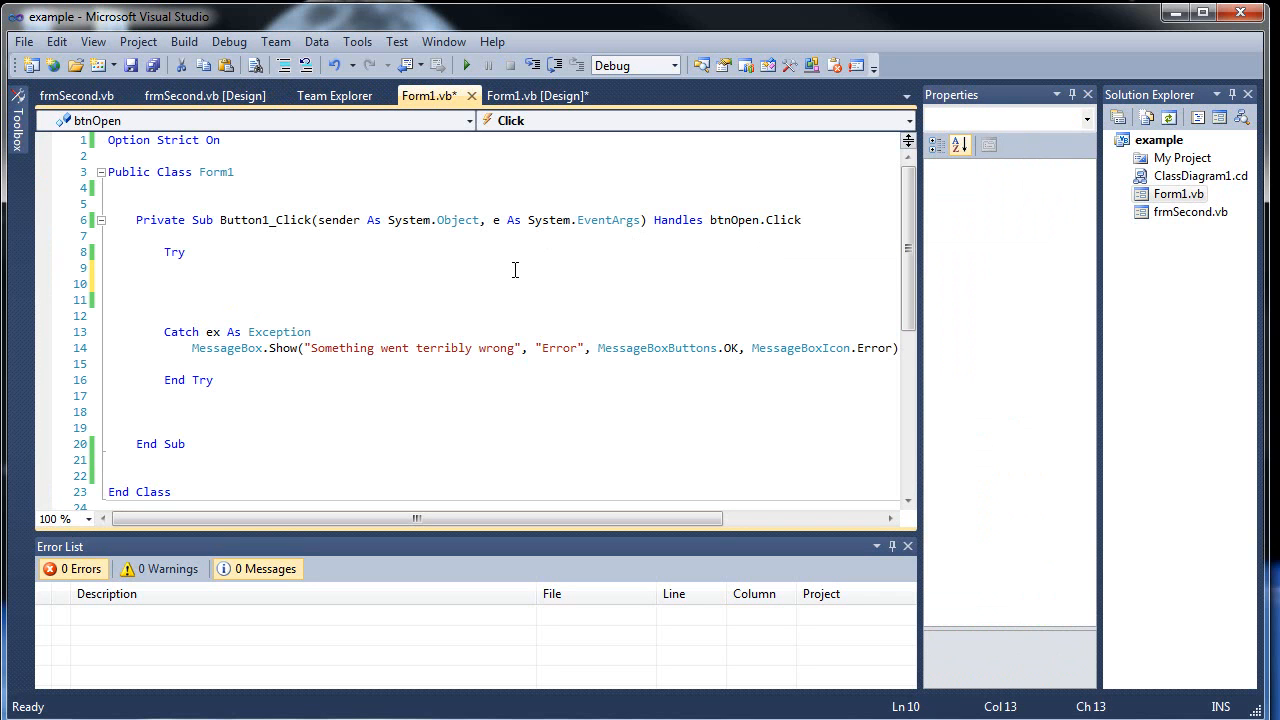
mouse_move(204, 96)
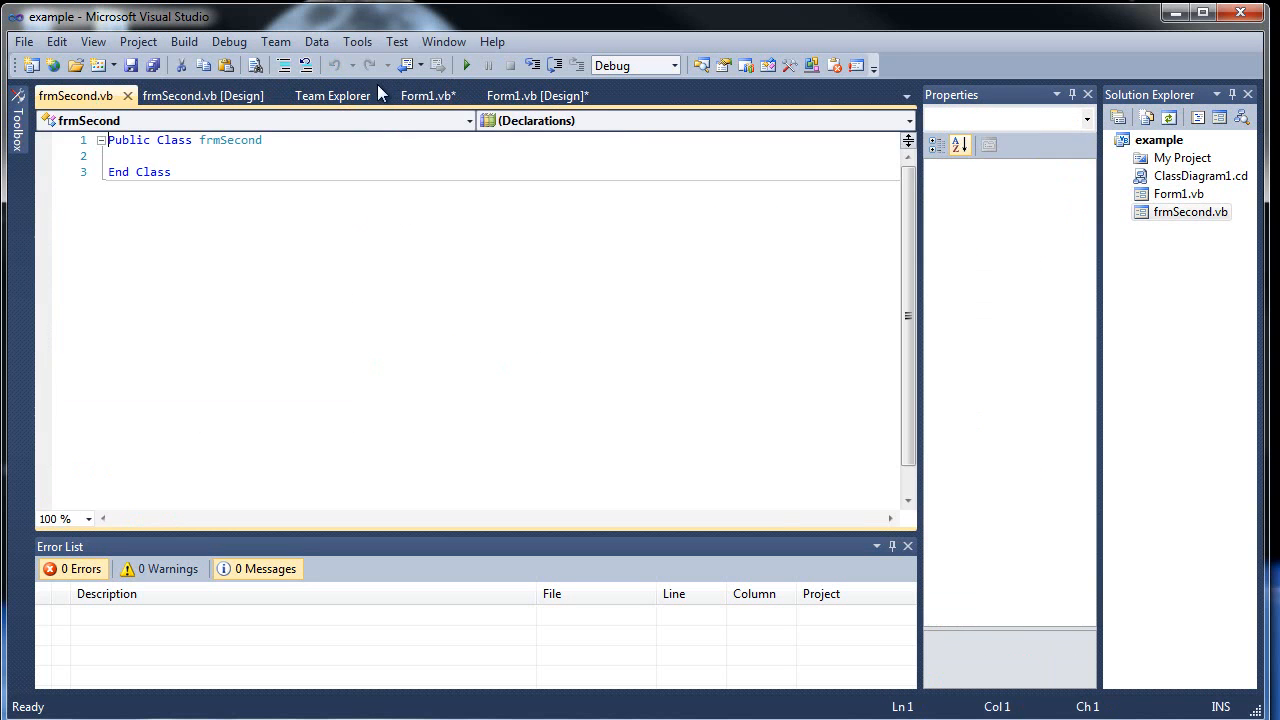
click(428, 96)
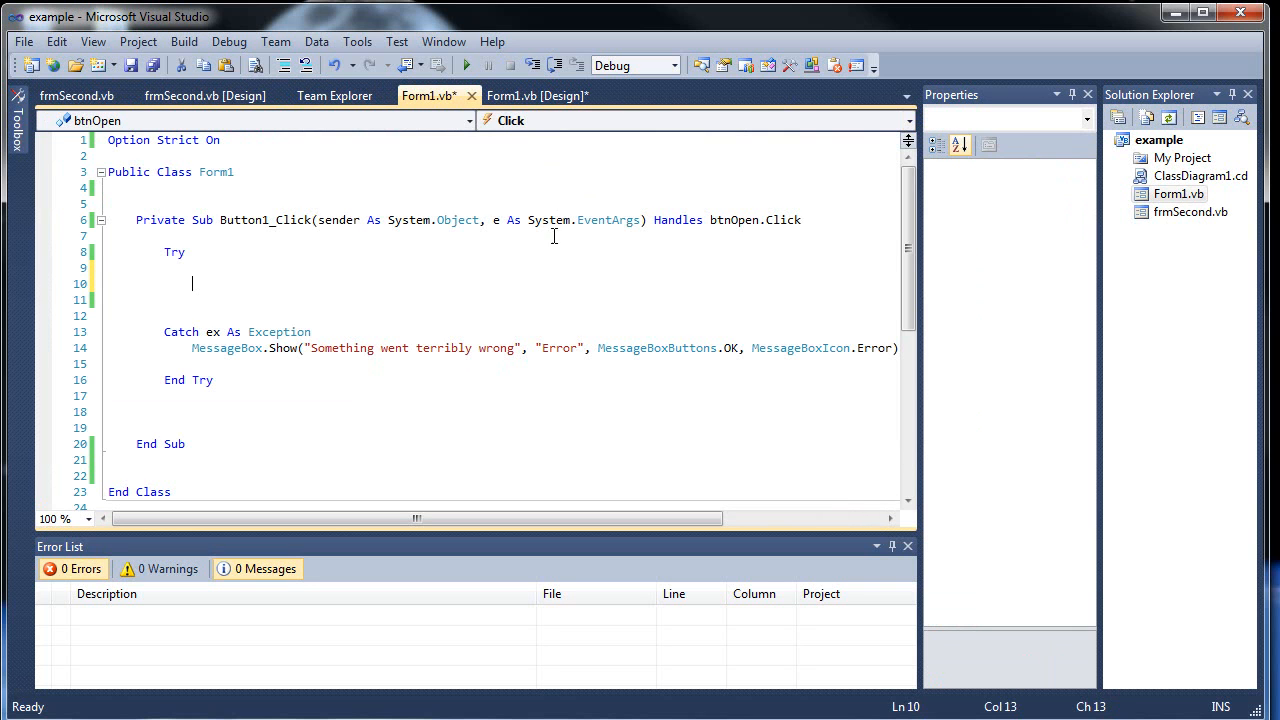
mouse_move(558, 248)
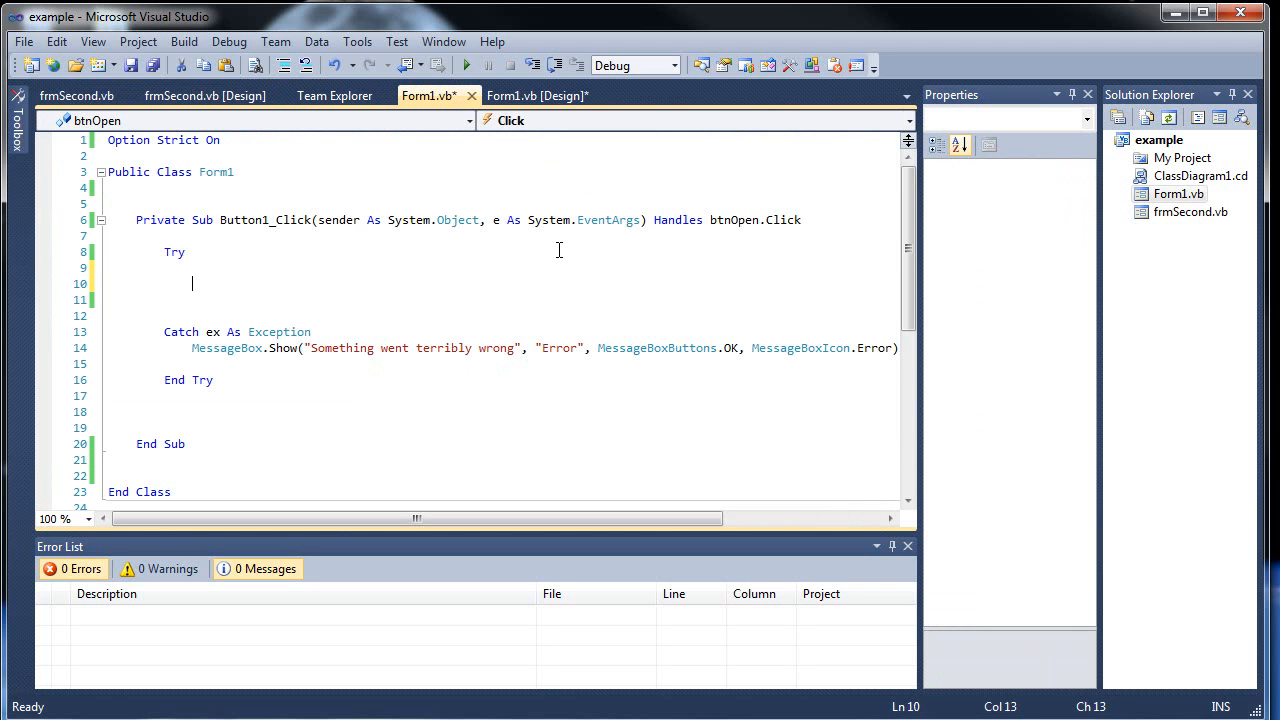
text(D)
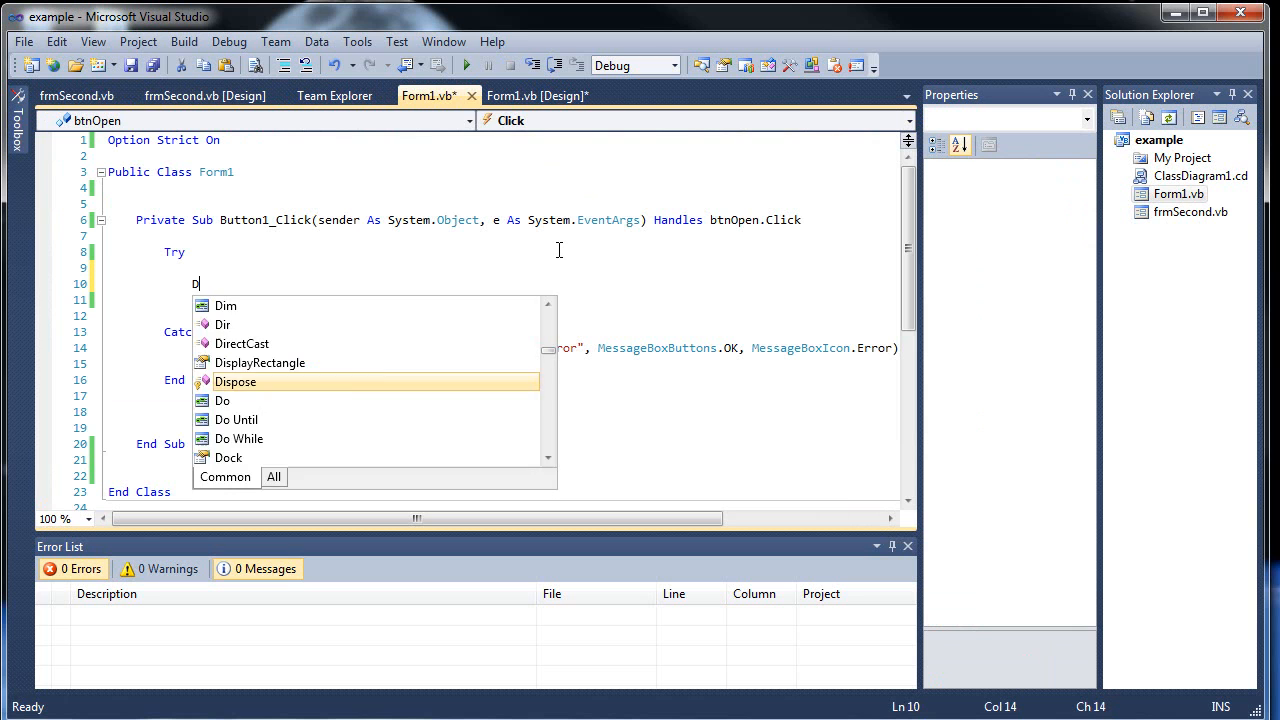
text(im)
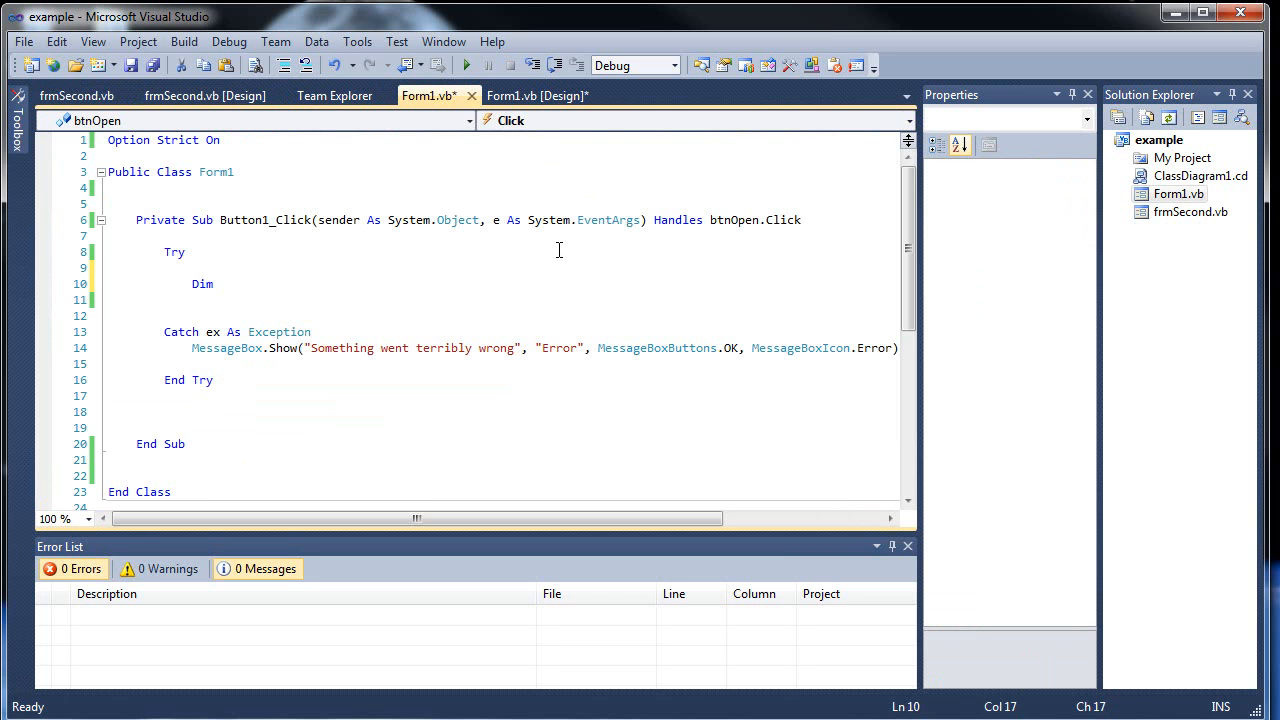
text(Second)
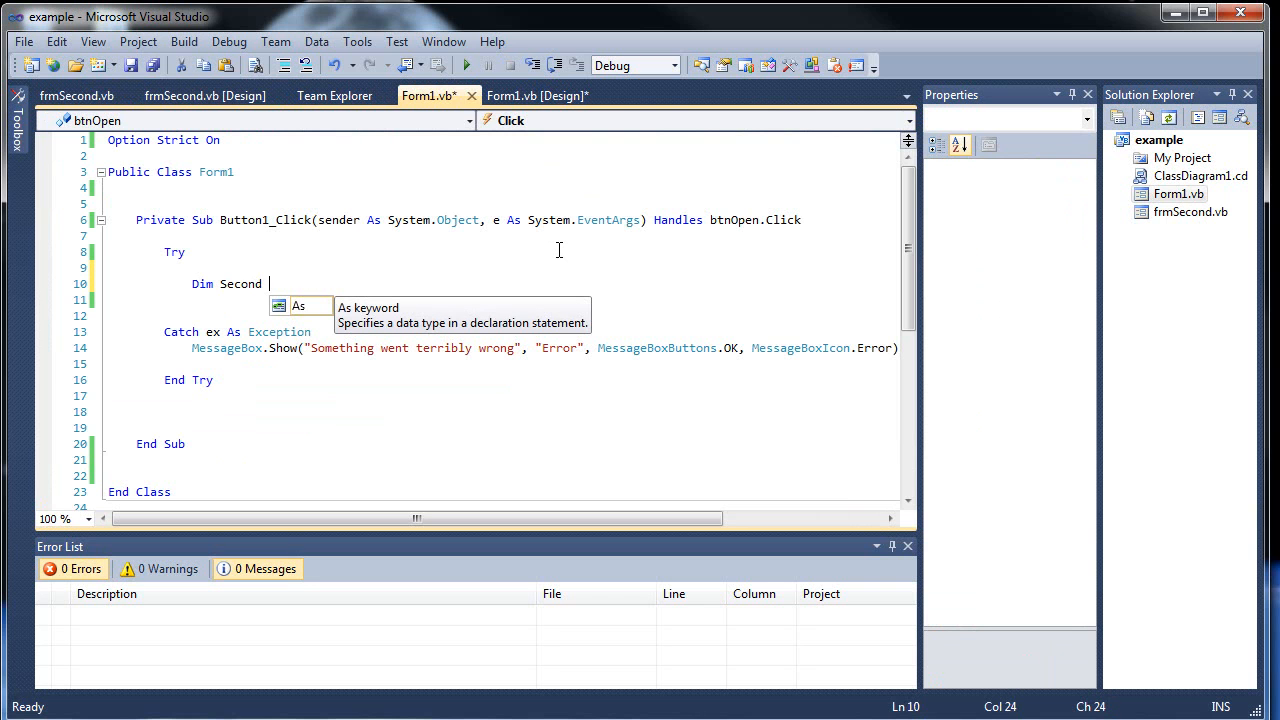
text(As)
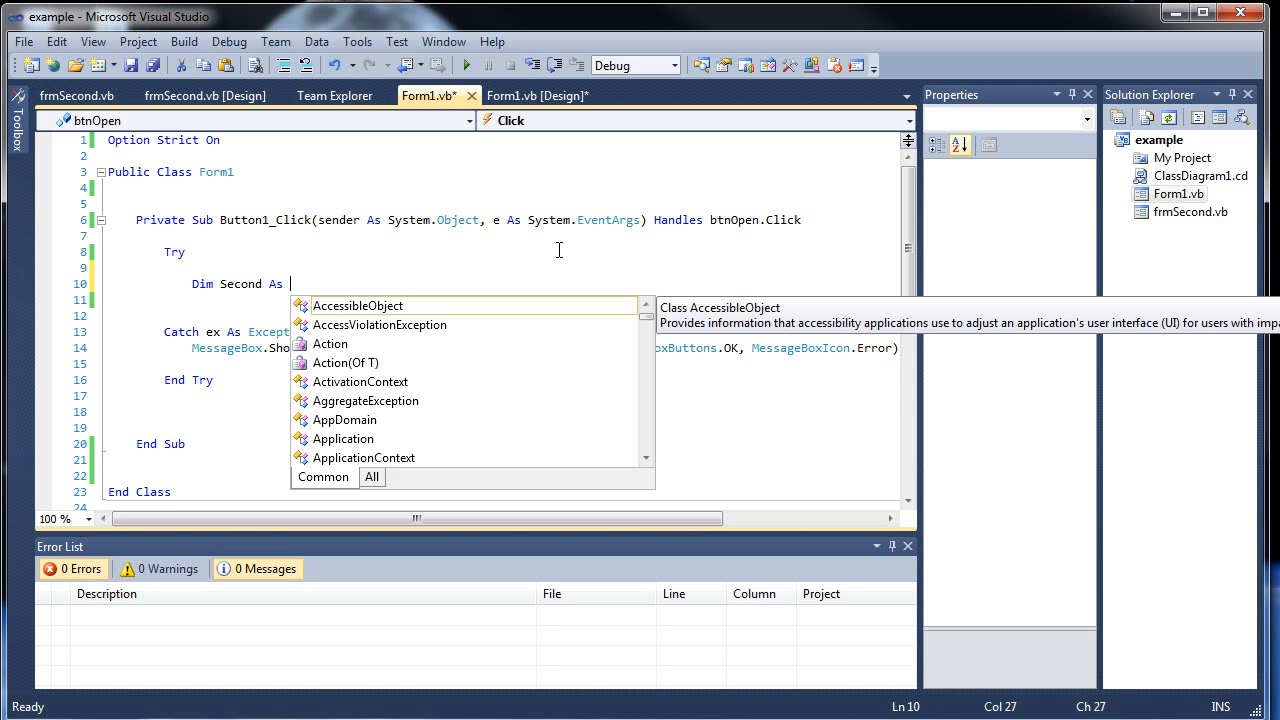
text(New)
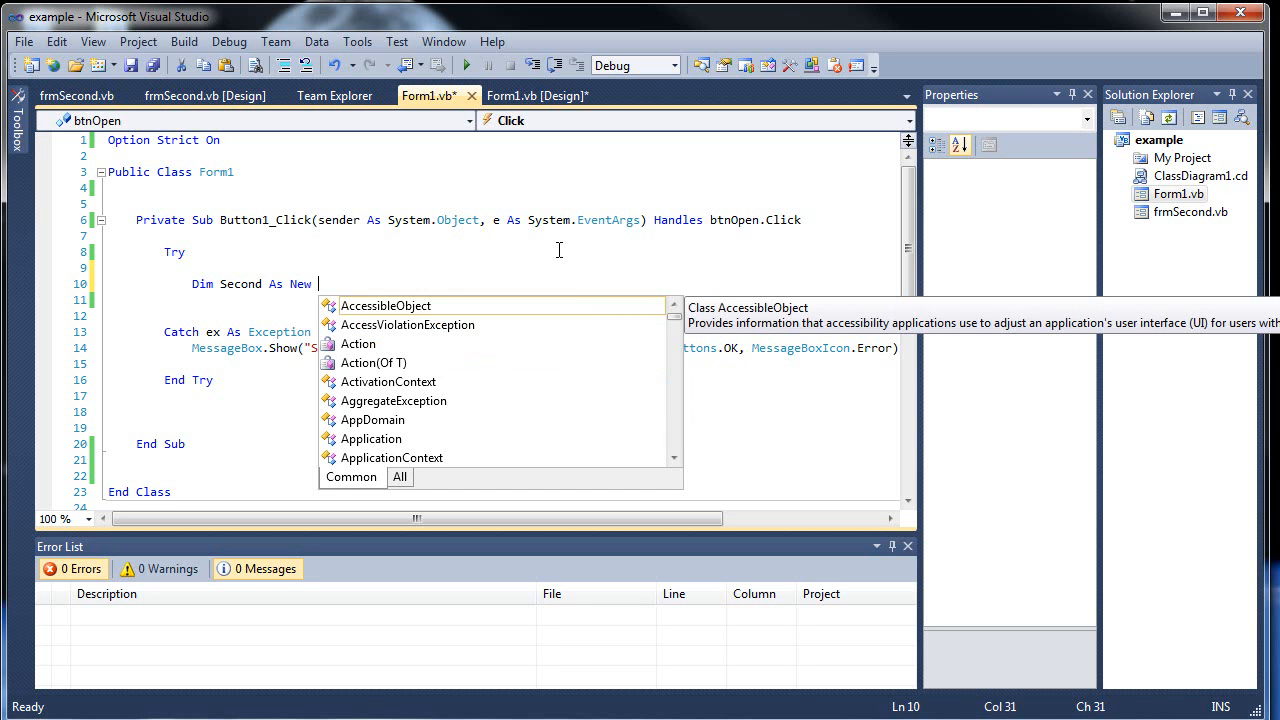
text(f)
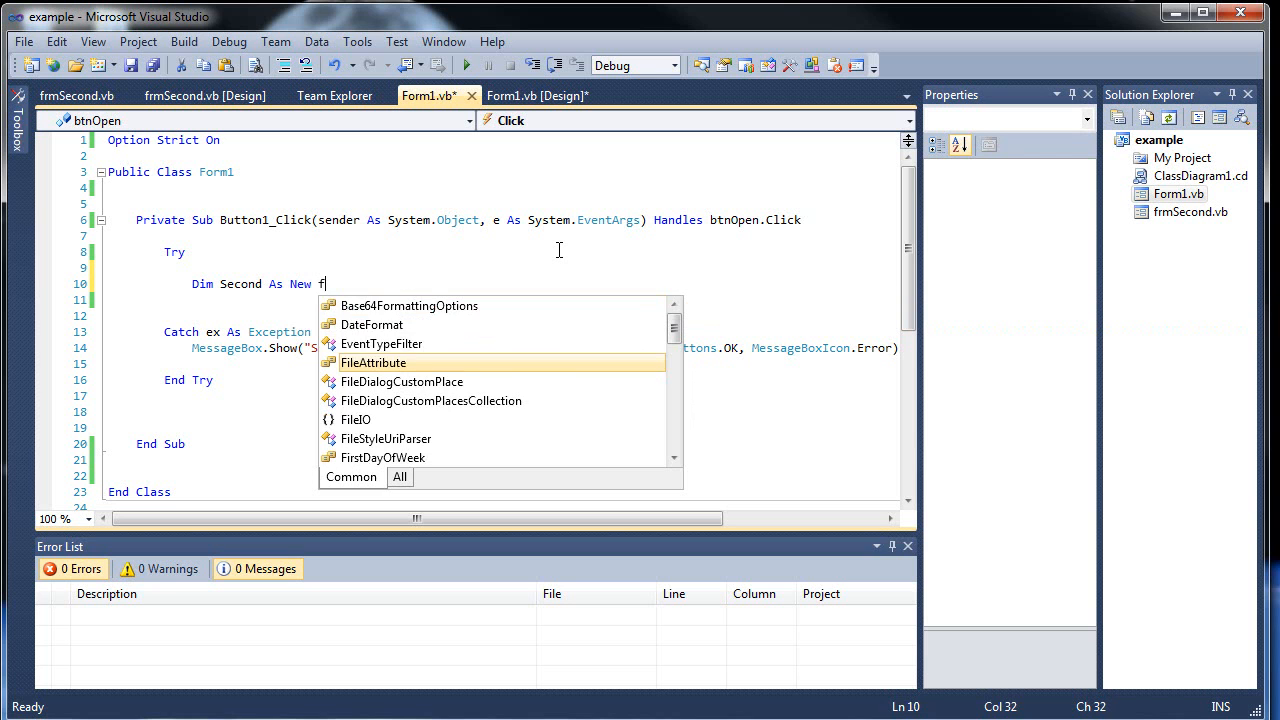
text(rmSecond)
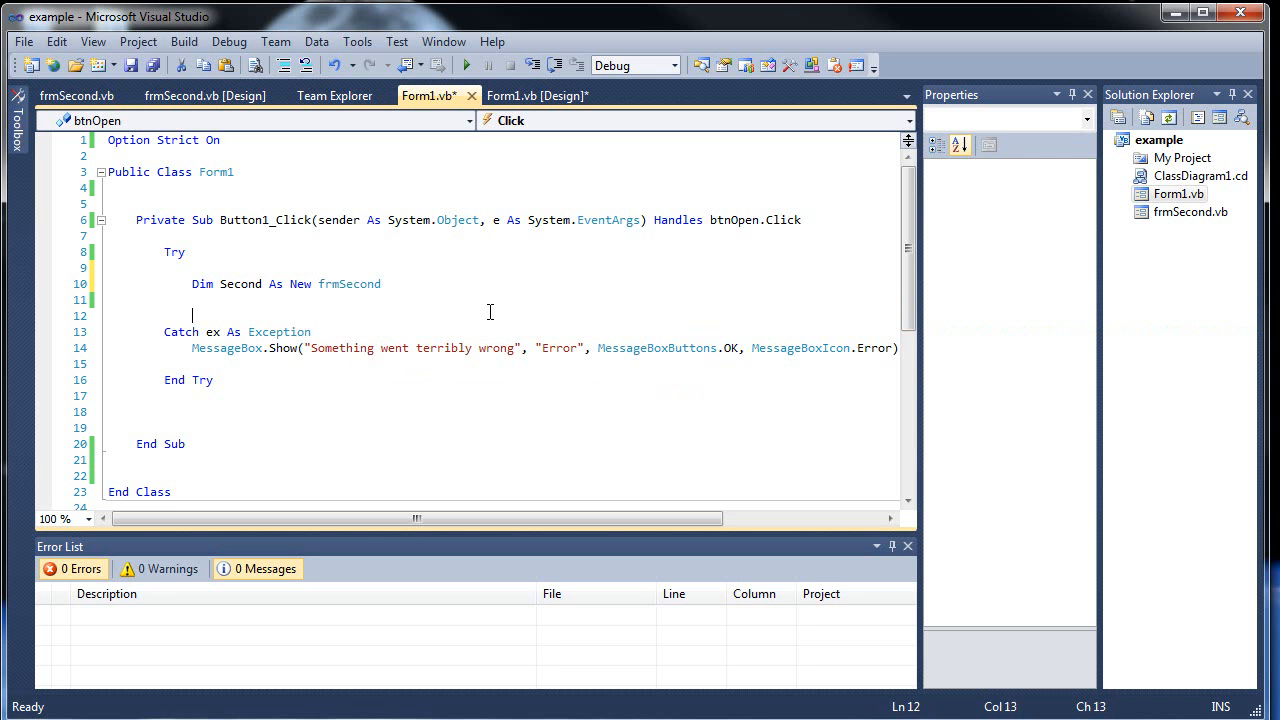
double_click(348, 284)
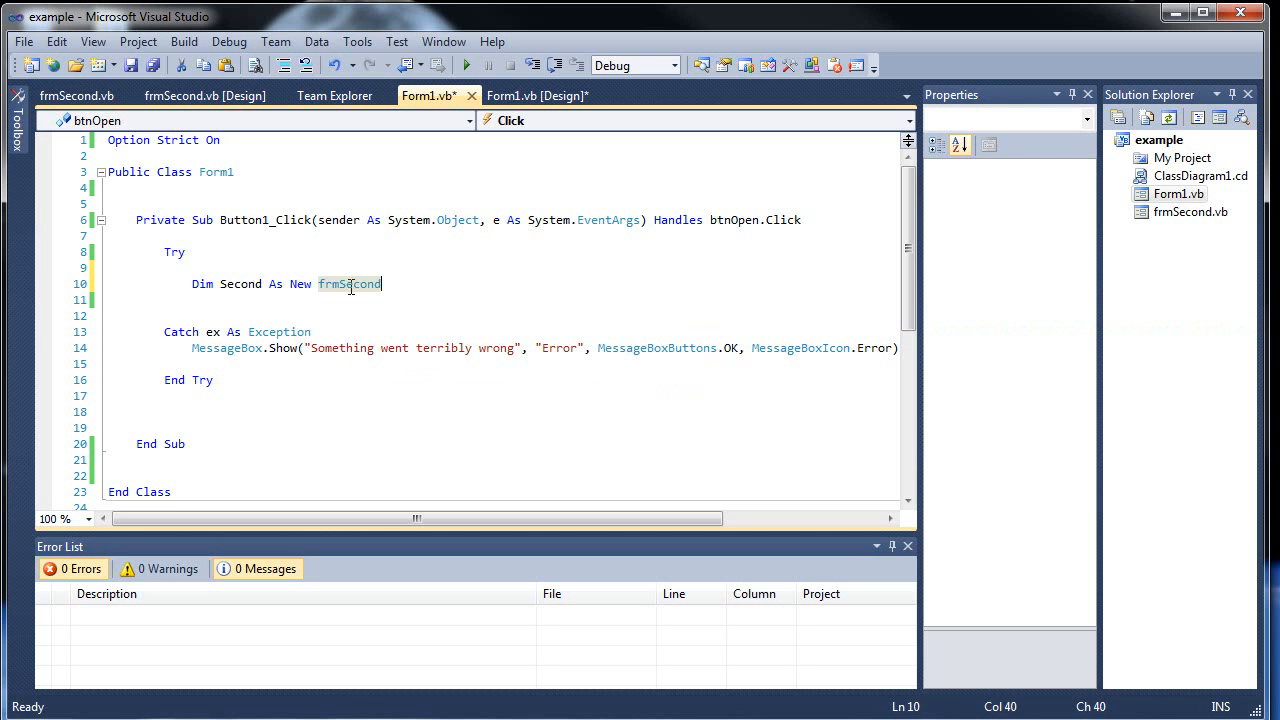
double_click(348, 284)
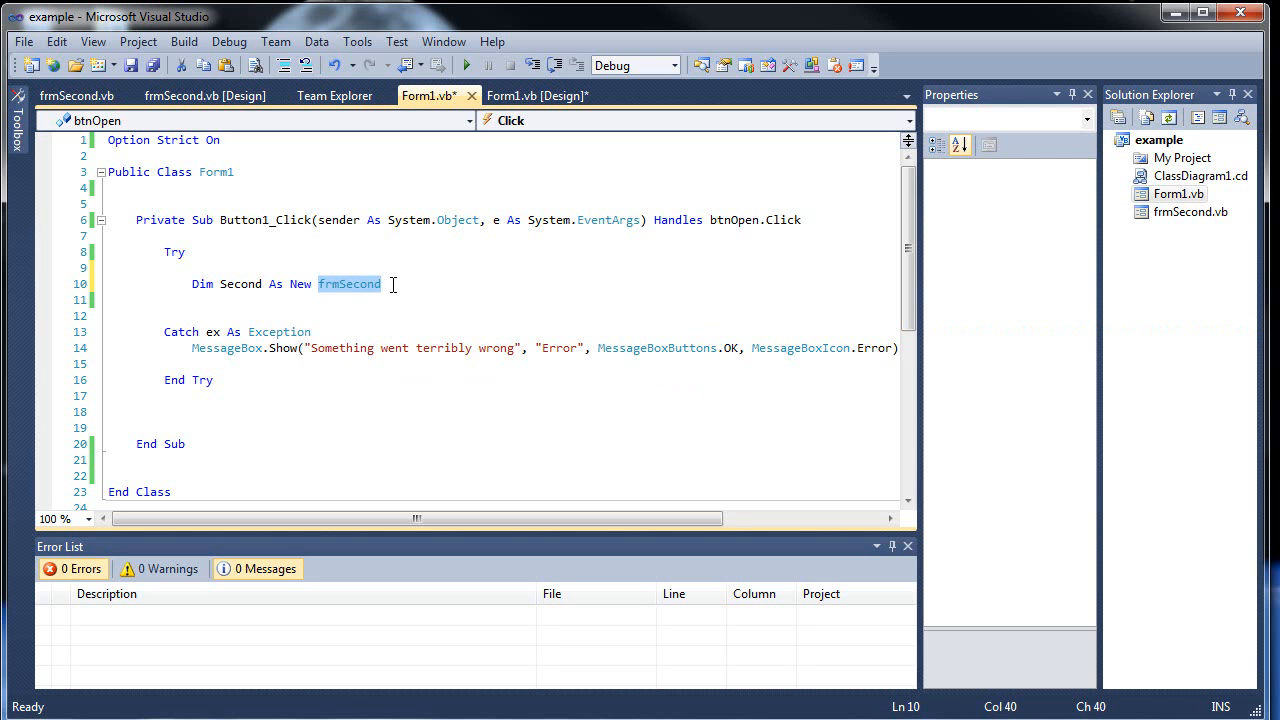
mouse_move(204, 96)
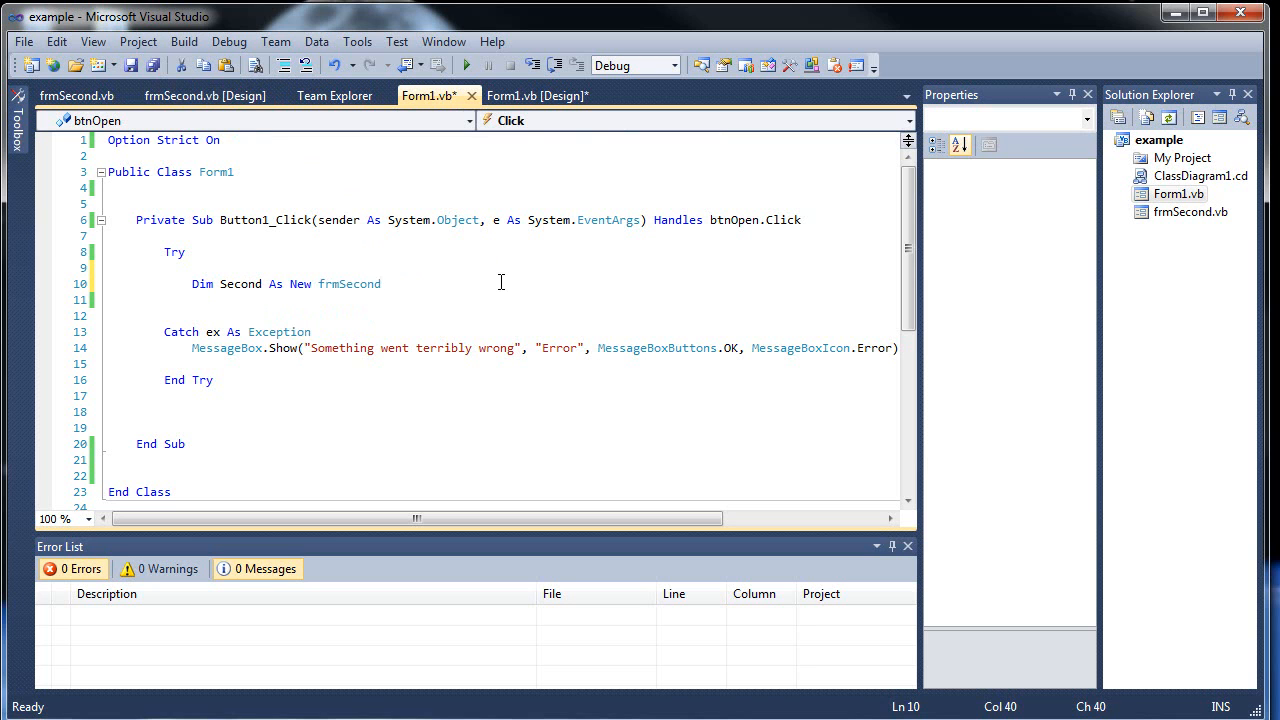
key(enter)
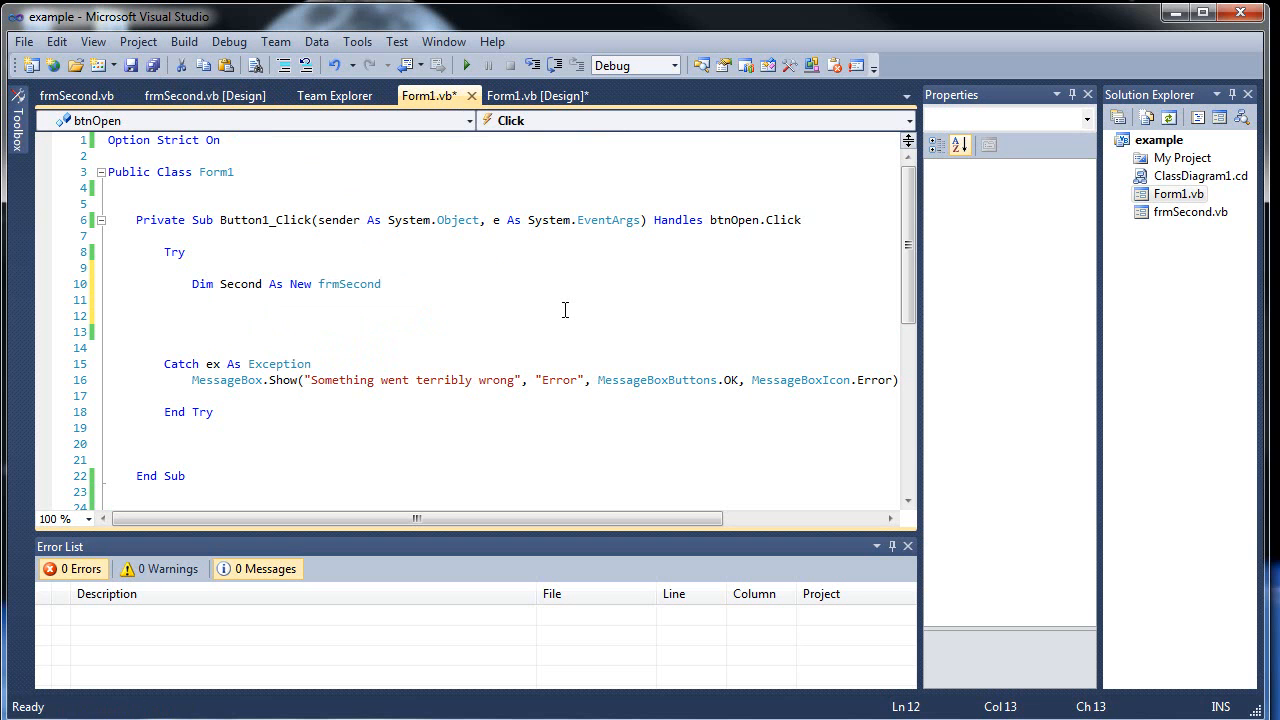
Call Second.Show() with the comment 'Show() ==> Opens new windows form, and save
text(Second.)
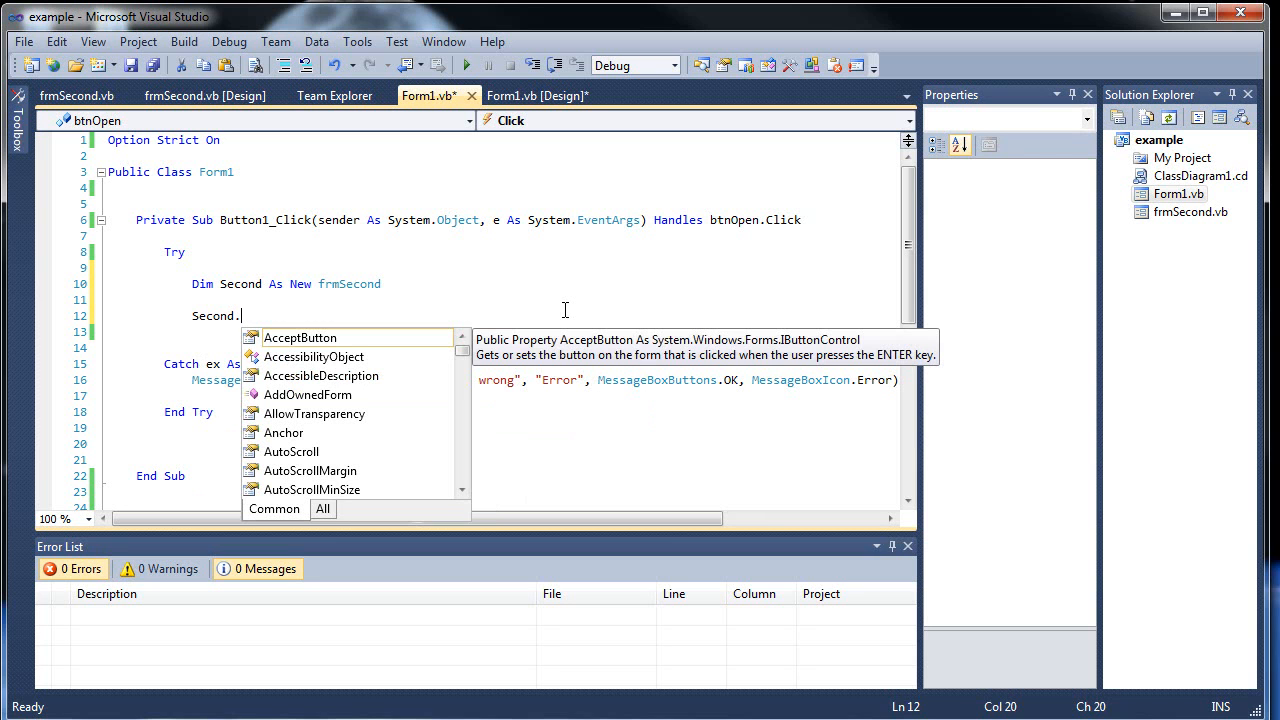
text(S)
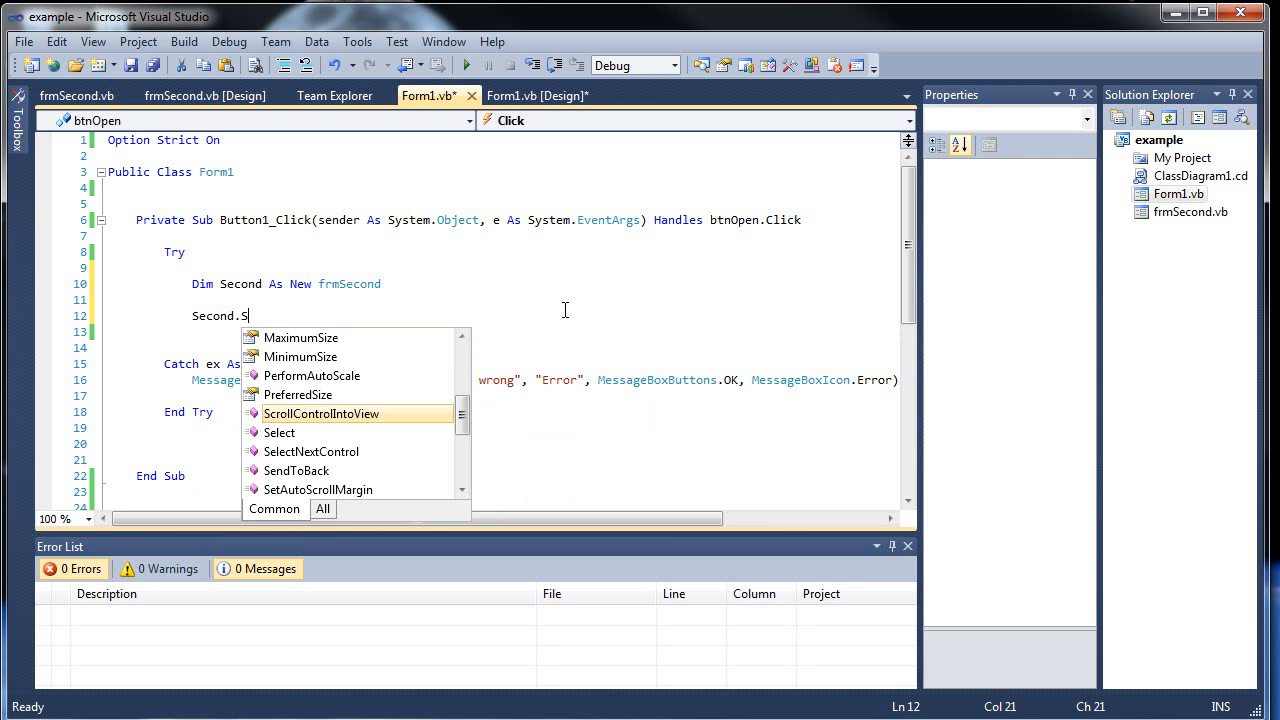
text(how()
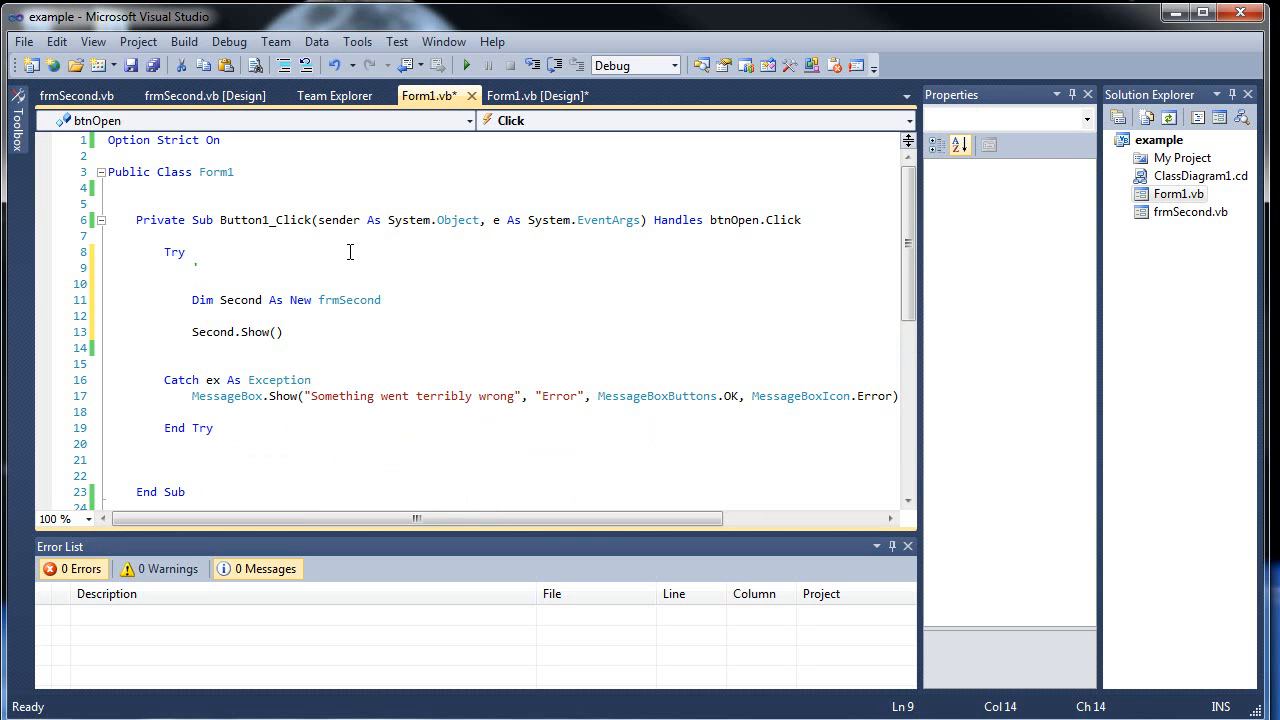
text('Show())
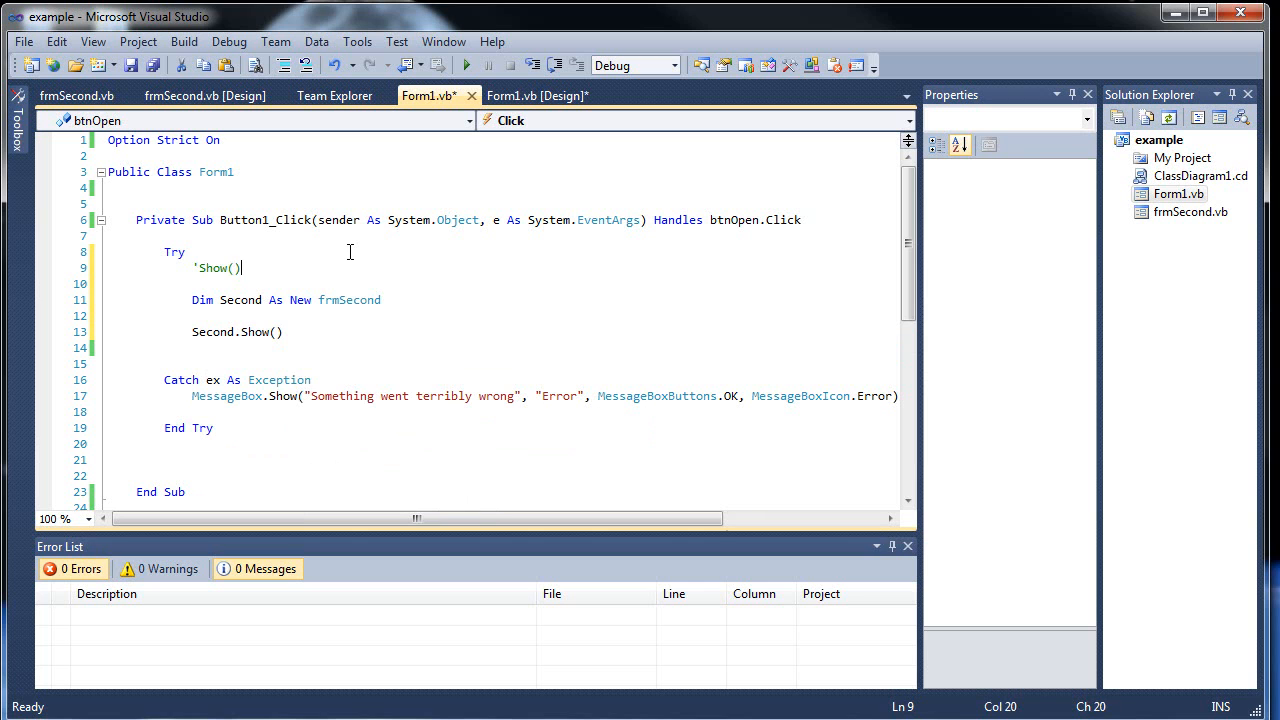
text(==>)
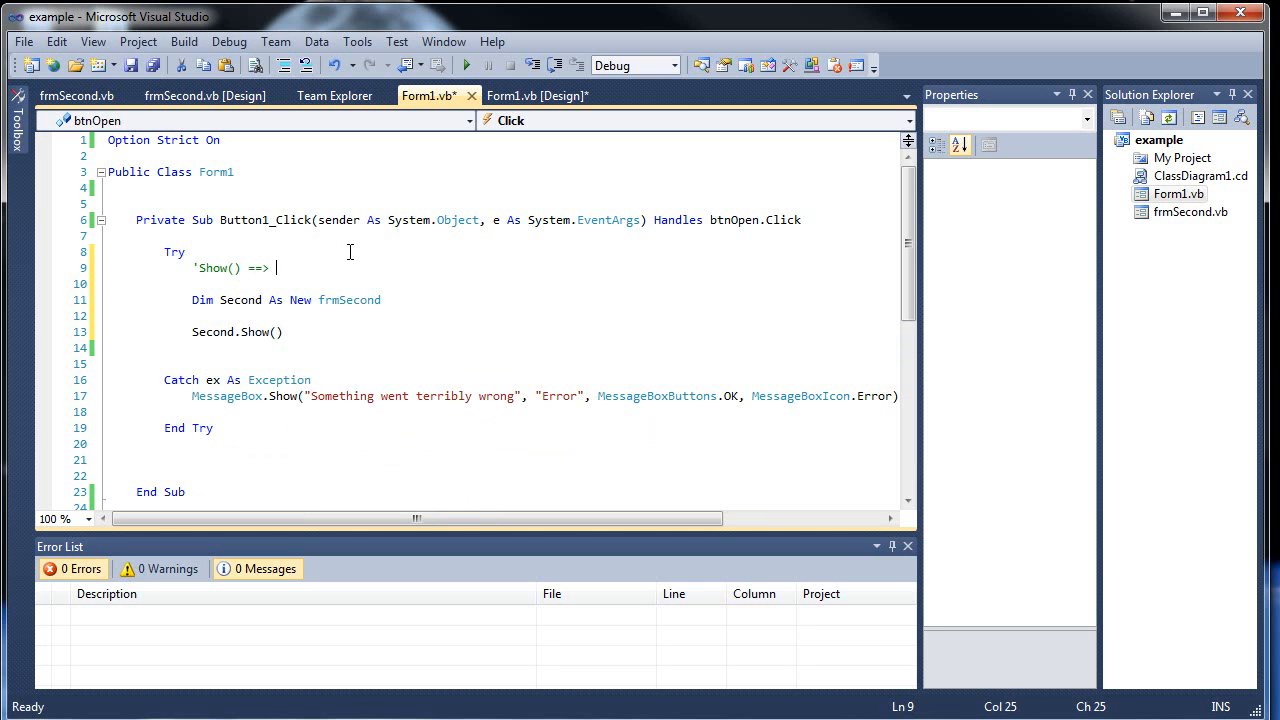
text(Opens new windows f)
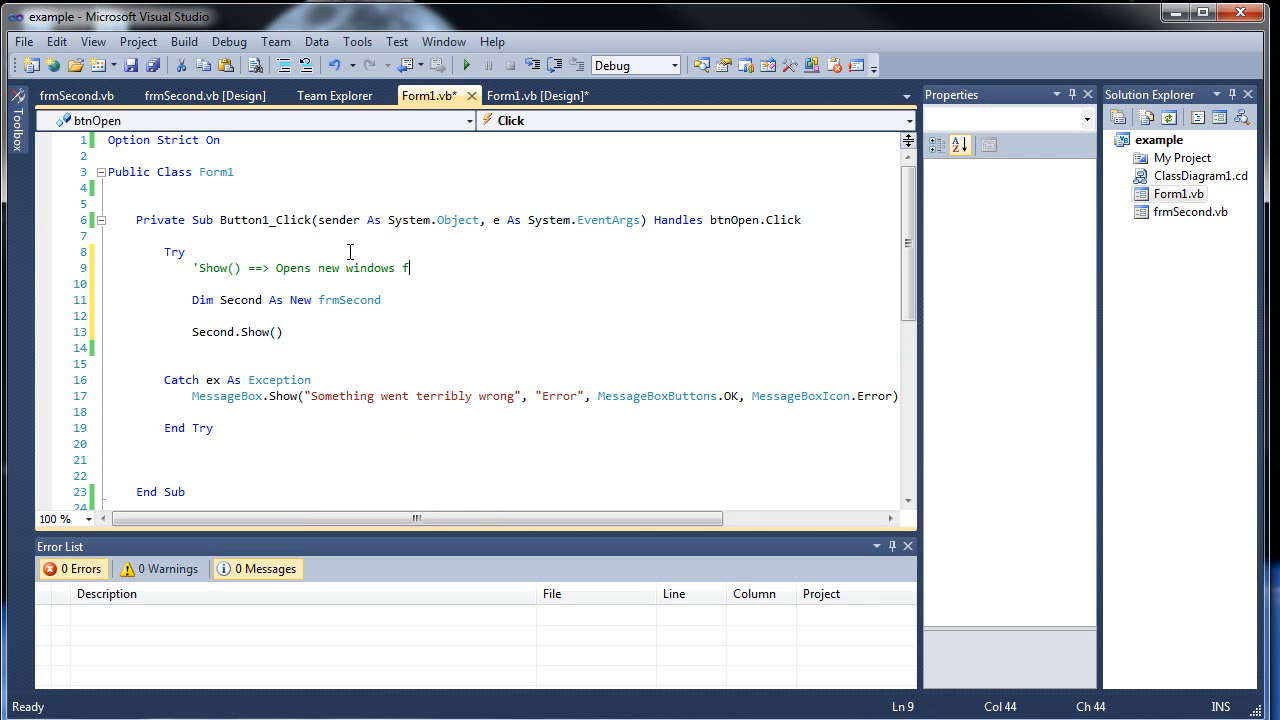
text(orm)
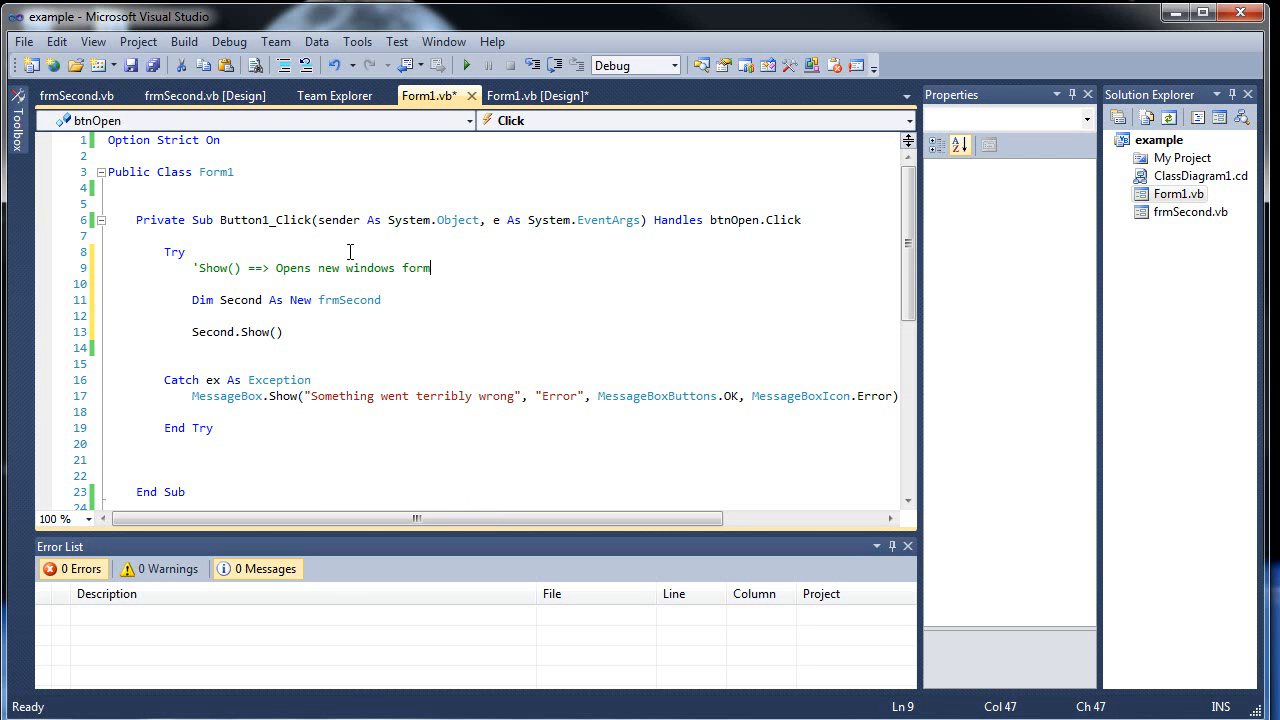
key(ctrl+s)
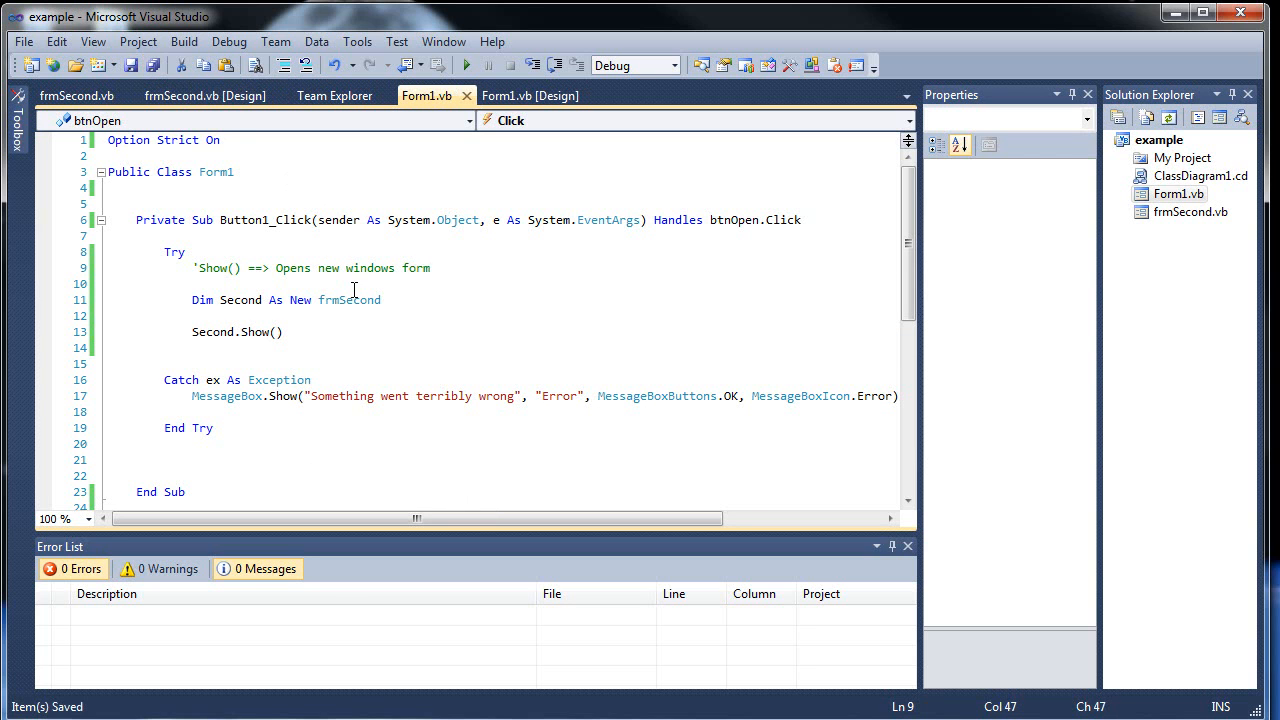
click(466, 64)
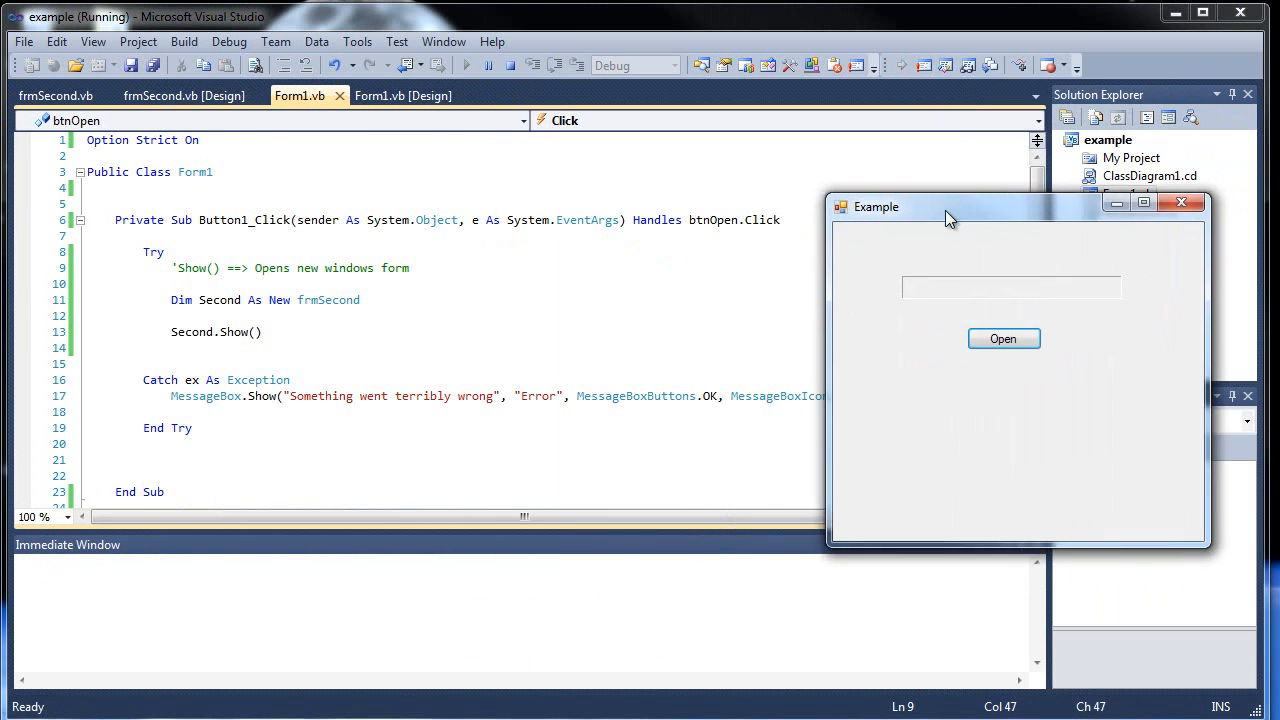
click(1004, 338)
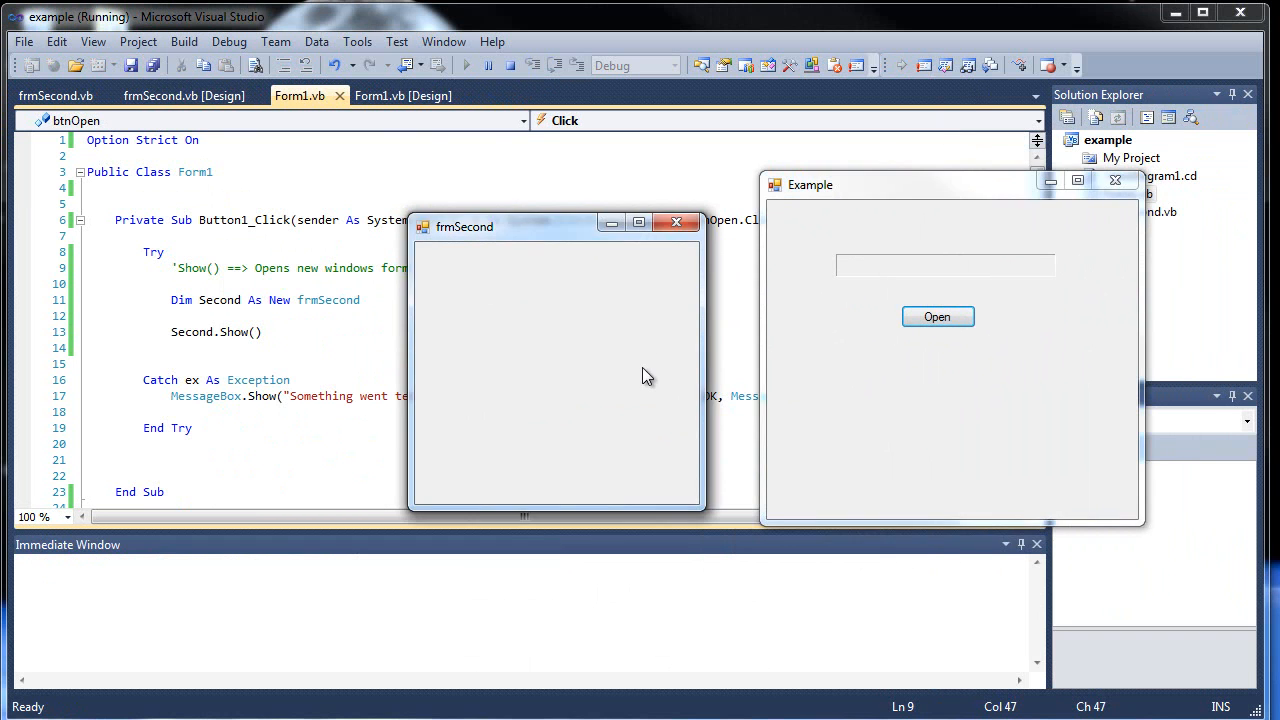
mouse_move(692, 362)
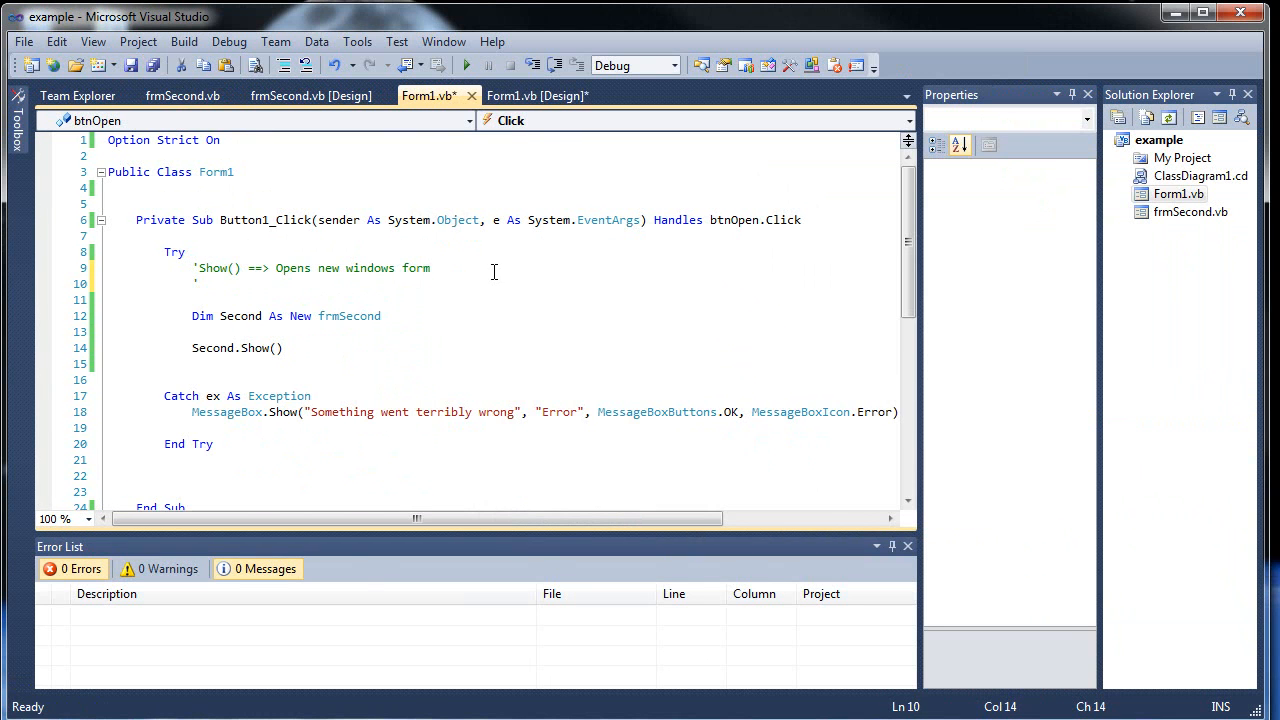
Add the comment 'ShowDialog() ==> Opens new form with focus only on new form, and save
text('ShowDialog)
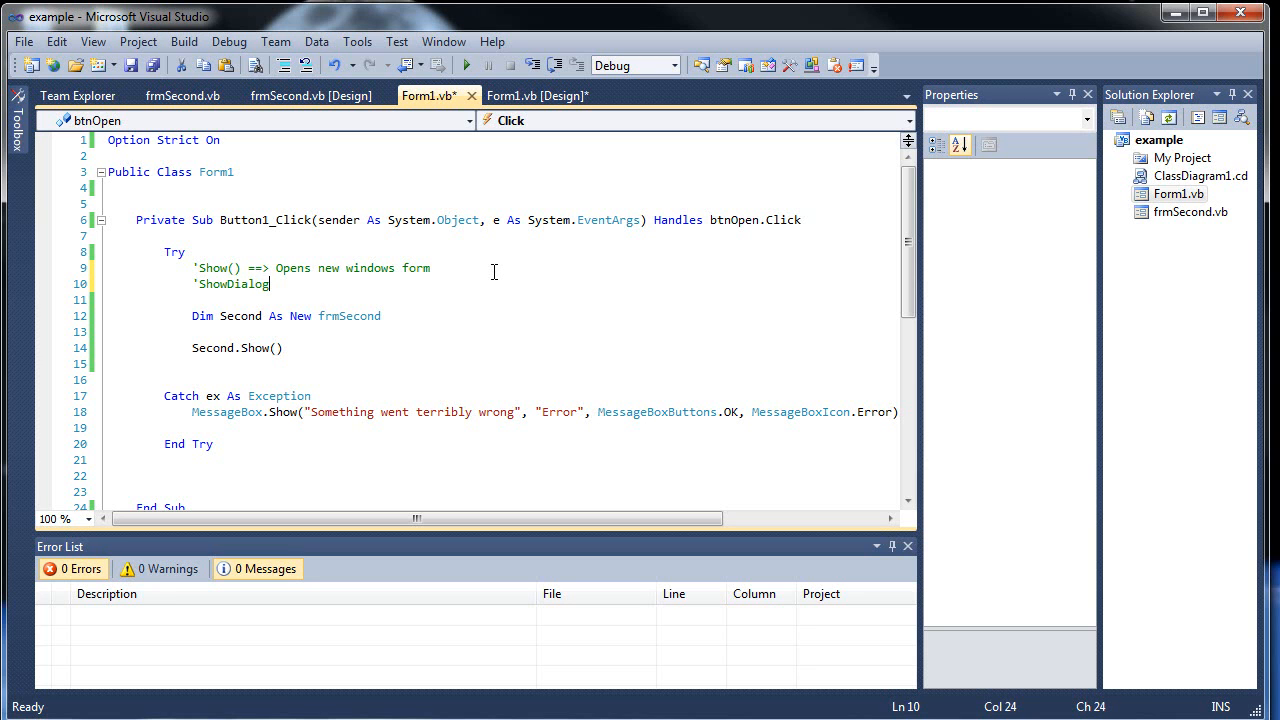
text(() ==>)
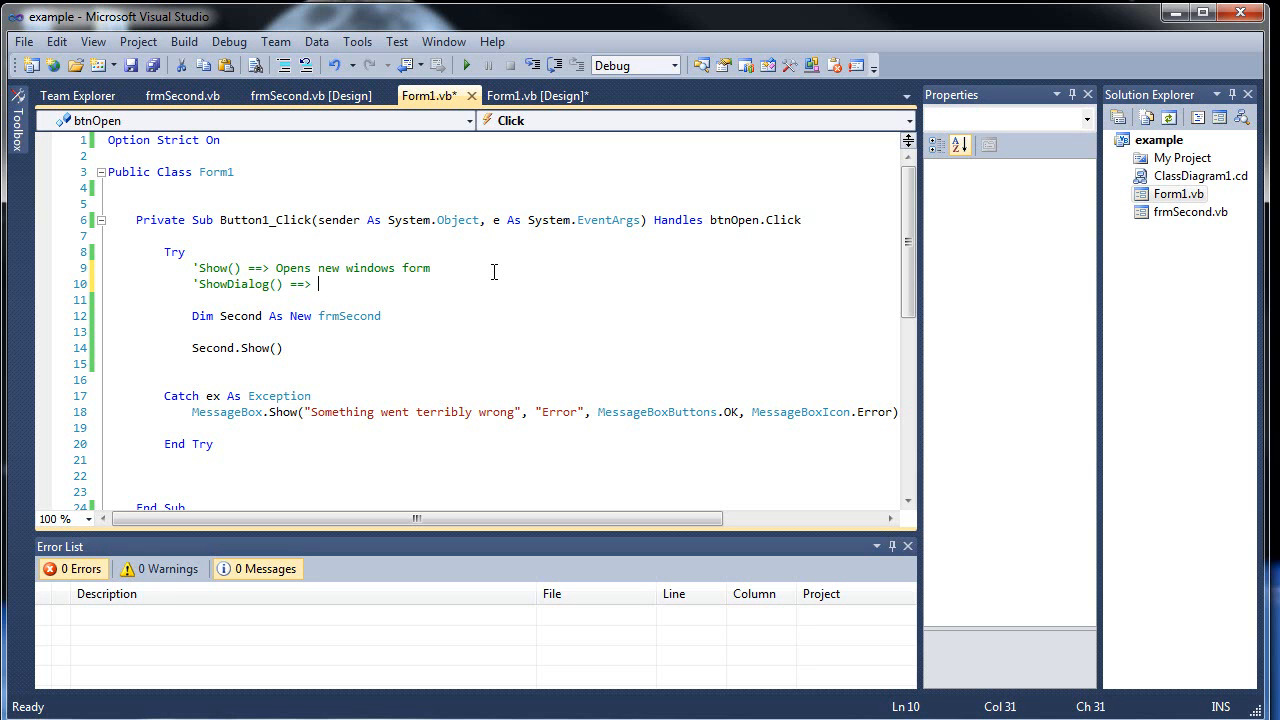
text(Opens new)
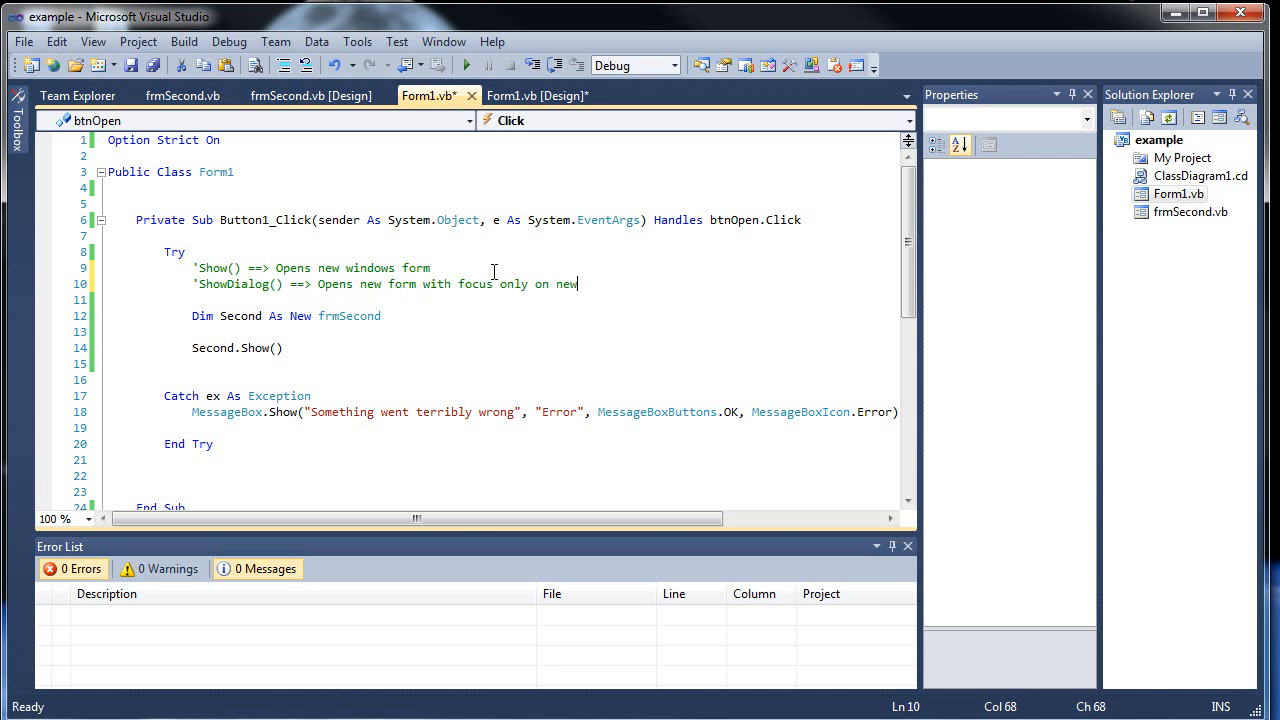
text(form)
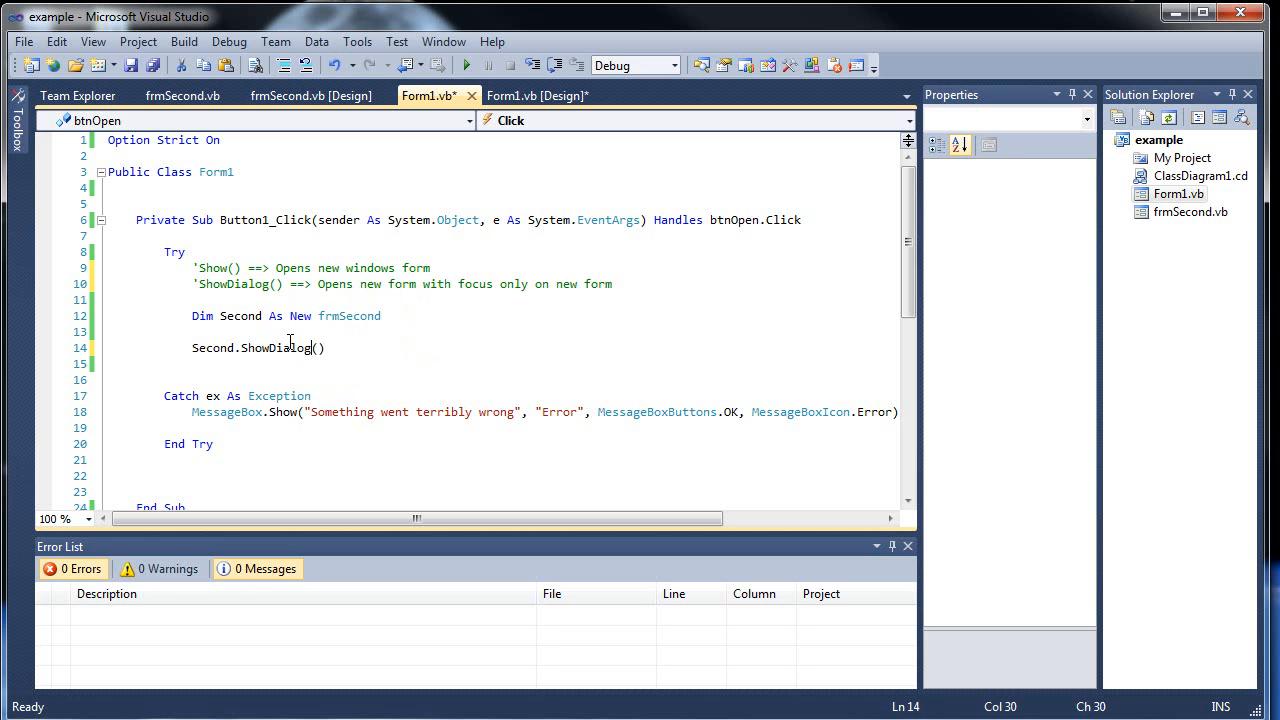
key(ctrl+s)
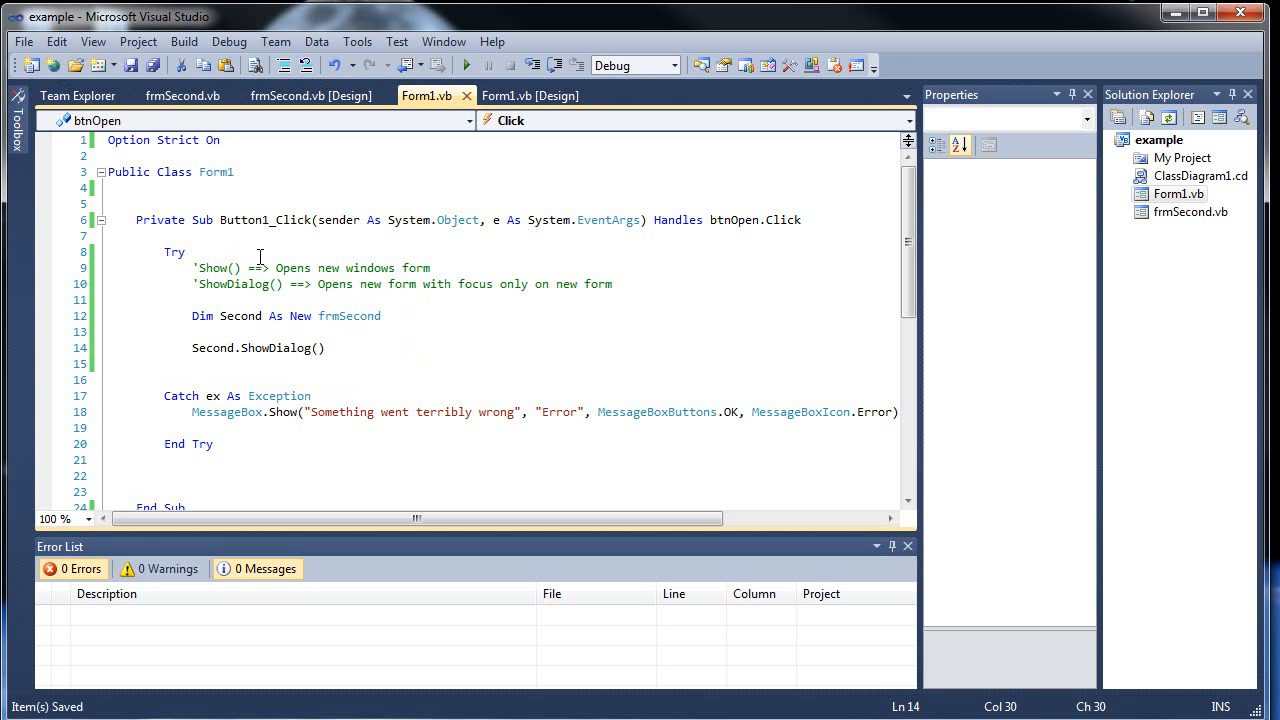
click(466, 64)
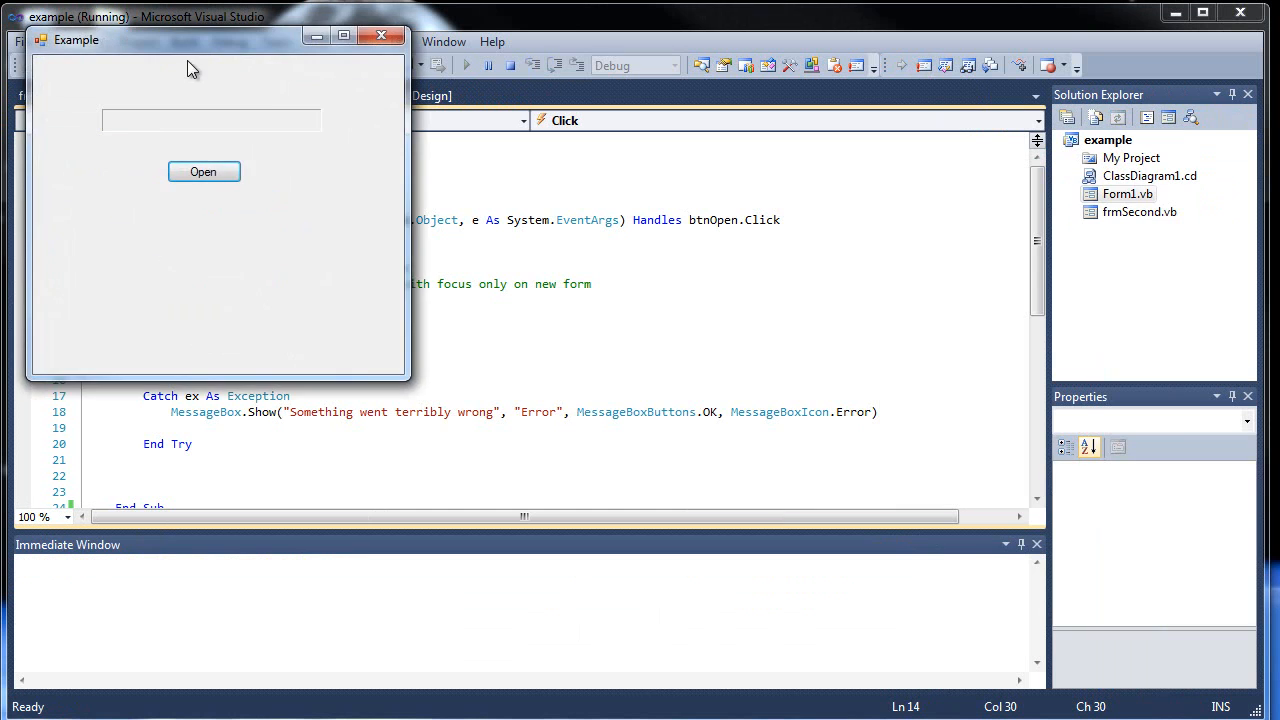
click(204, 172)
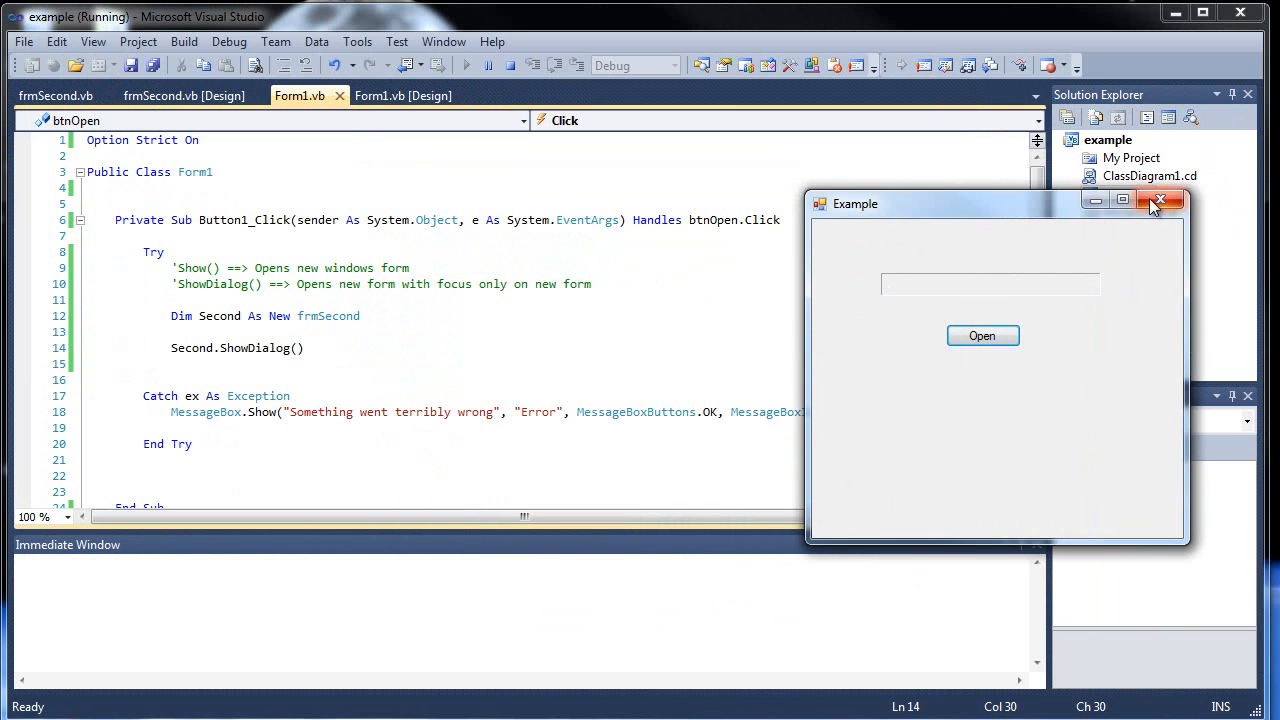
click(1160, 200)
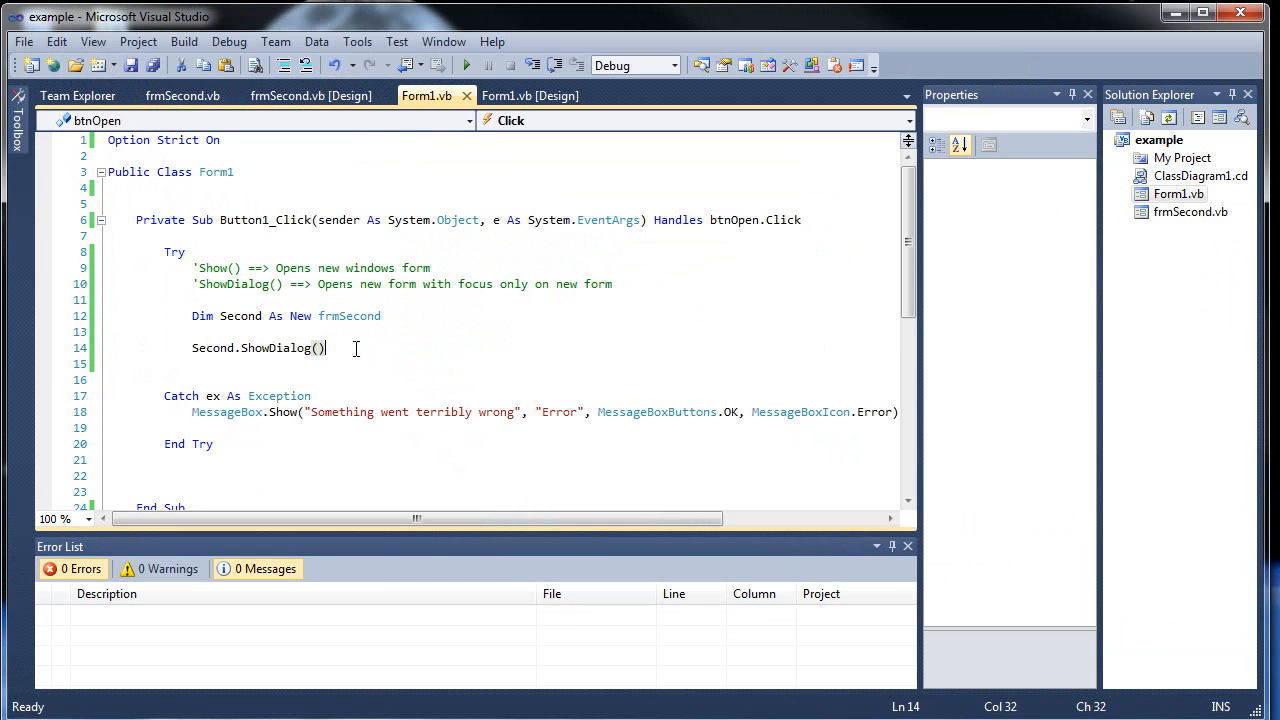
mouse_move(338, 220)
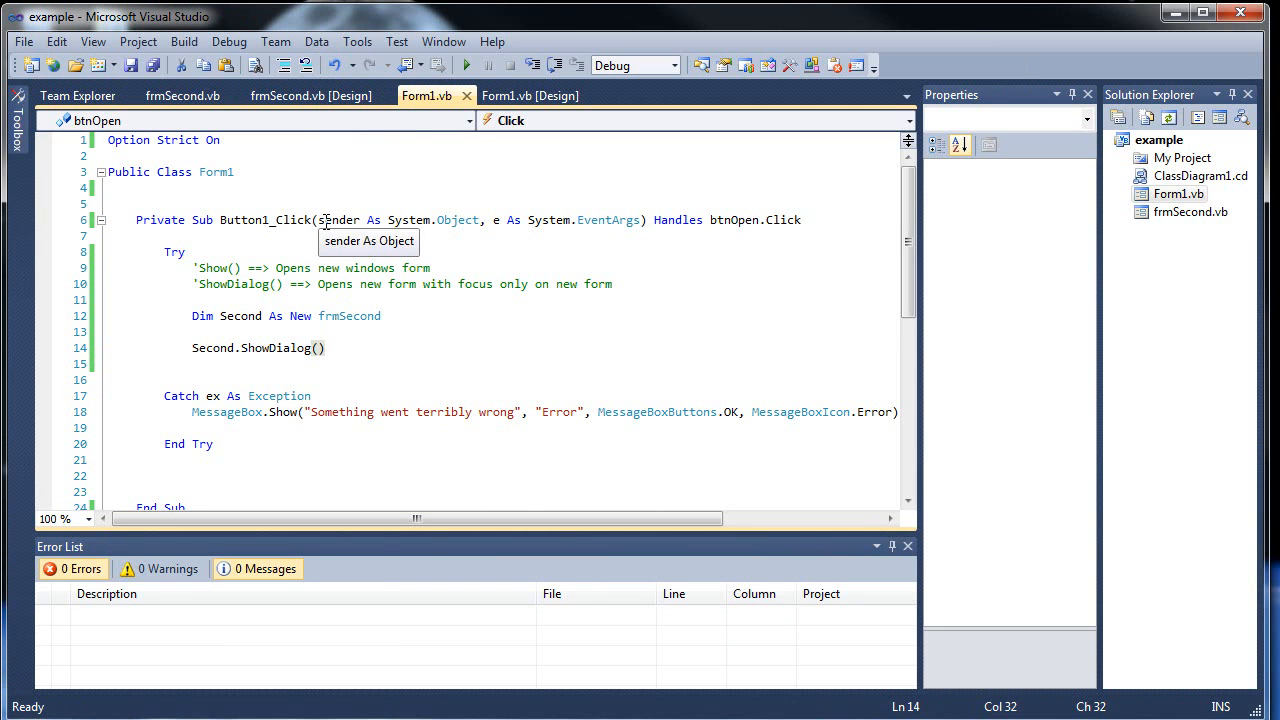
Generate an empty frmSecond_Load handler from the designer and return to frmSecond's designer
click(182, 96)
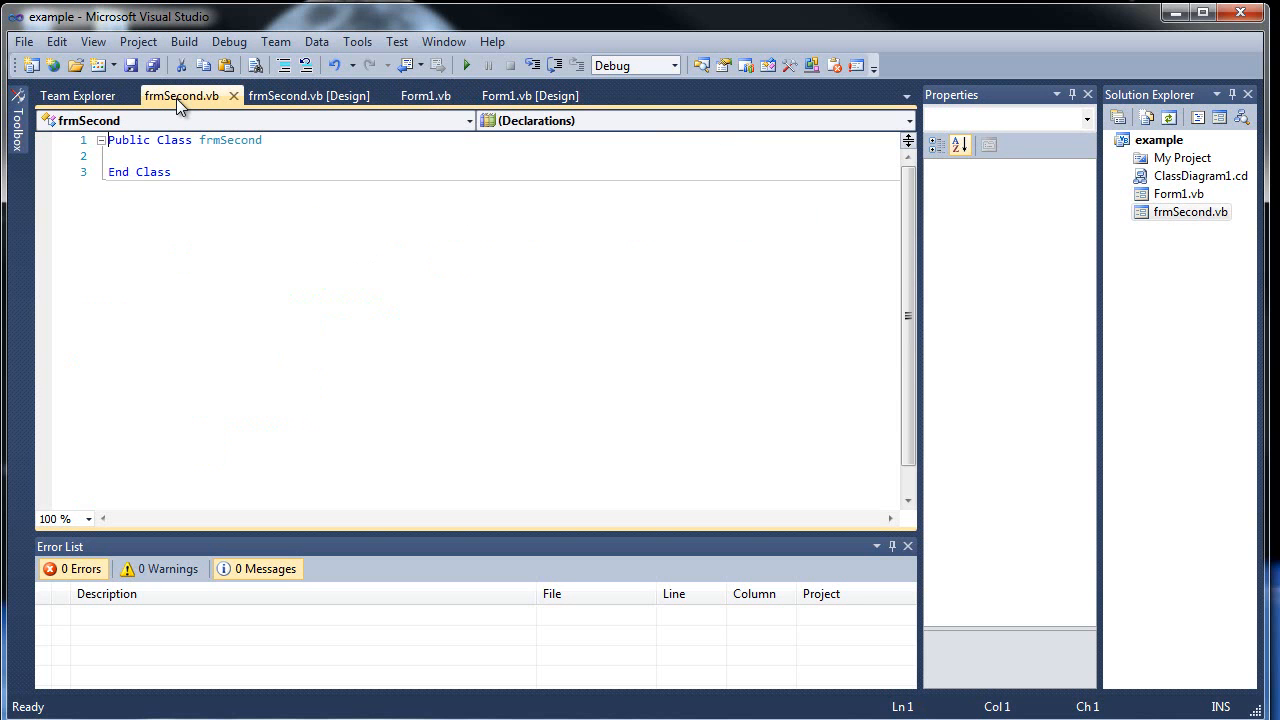
click(76, 96)
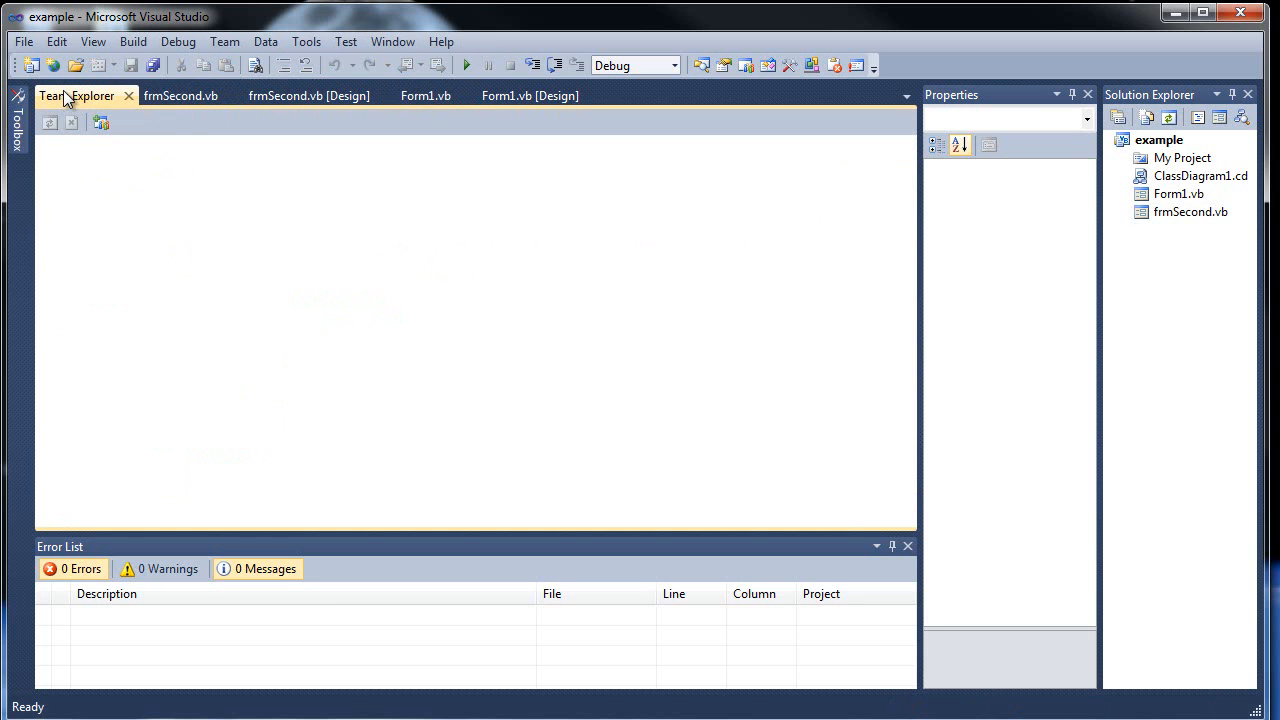
click(308, 96)
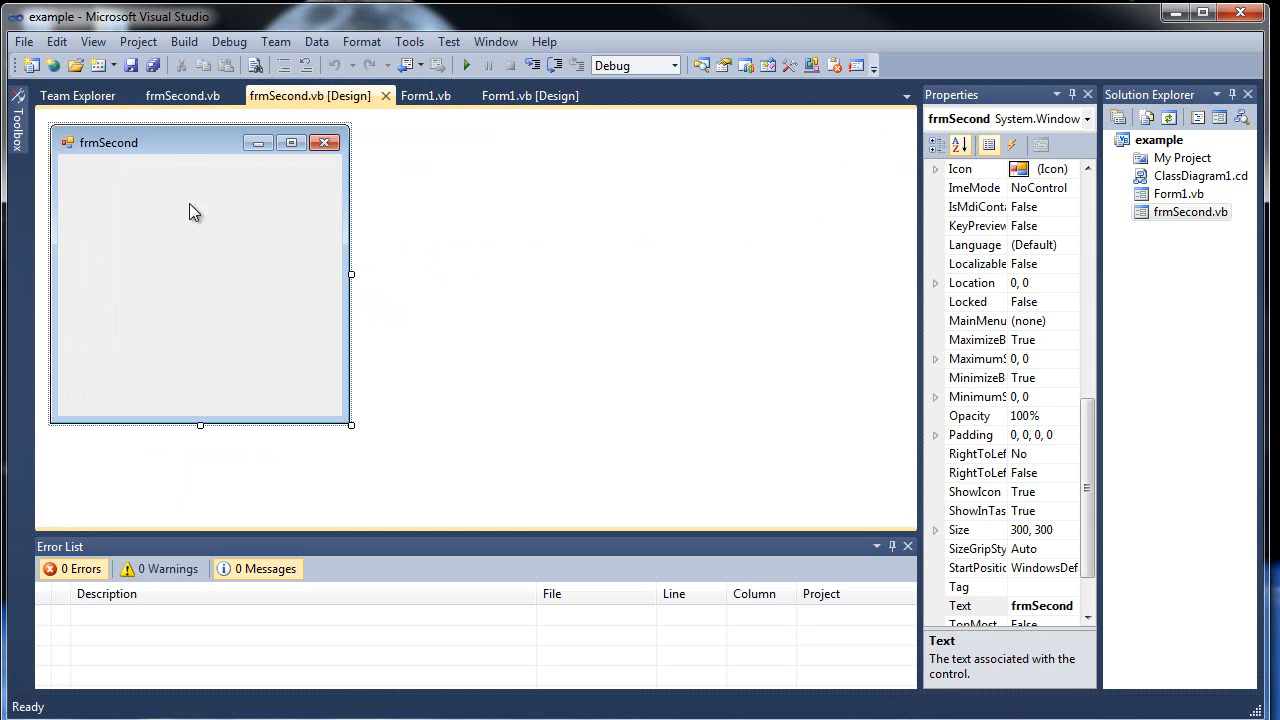
mouse_move(240, 228)
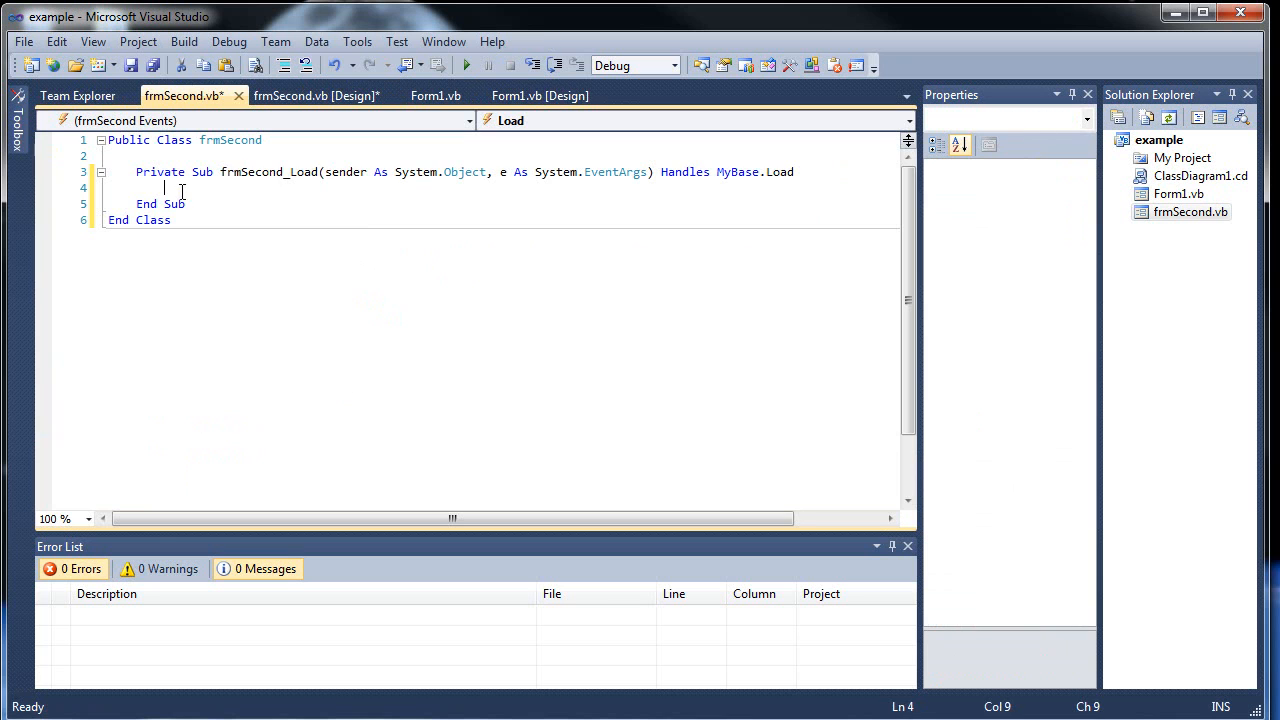
double_click(268, 172)
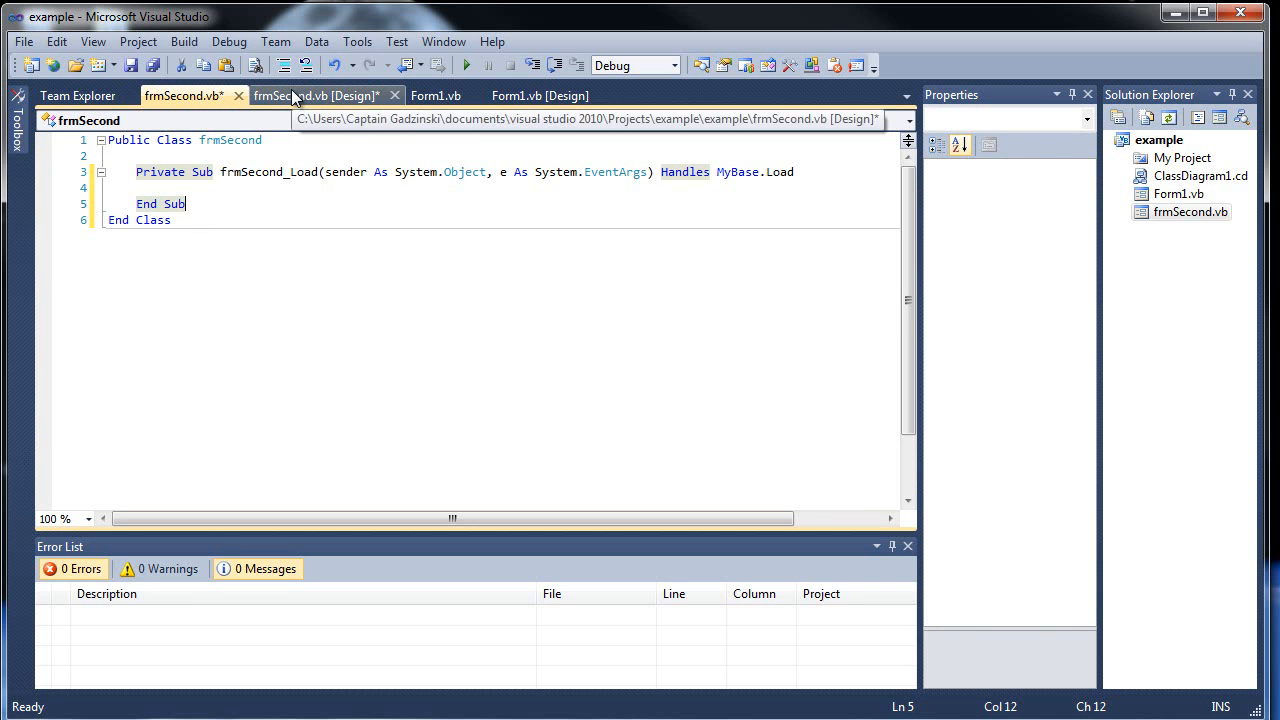
click(316, 96)
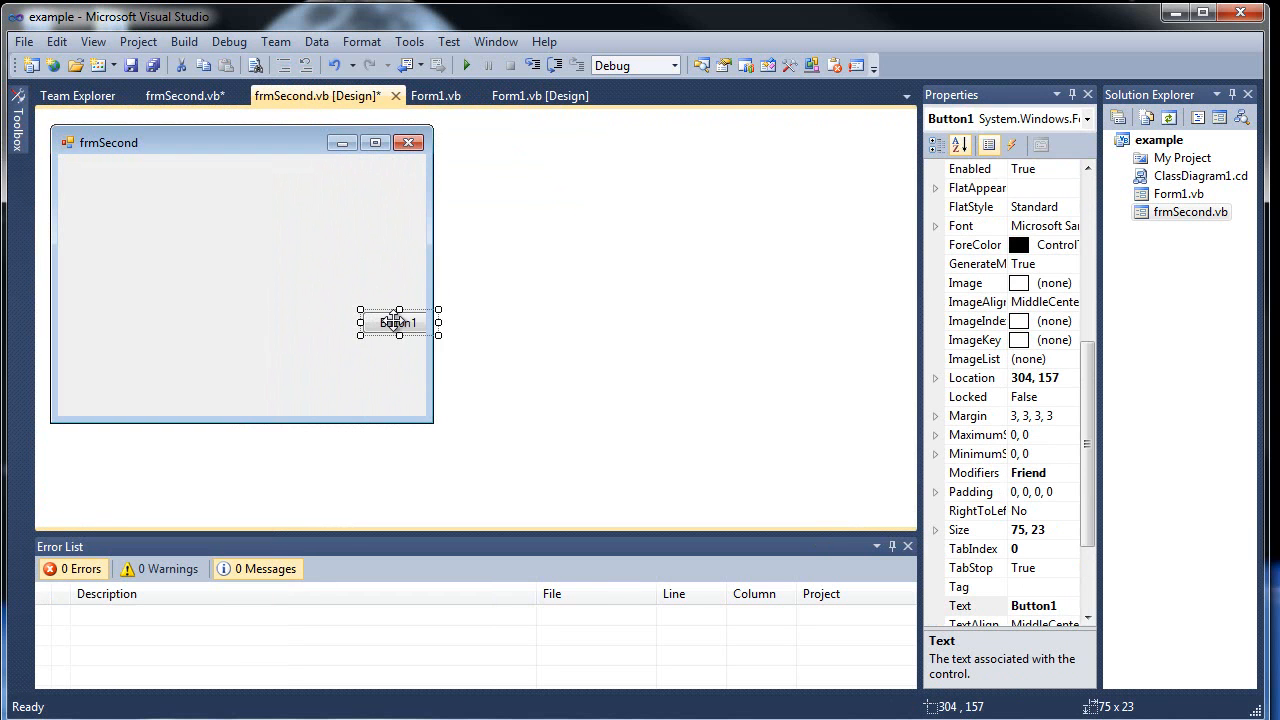
Move the button to the bottom, name it btnClose with caption Close, and create its Click handler
drag(398, 322, 240, 352)
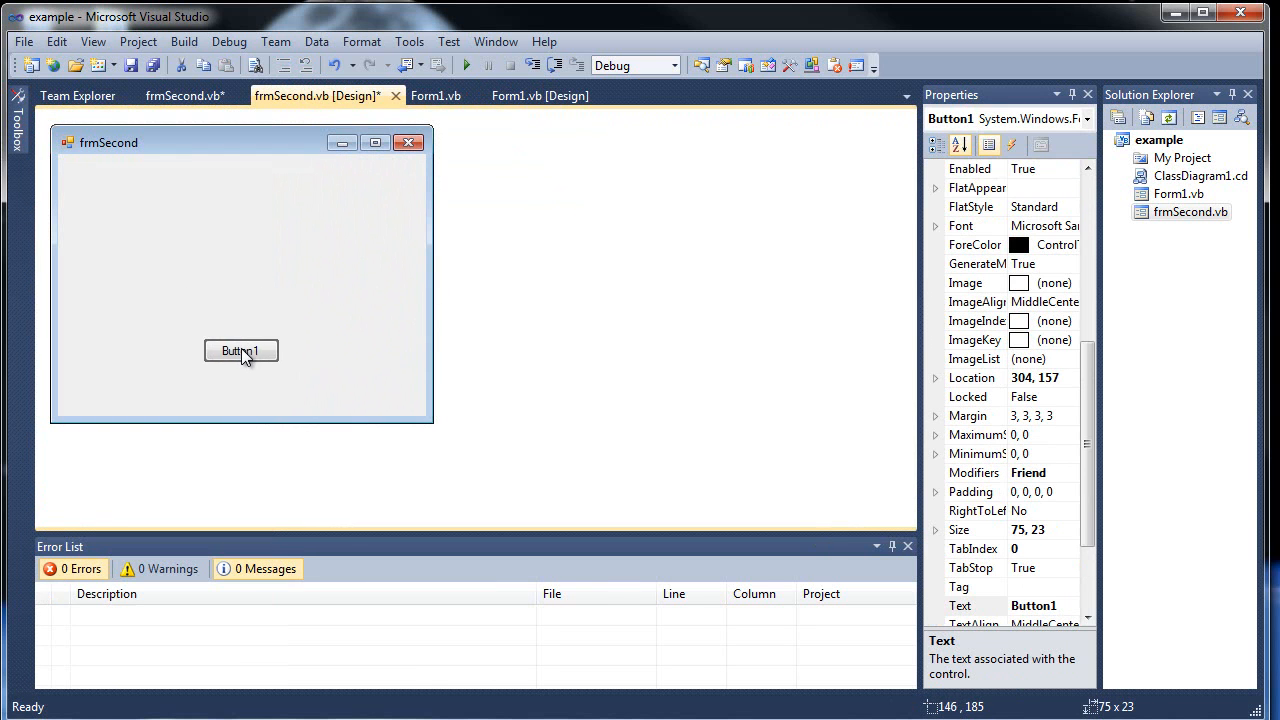
drag(240, 350, 230, 356)
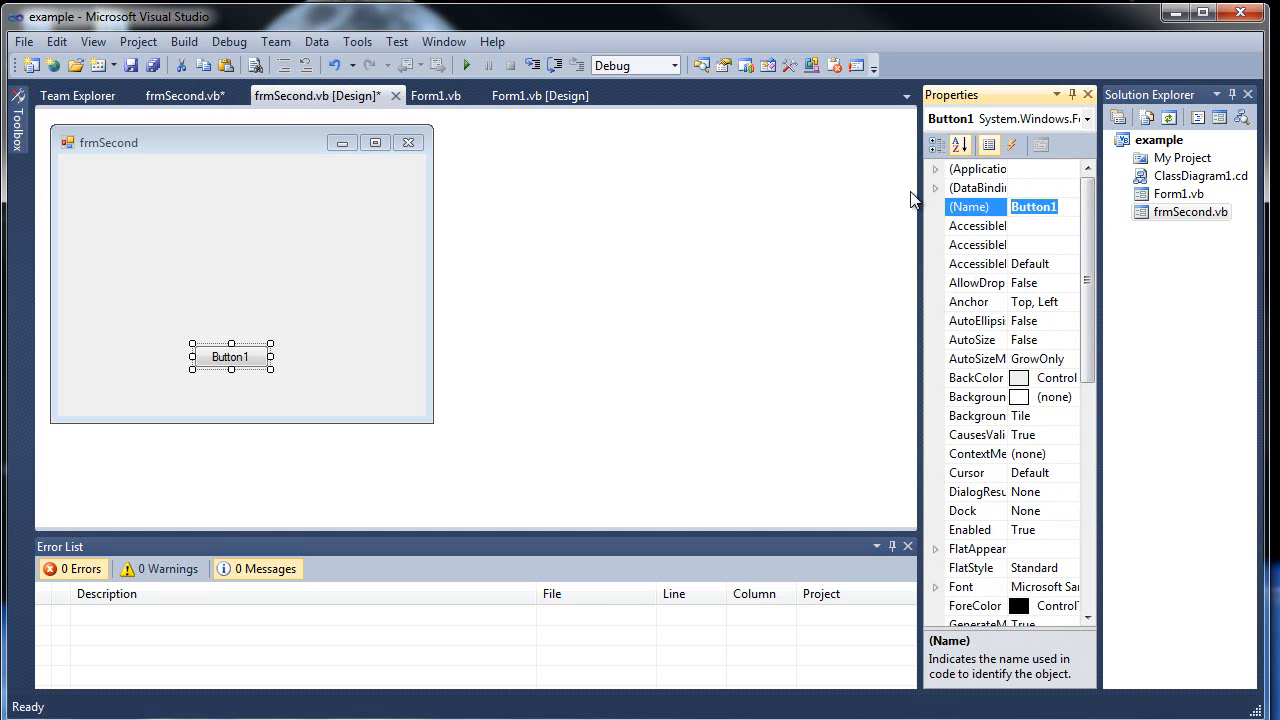
text(btnClose)
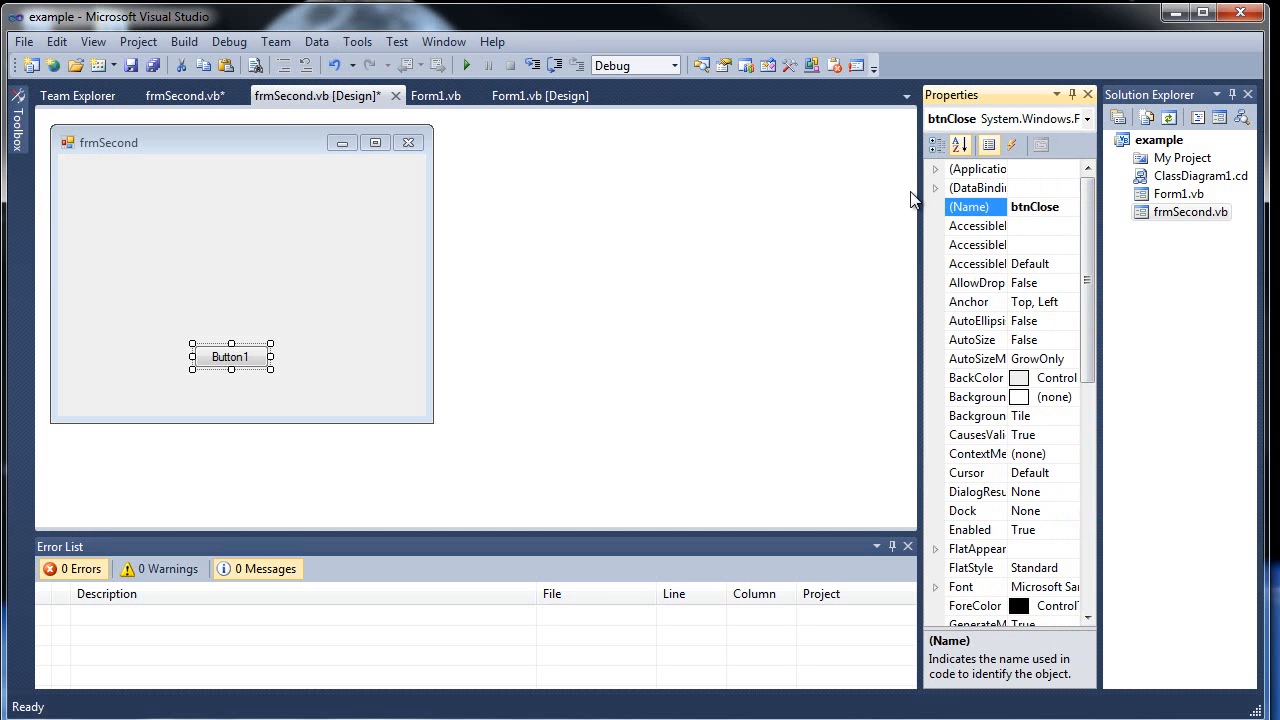
scroll(down, 3)
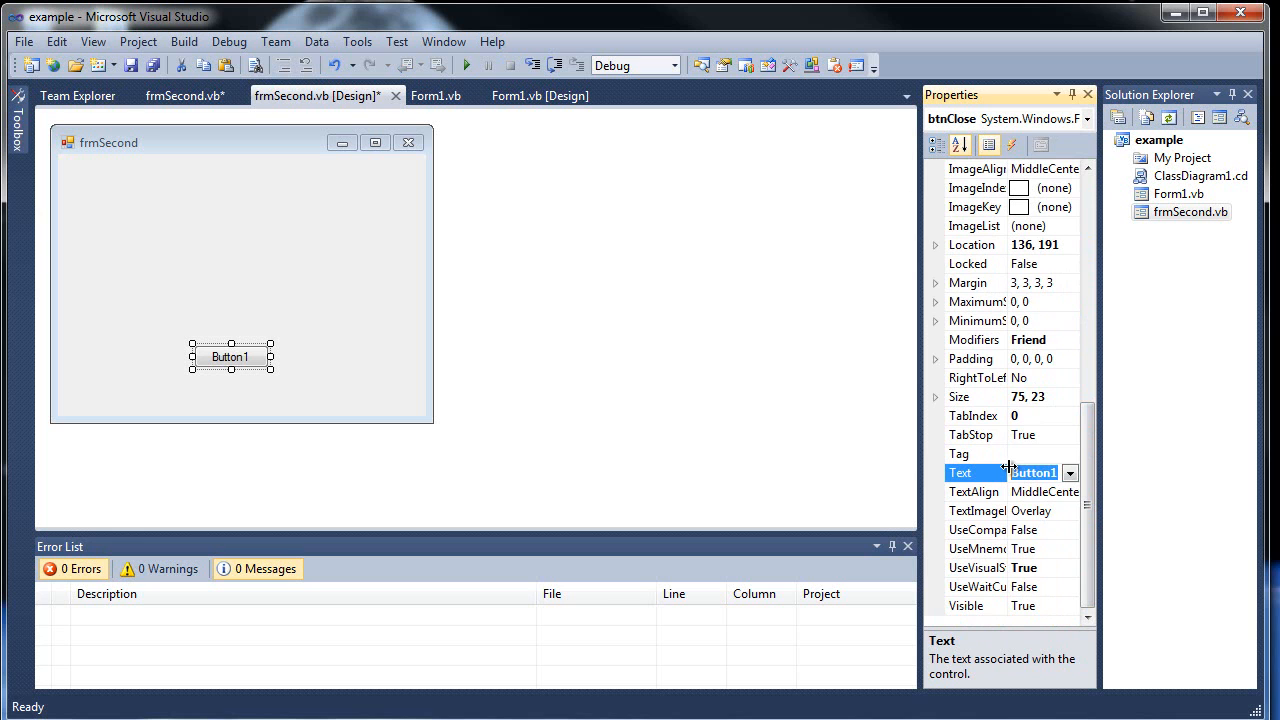
text(Close)
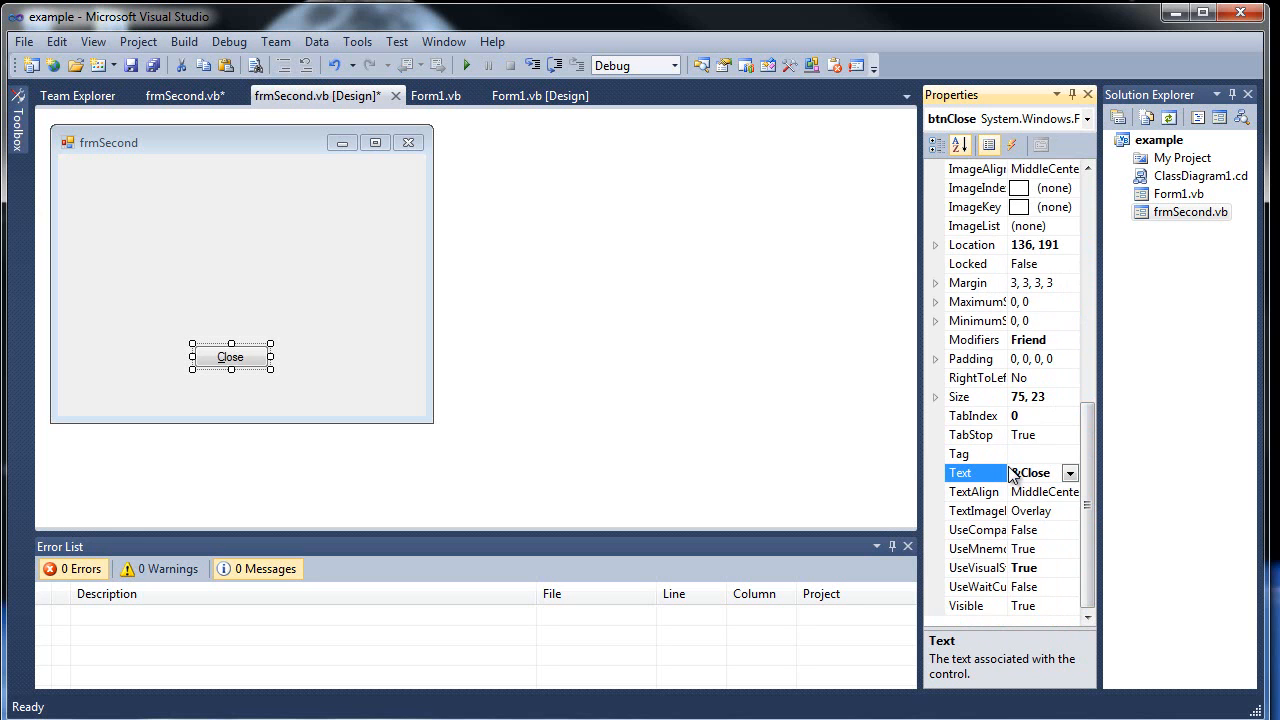
double_click(230, 356)
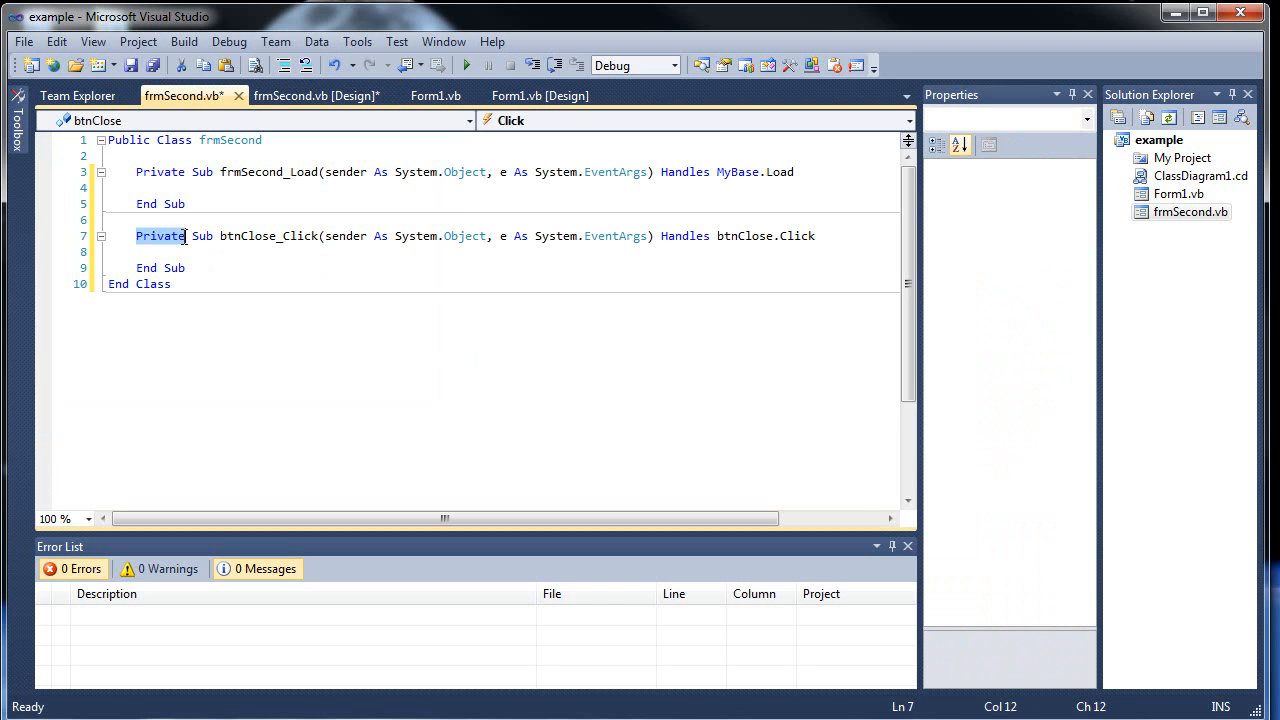
Write Me.Close() in the btnClose_Click handler
double_click(744, 236)
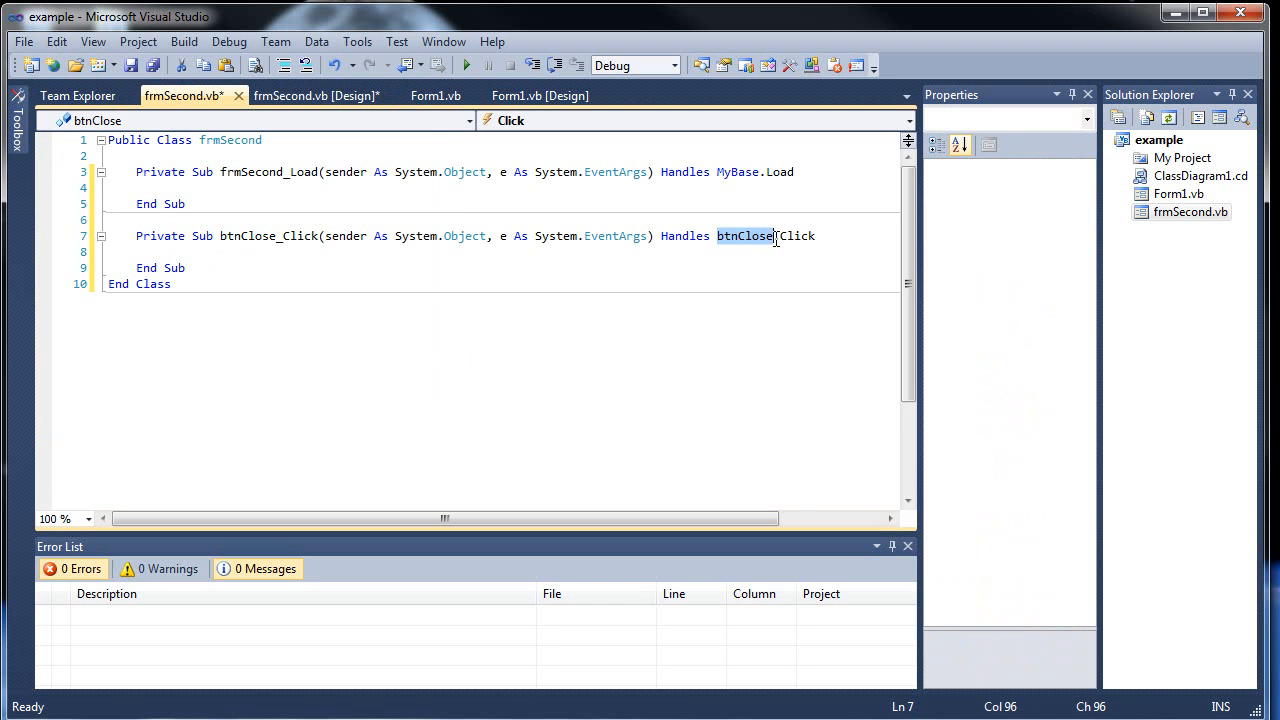
click(436, 96)
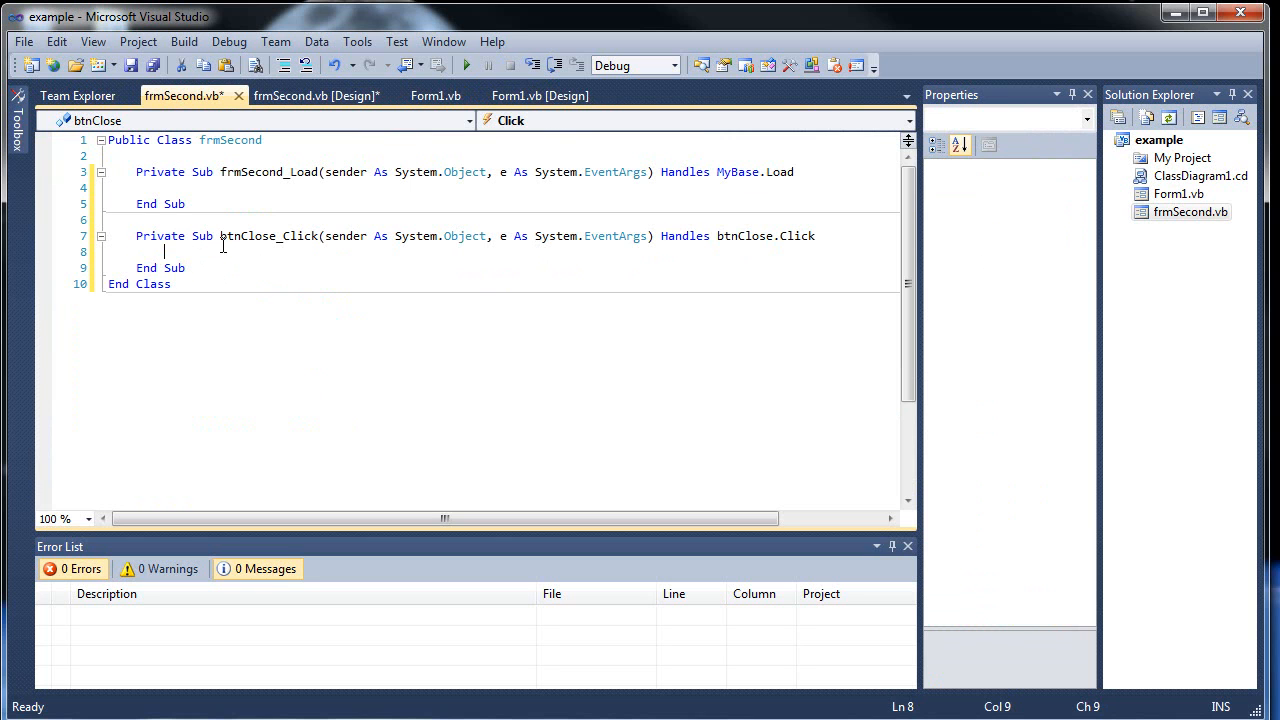
text(Me.)
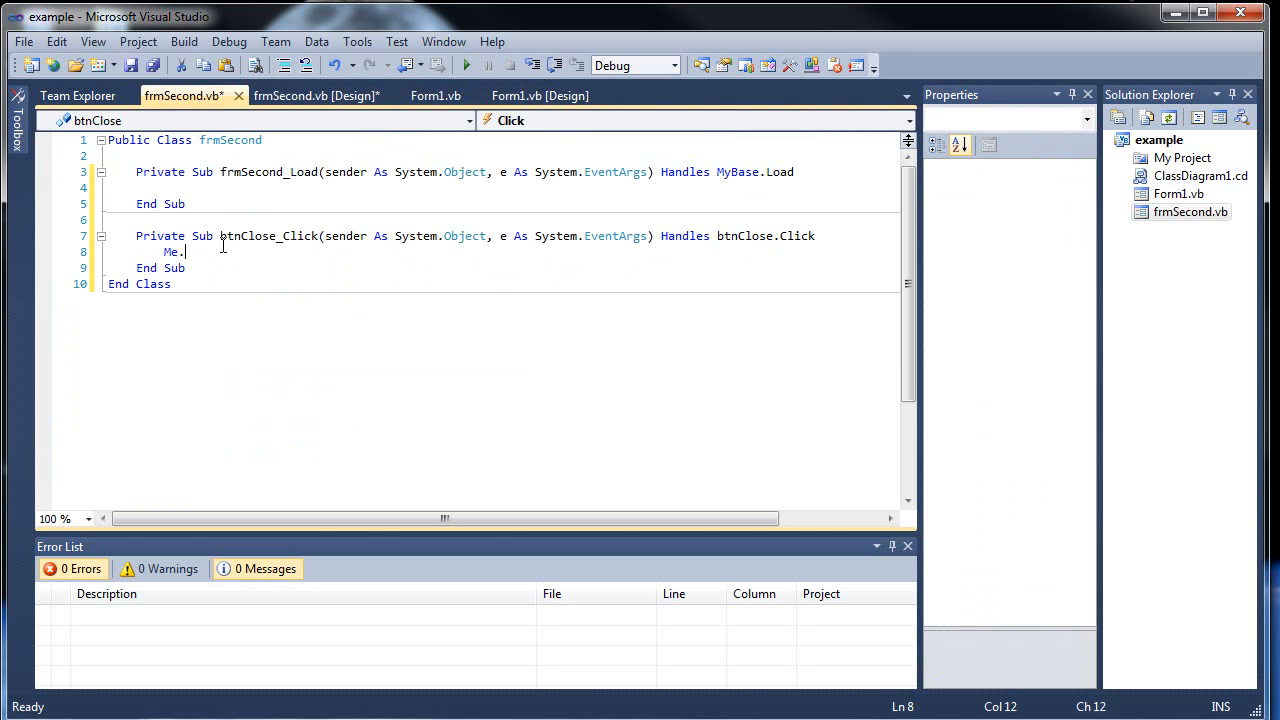
text(Close())
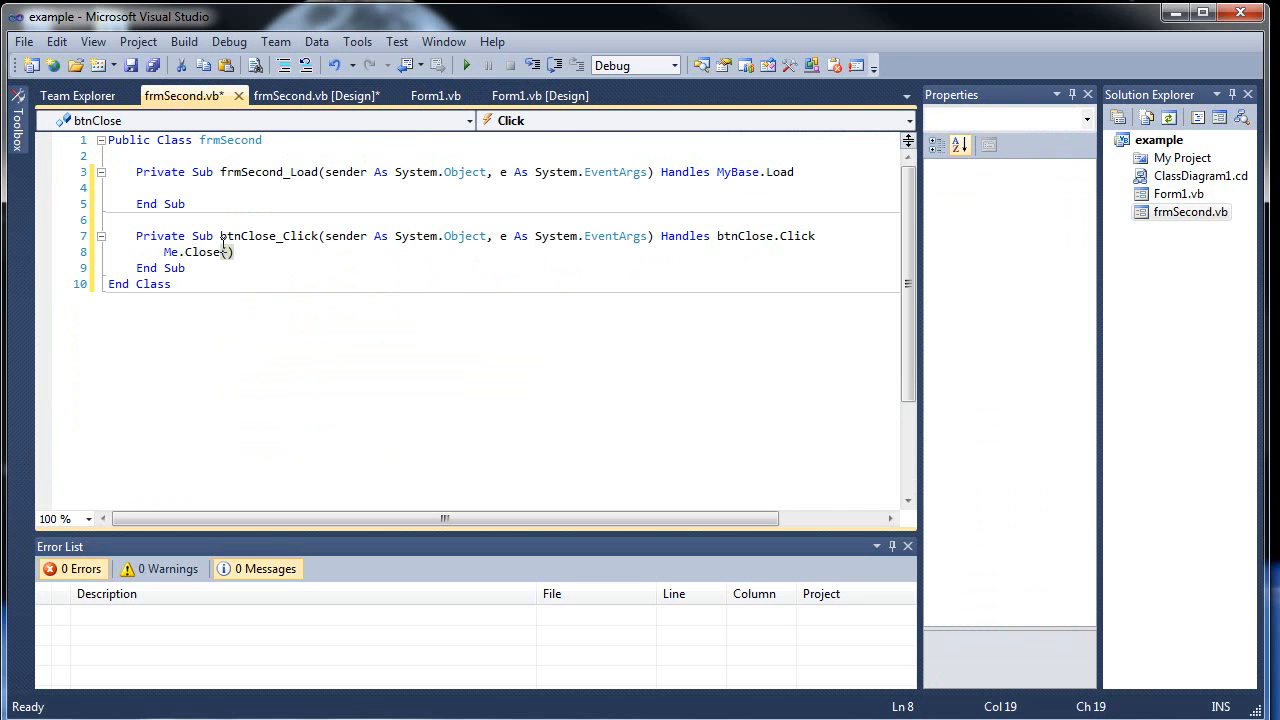
Save, start the Example application, and close the running window
key(ctrl+s)
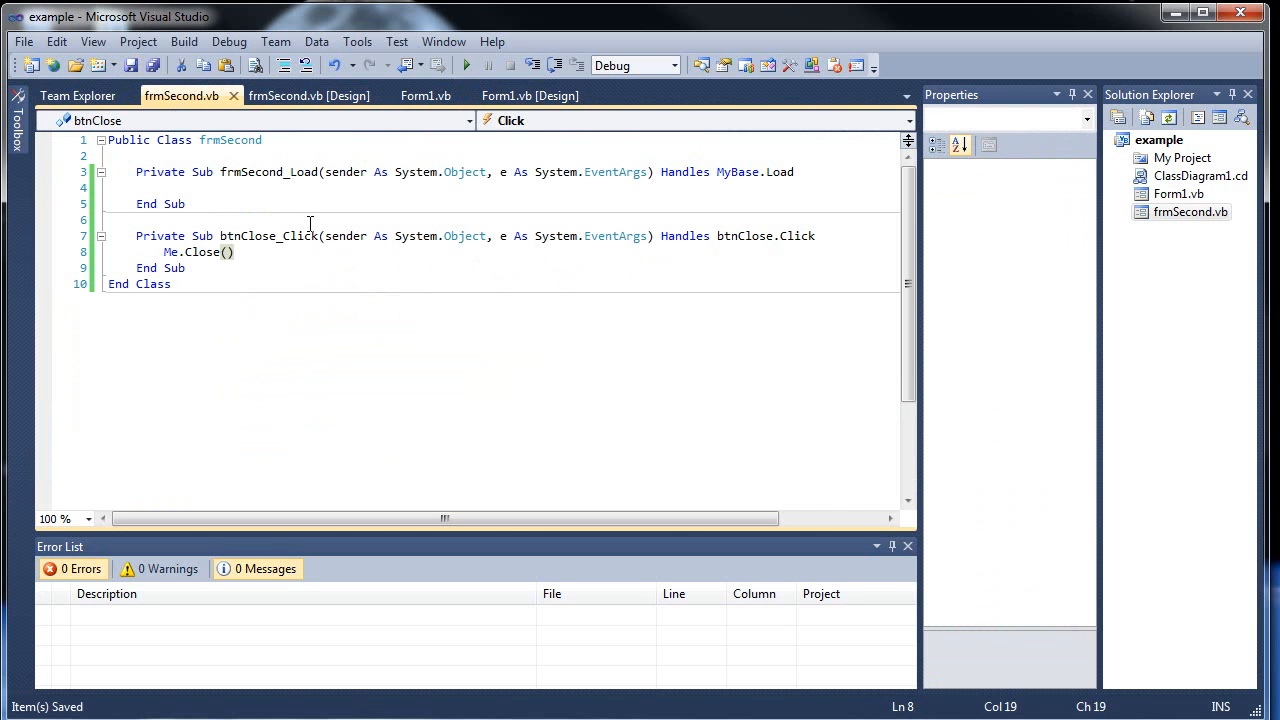
click(466, 64)
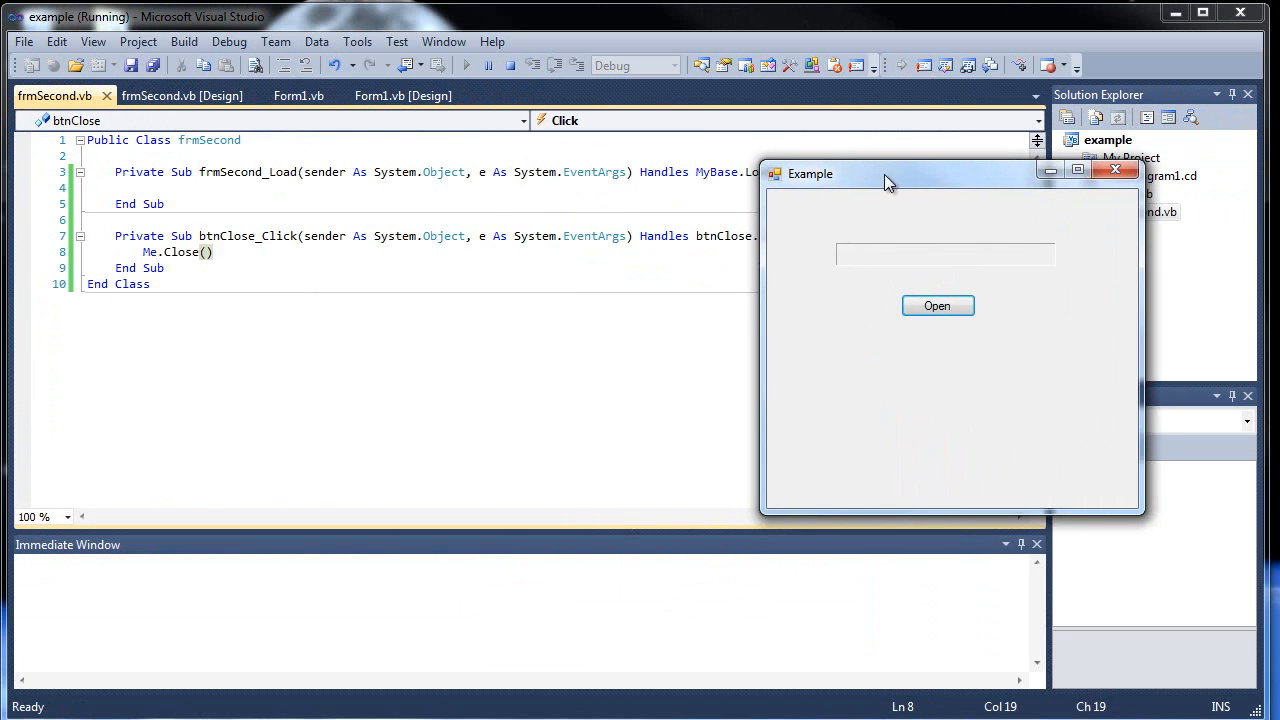
mouse_move(328, 380)
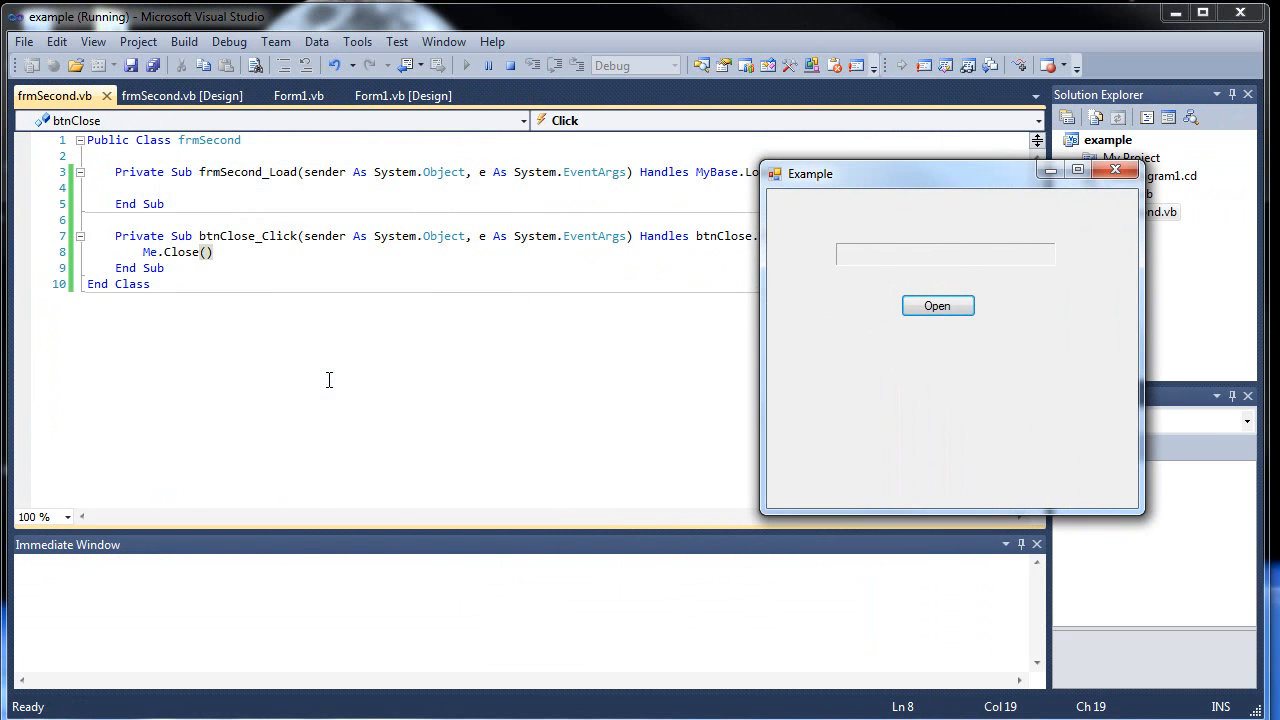
mouse_move(1070, 200)
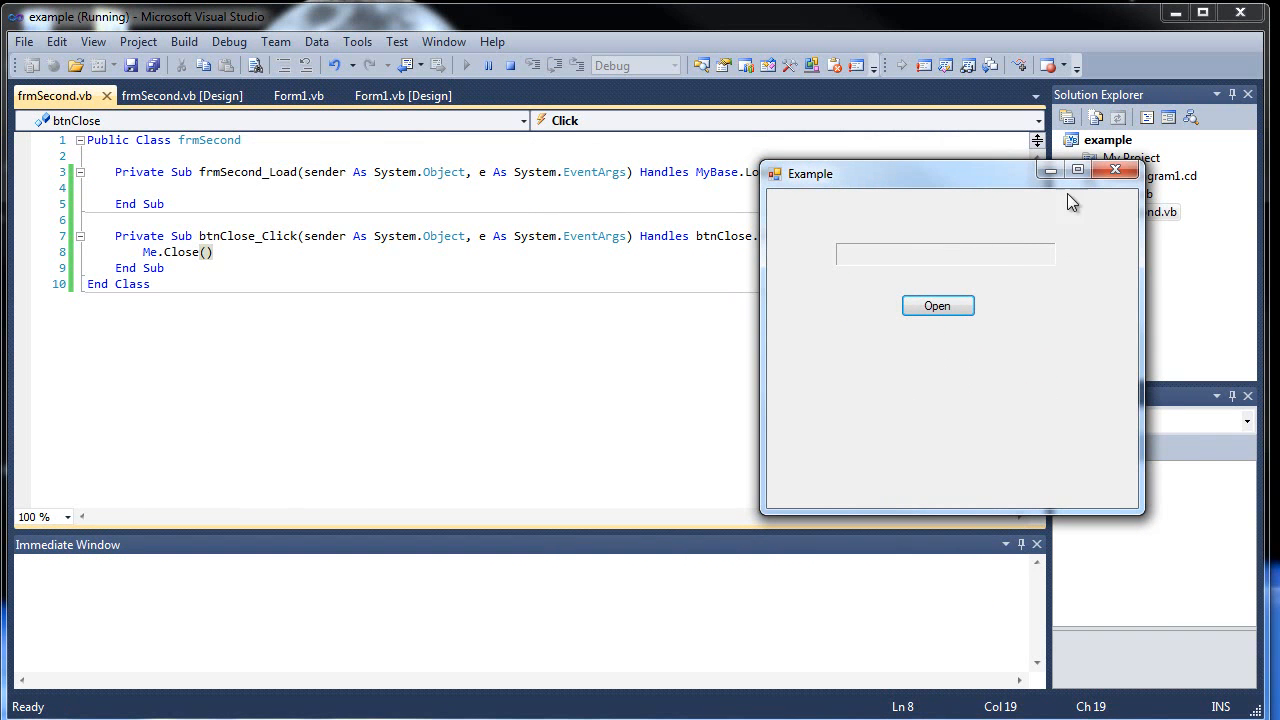
click(1116, 168)
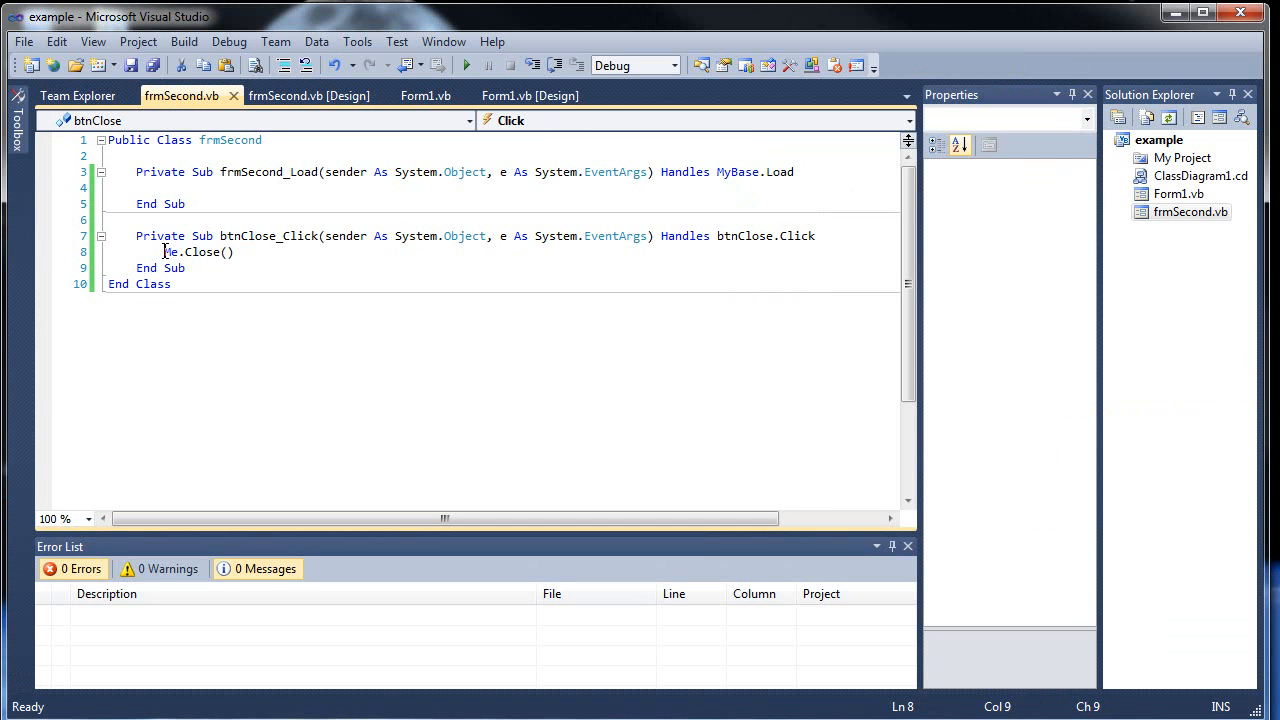
Replace Me with frmSecond in the close statement, triggering the default-instance error
double_click(170, 252)
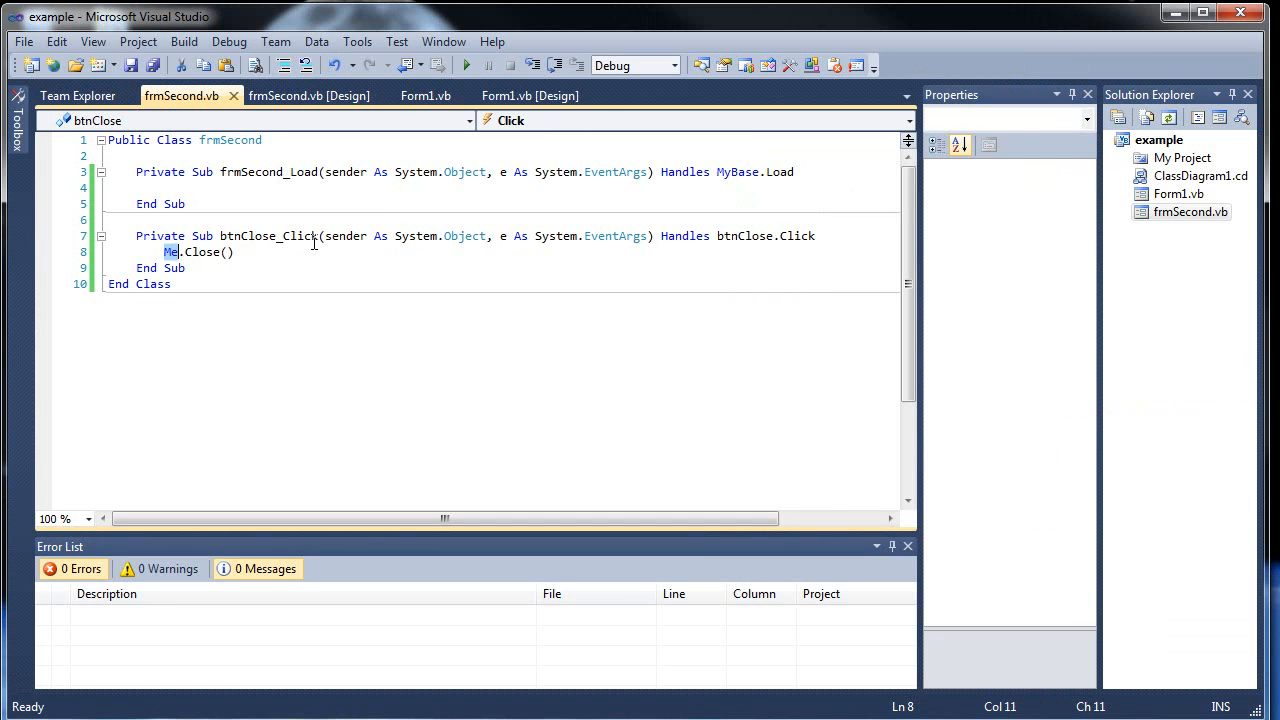
text(Se)
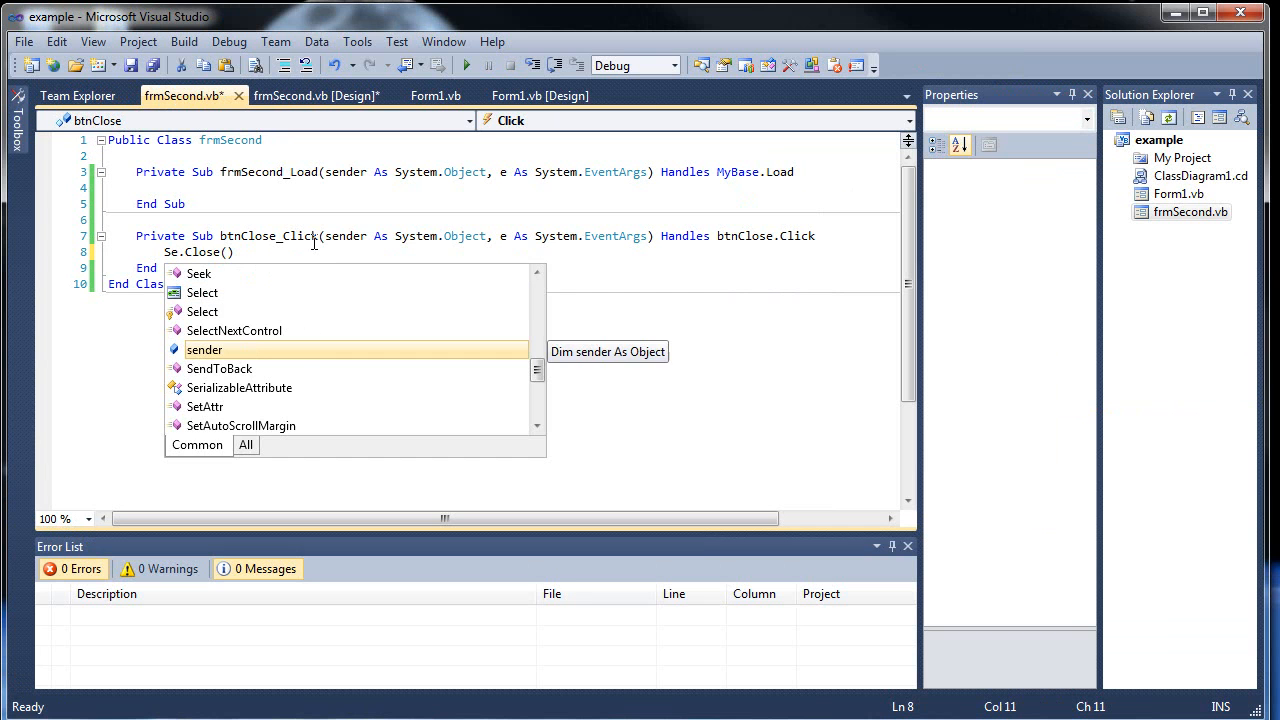
text(co)
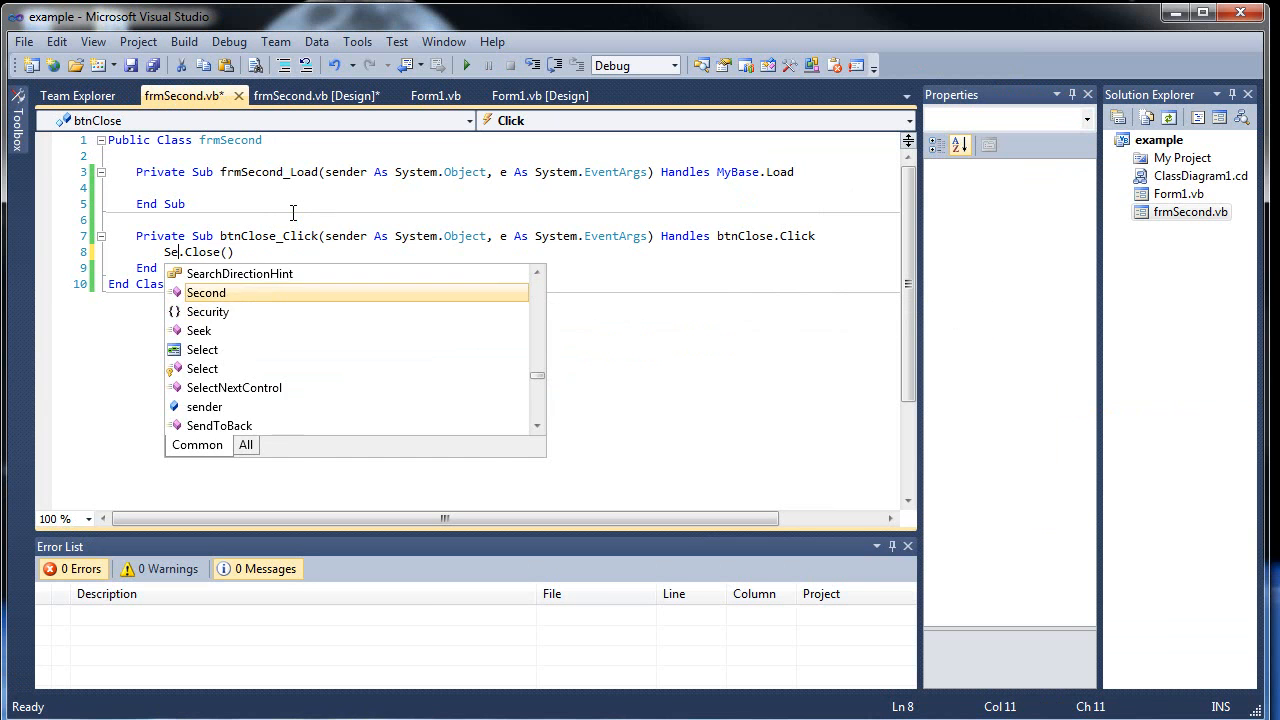
text(frm)
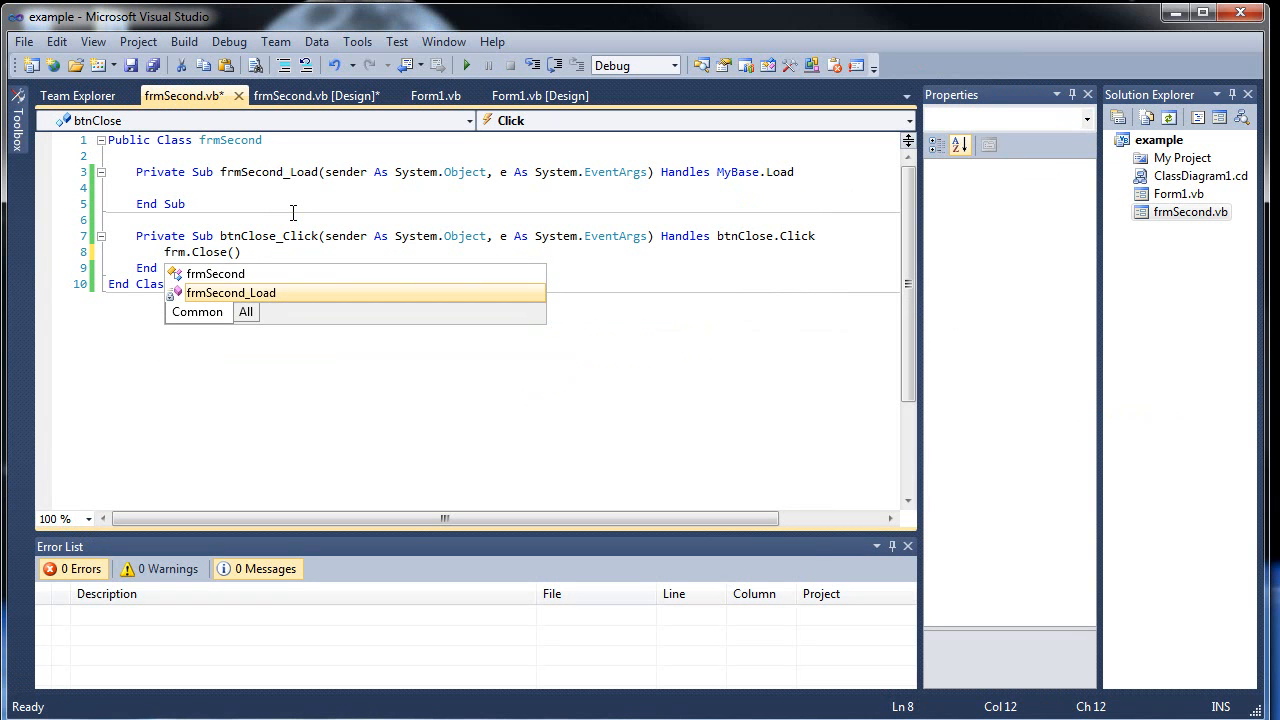
text(Seon)
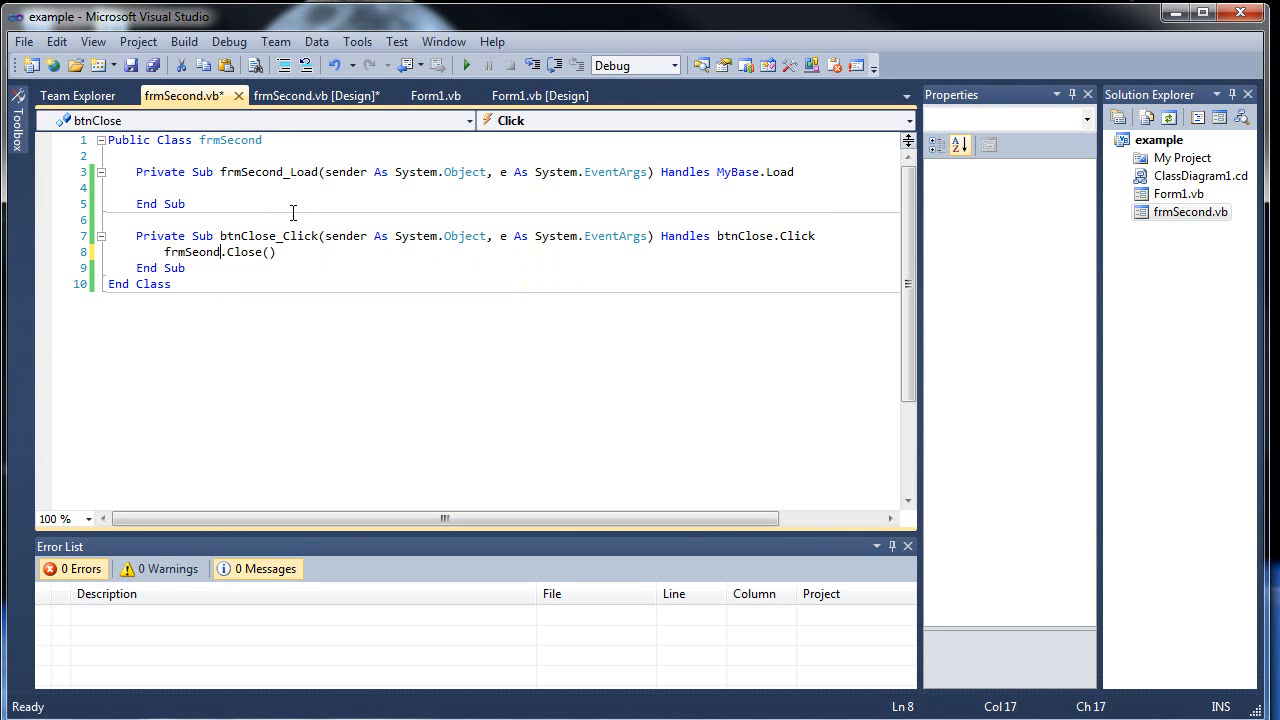
text(d)
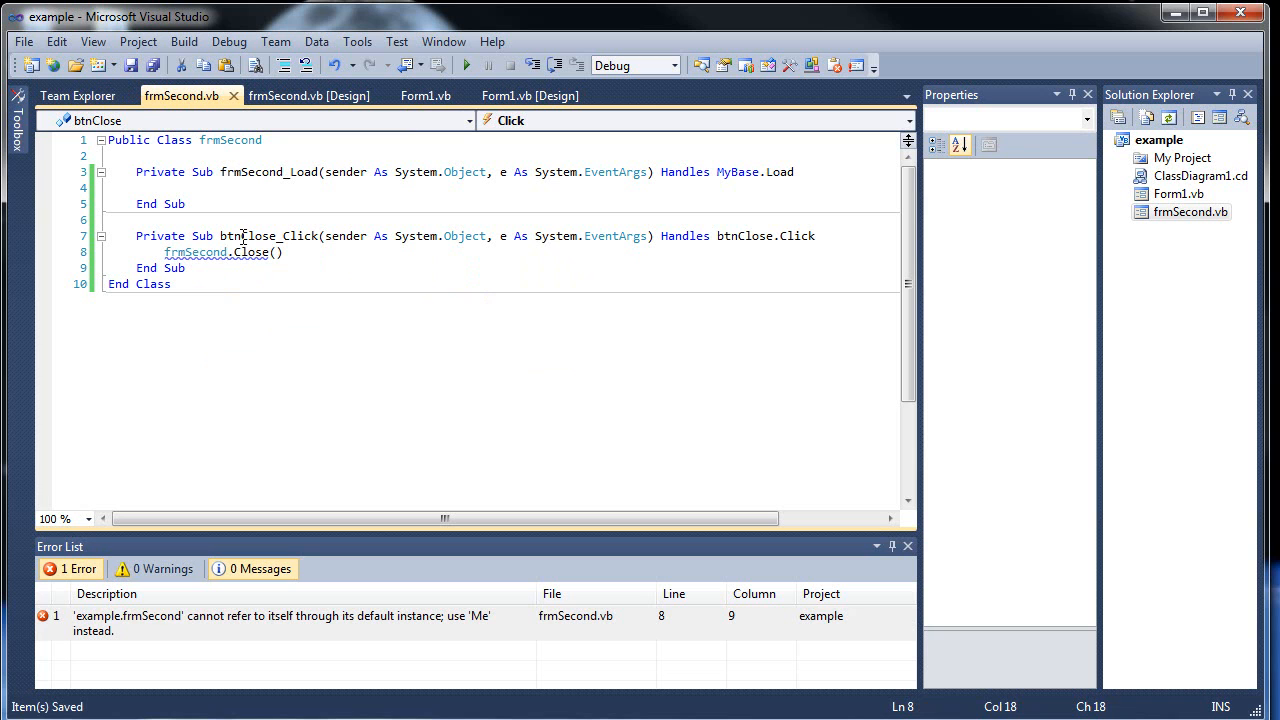
click(164, 252)
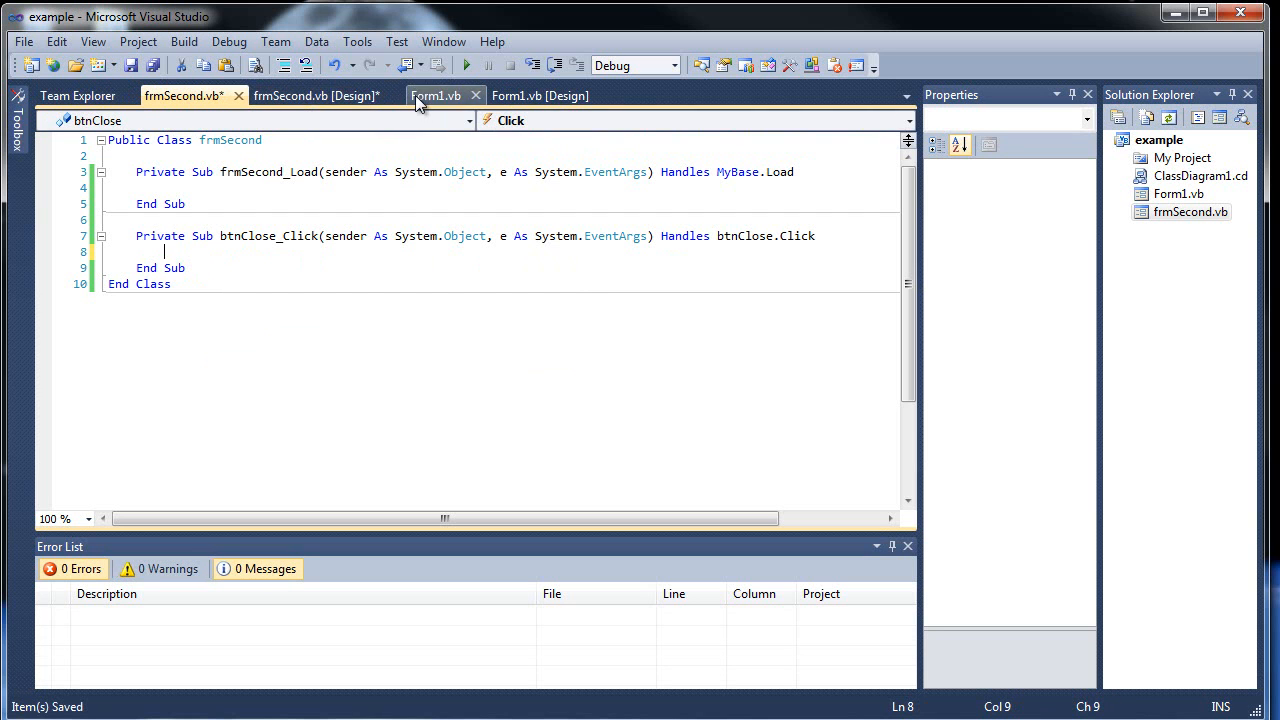
Restore Me.Close() in btnClose_Click after switching between Form1 and frmSecond tabs
click(540, 96)
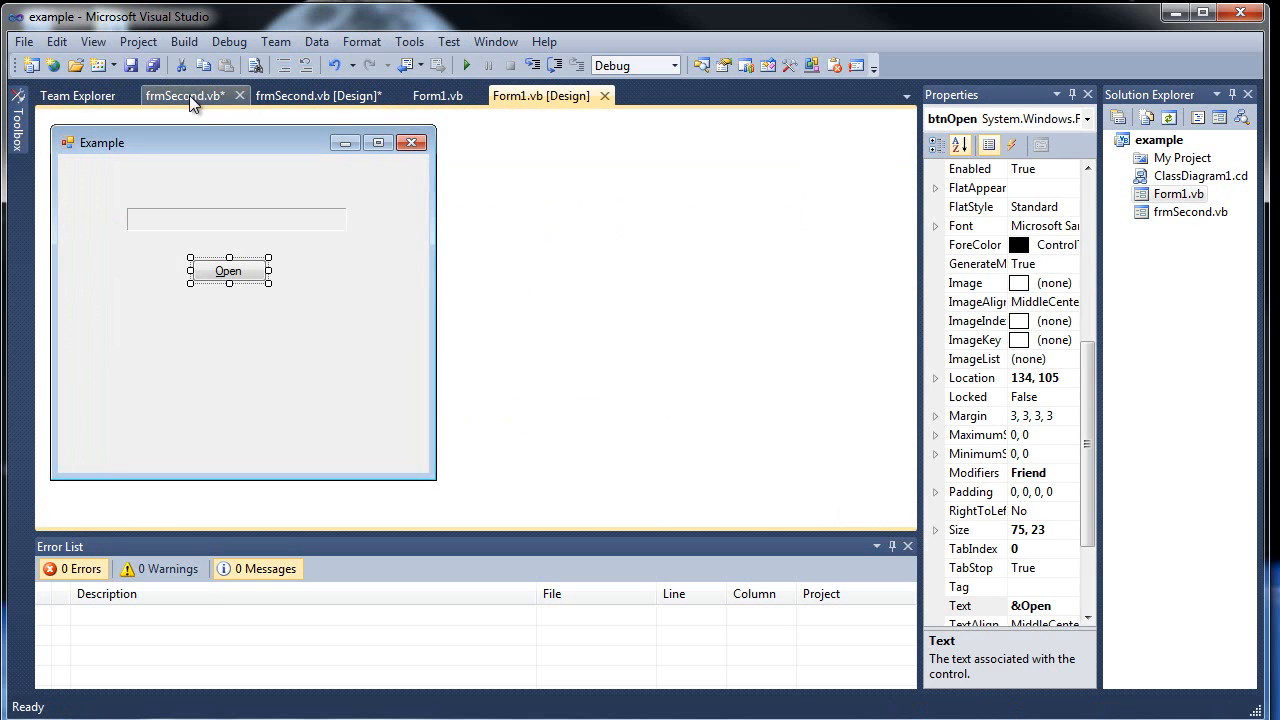
click(184, 96)
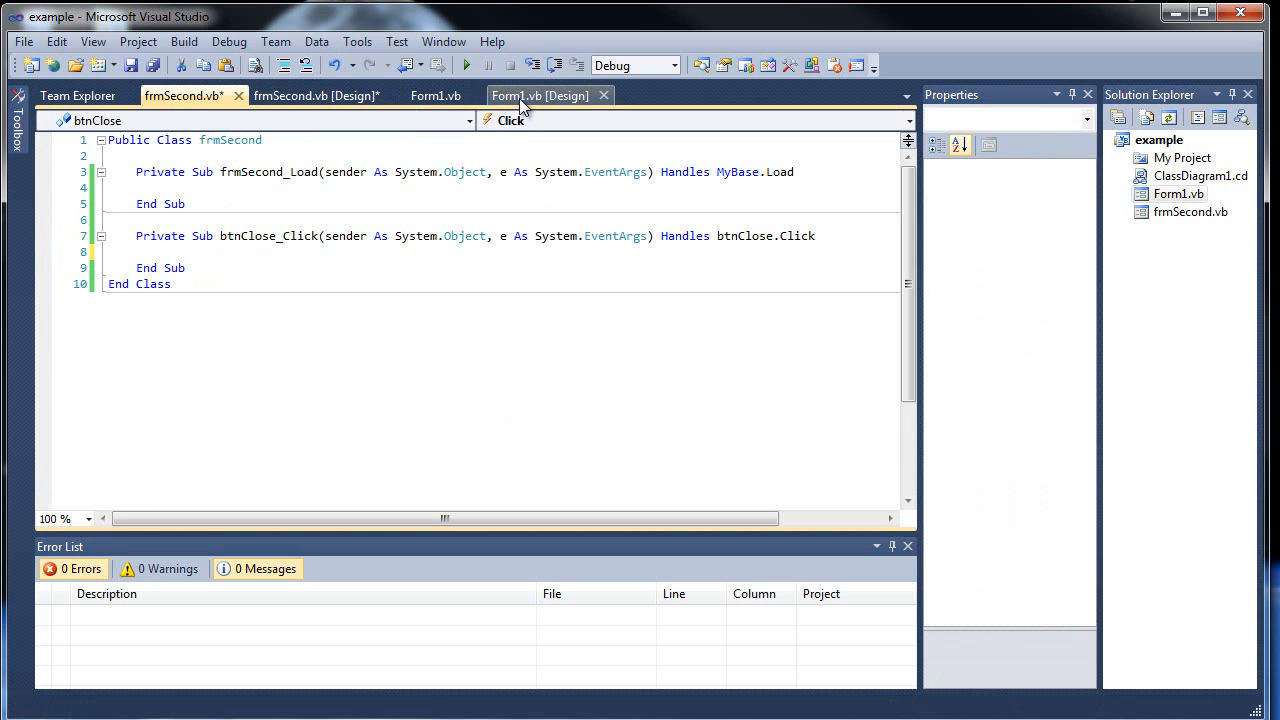
click(540, 96)
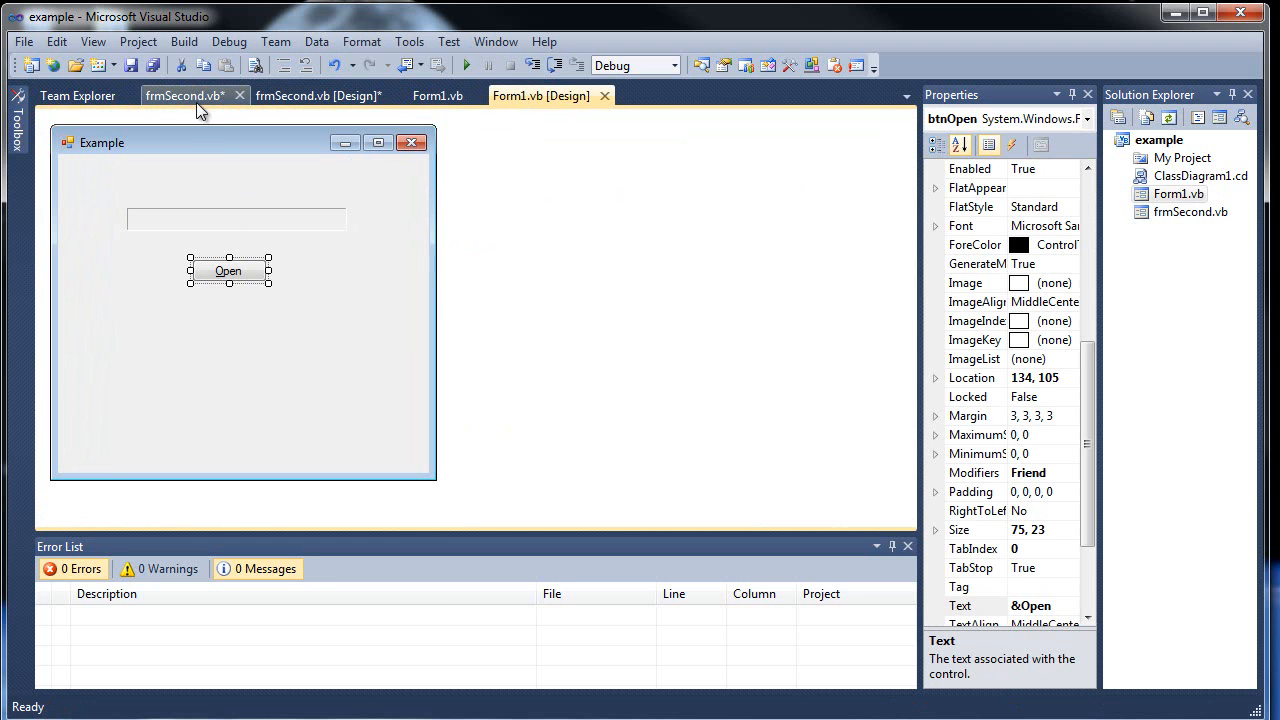
click(184, 96)
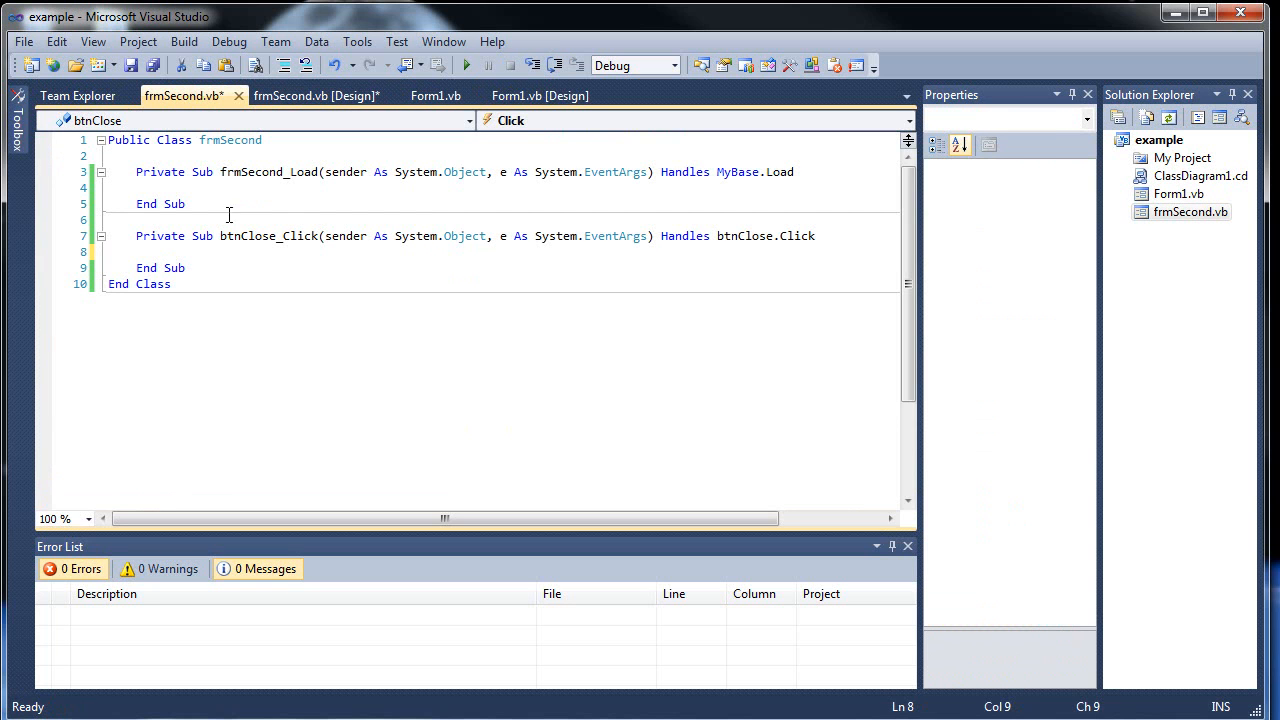
text(Me.)
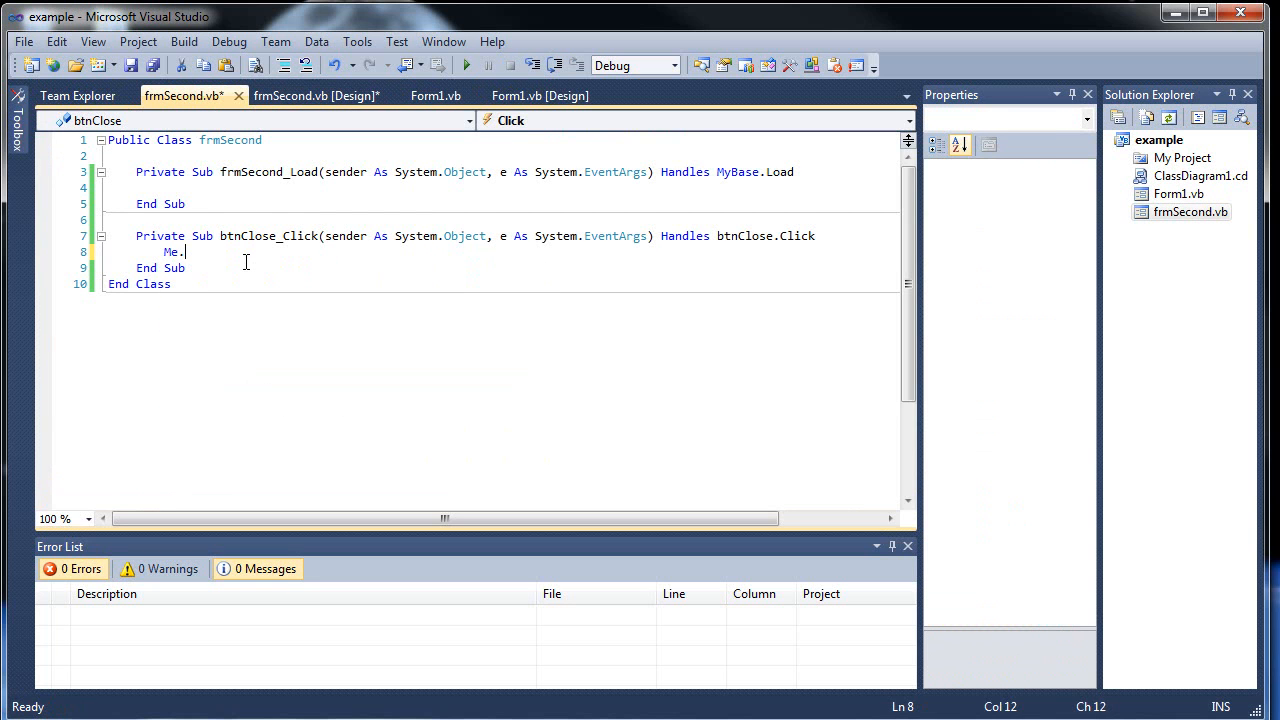
text(Close())
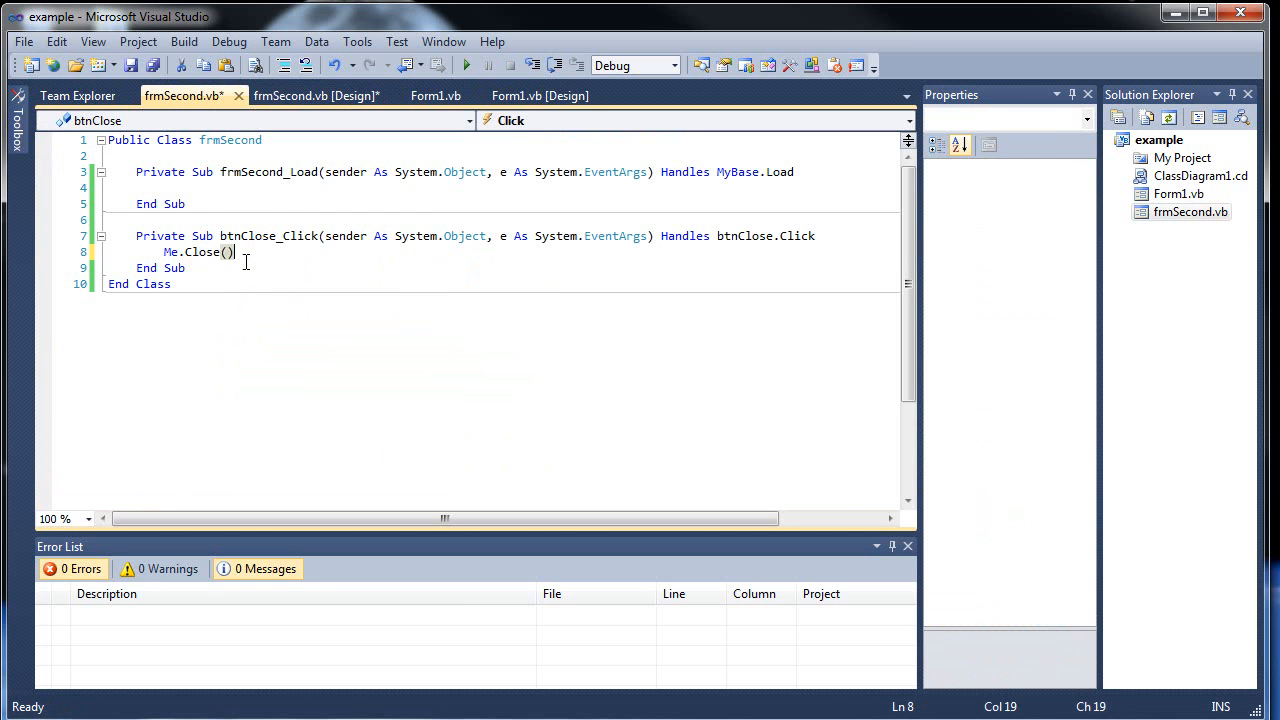
click(186, 268)
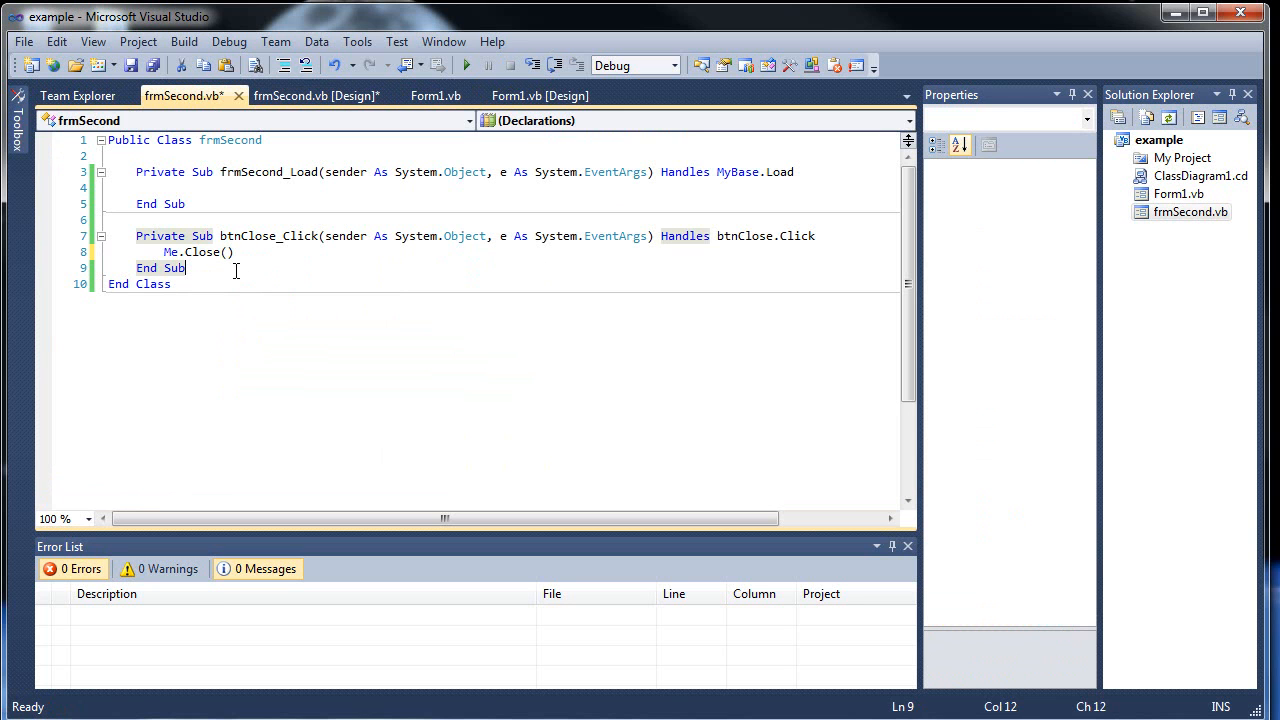
Duplicate the Close button and name the copy btnString with caption &String
right_click(230, 356)
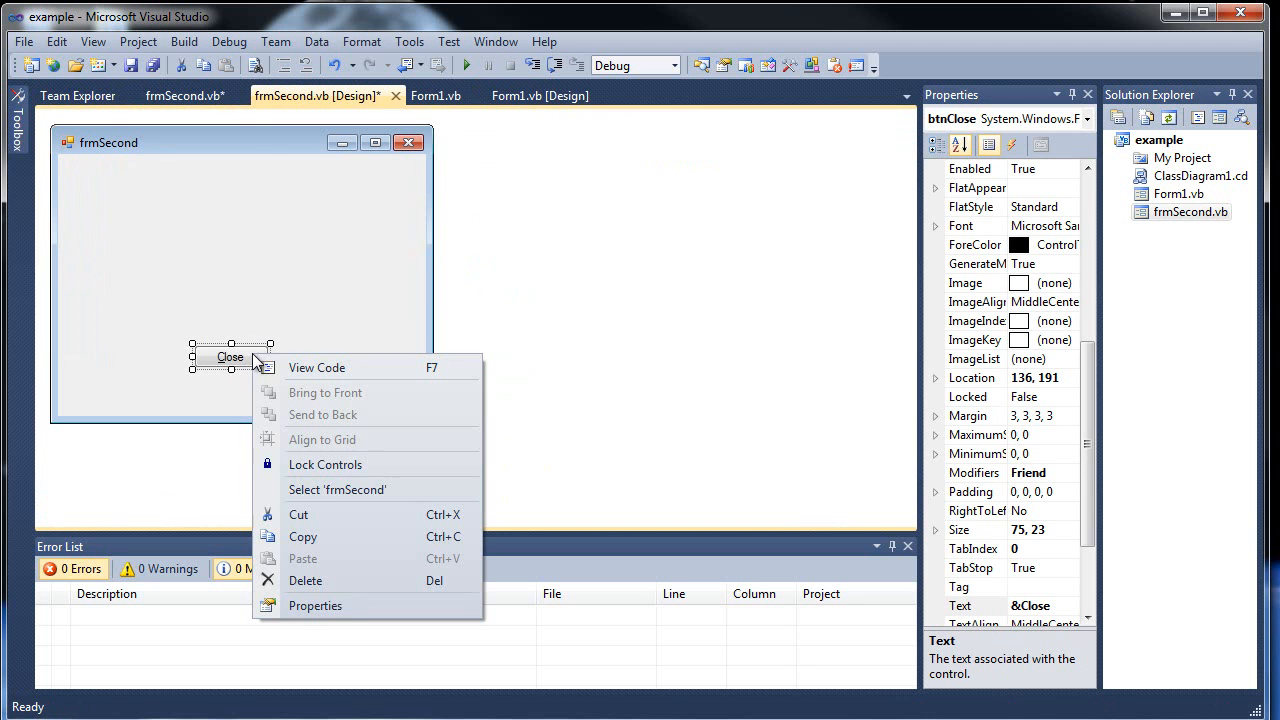
right_click(230, 200)
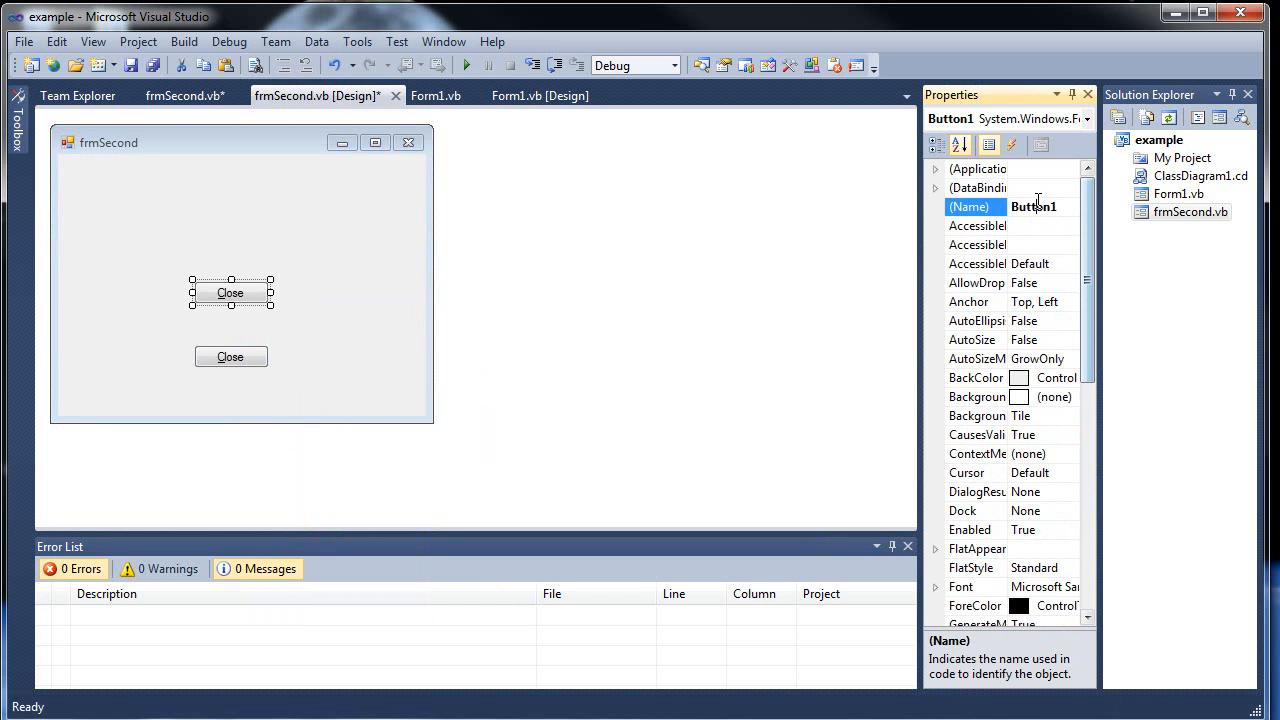
text(btn)
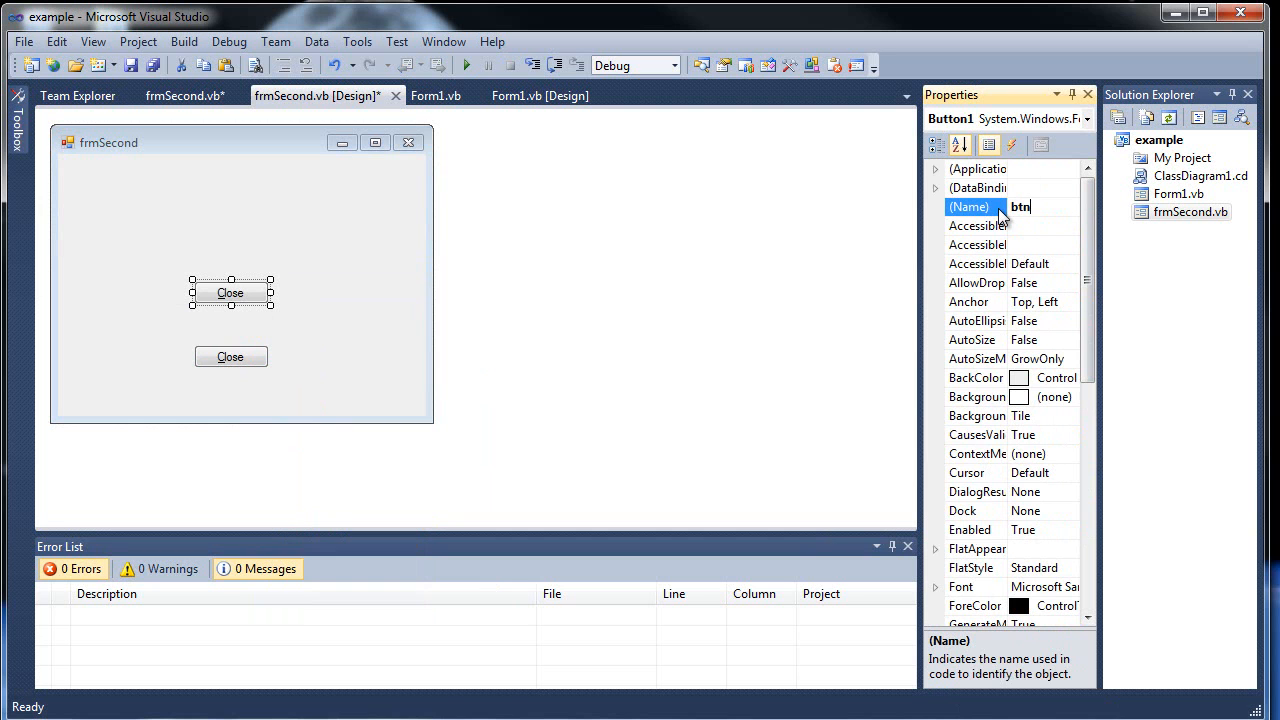
scroll(down, 3)
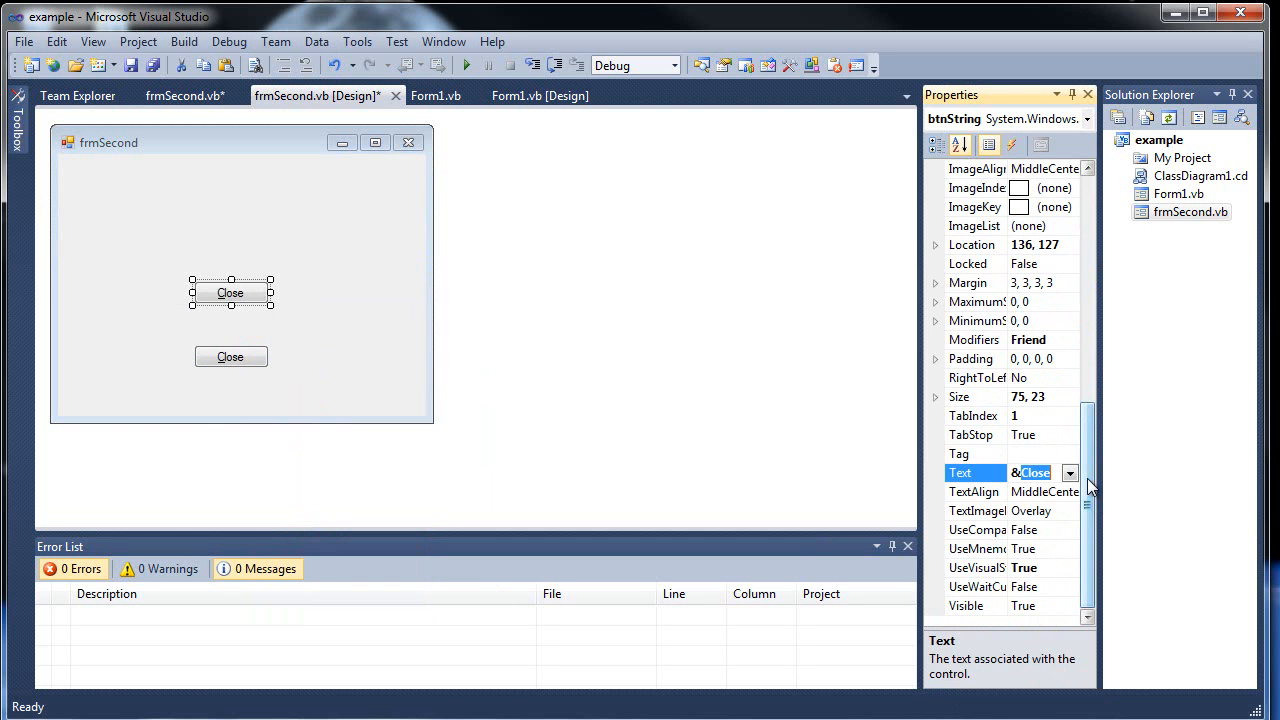
text(&String)
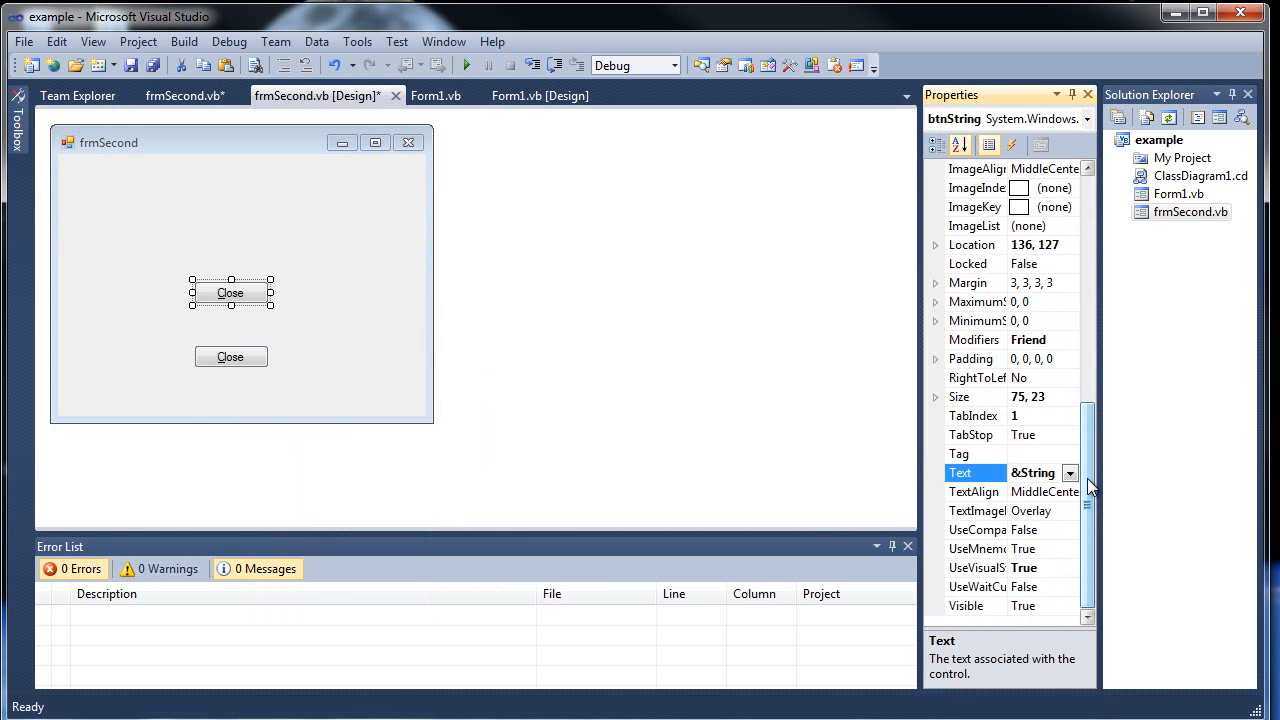
click(132, 64)
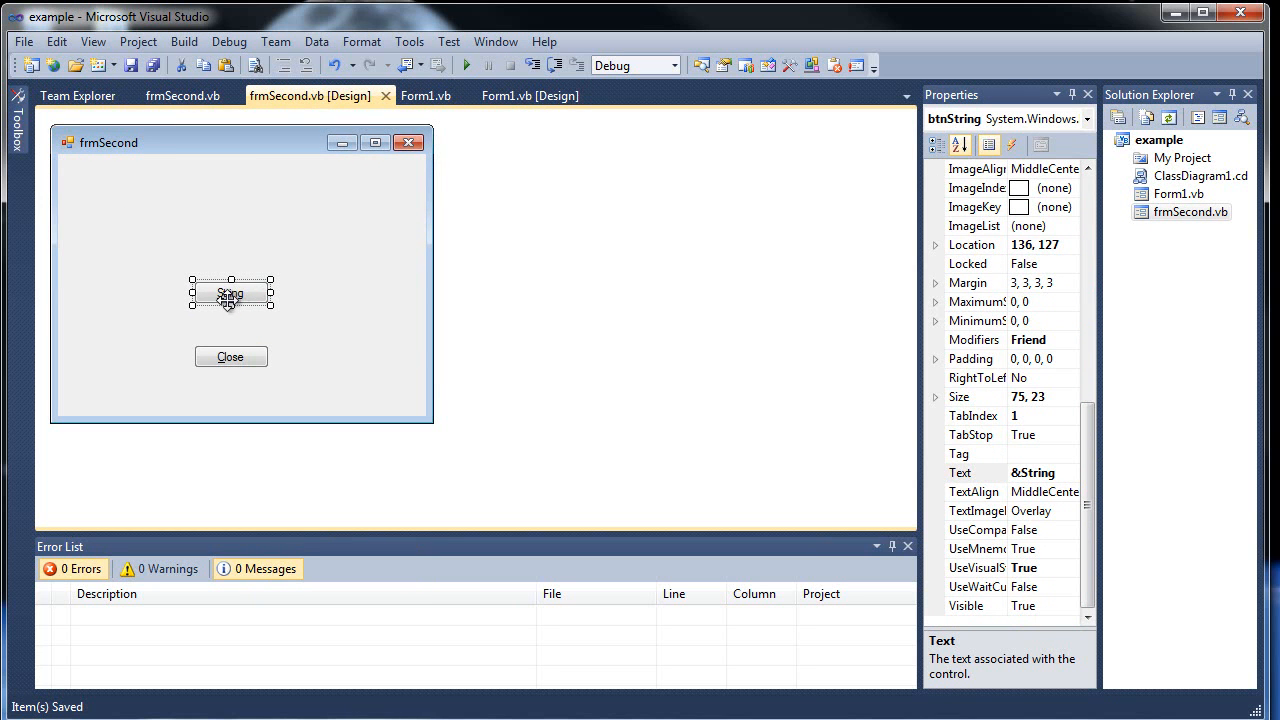
Create btnString_Click with a Try/Catch whose Catch starts MessageBox.Show(ex.Message
double_click(232, 292)
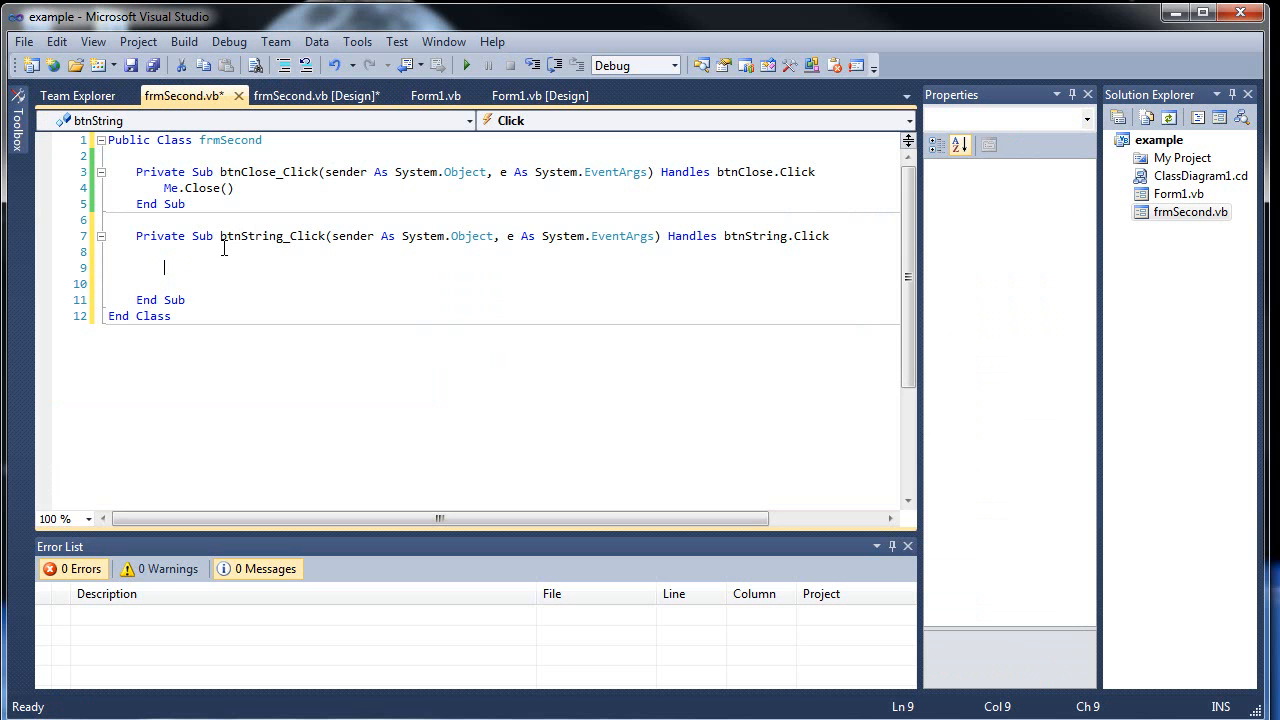
text(Try)
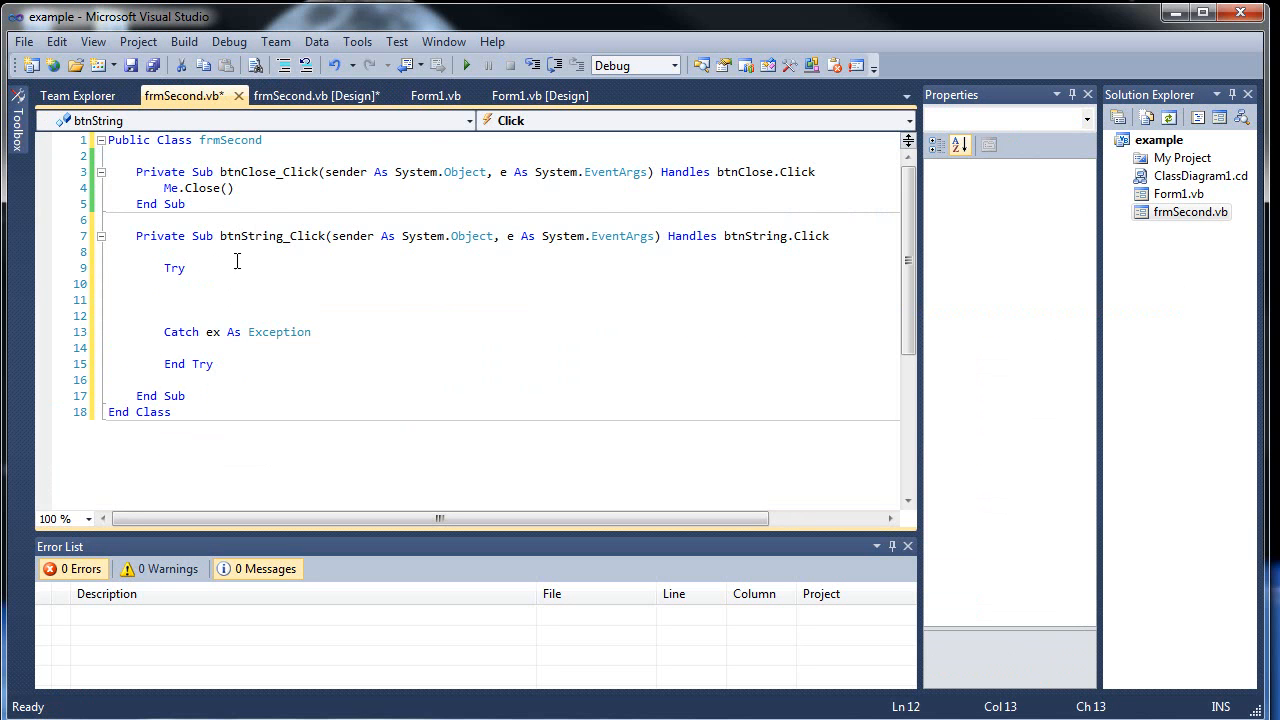
text(Mess)
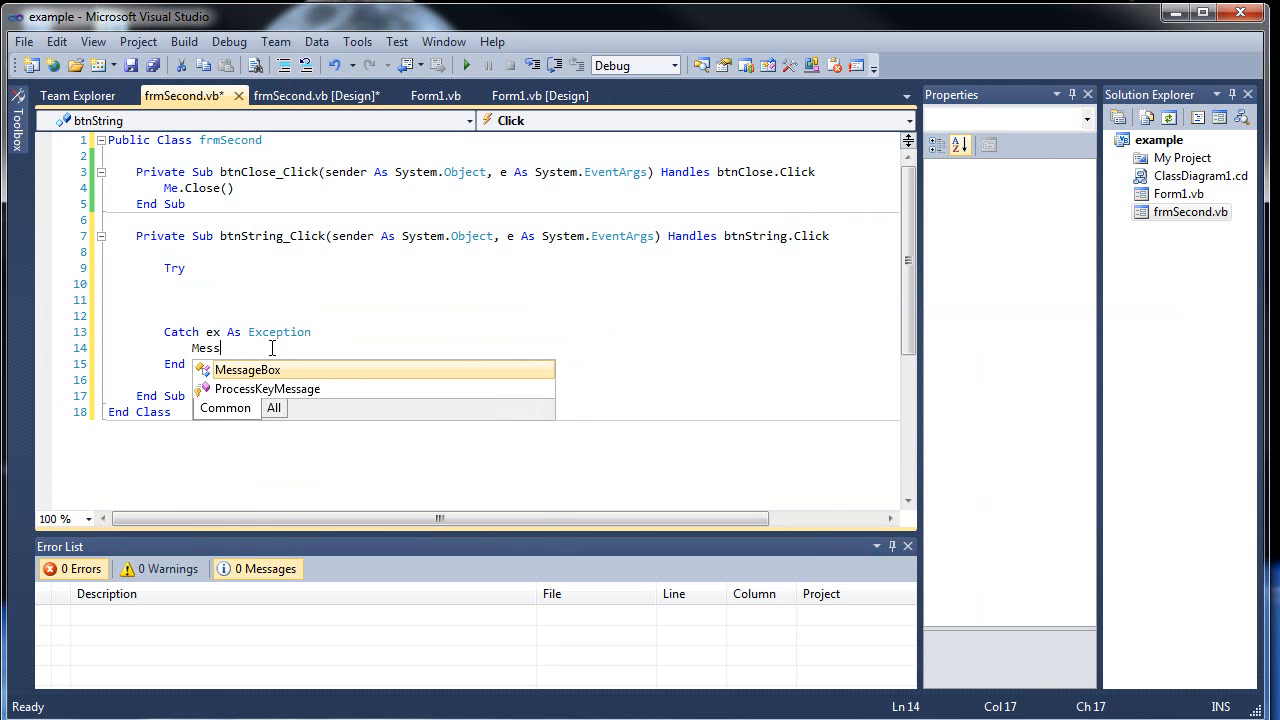
text(ageBox.Show)
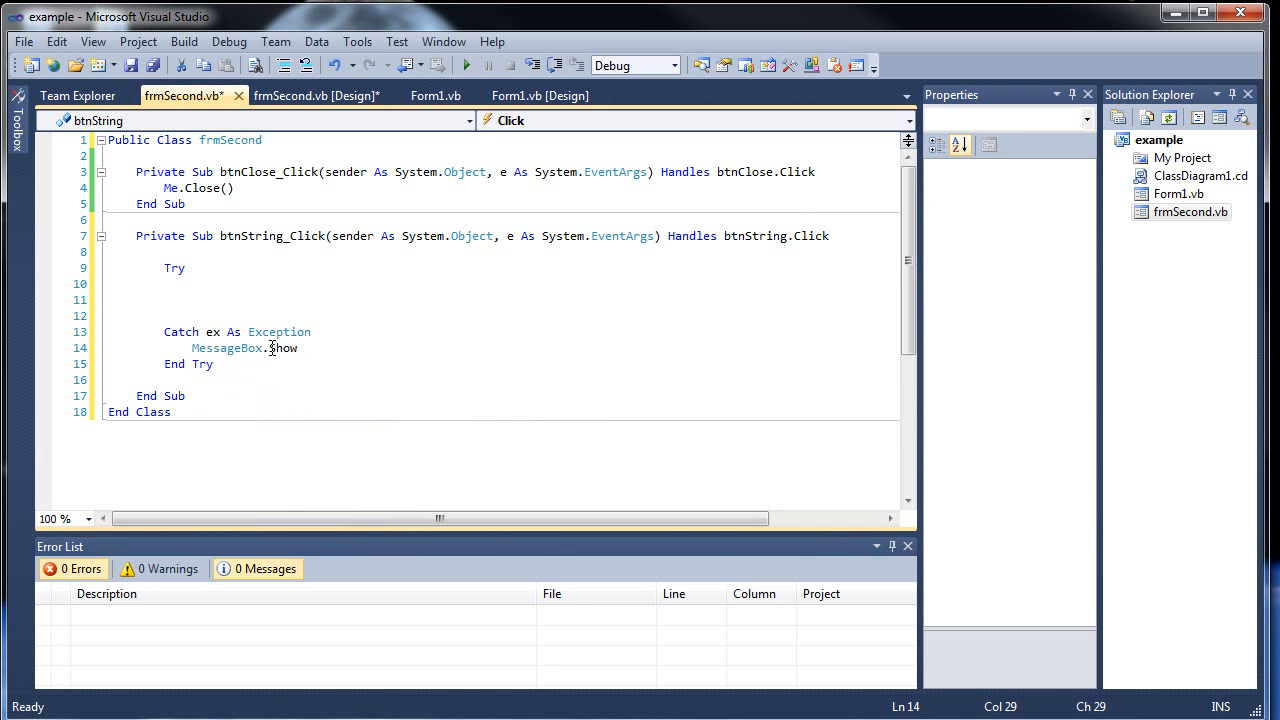
text((ex.Message, ")
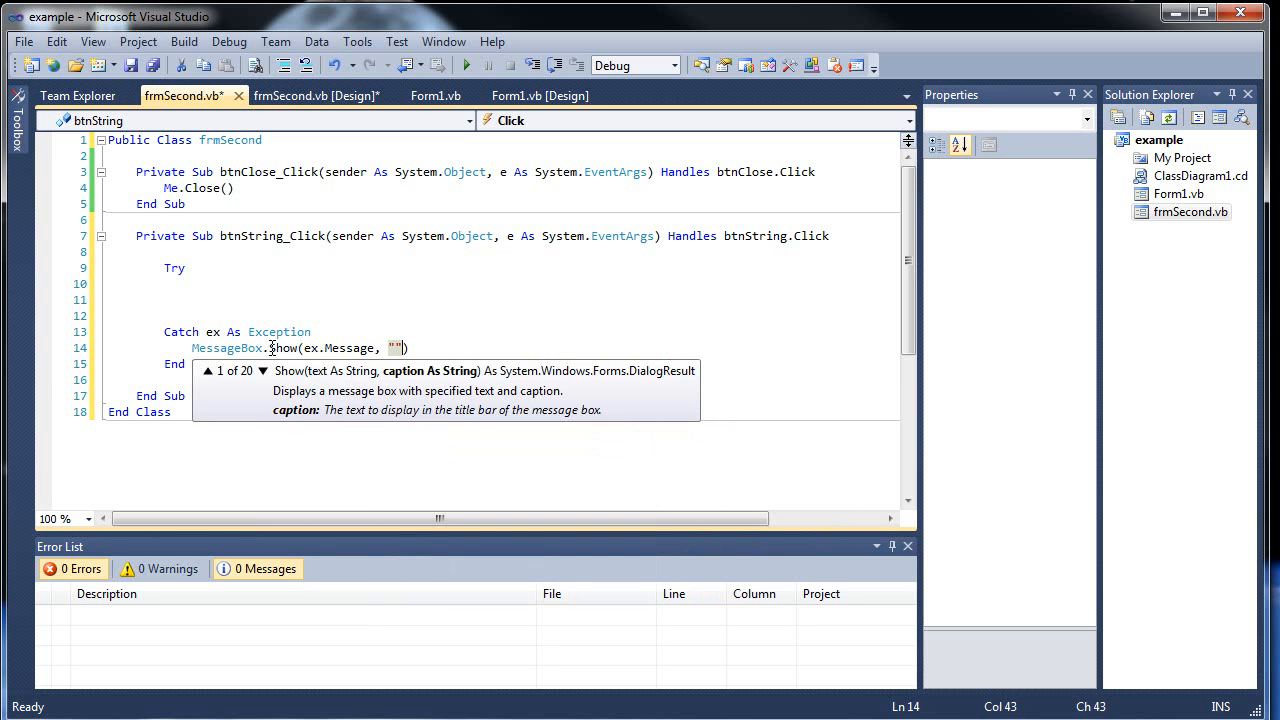
Complete the message box with title "Error", MessageBoxButtons.OK and MessageBoxIcon.Error
text(Error)
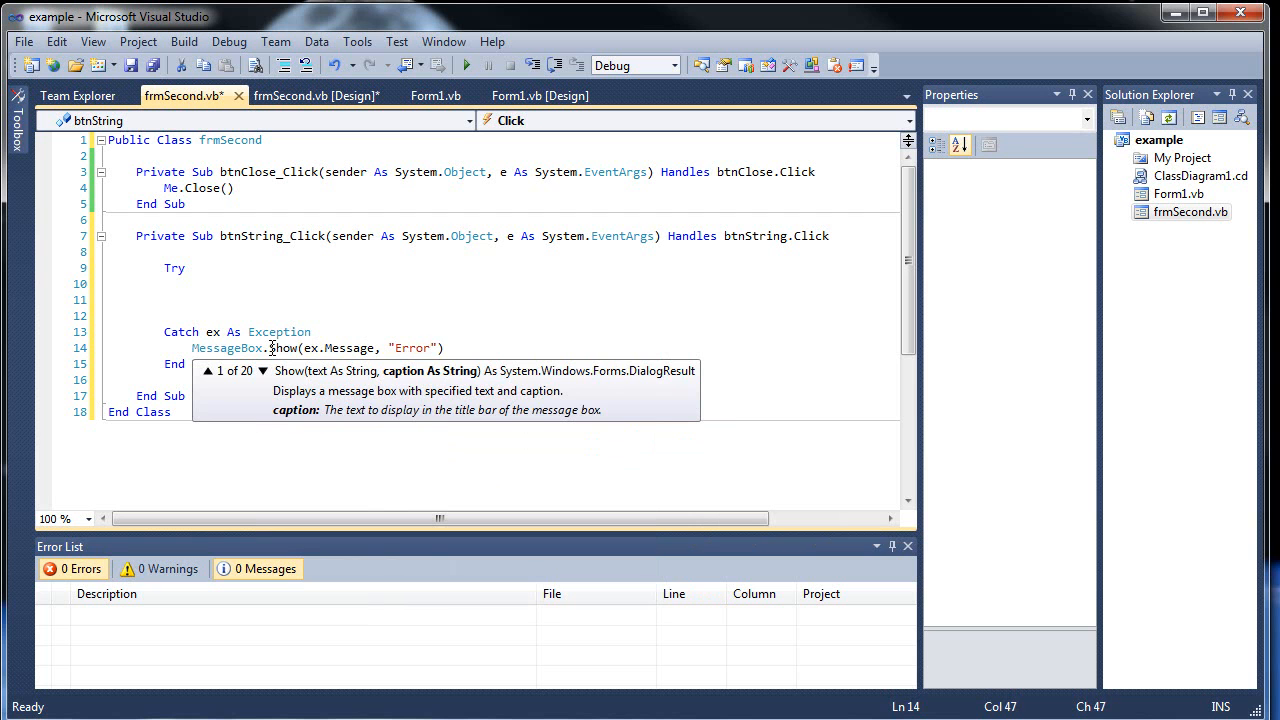
text(, MessageBoxButtons.OK)
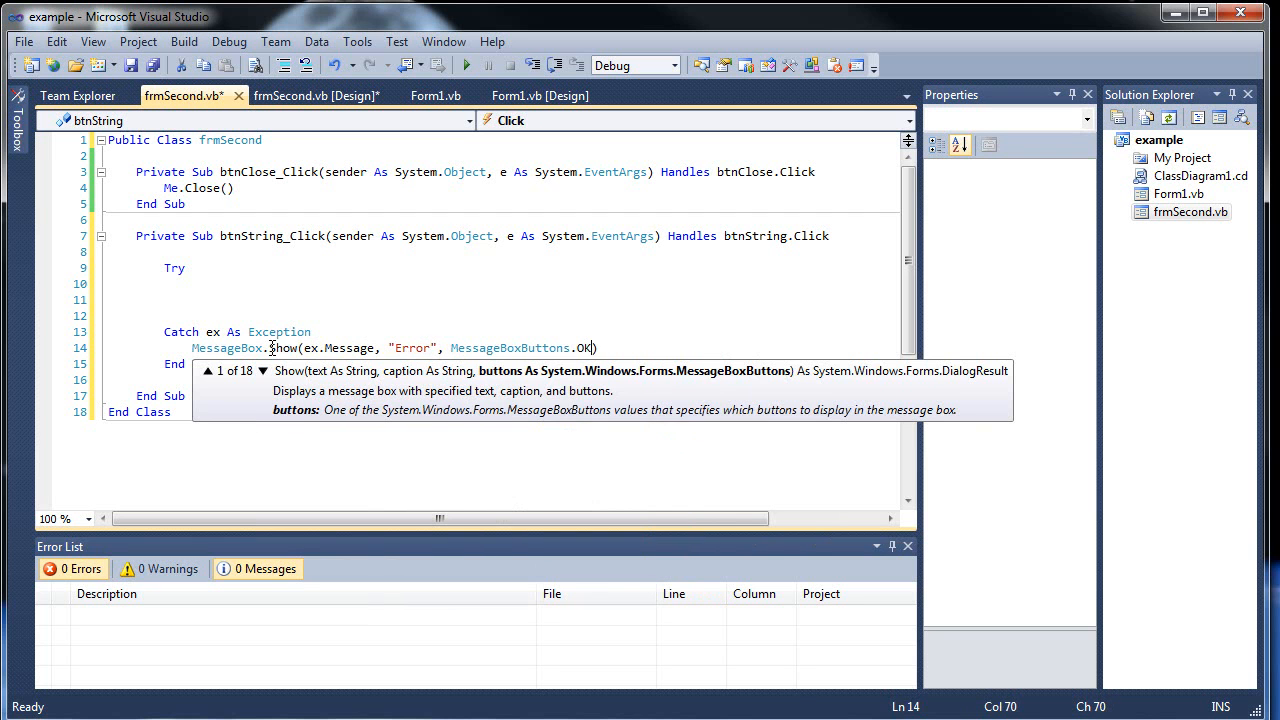
text(, MessageBoxIcon.Error)
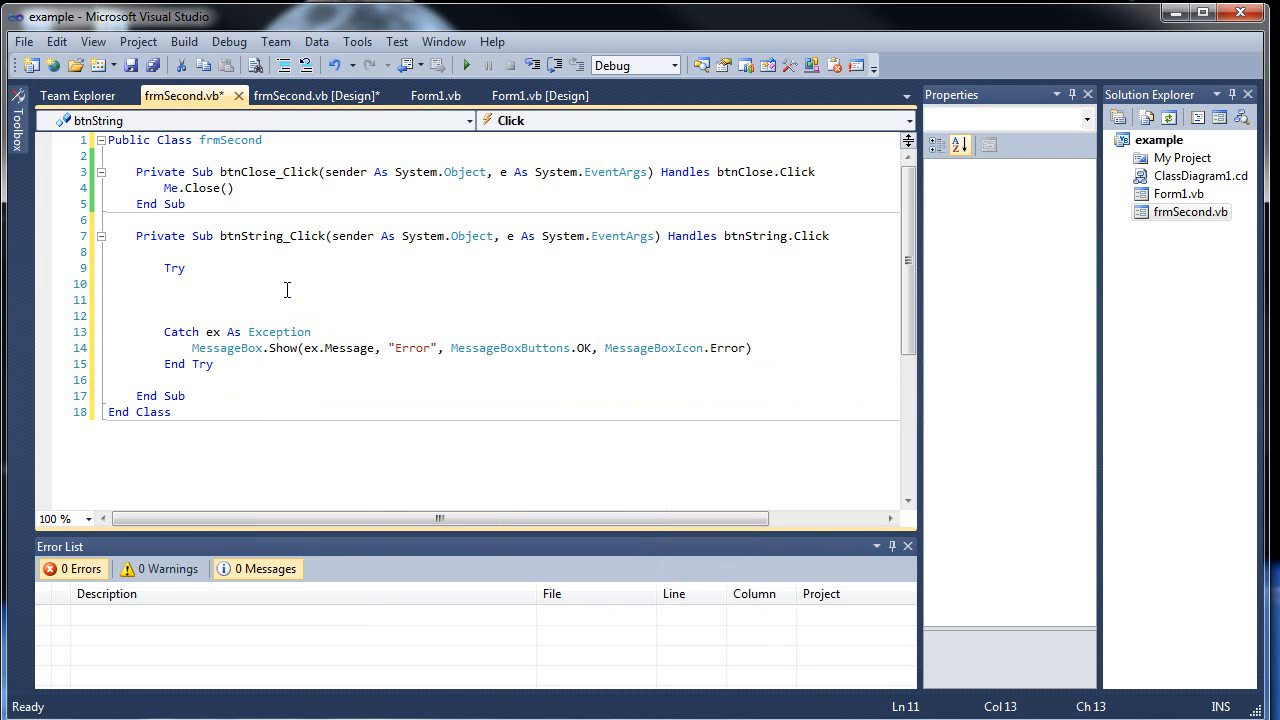
mouse_move(412, 198)
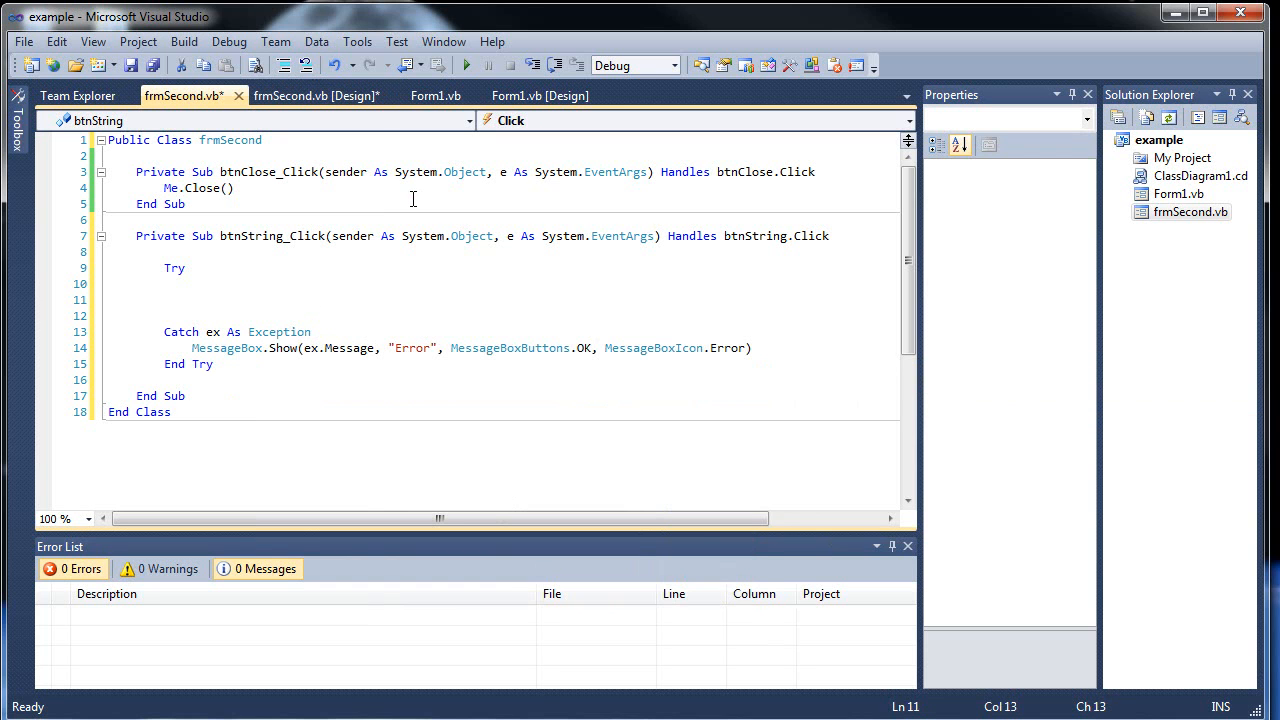
text(lbl)
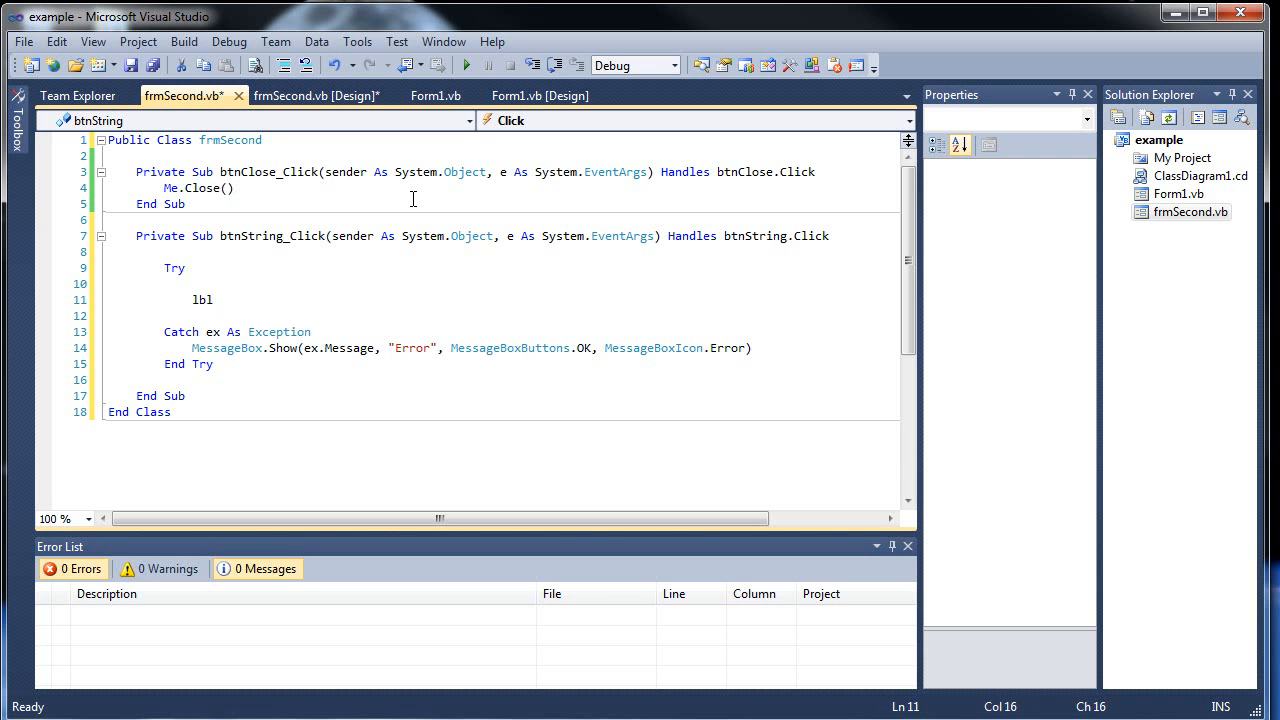
text(0)
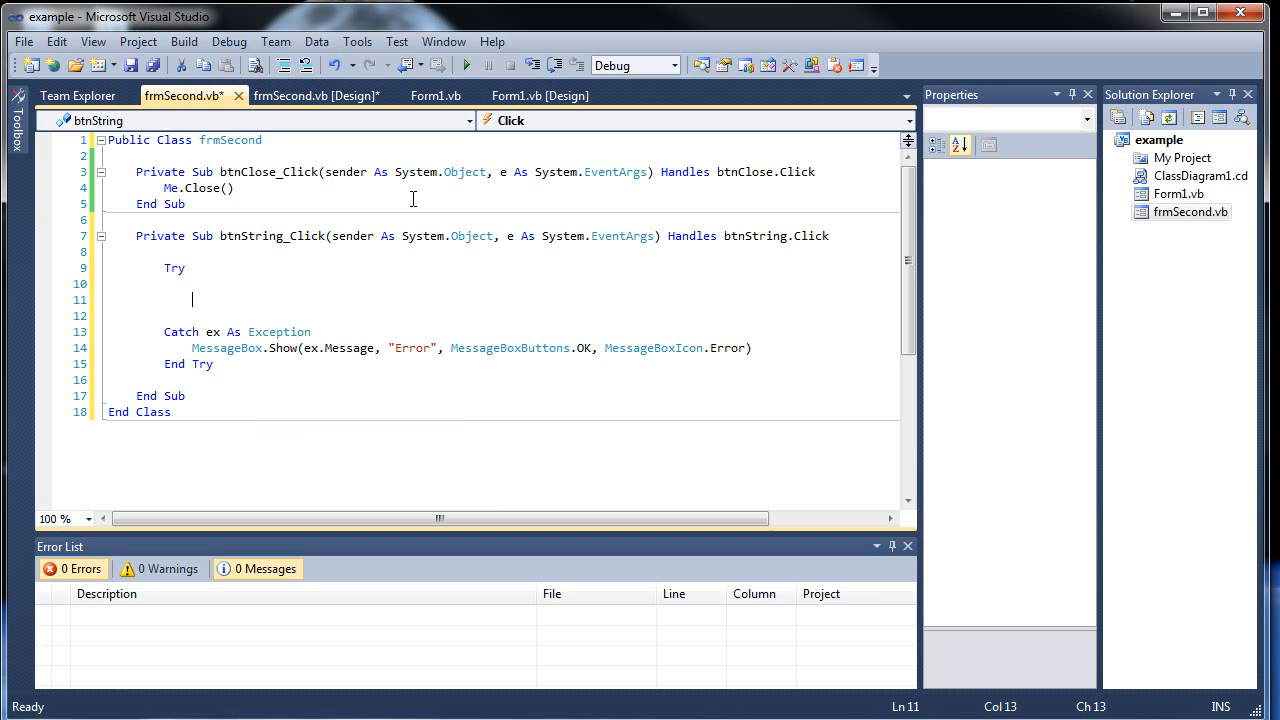
Write Form1.lblOutput.Text = "Hello brother form" inside the Try block and save the file
click(540, 96)
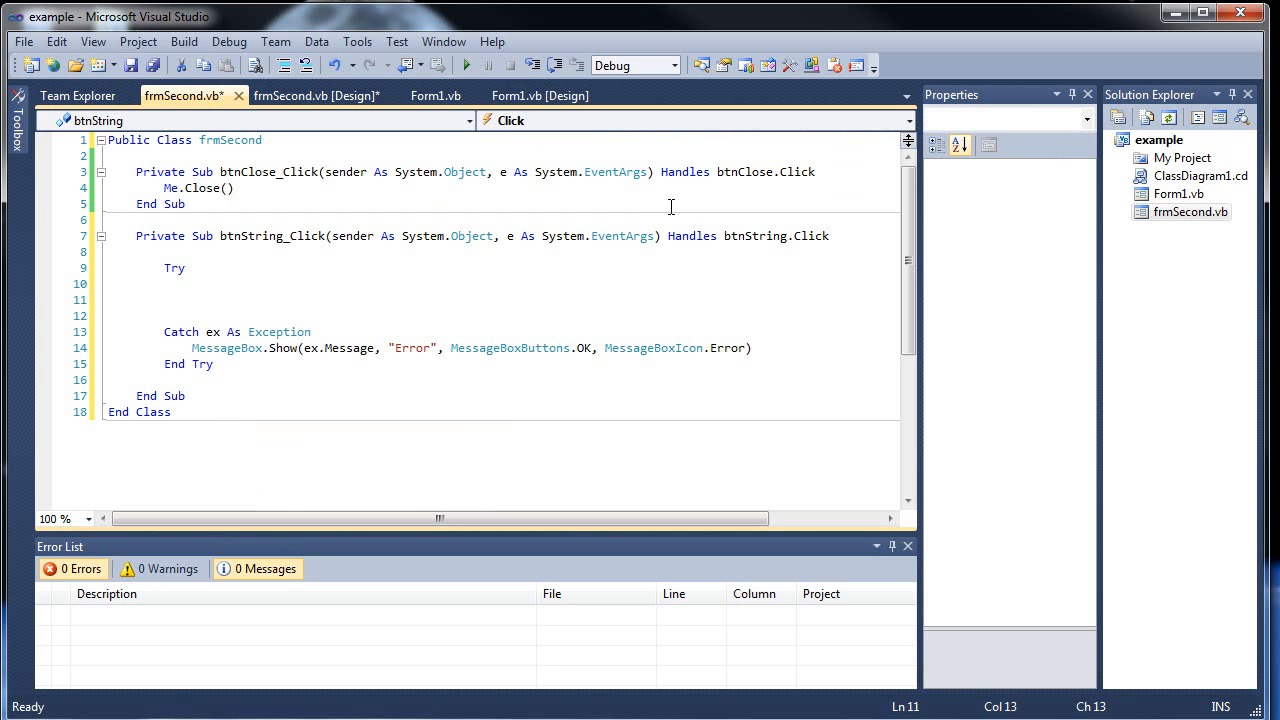
text(Form)
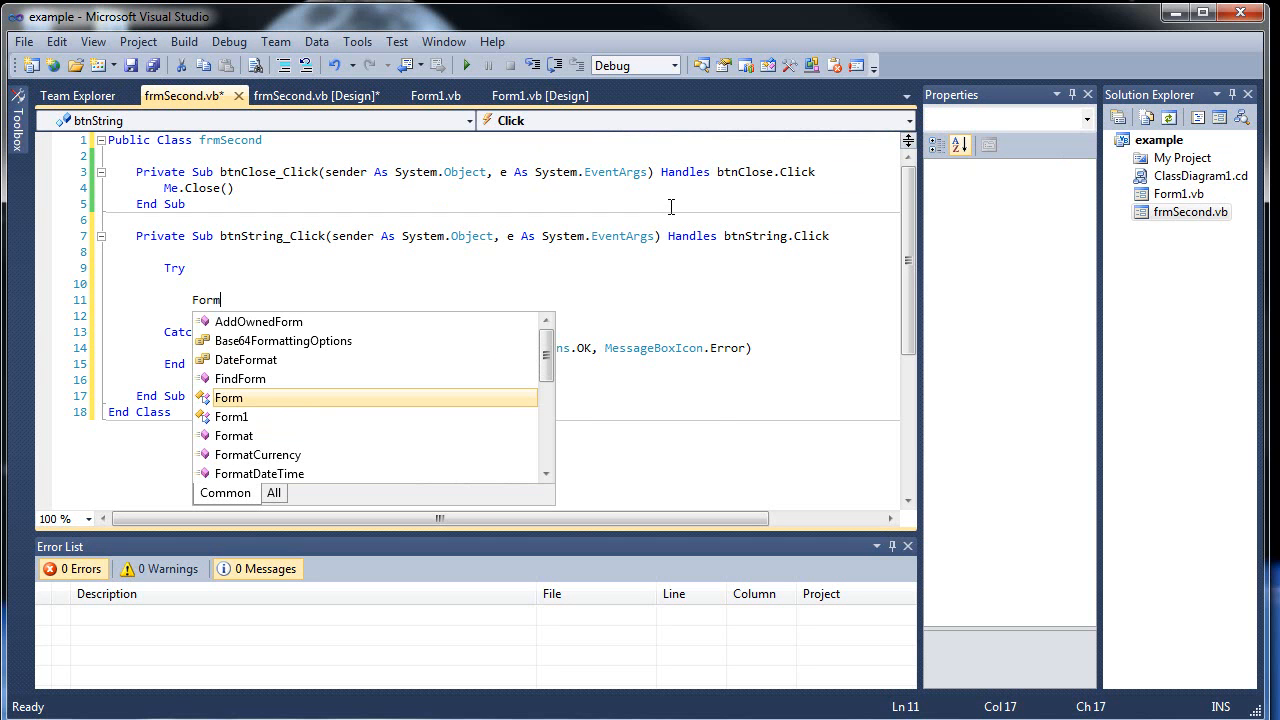
text(1)
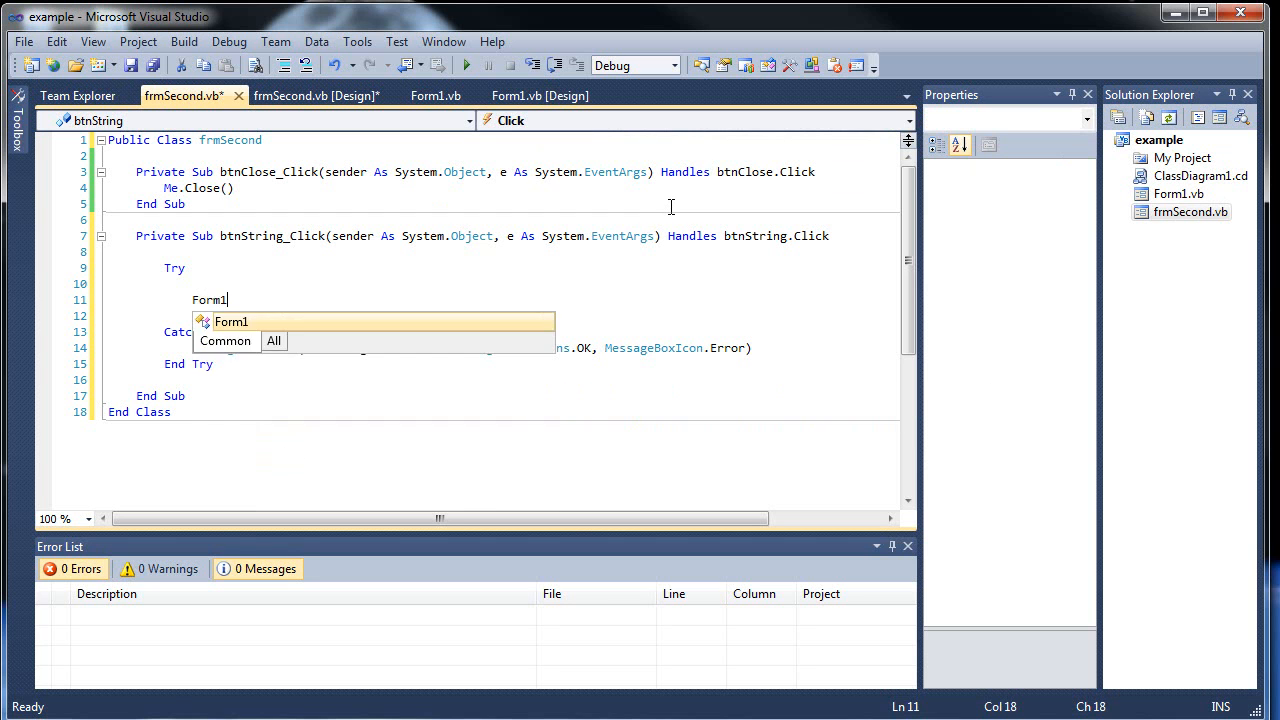
text(.lblOutput)
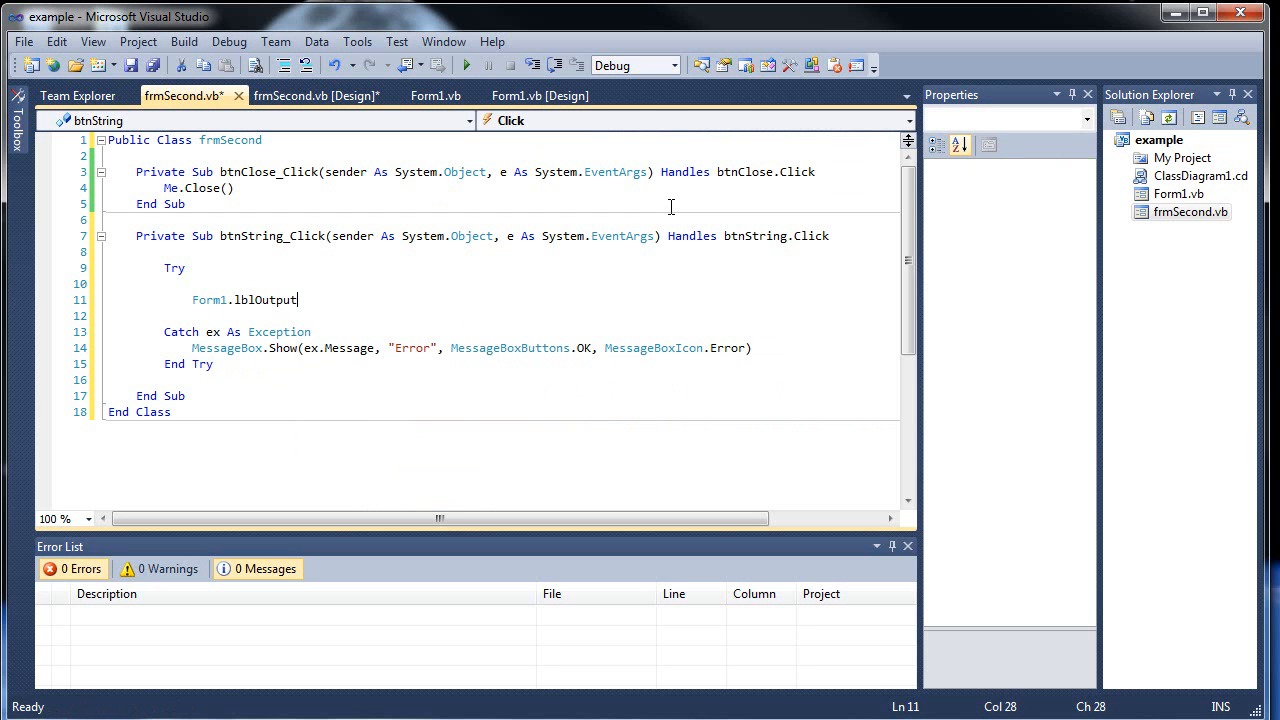
text(.Text = ")
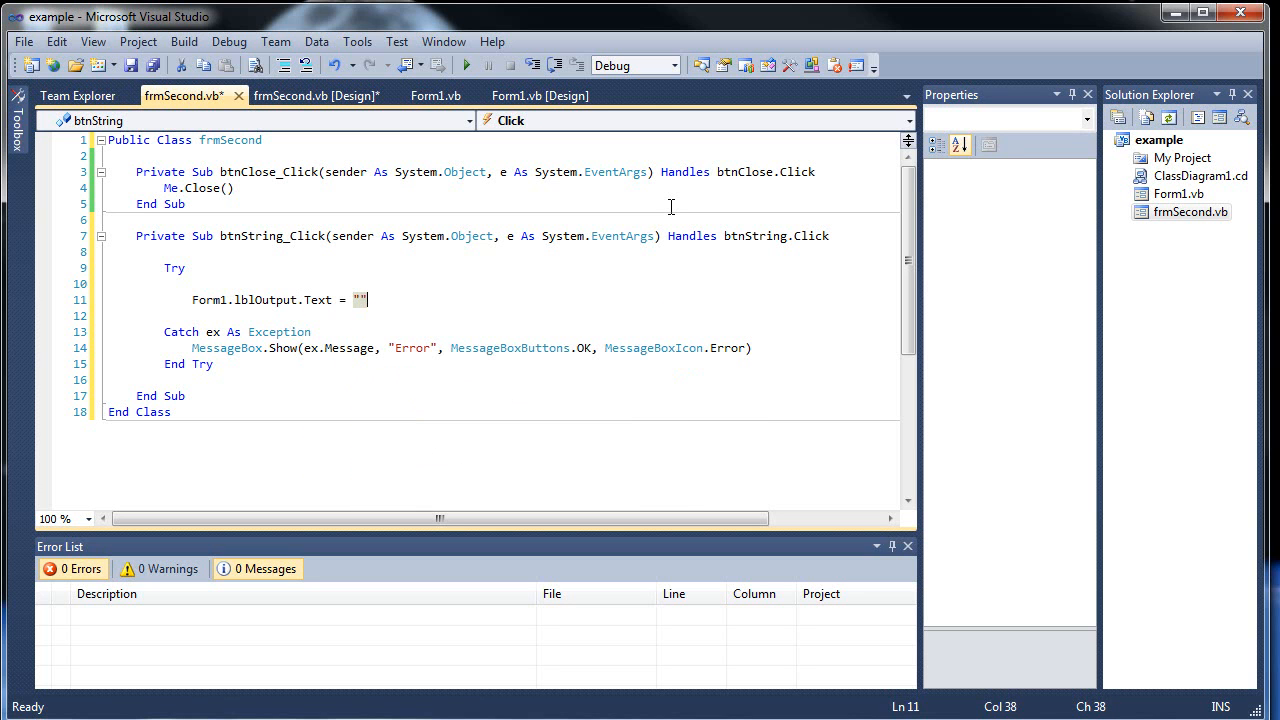
text(Hello)
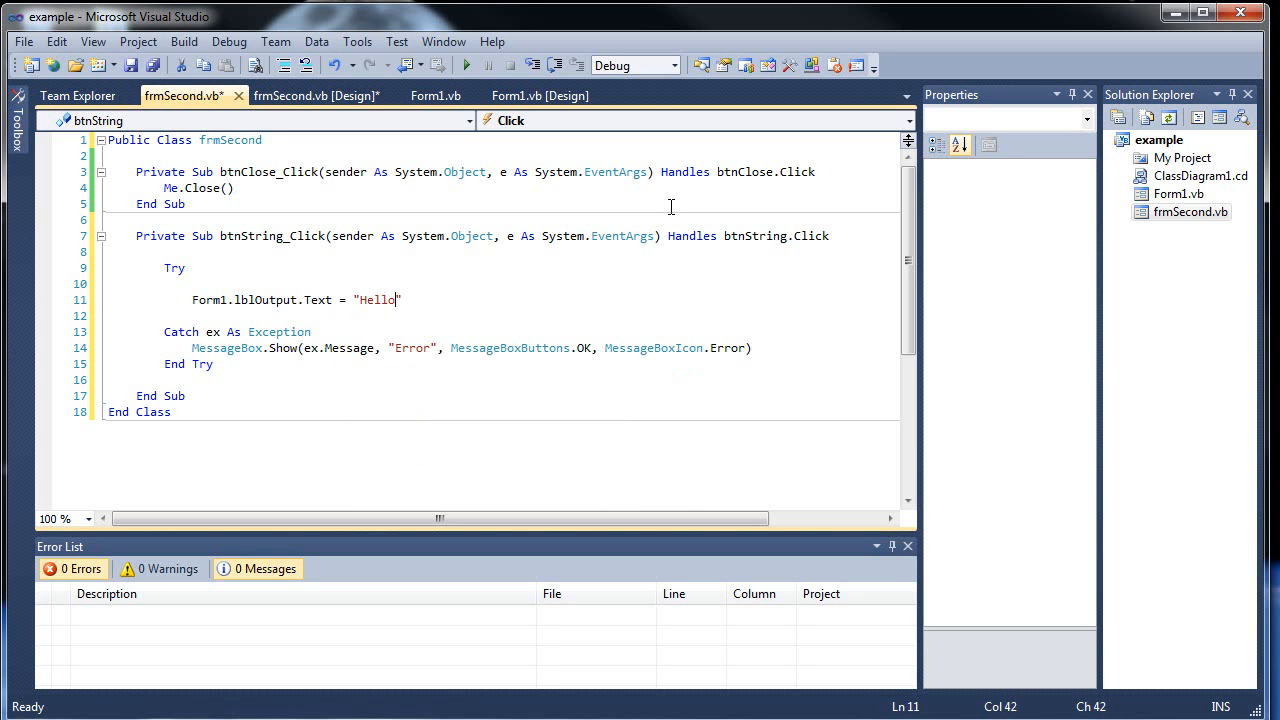
text(brother form)
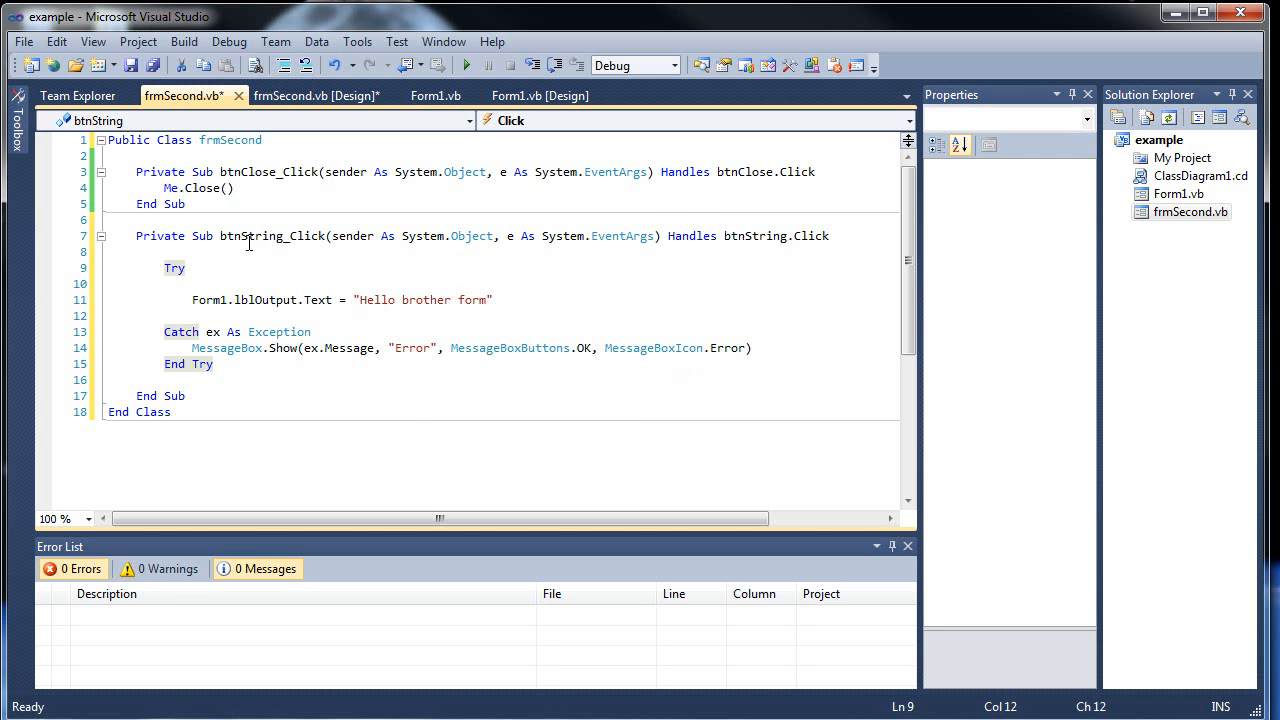
key(ctrl+s)
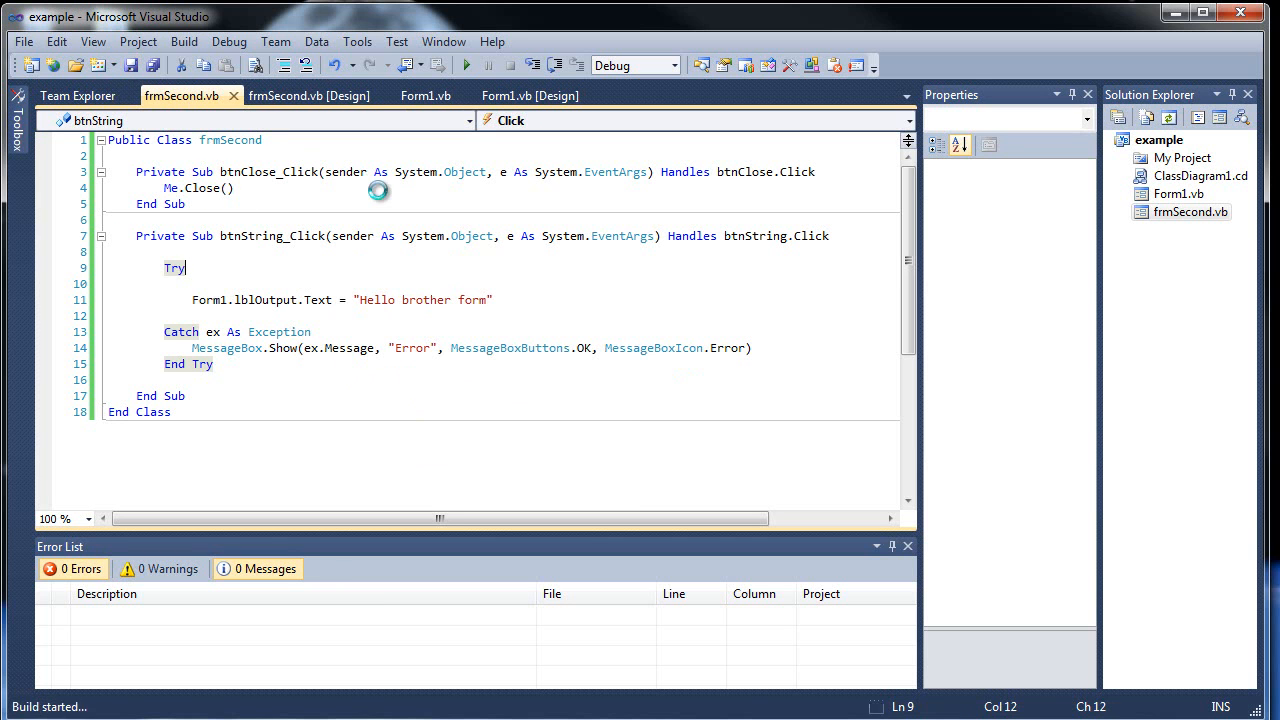
In the running Example app, open frmSecond and use its String button to fill Form1's label
click(466, 64)
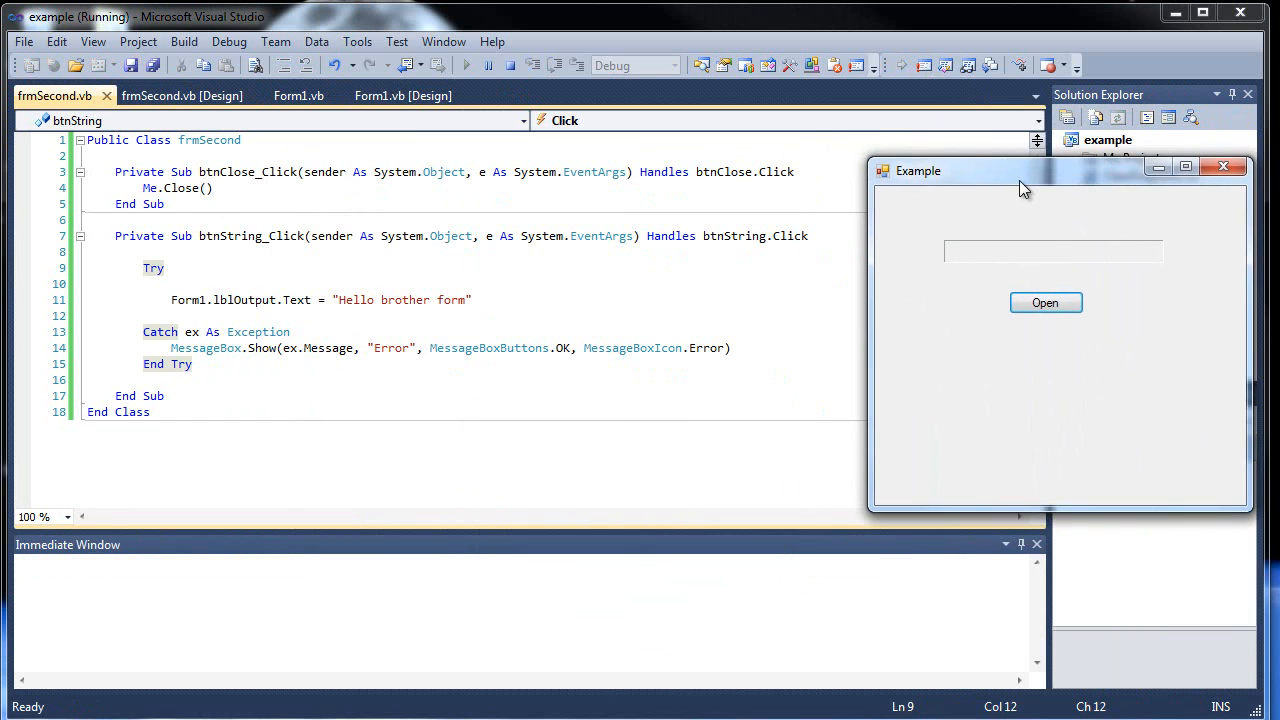
click(1044, 302)
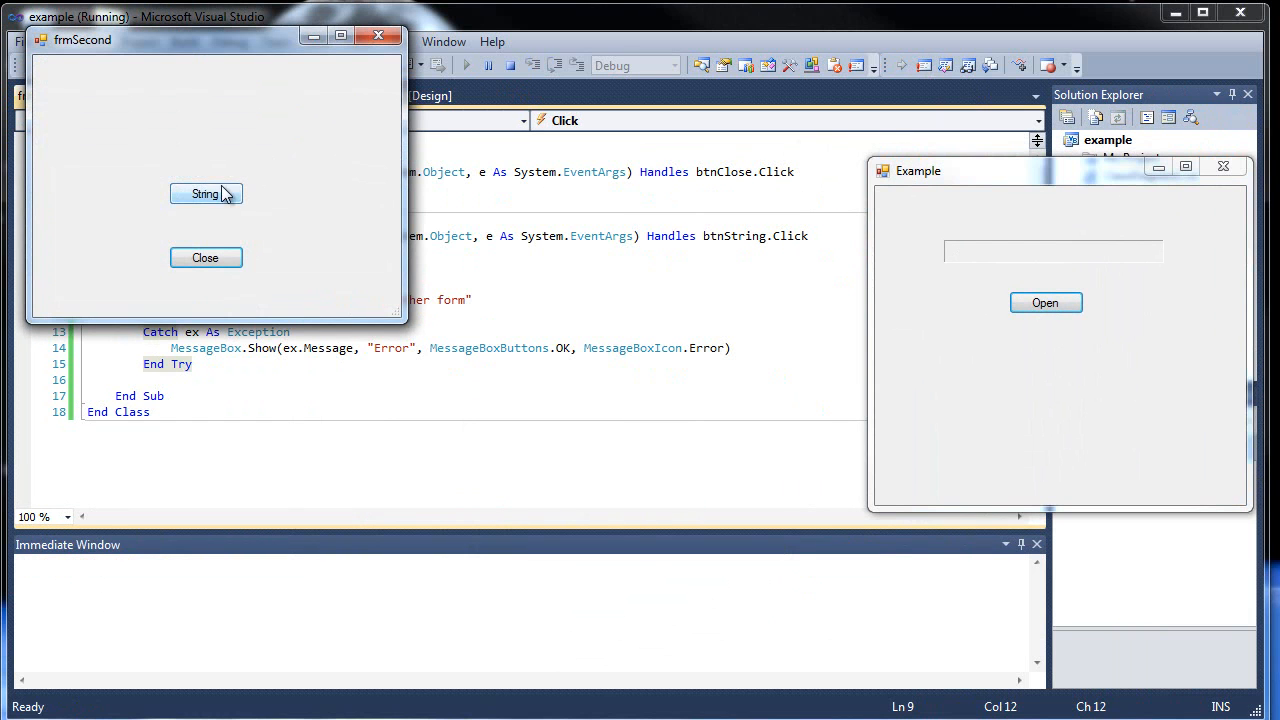
click(204, 192)
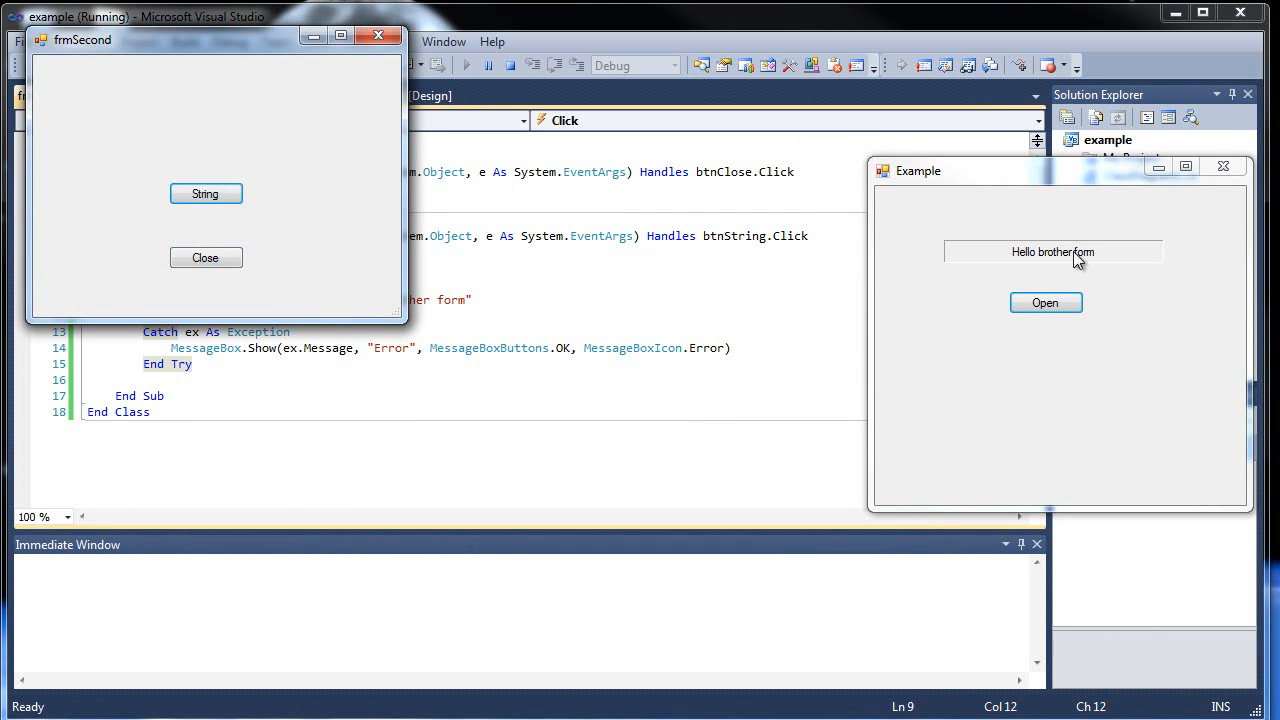
mouse_move(362, 190)
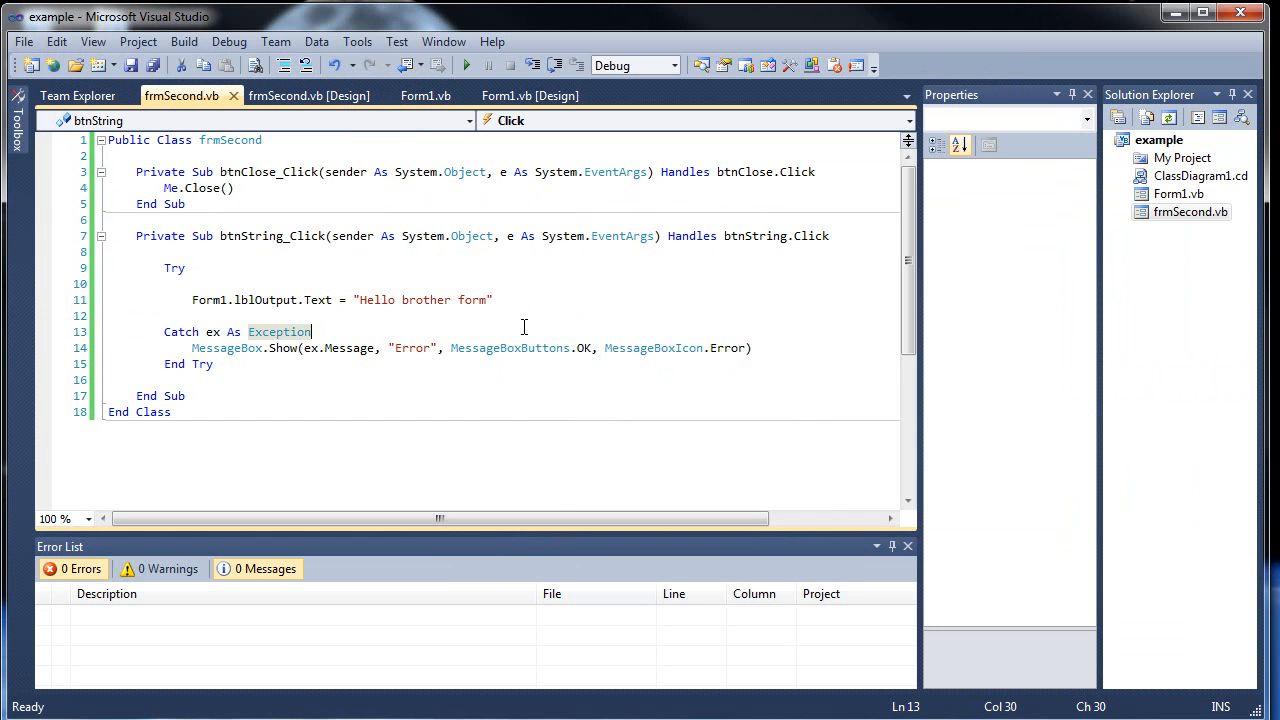
click(492, 300)
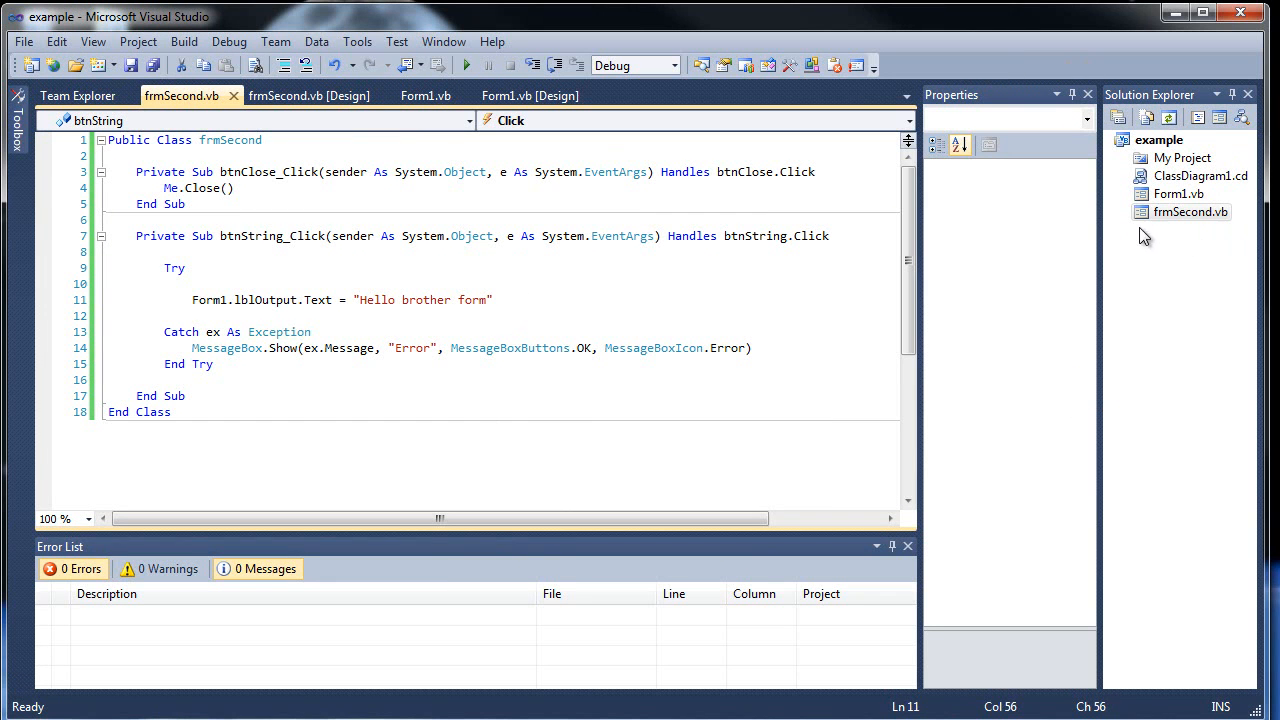
mouse_move(1156, 240)
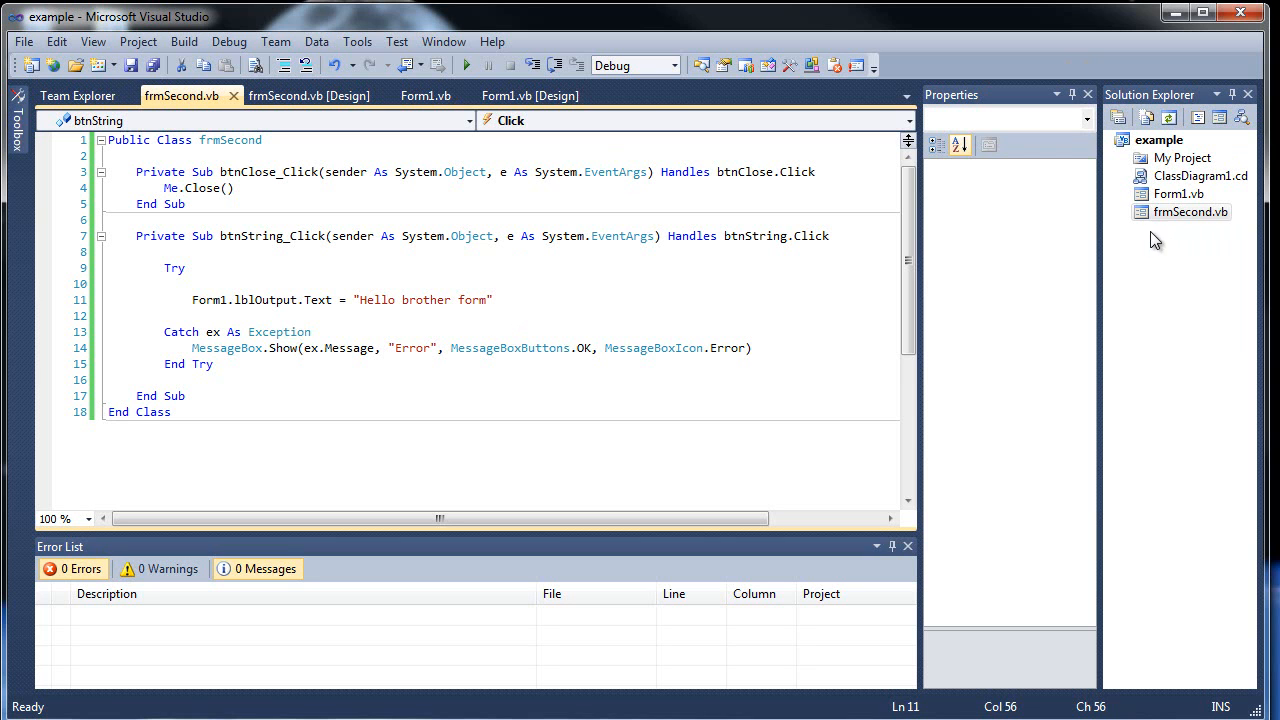
mouse_move(1158, 252)
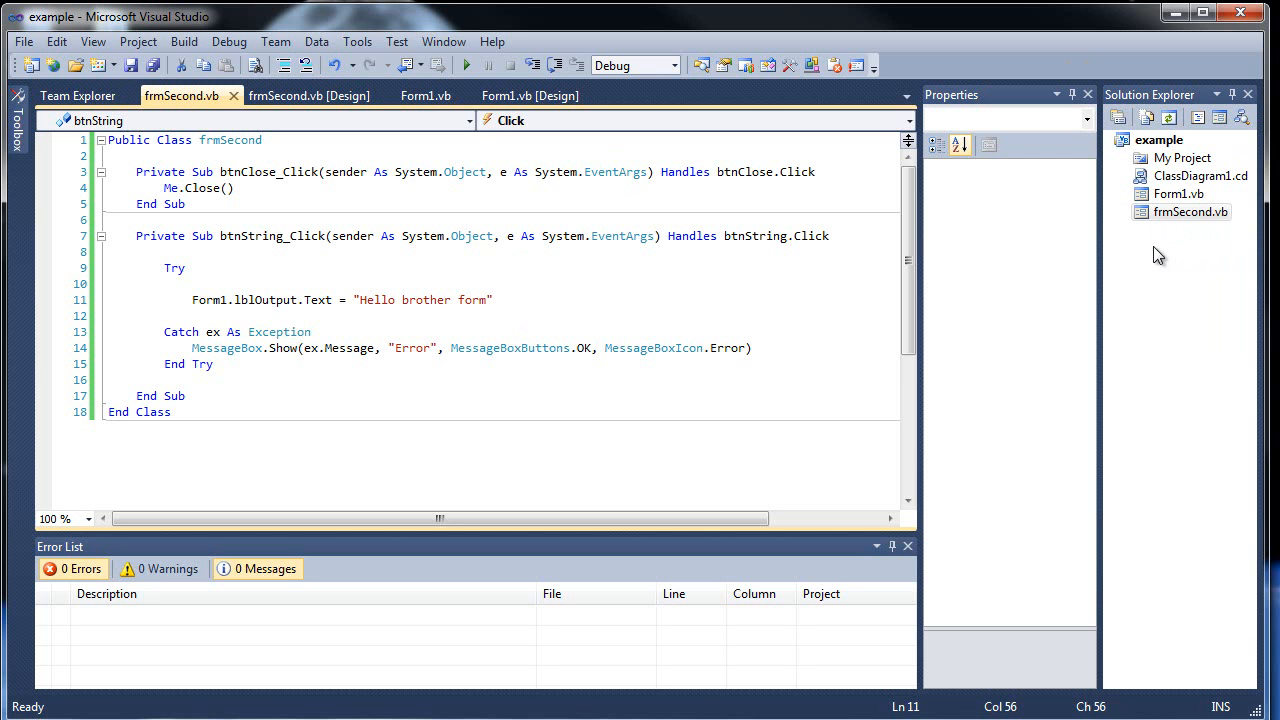
mouse_move(1152, 244)
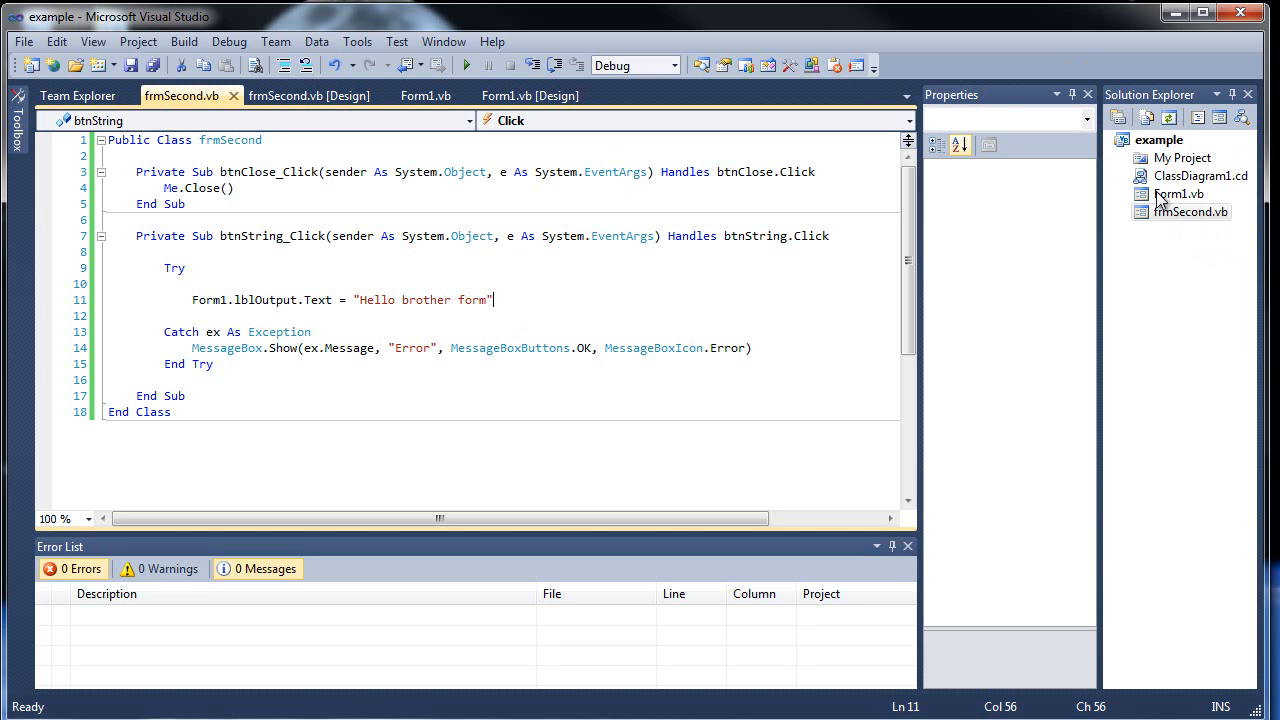
mouse_move(544, 316)
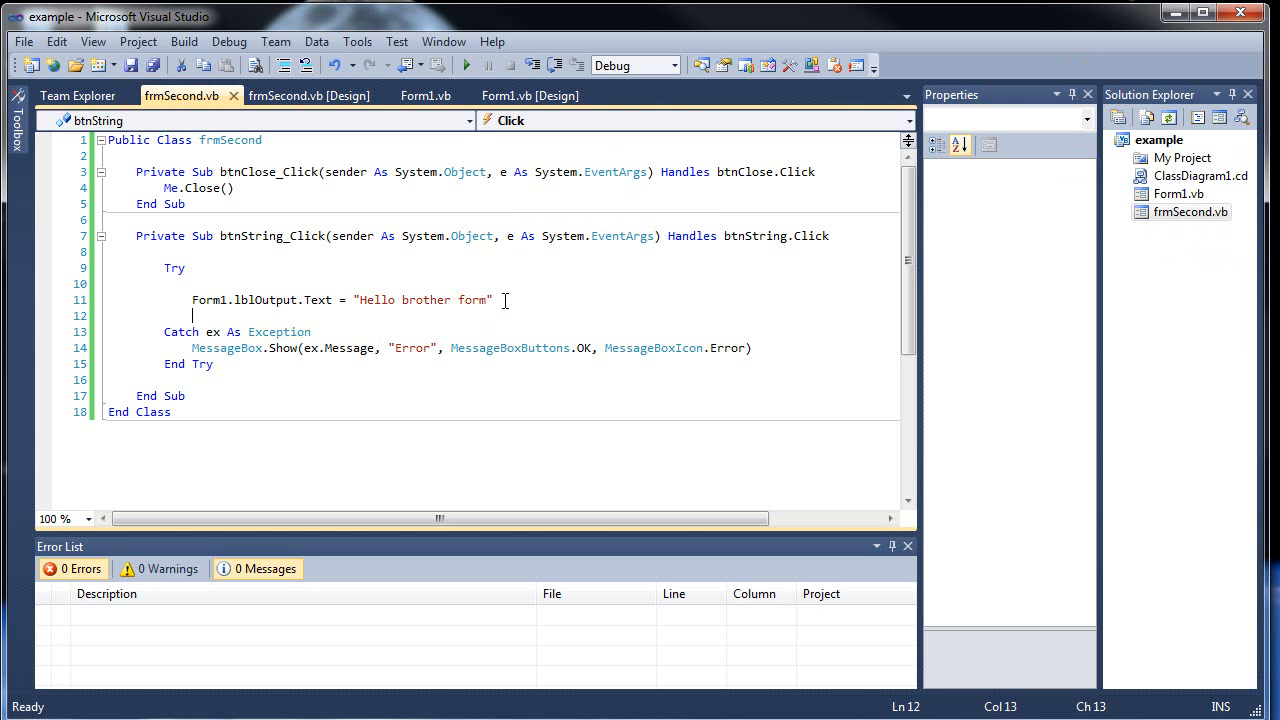
double_click(280, 332)
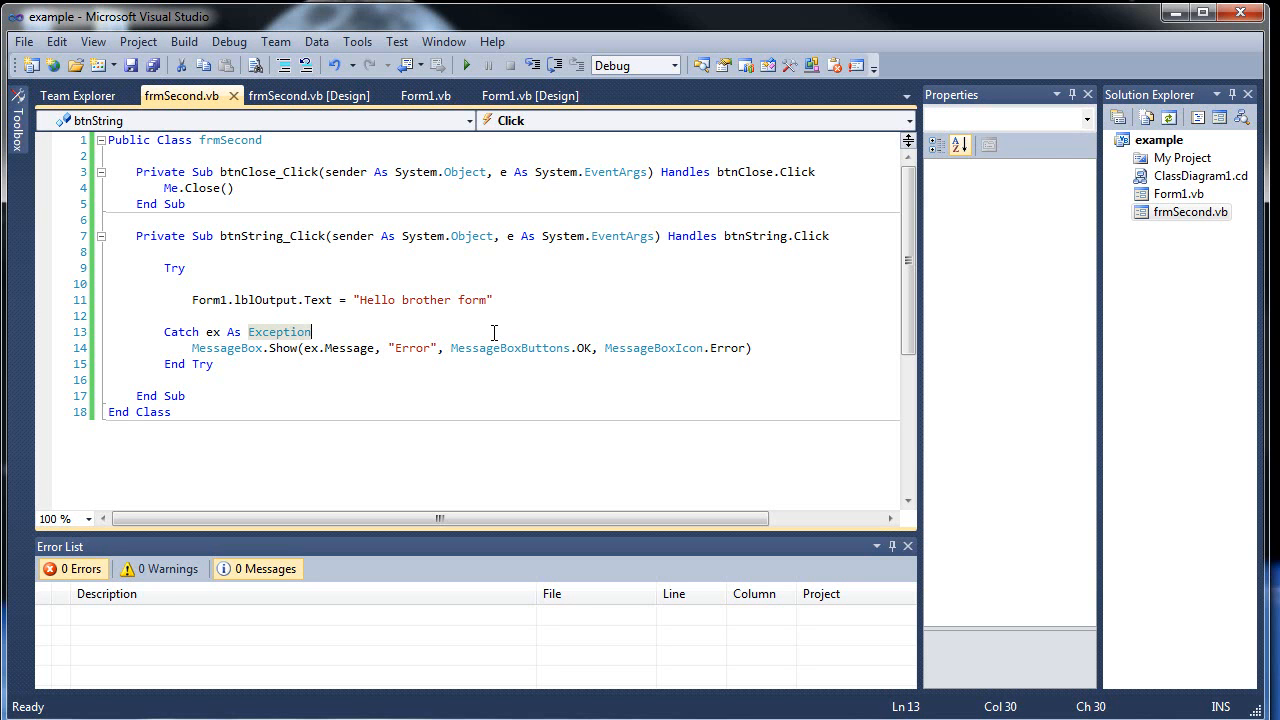